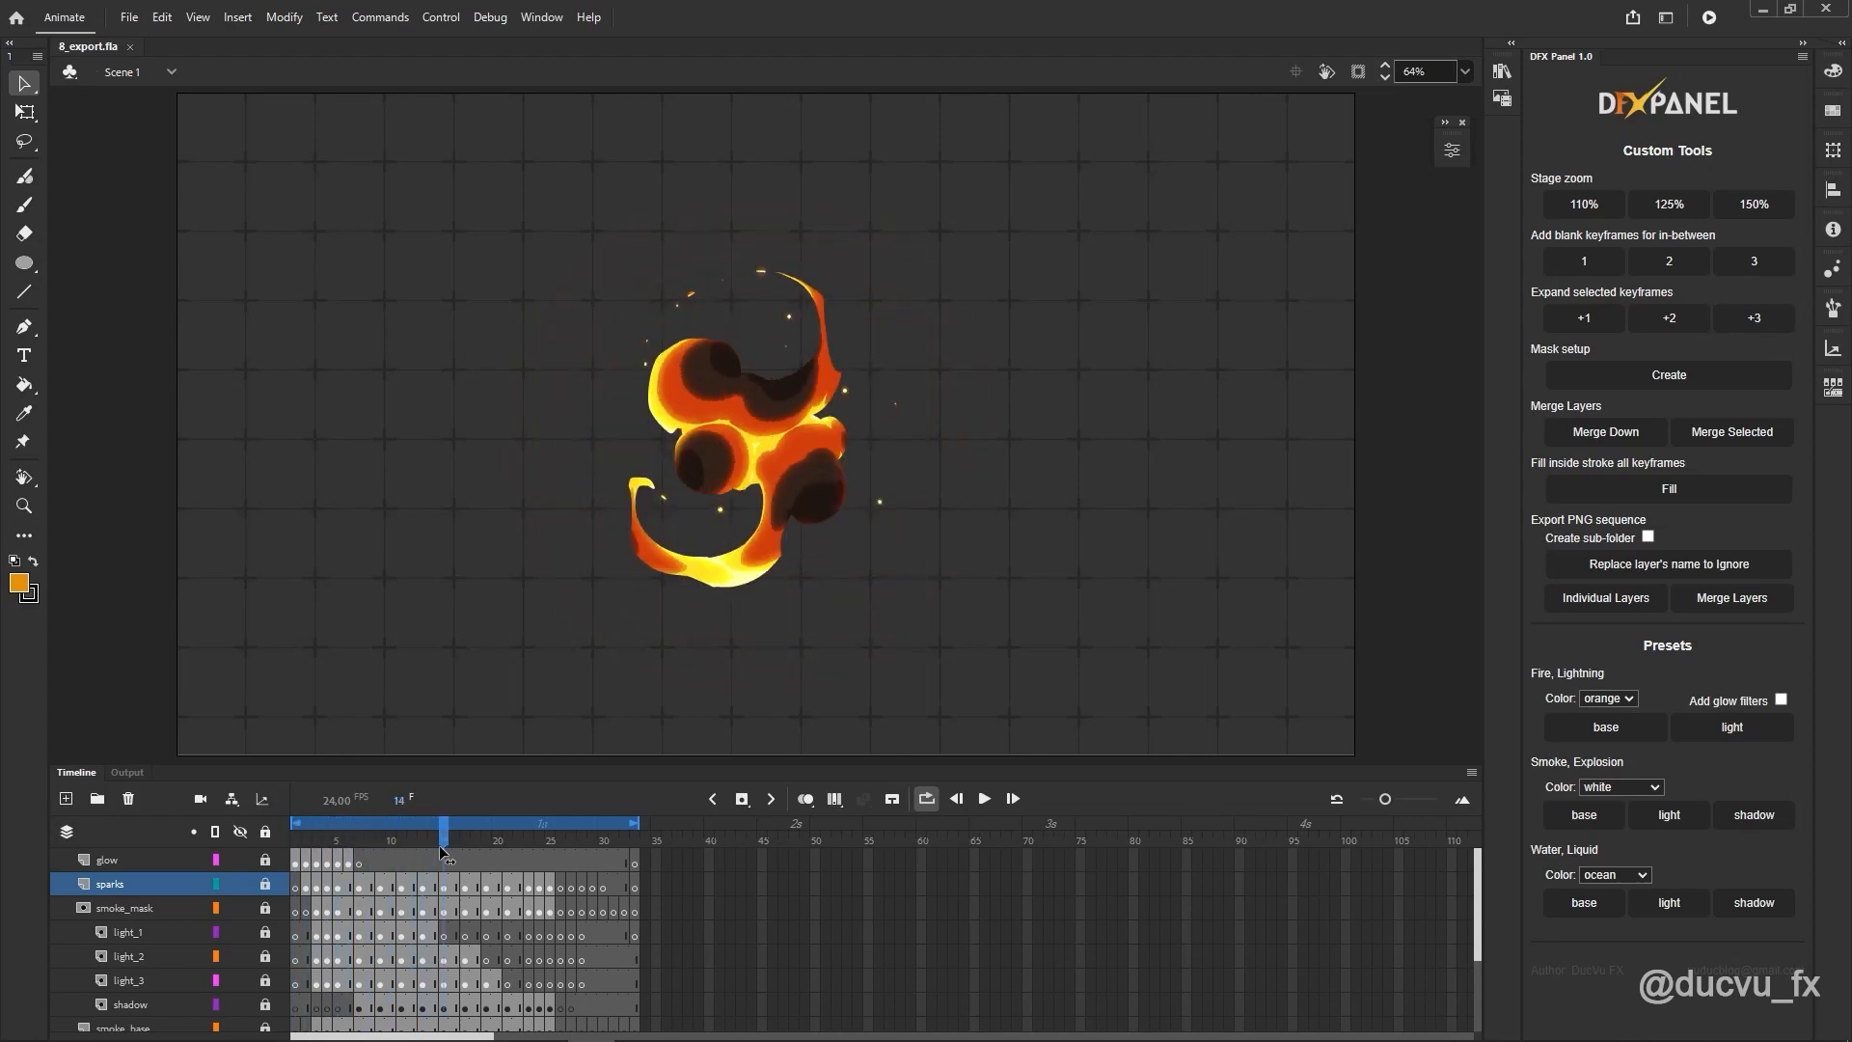
Step: Scrub through the explosion frames and open Document settings to make the stage square
click(425, 823)
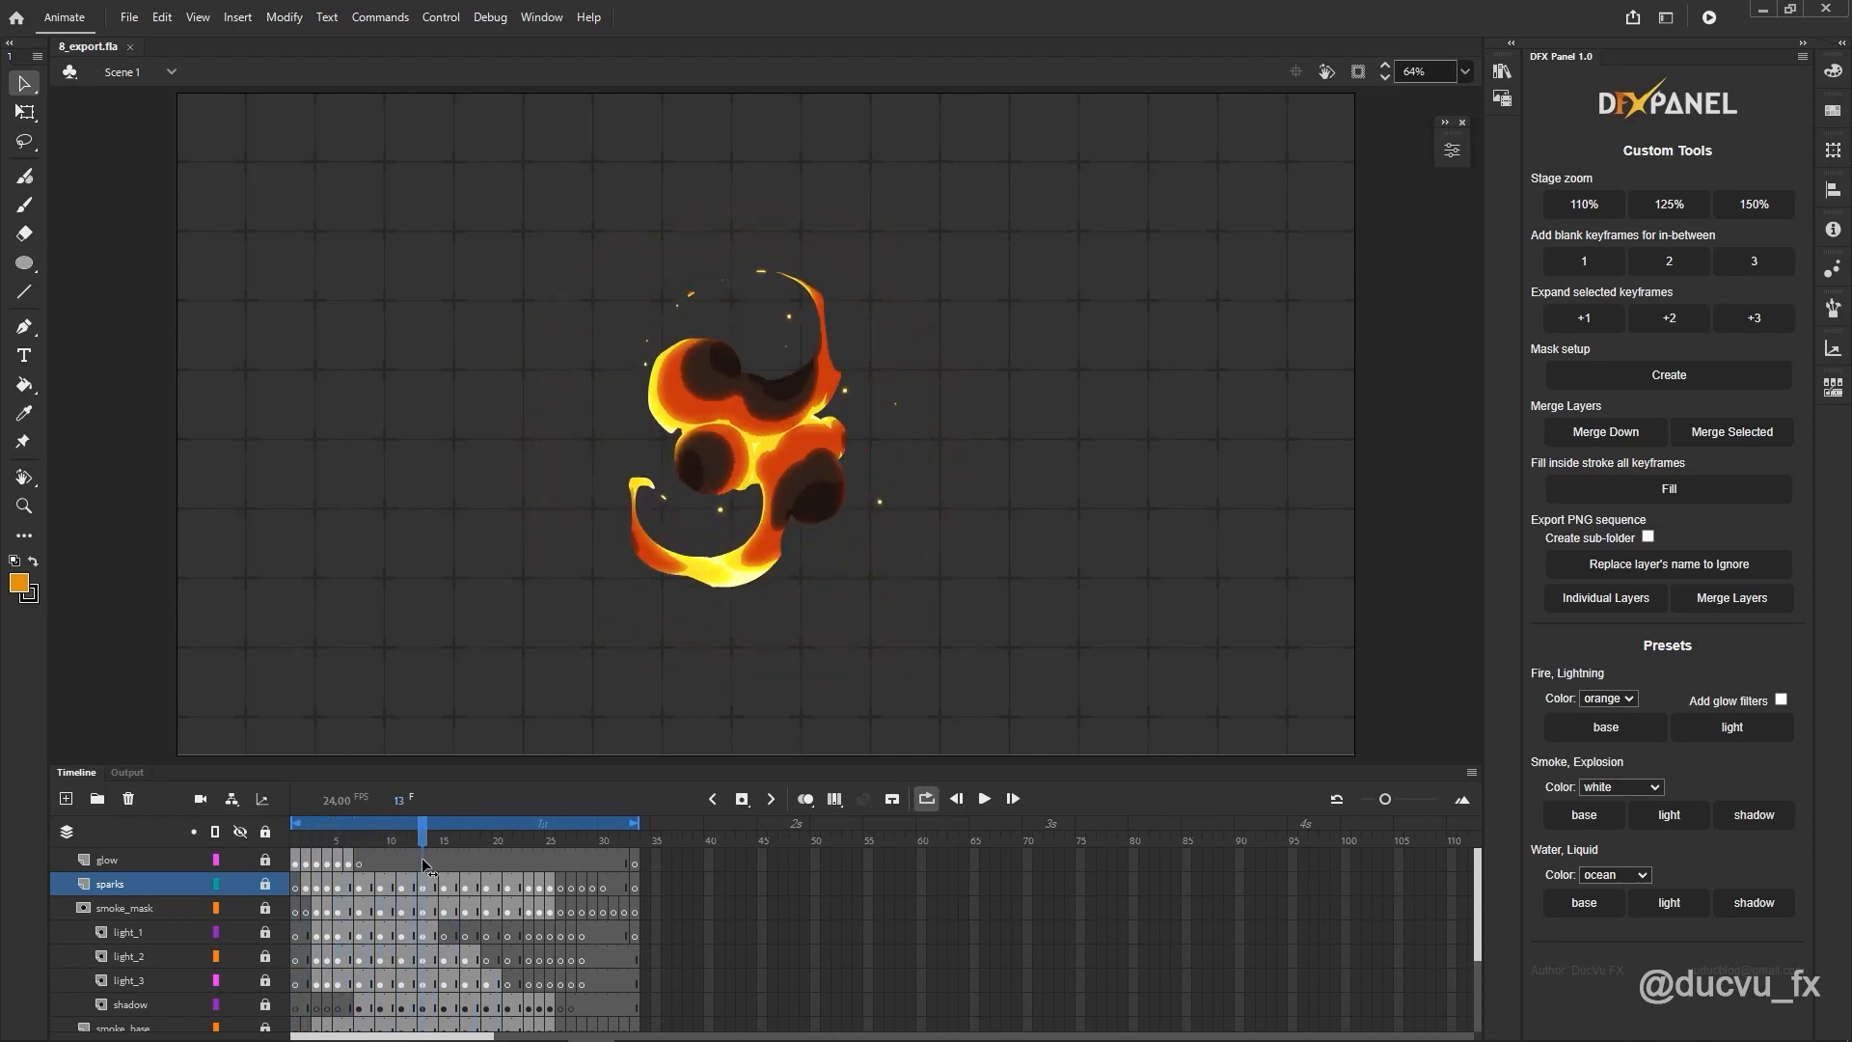
click(380, 823)
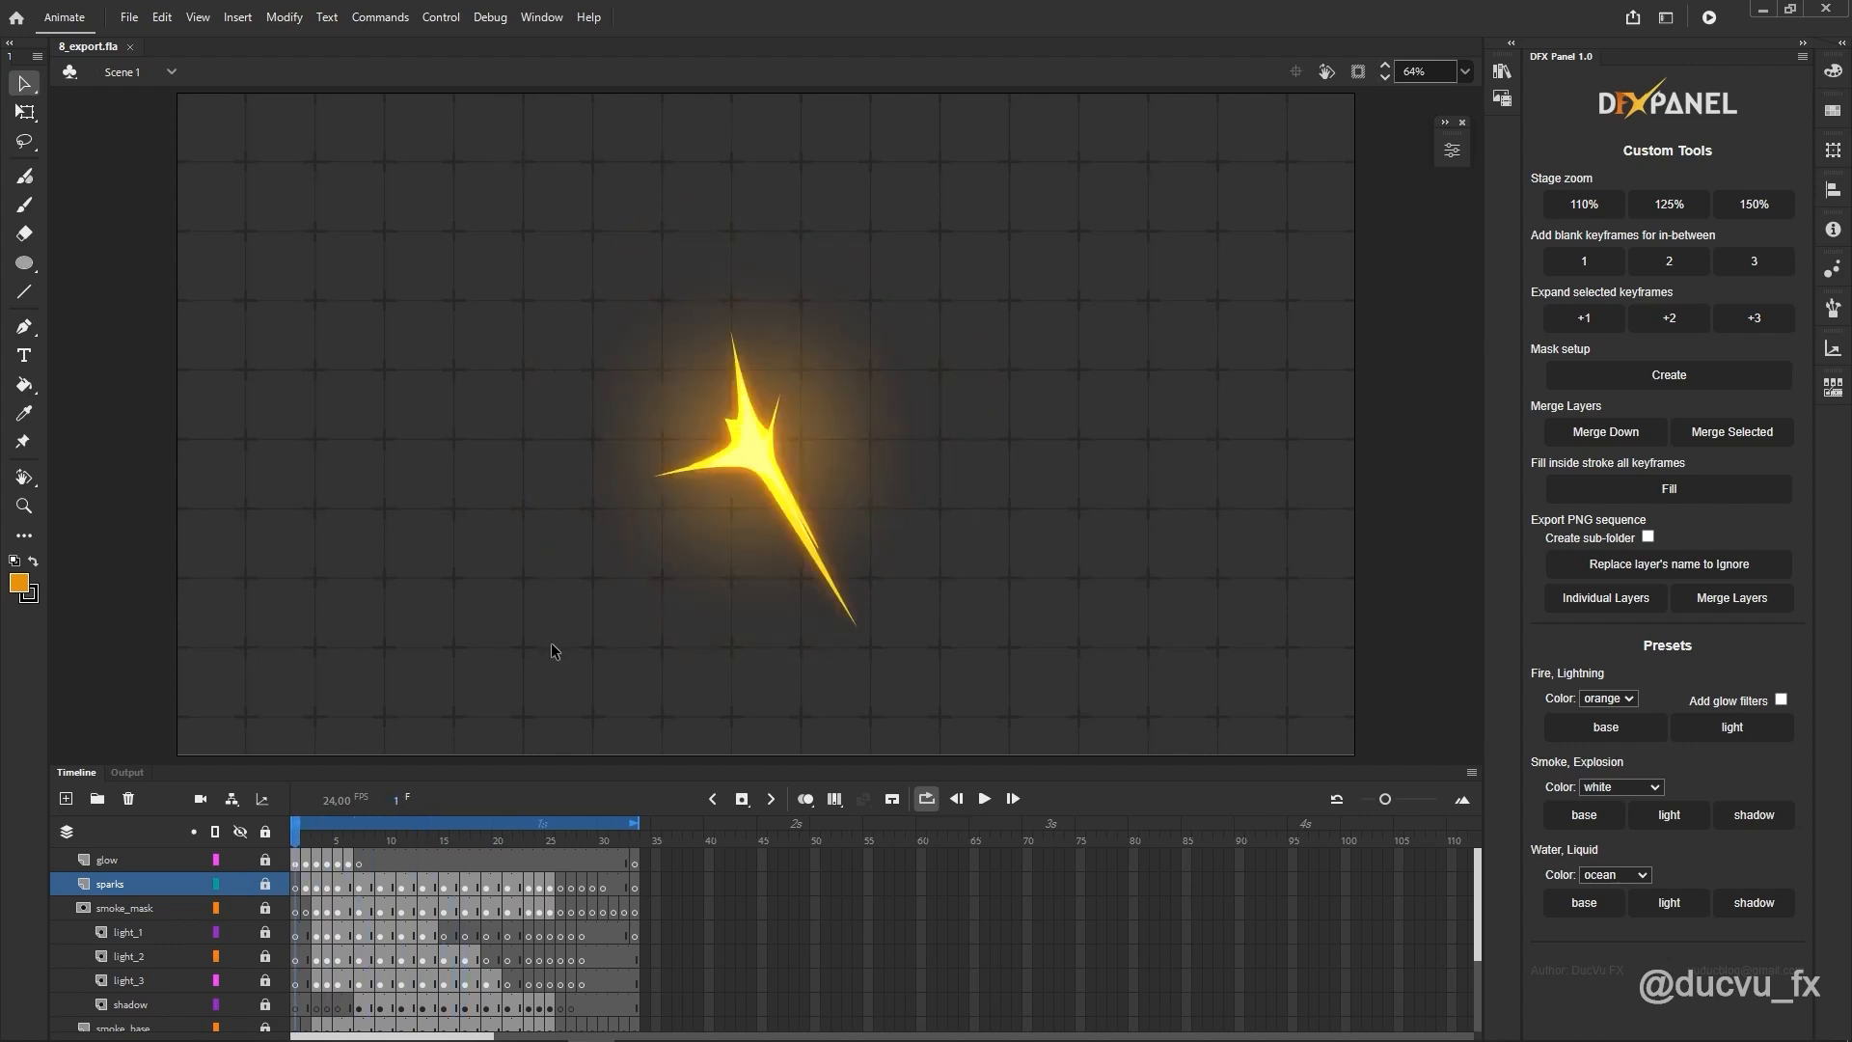
click(1451, 151)
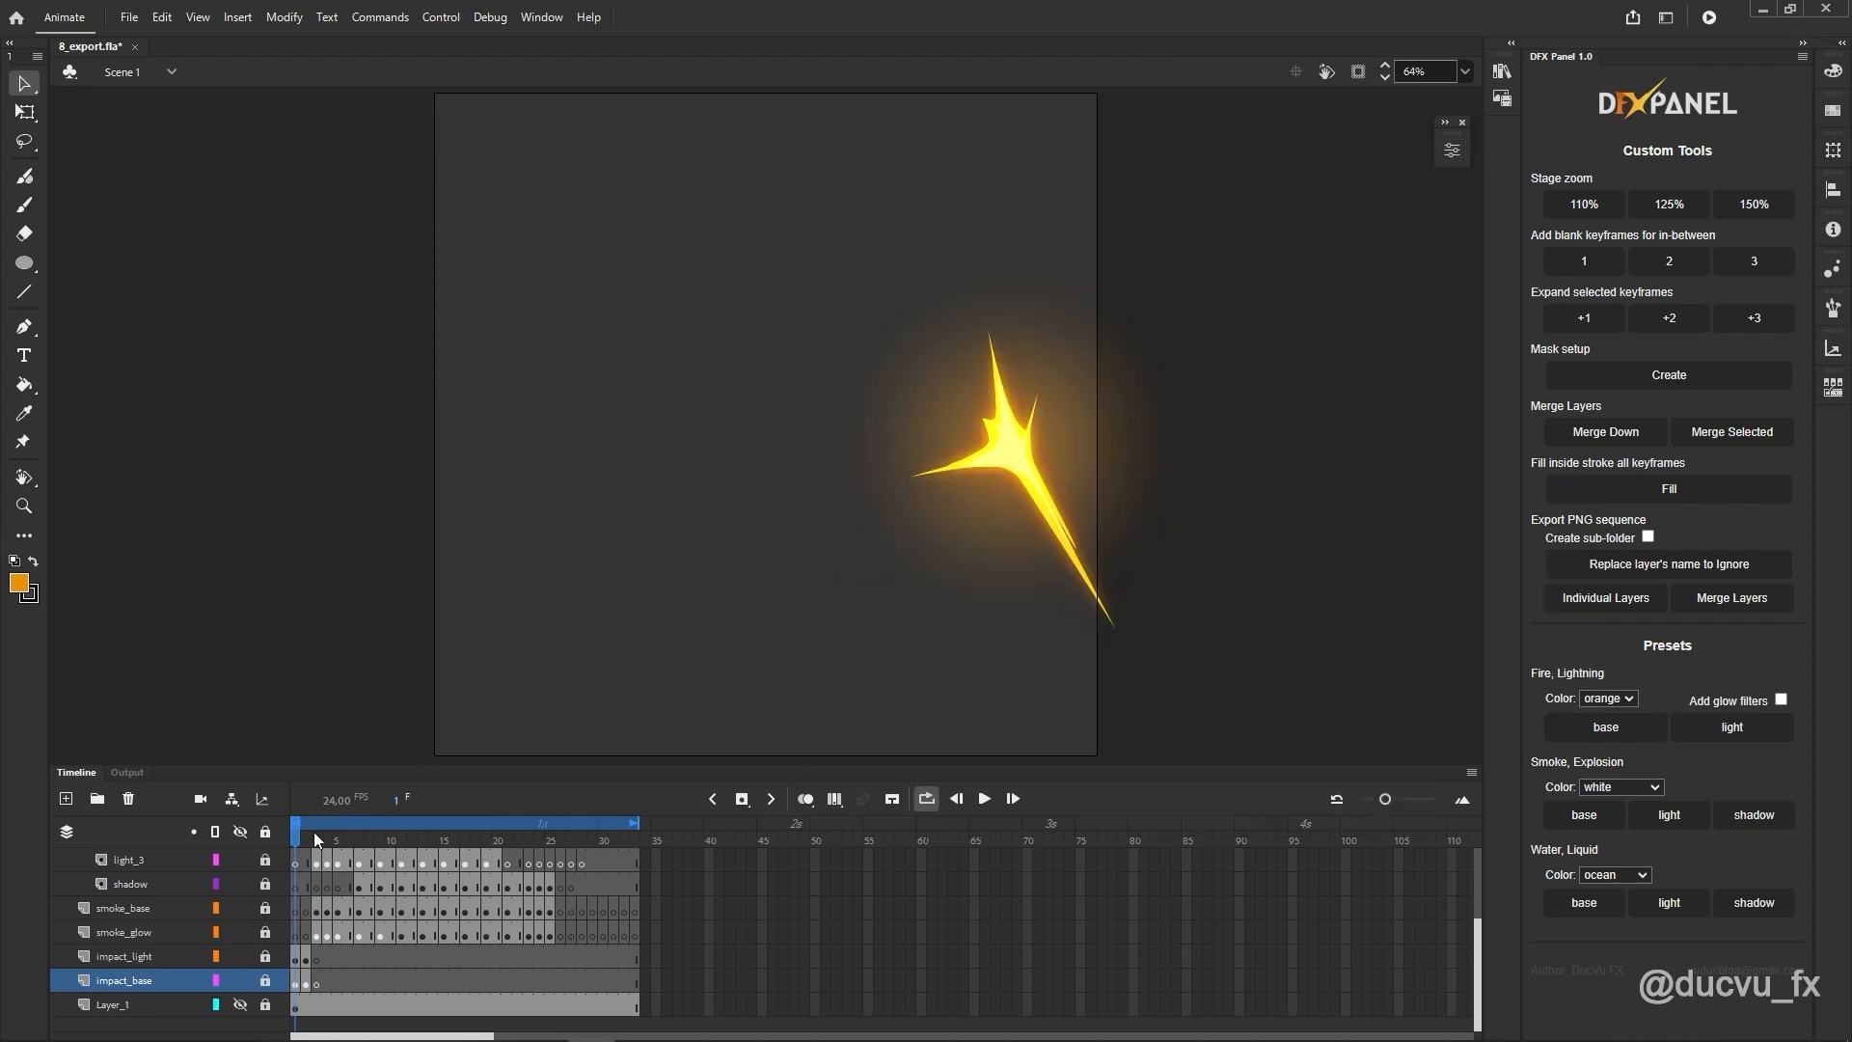
Step: Drag the explosion artwork on all frames to the stage centre, then preview a middle frame
click(474, 822)
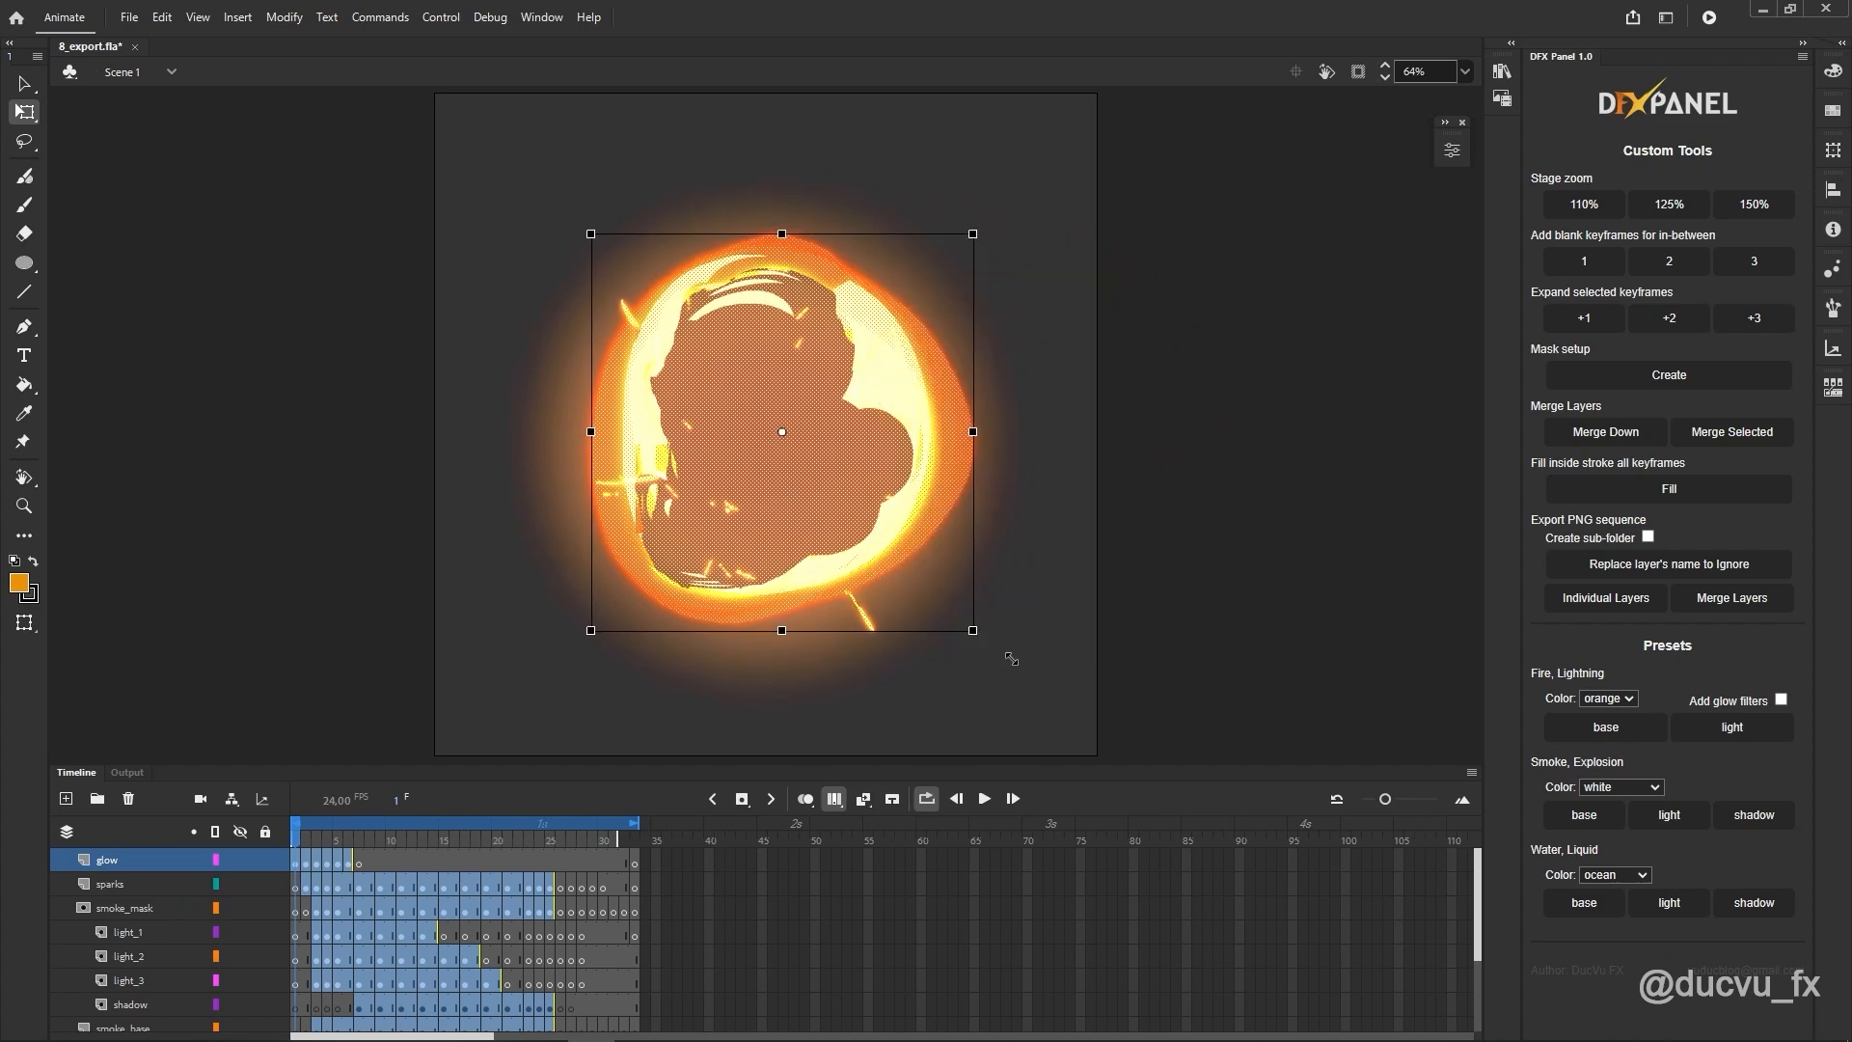
drag(972, 629, 1011, 673)
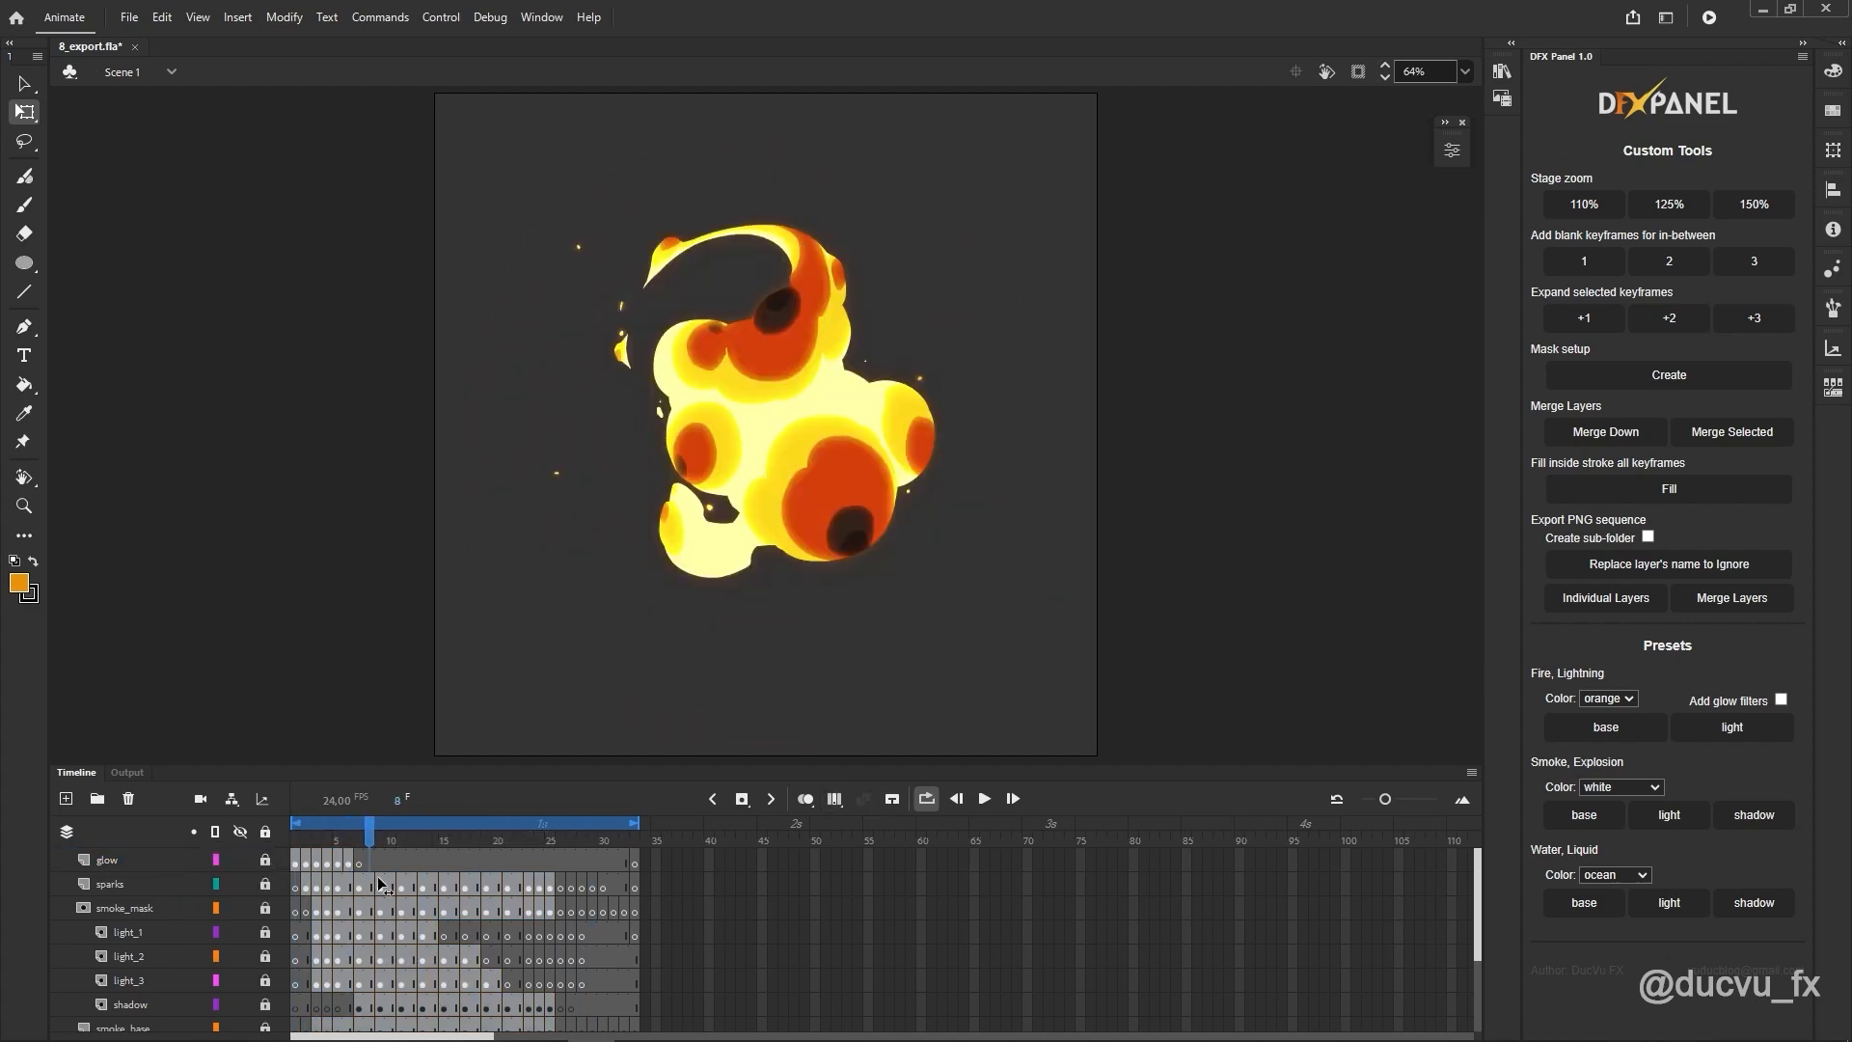
click(578, 822)
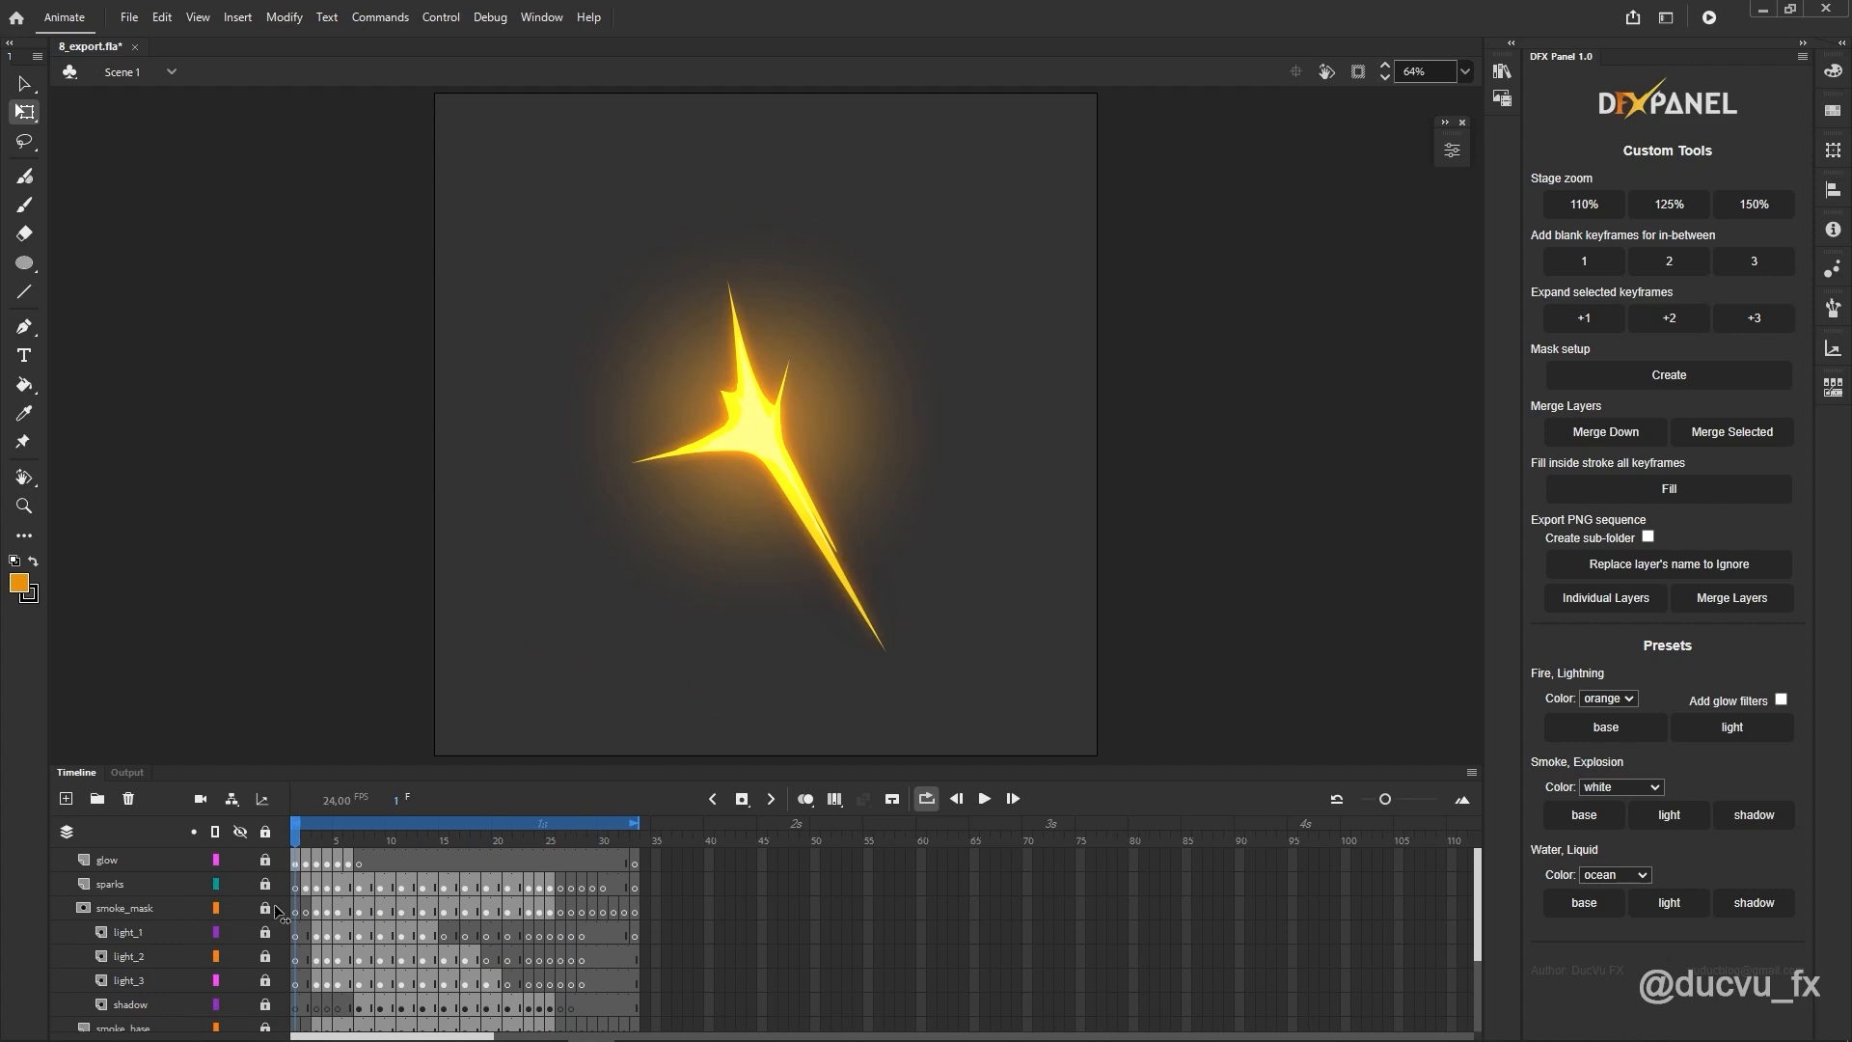
Step: Save the animation under the new name final_explosion_25f
click(543, 822)
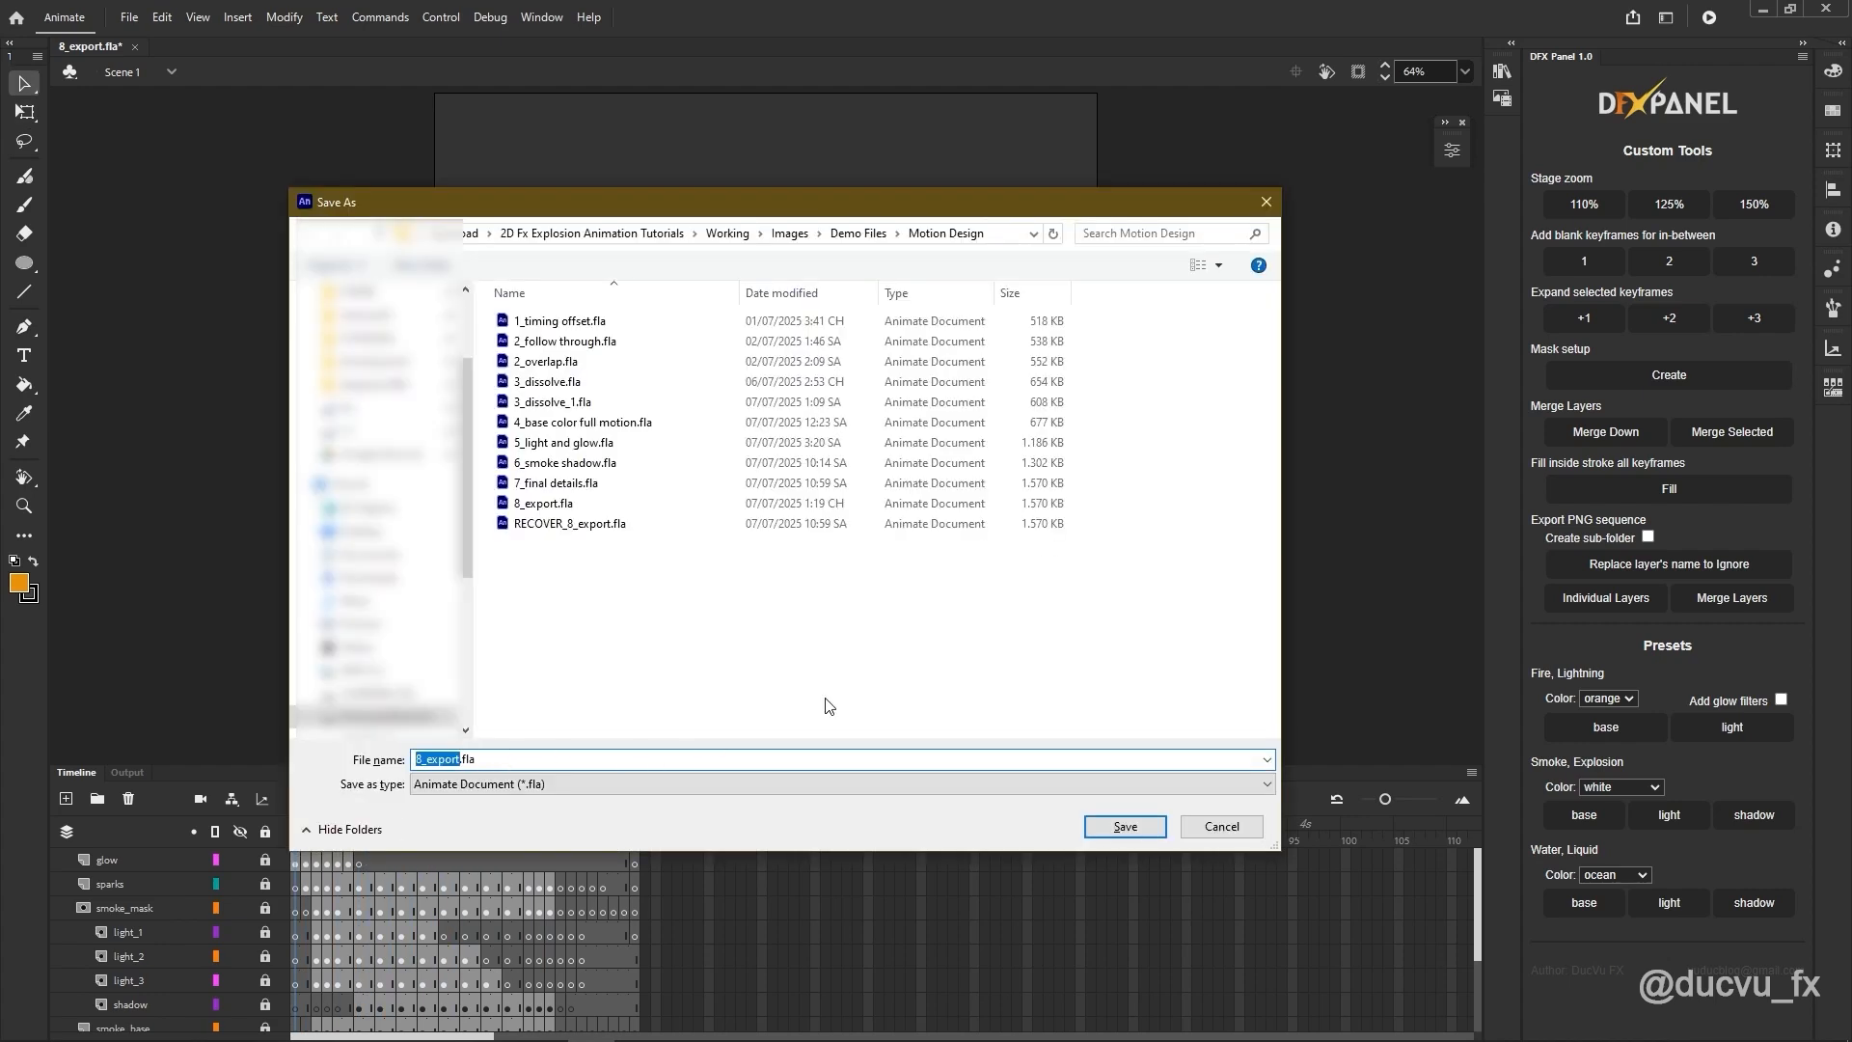
text(final_explosion)
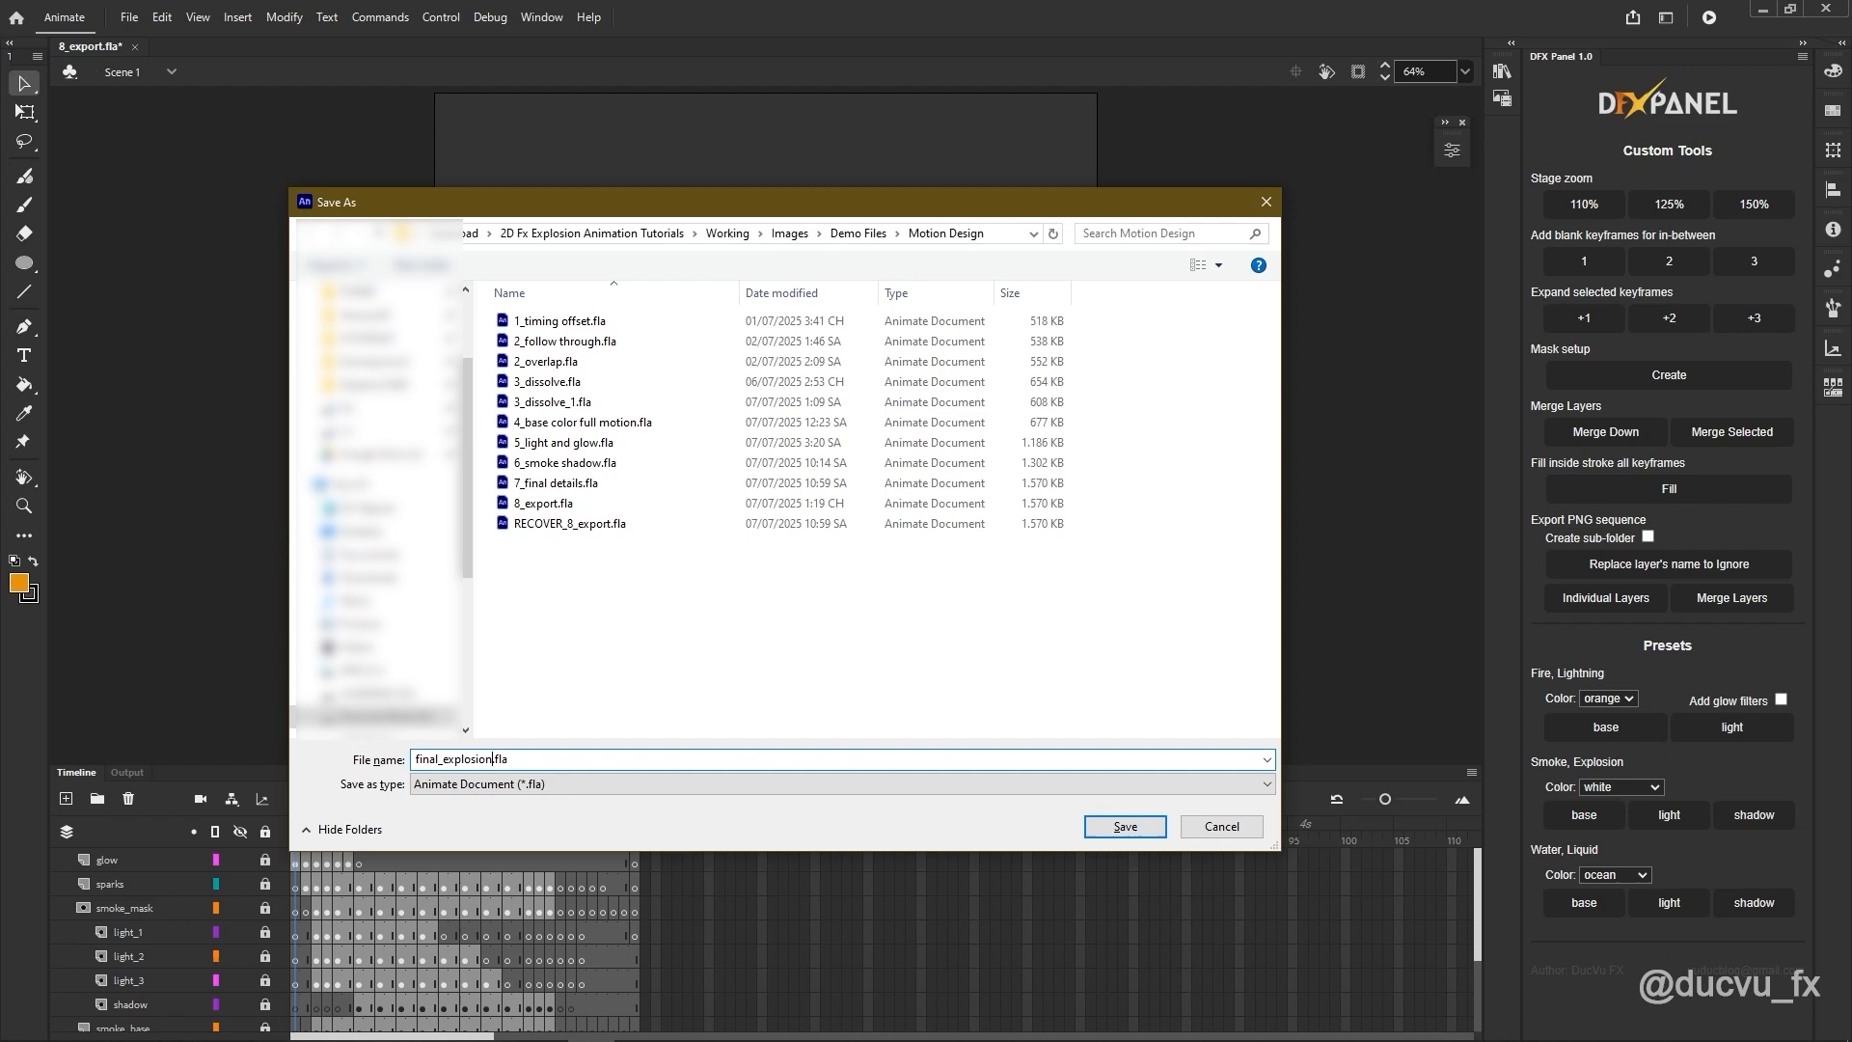
click(1123, 826)
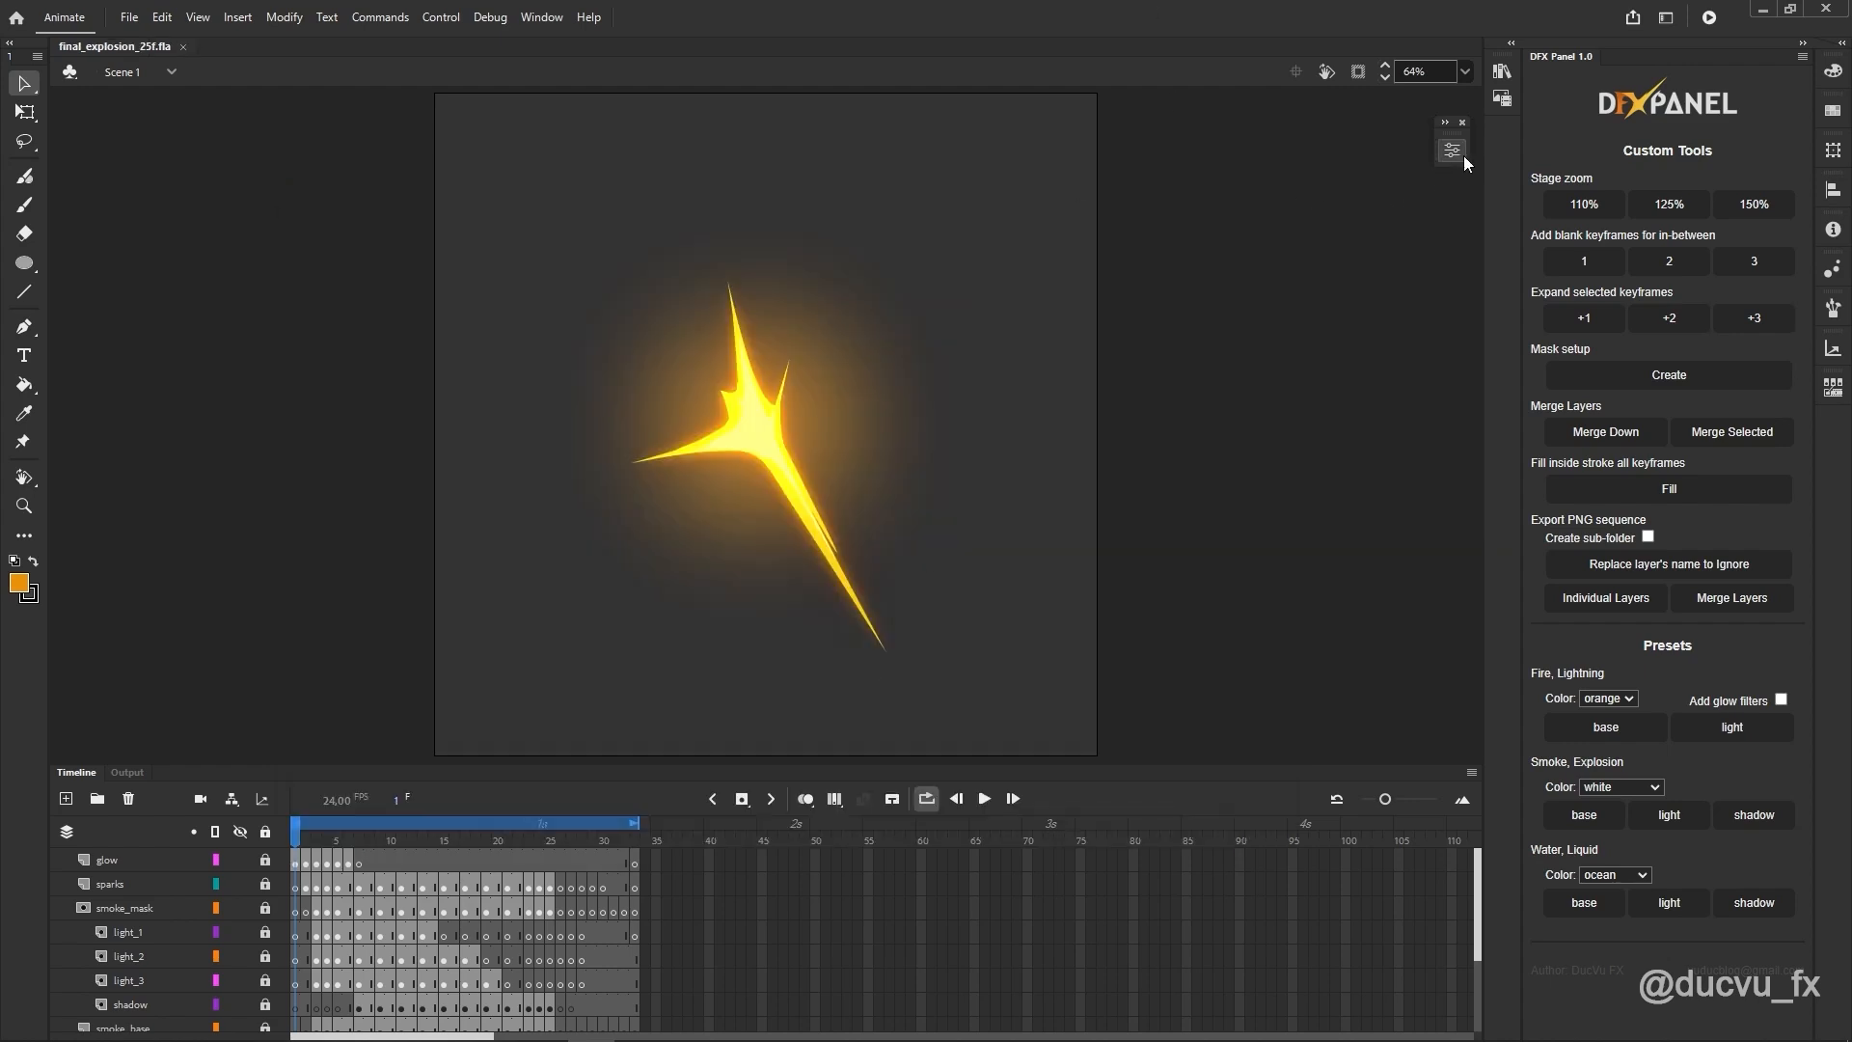
Step: Edit the stage width in document properties and trim the timeline to 25 frames
click(1452, 151)
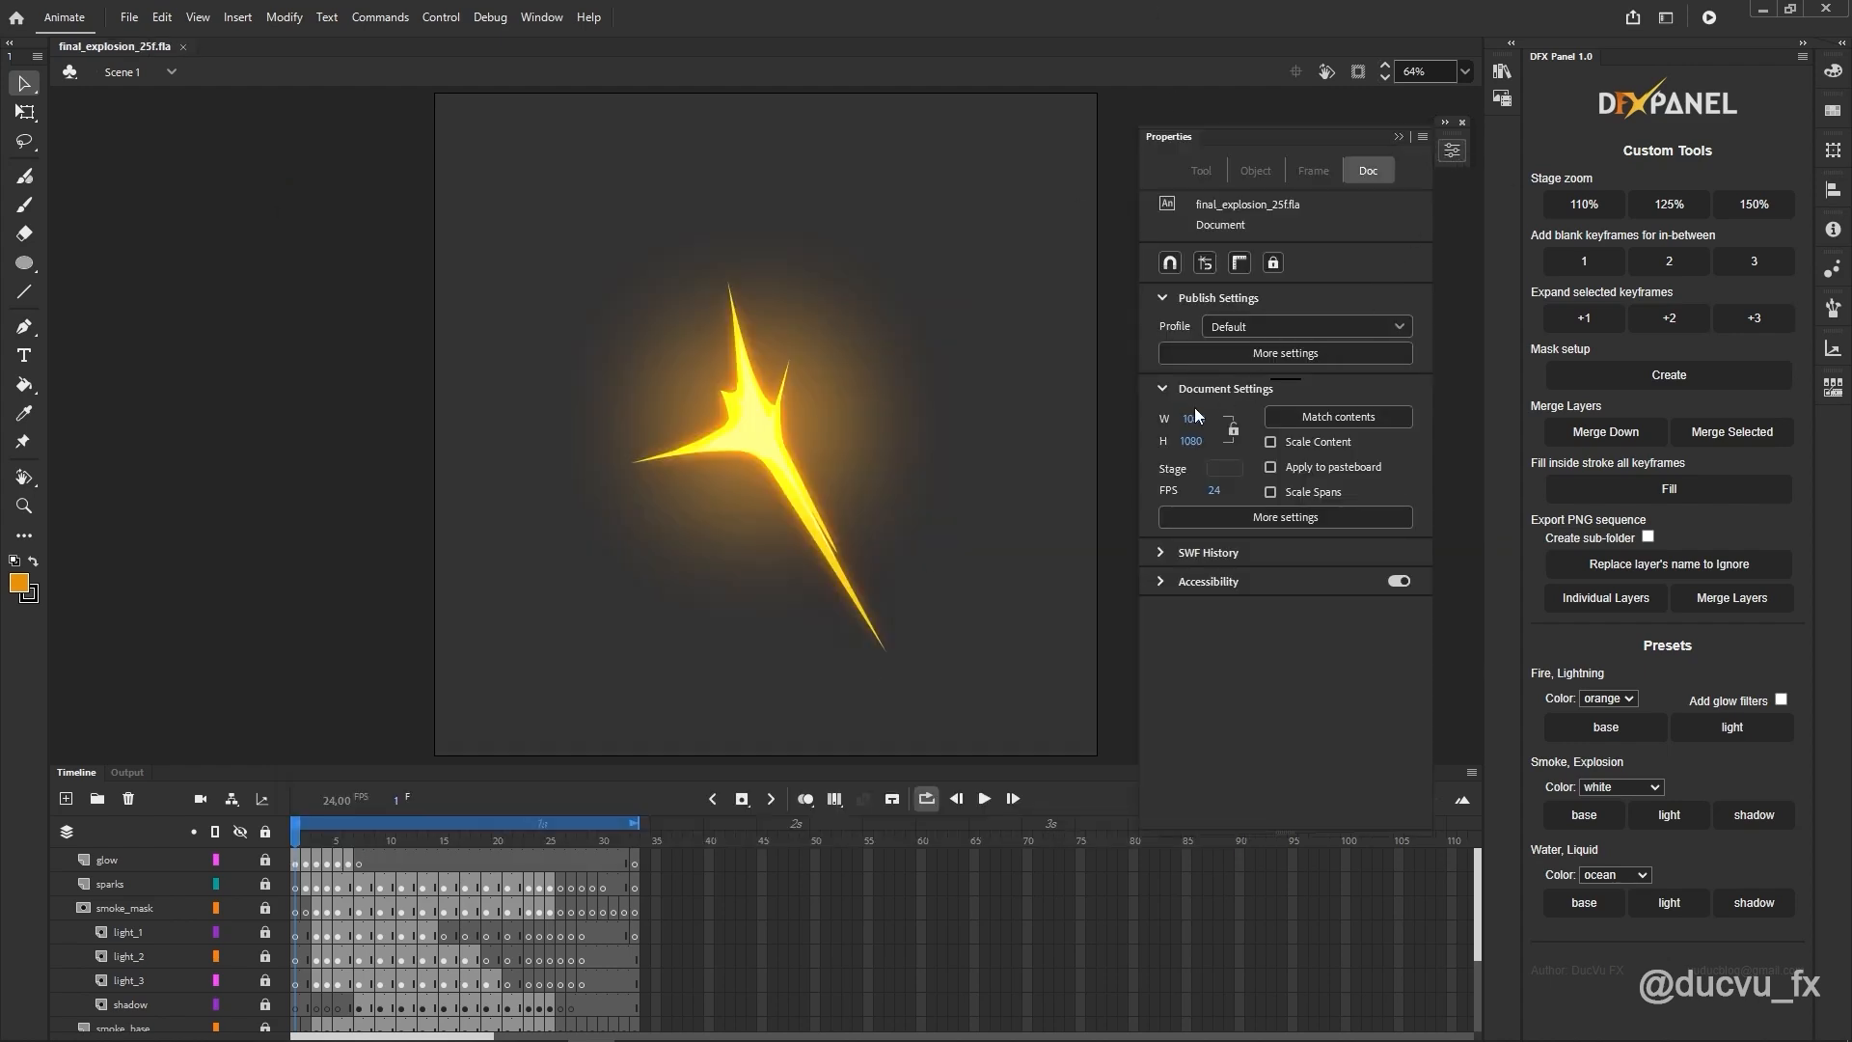
click(1190, 417)
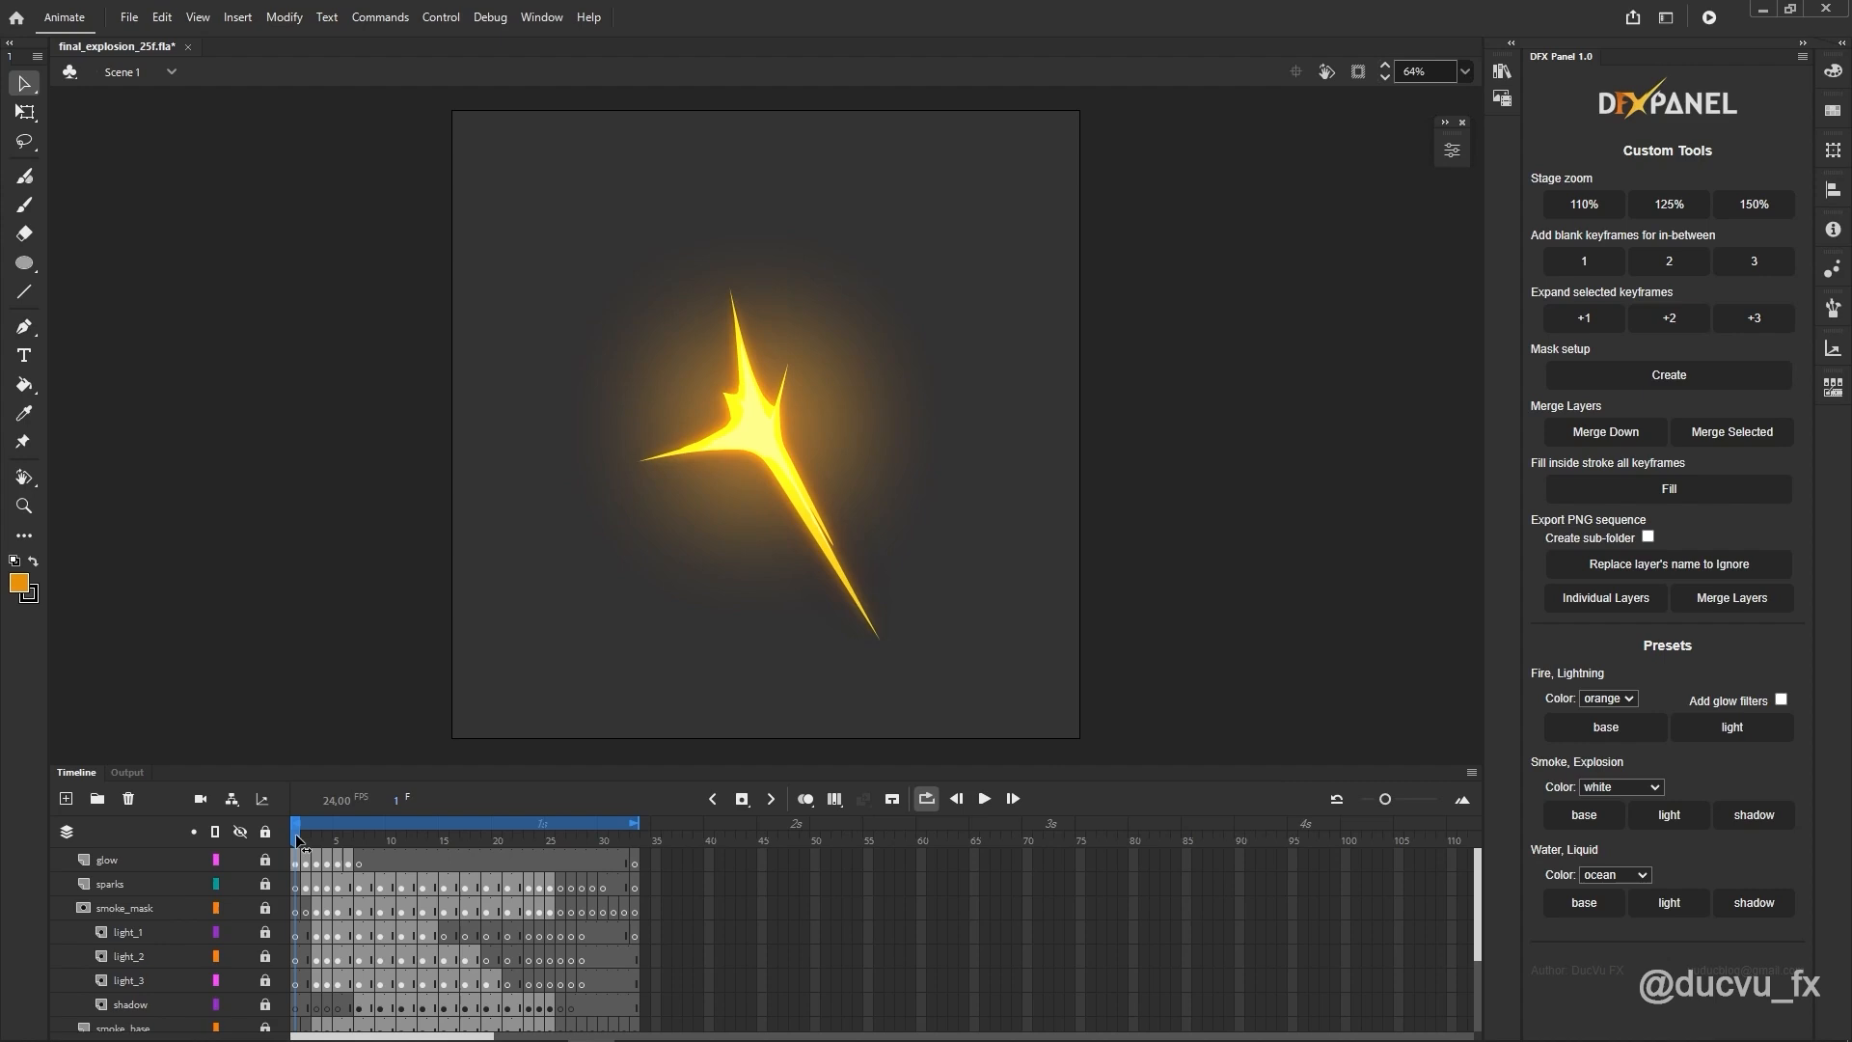
click(527, 822)
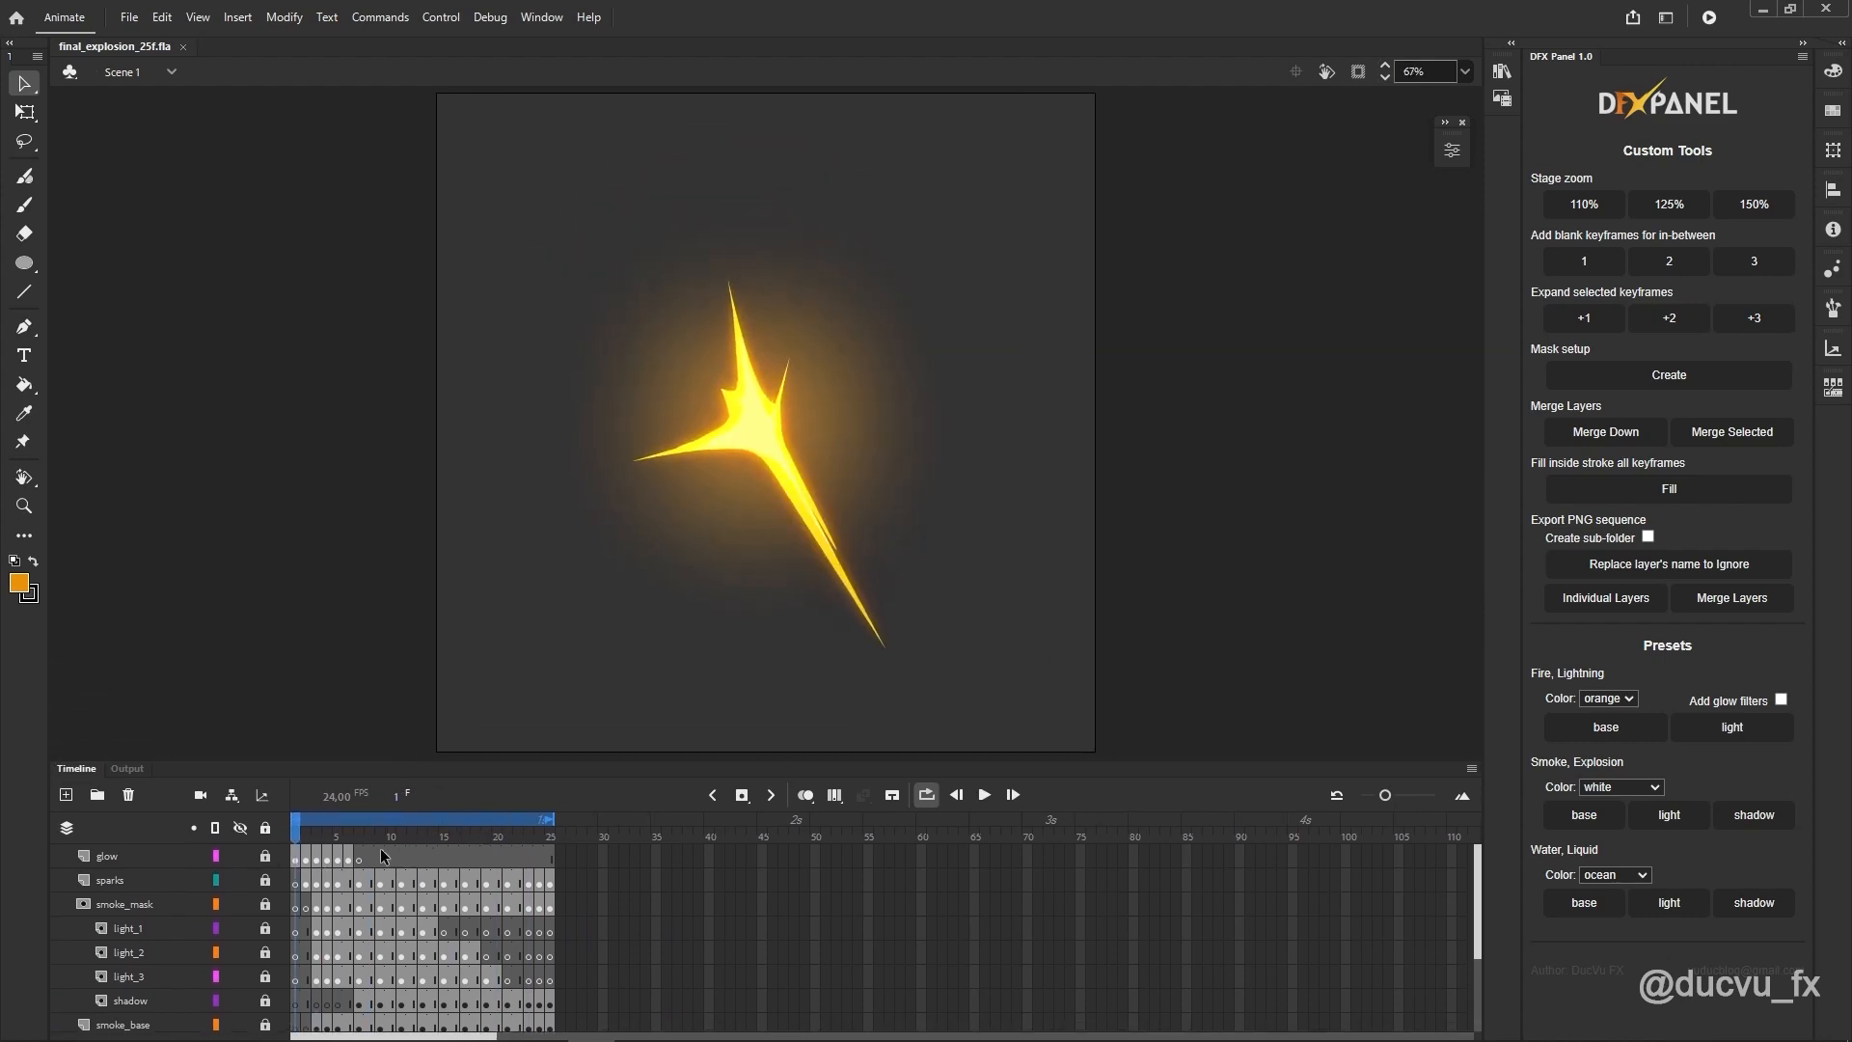
Step: Step through frames 7 and 8, then save a copy as final_explosion_16f
click(358, 818)
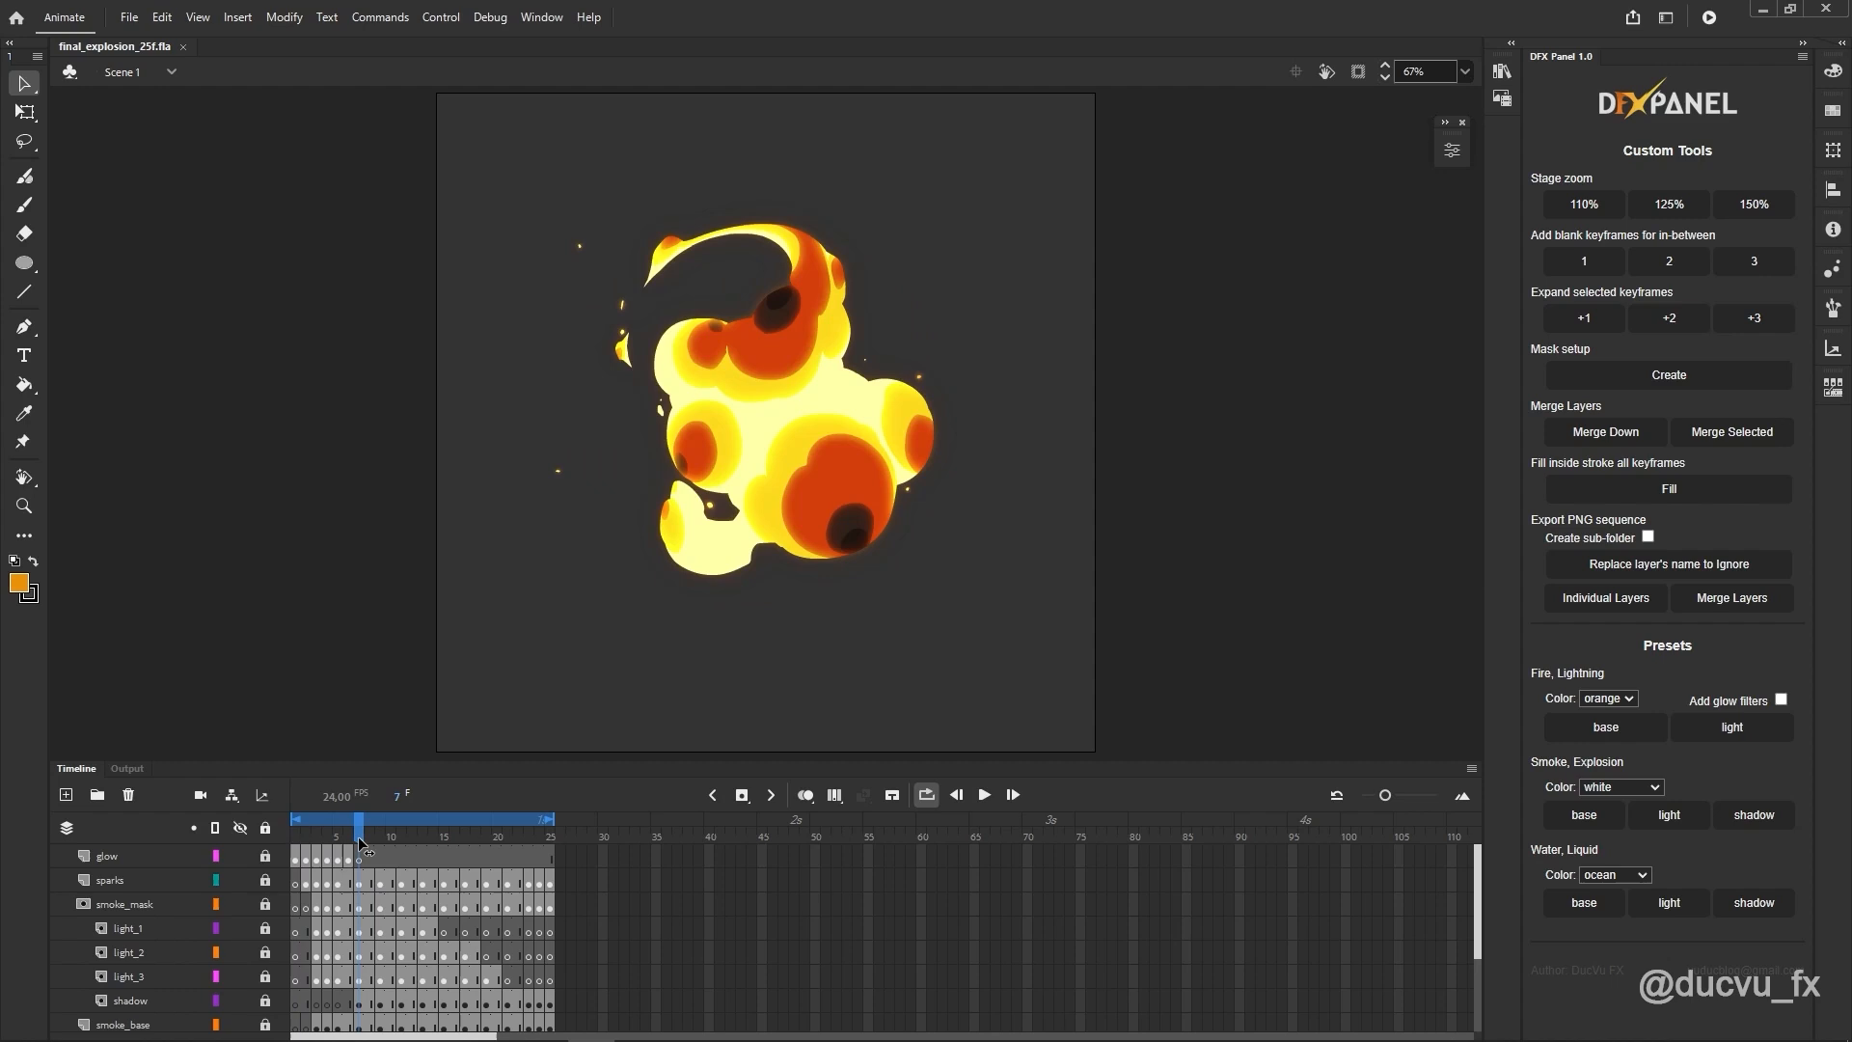
click(369, 819)
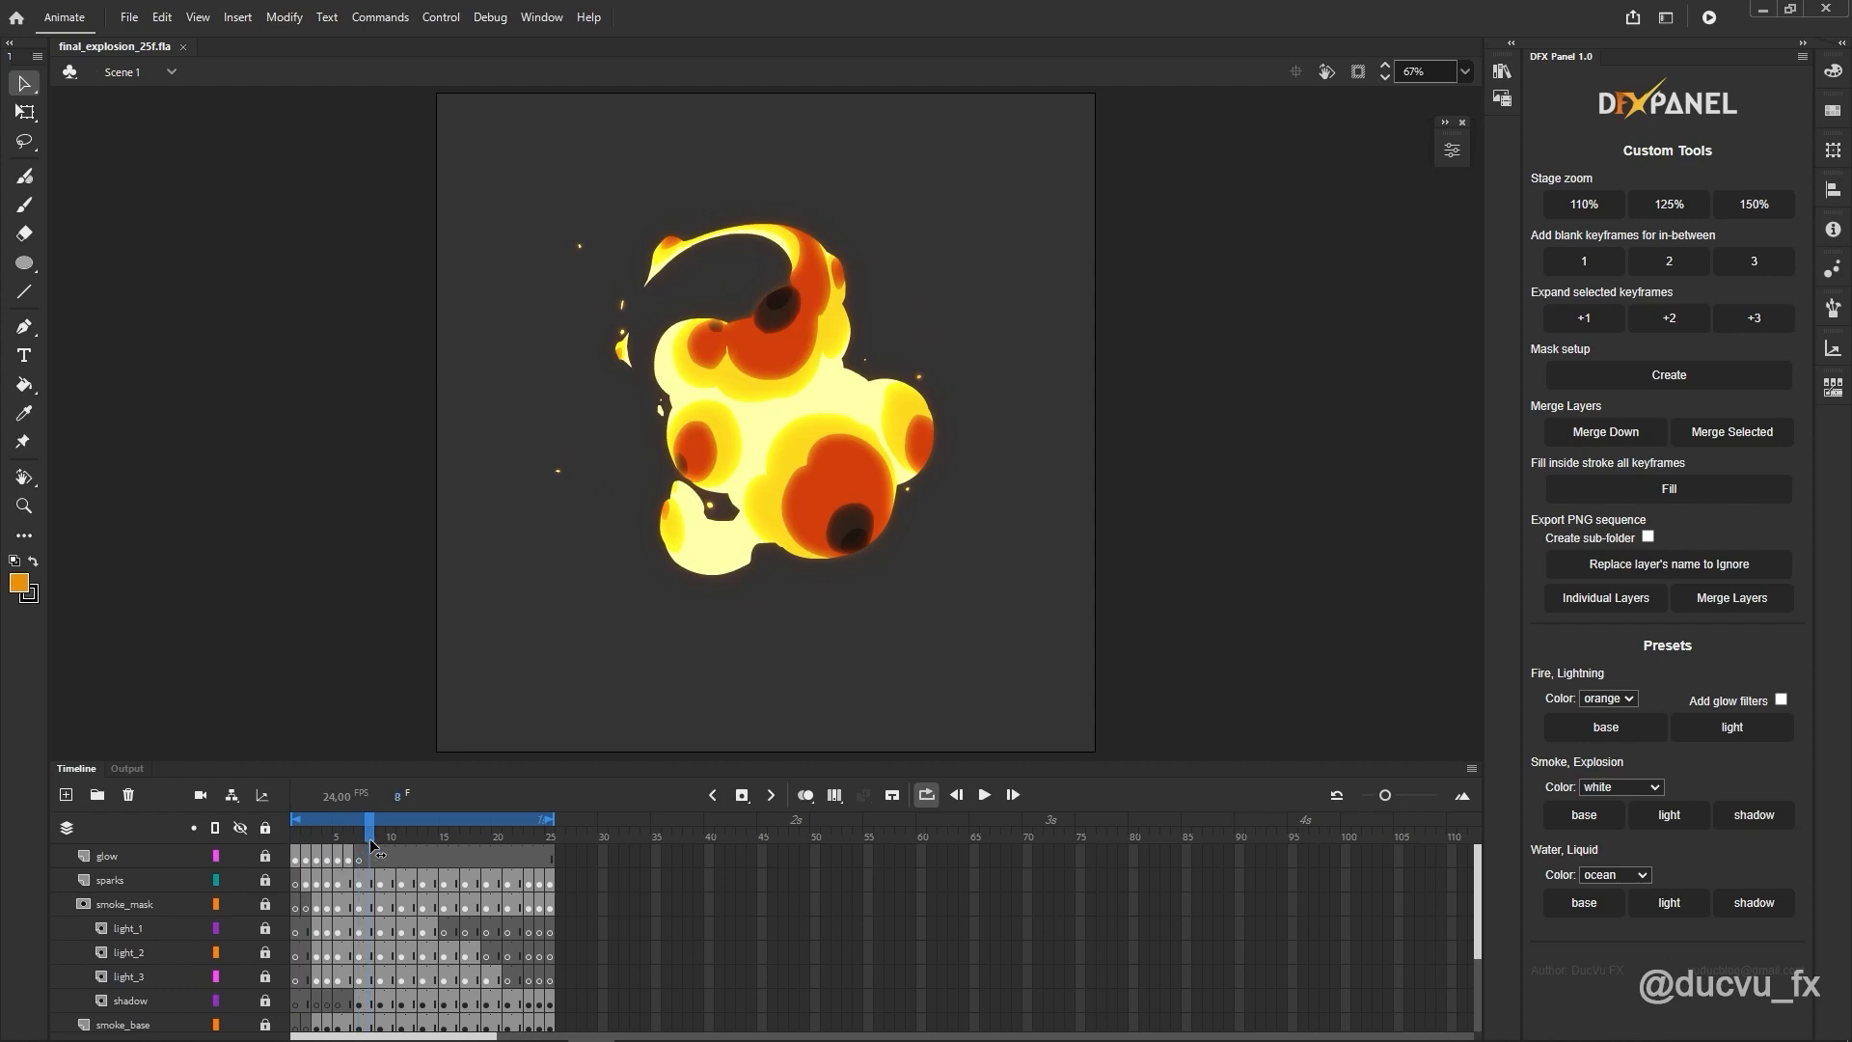
mouse_move(1173, 341)
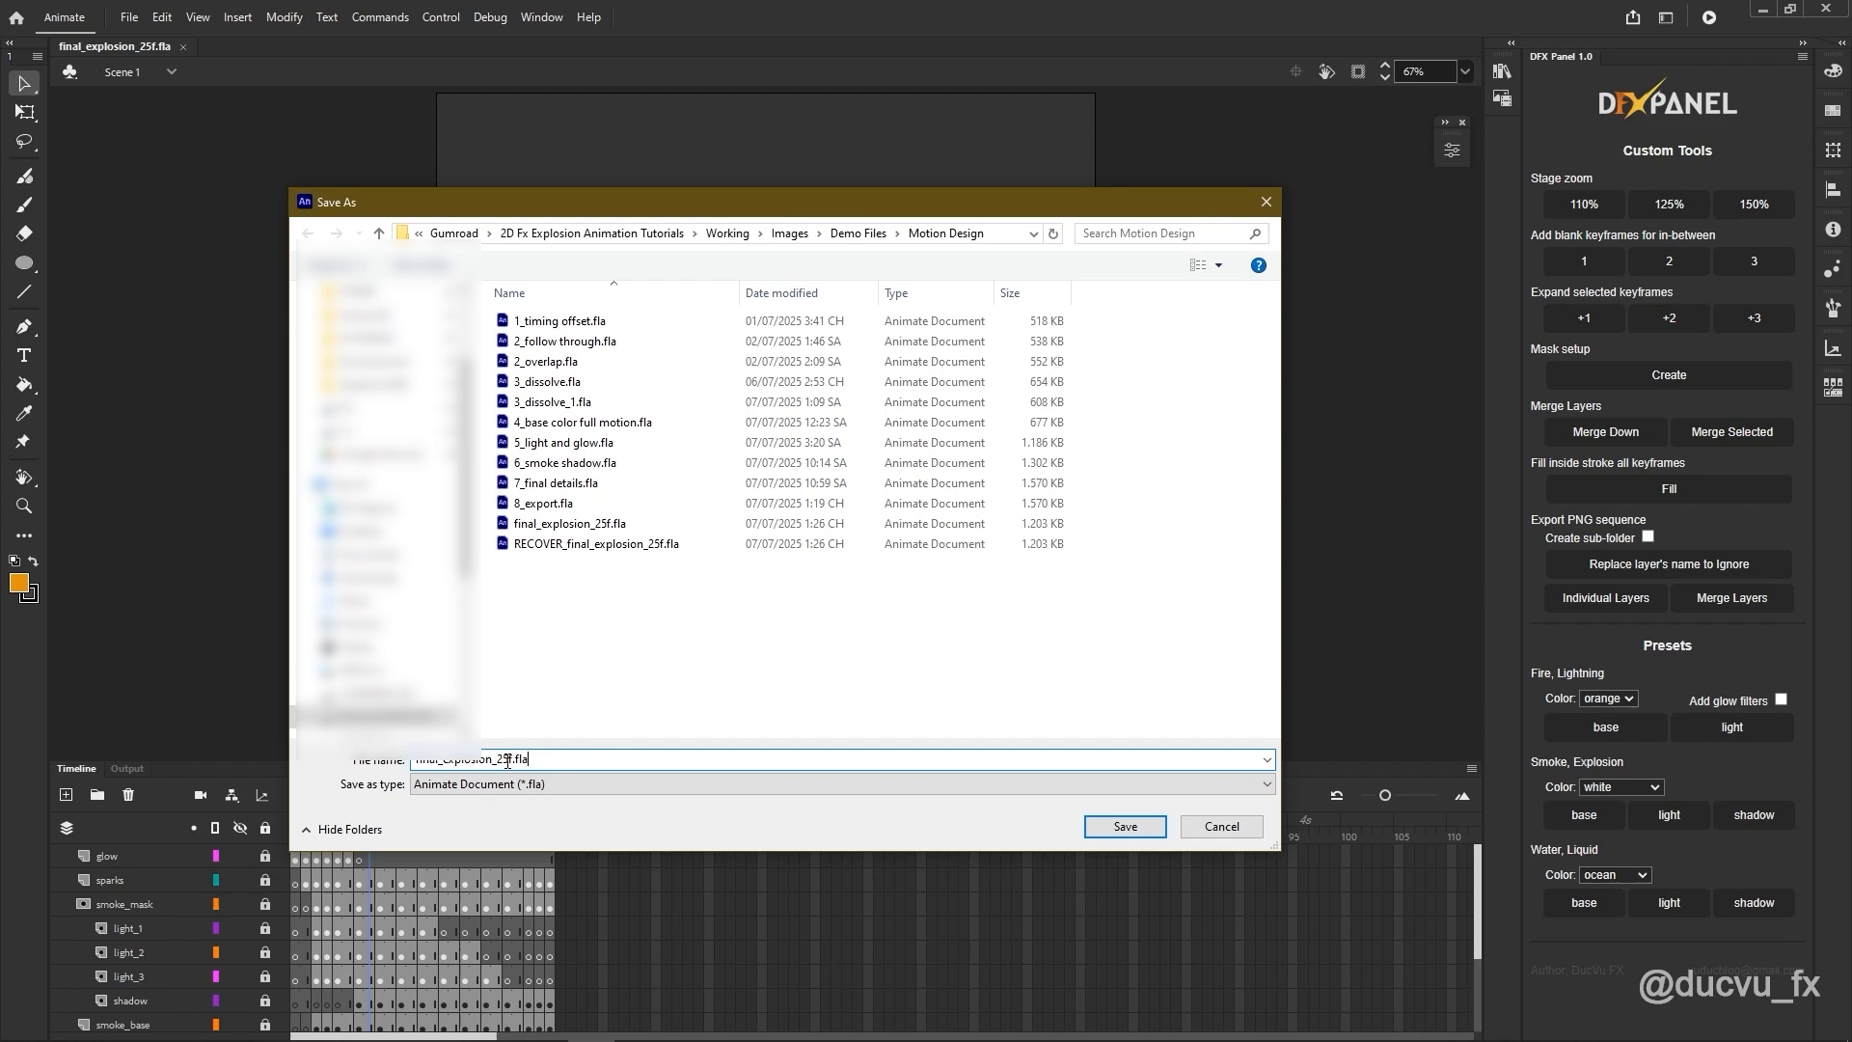
click(1122, 825)
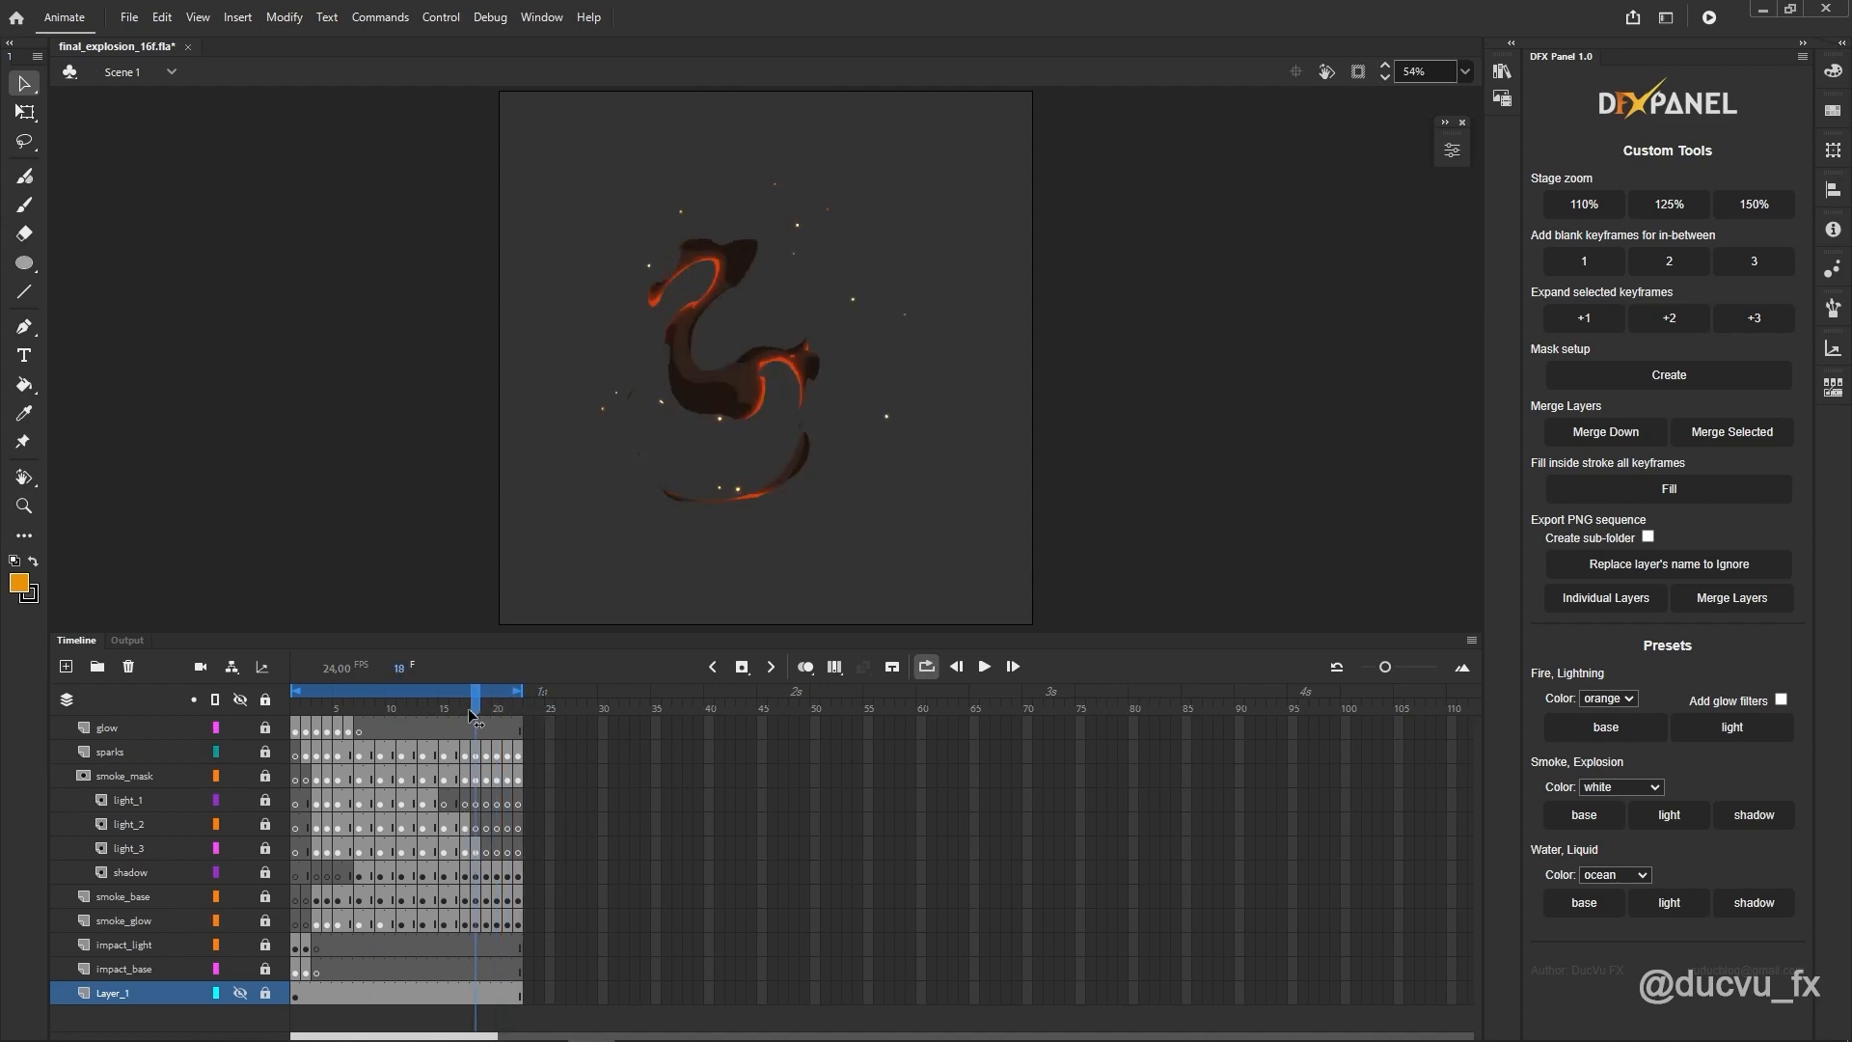
Step: Remove frames beyond 16 on every layer, including smoke_glow
click(379, 691)
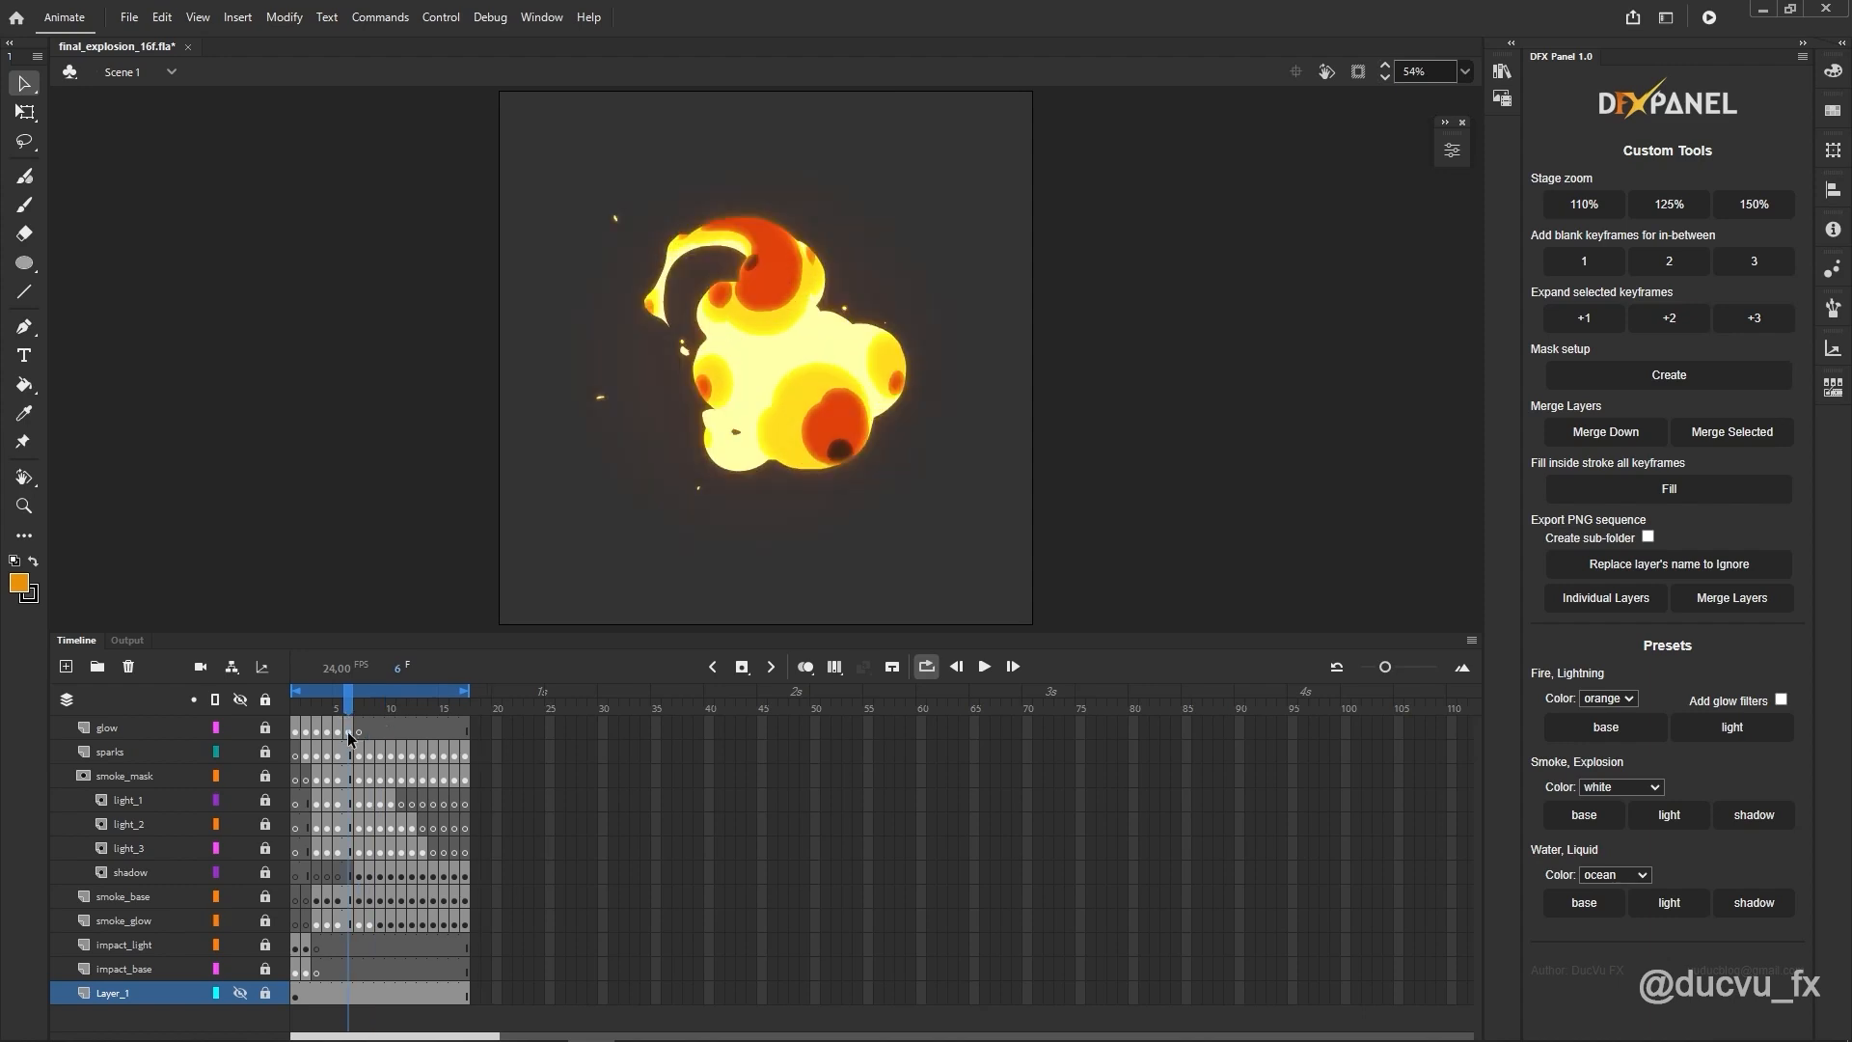
mouse_move(349, 757)
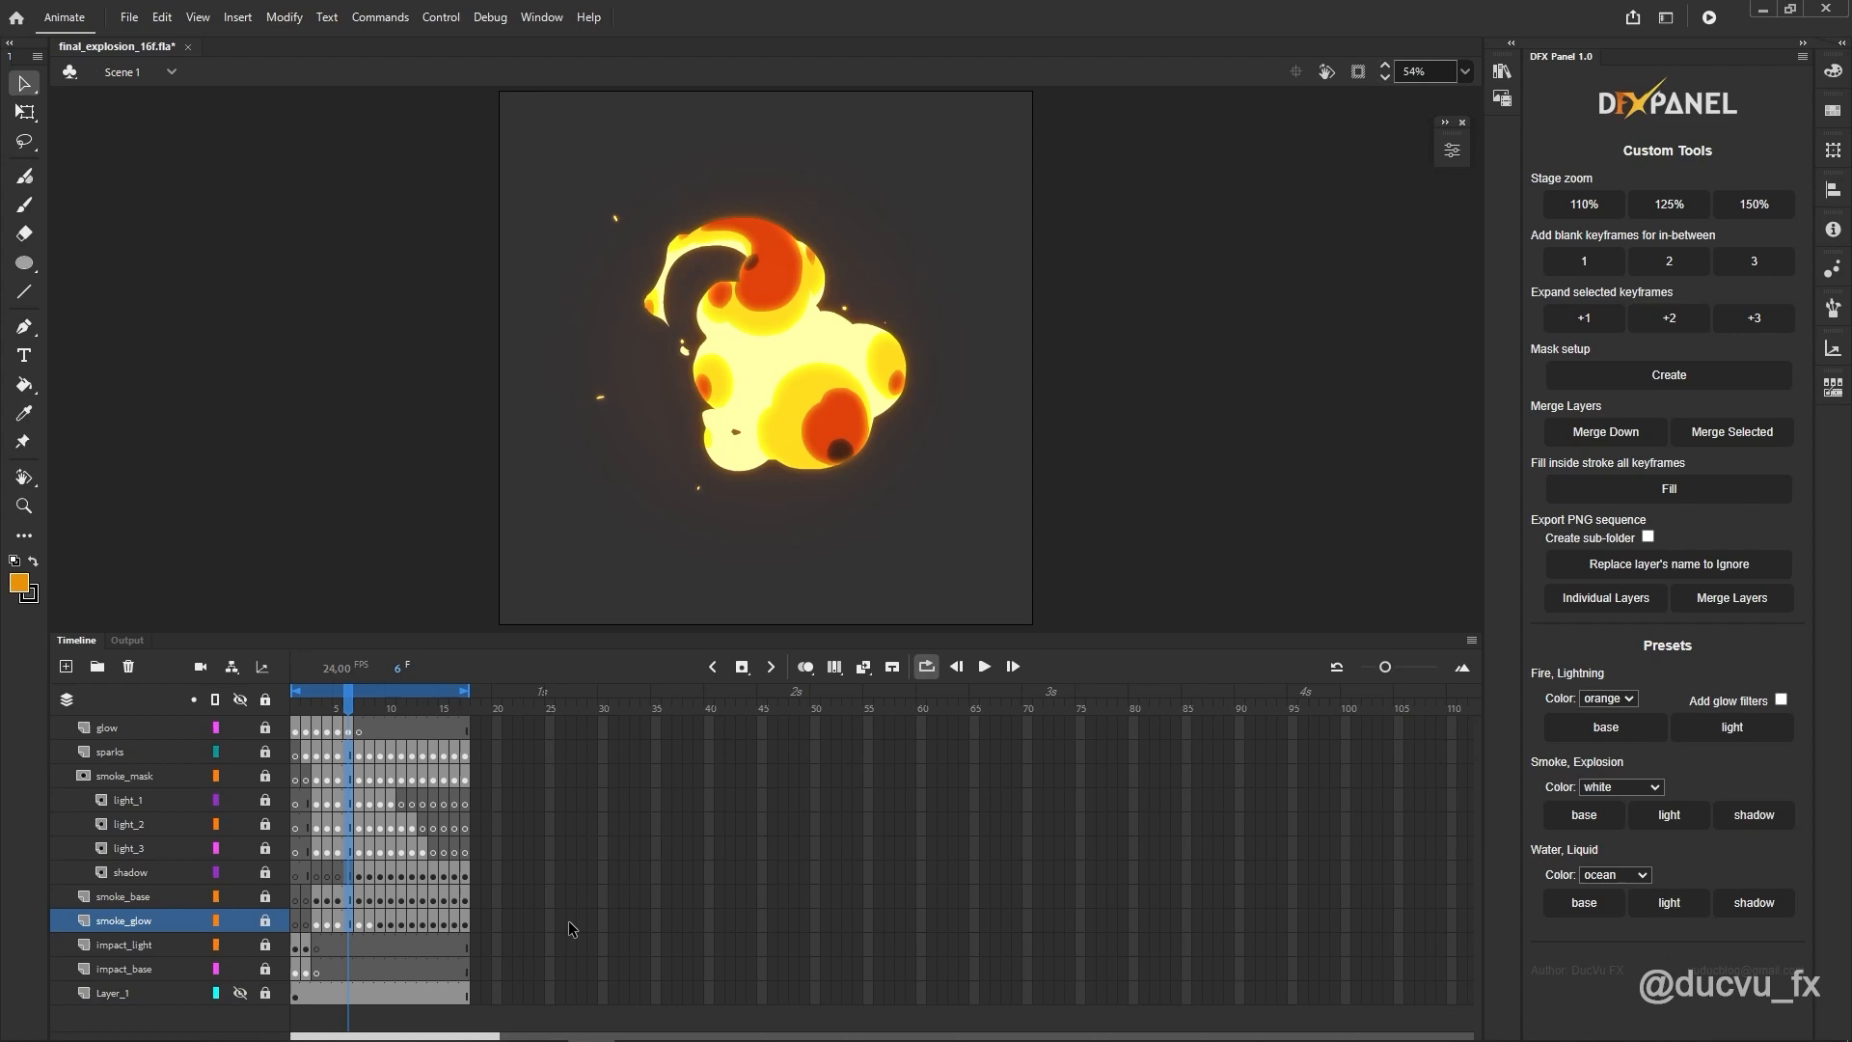
click(461, 690)
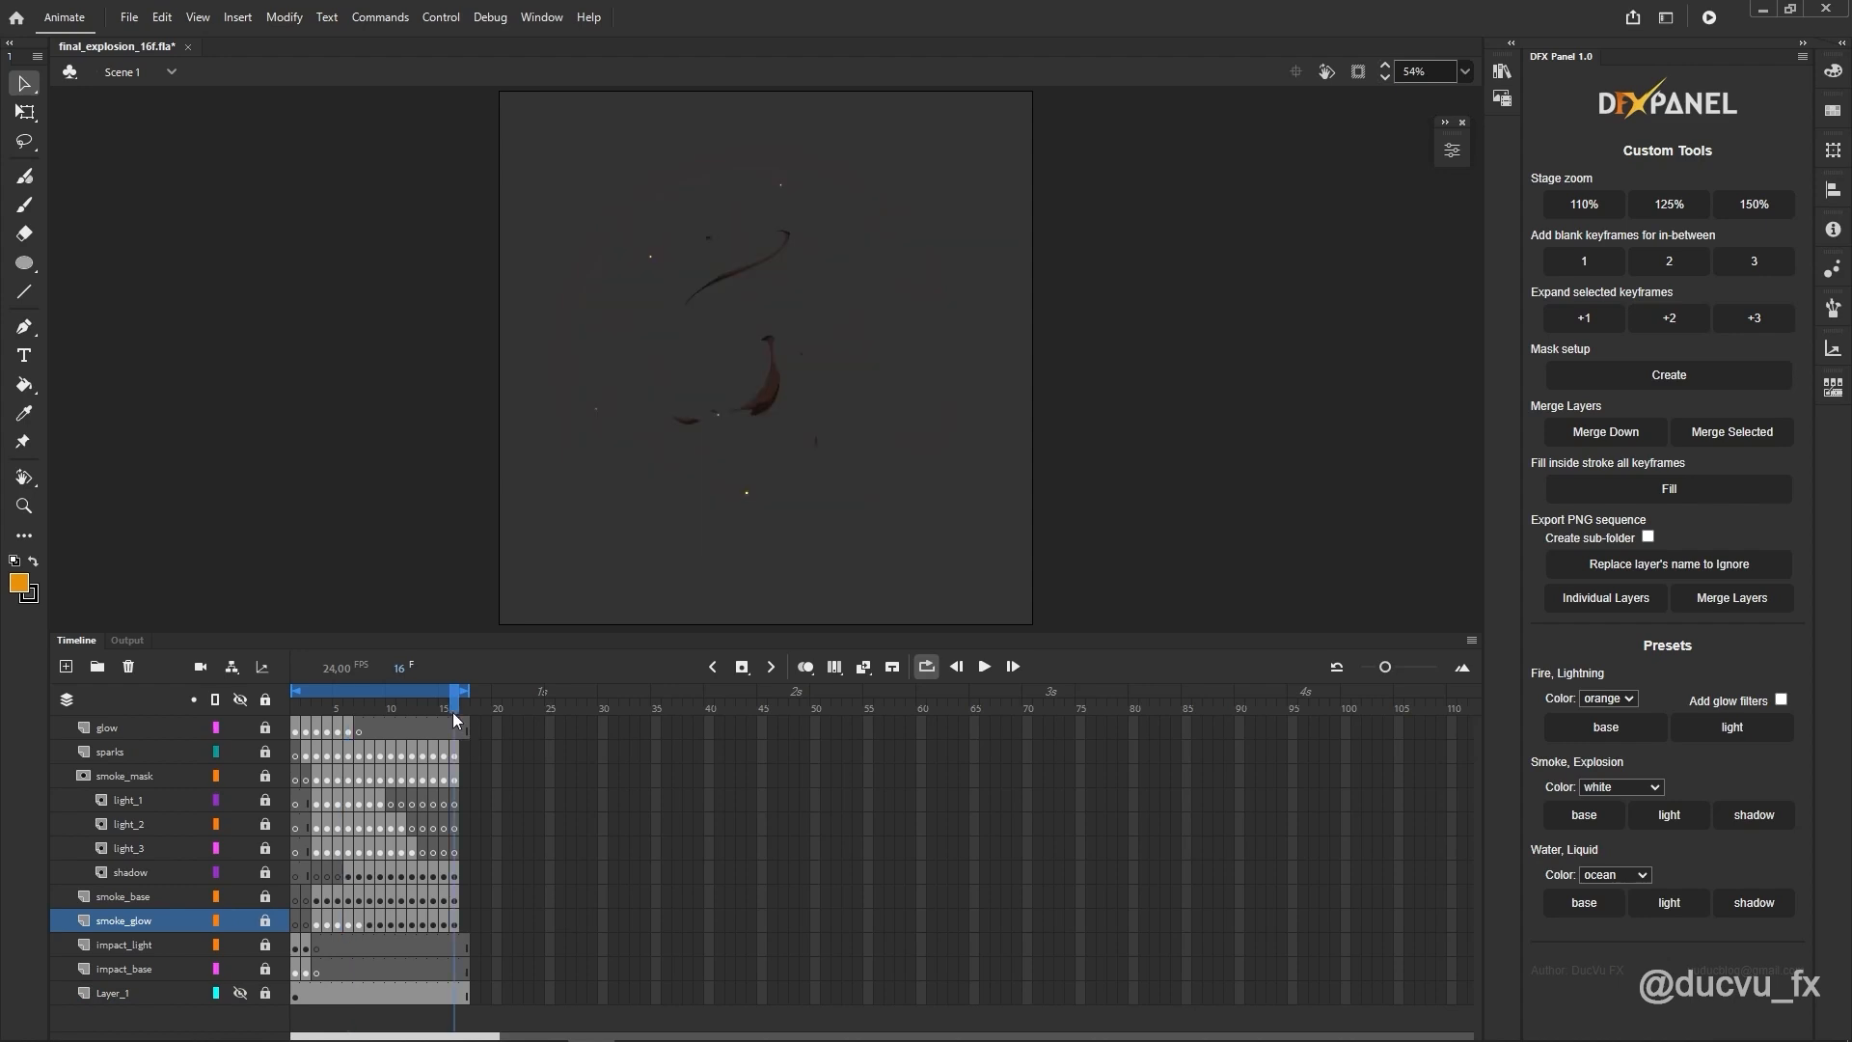
click(463, 689)
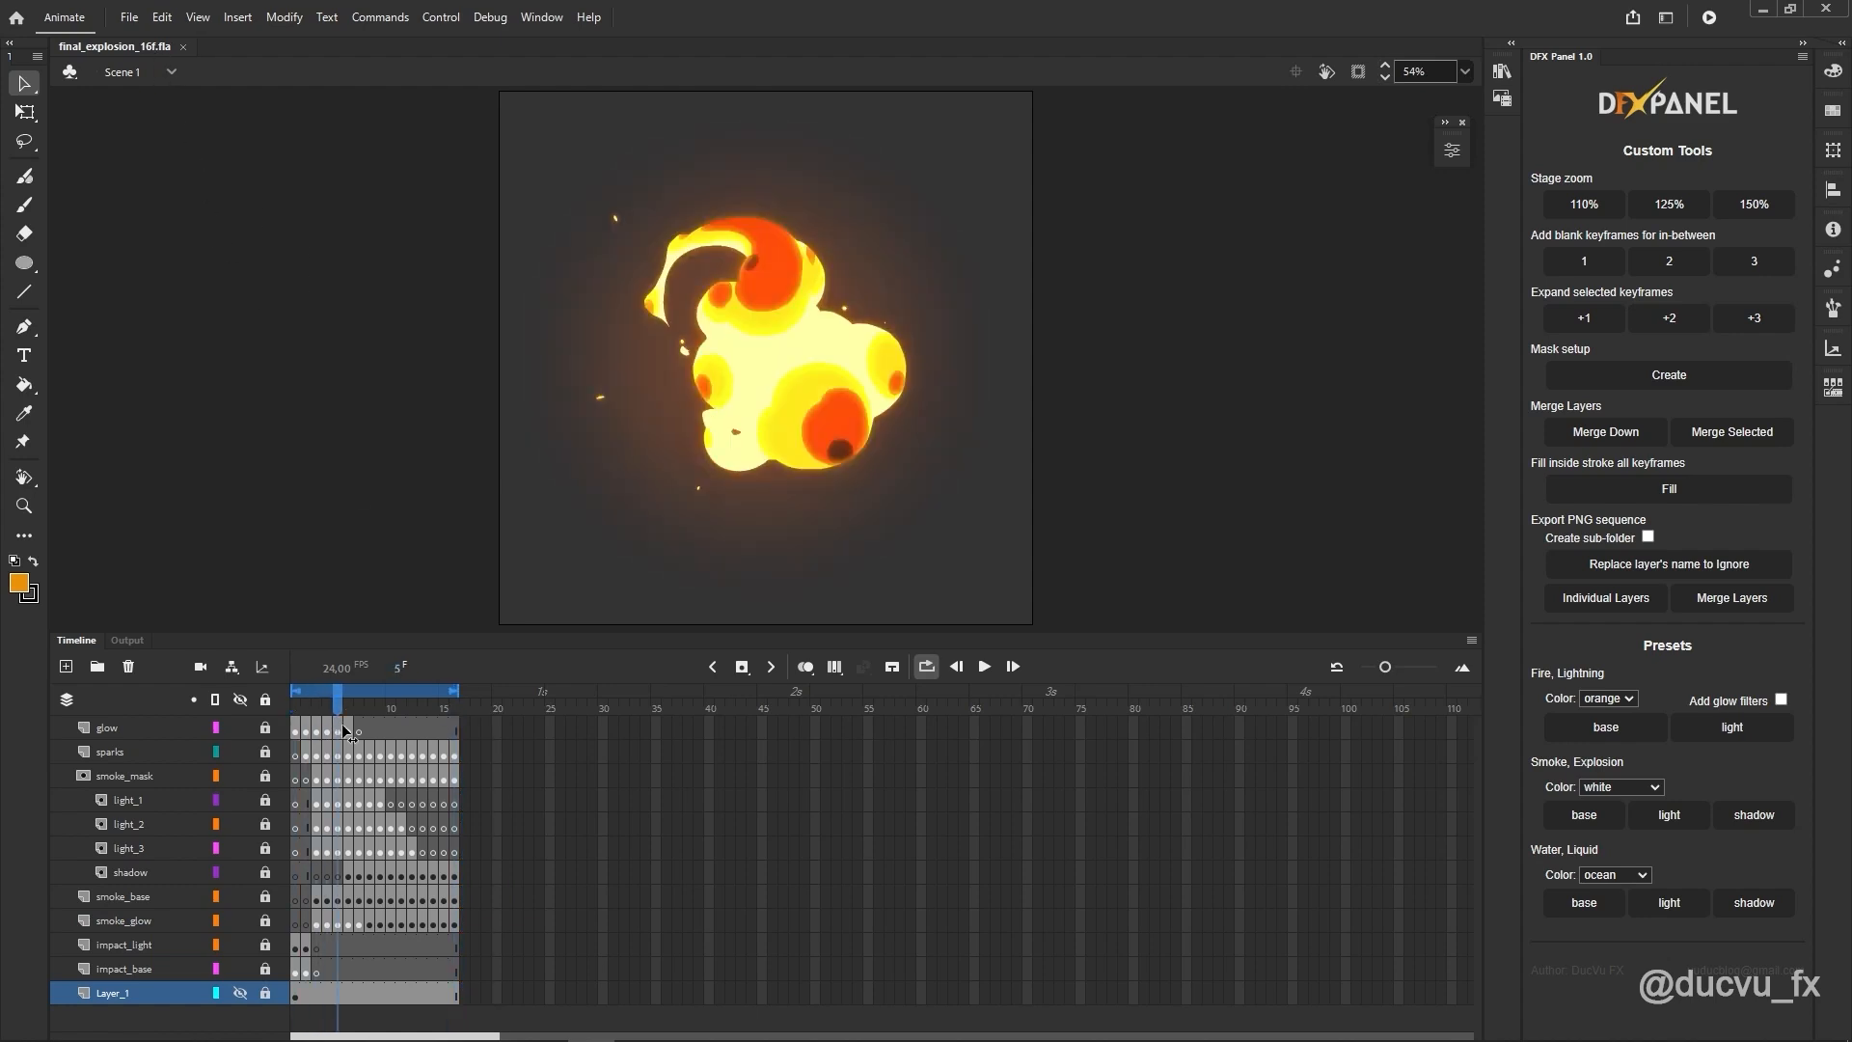
Step: Start Export Movie and open a new final_explosion folder
click(335, 691)
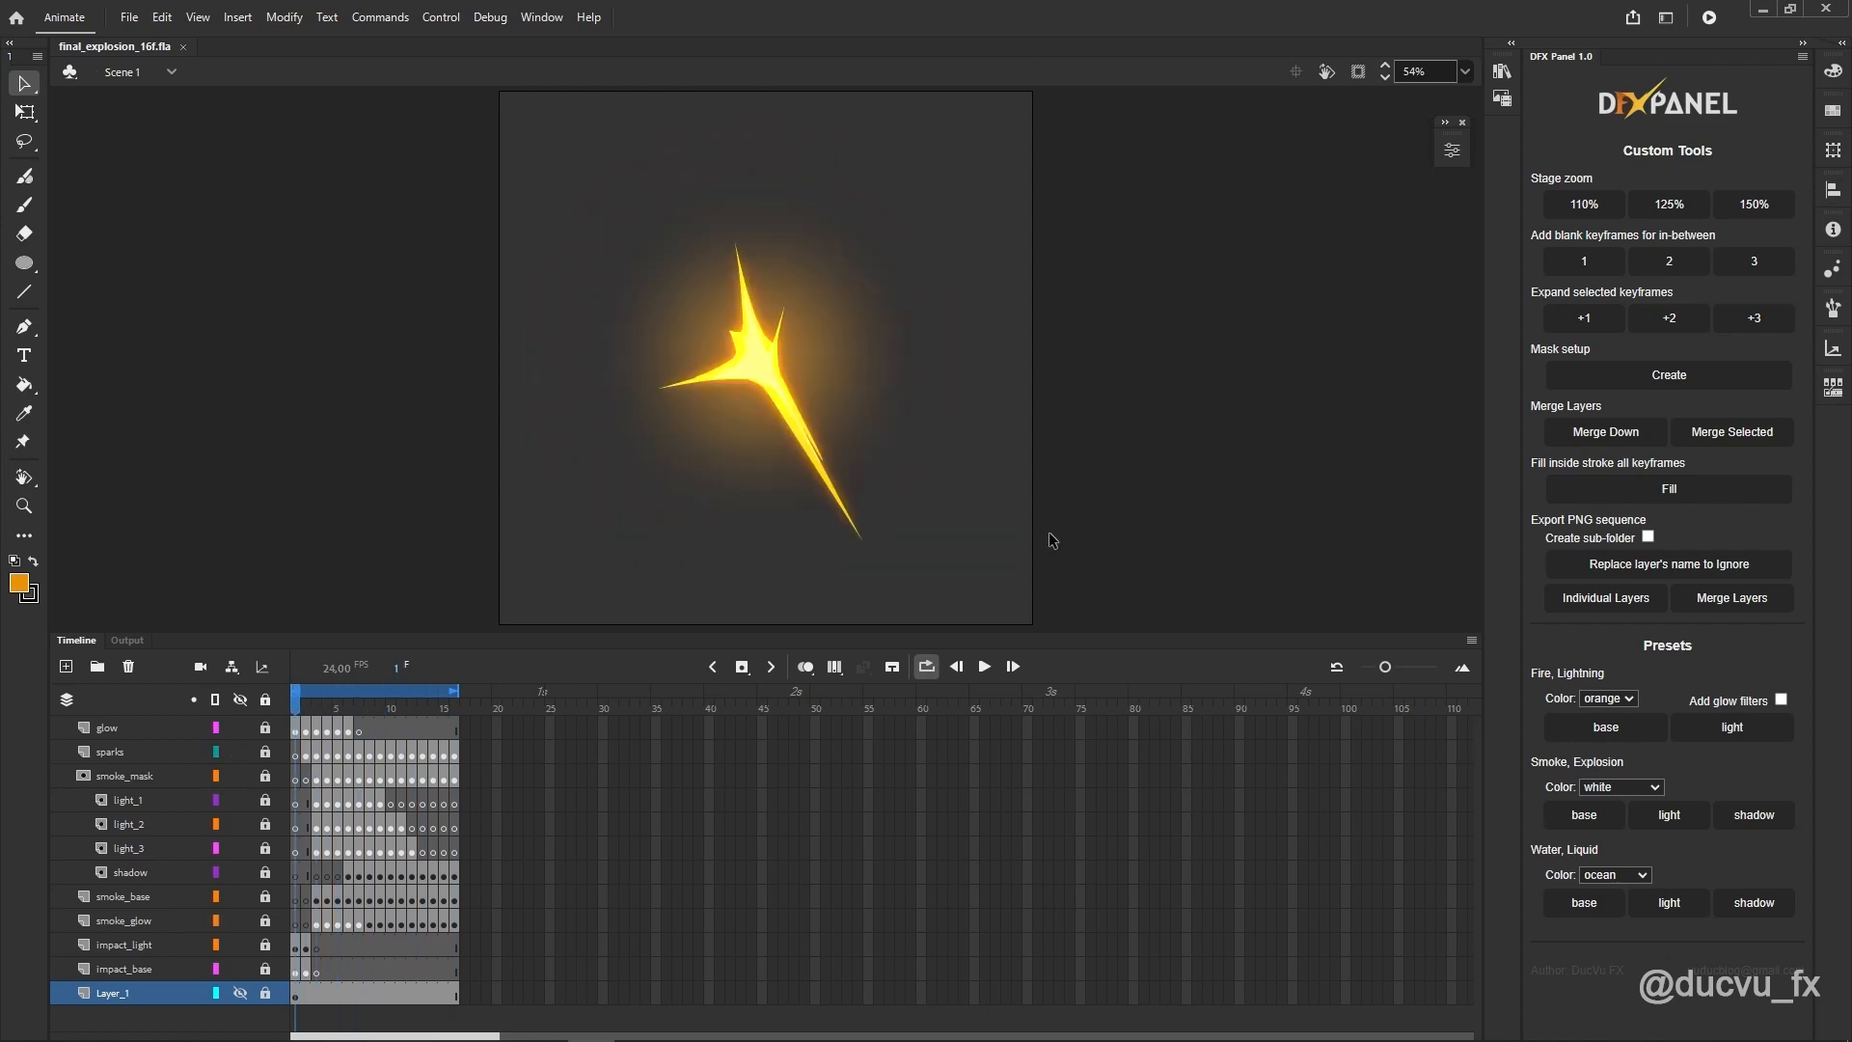
click(127, 16)
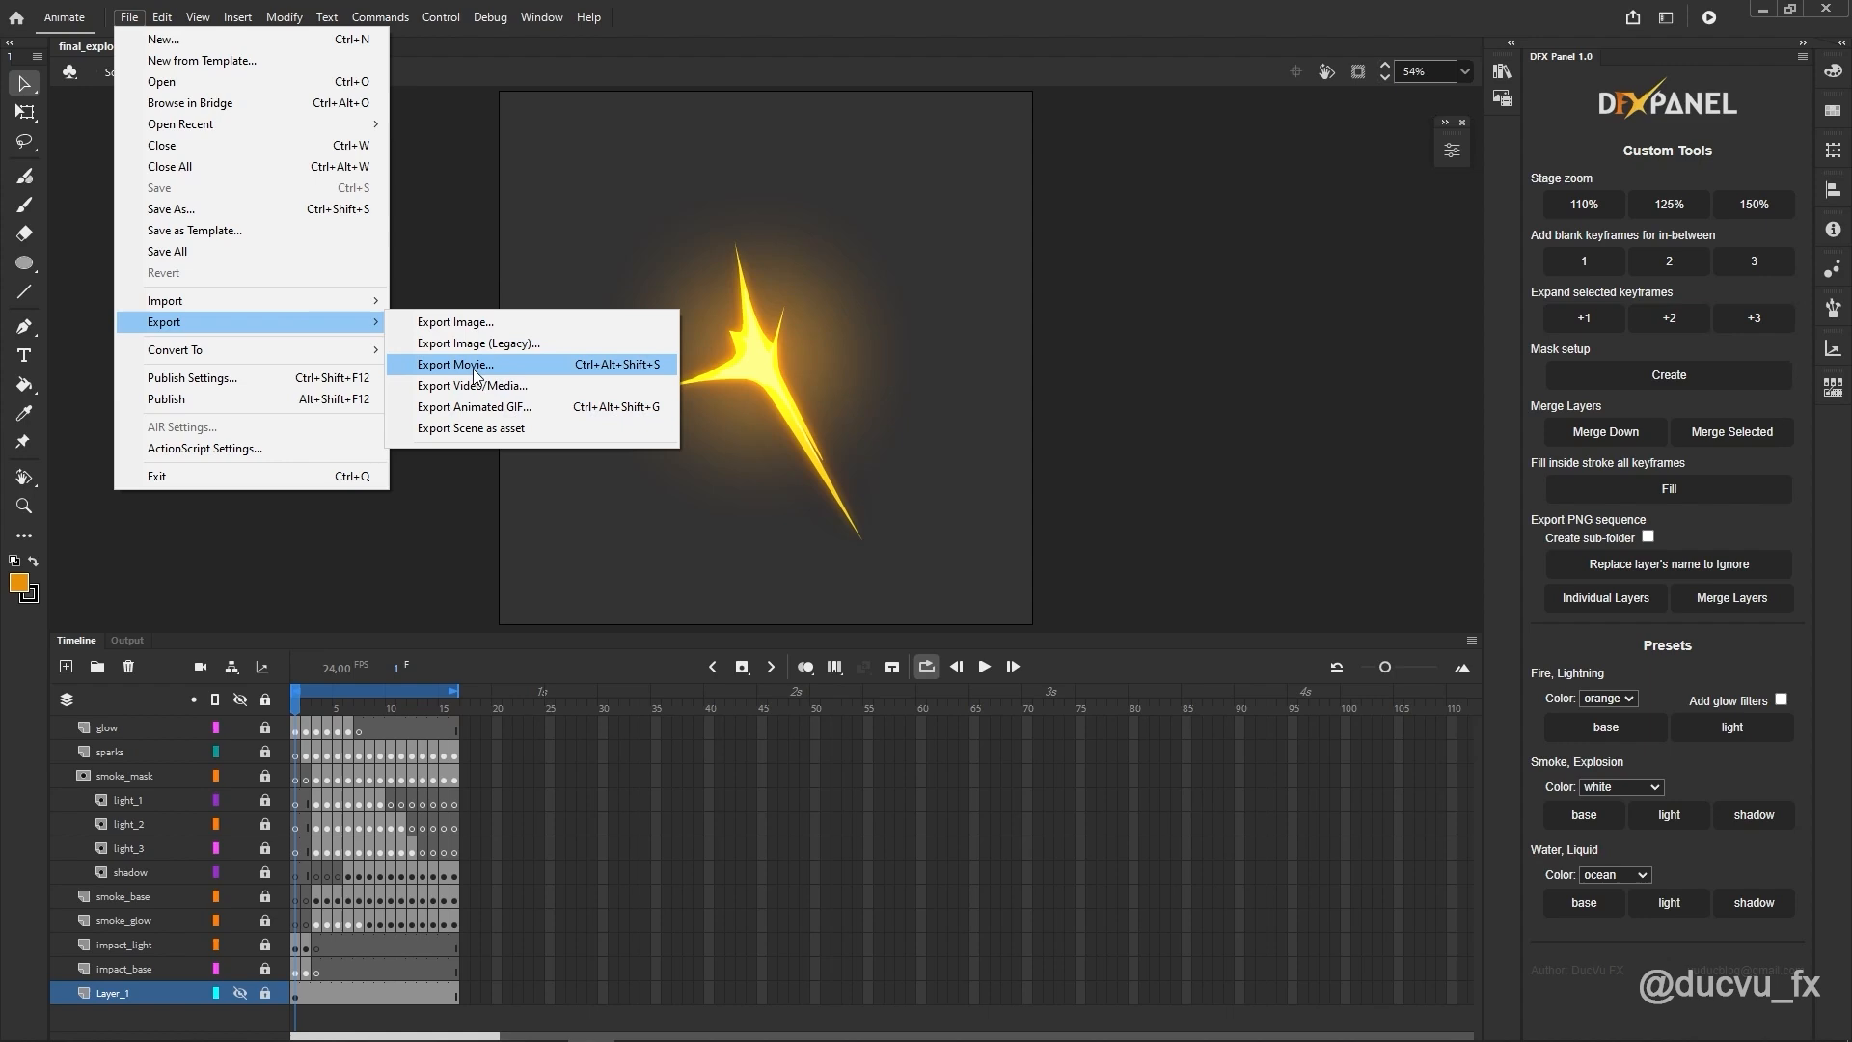
click(453, 364)
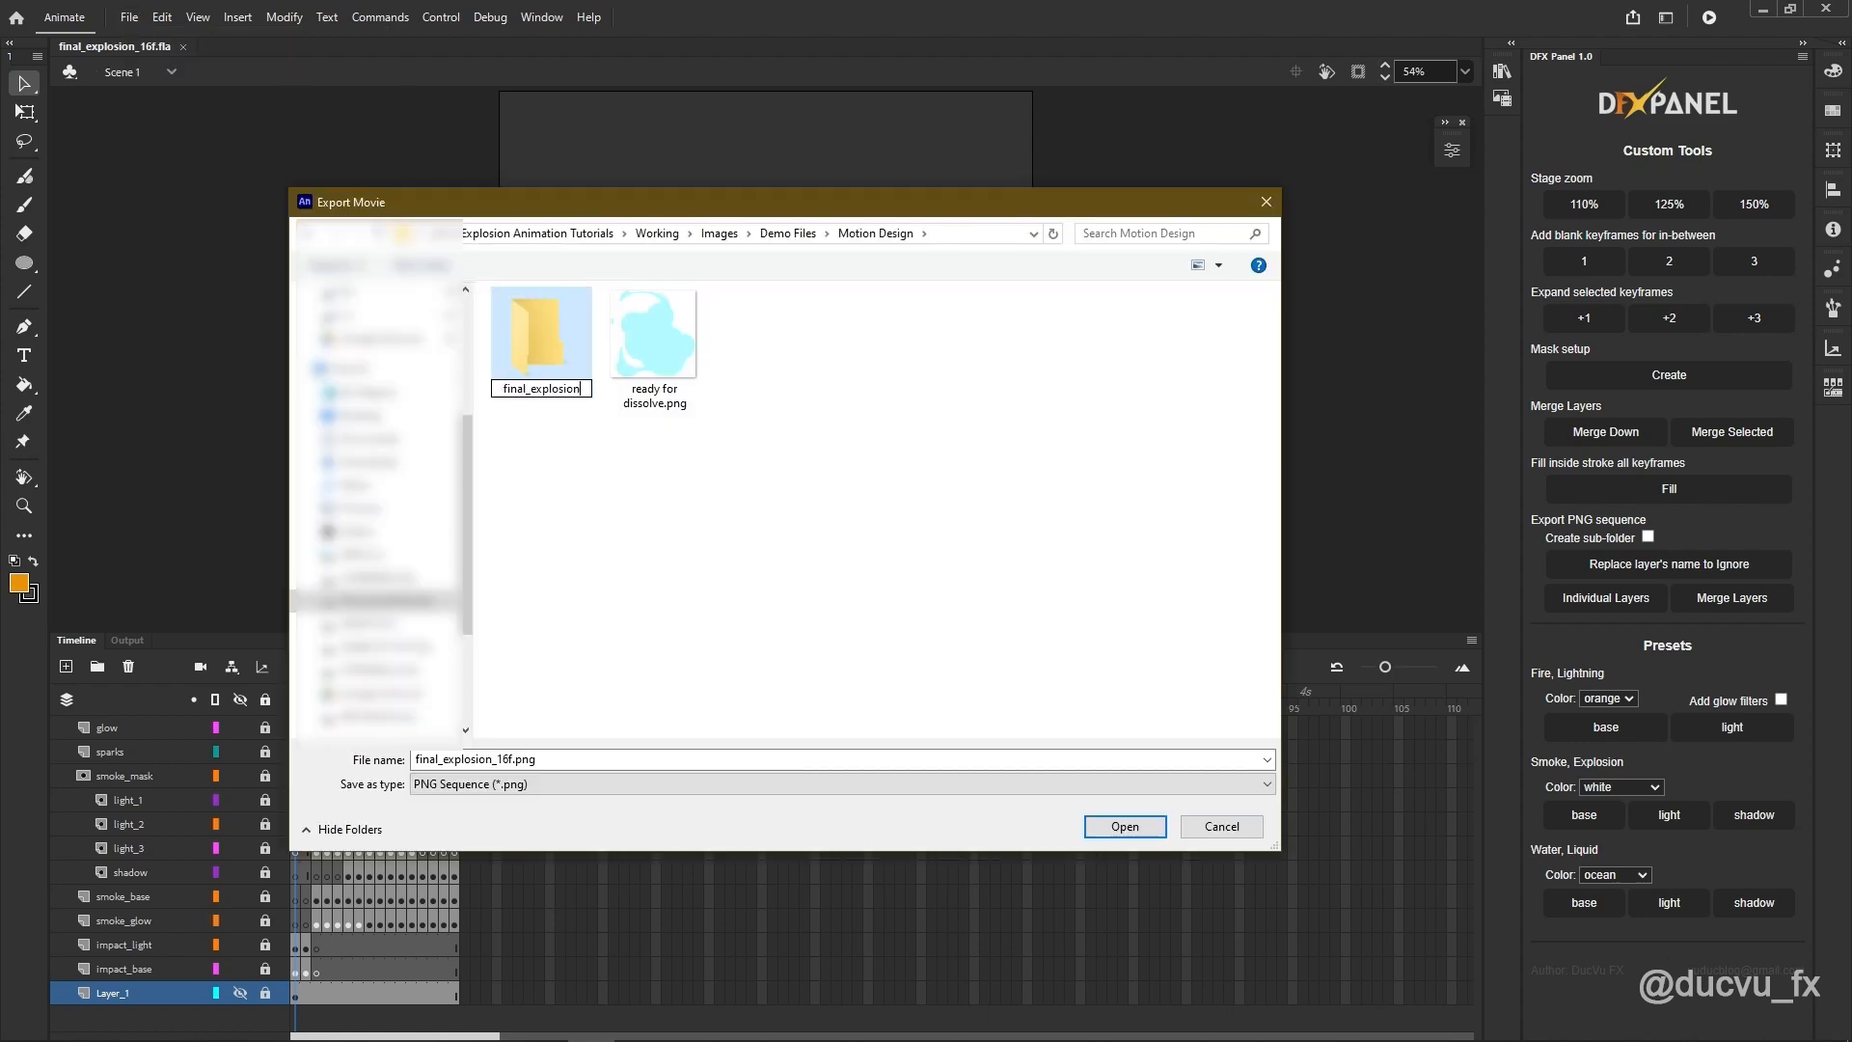
double_click(541, 325)
text(center)
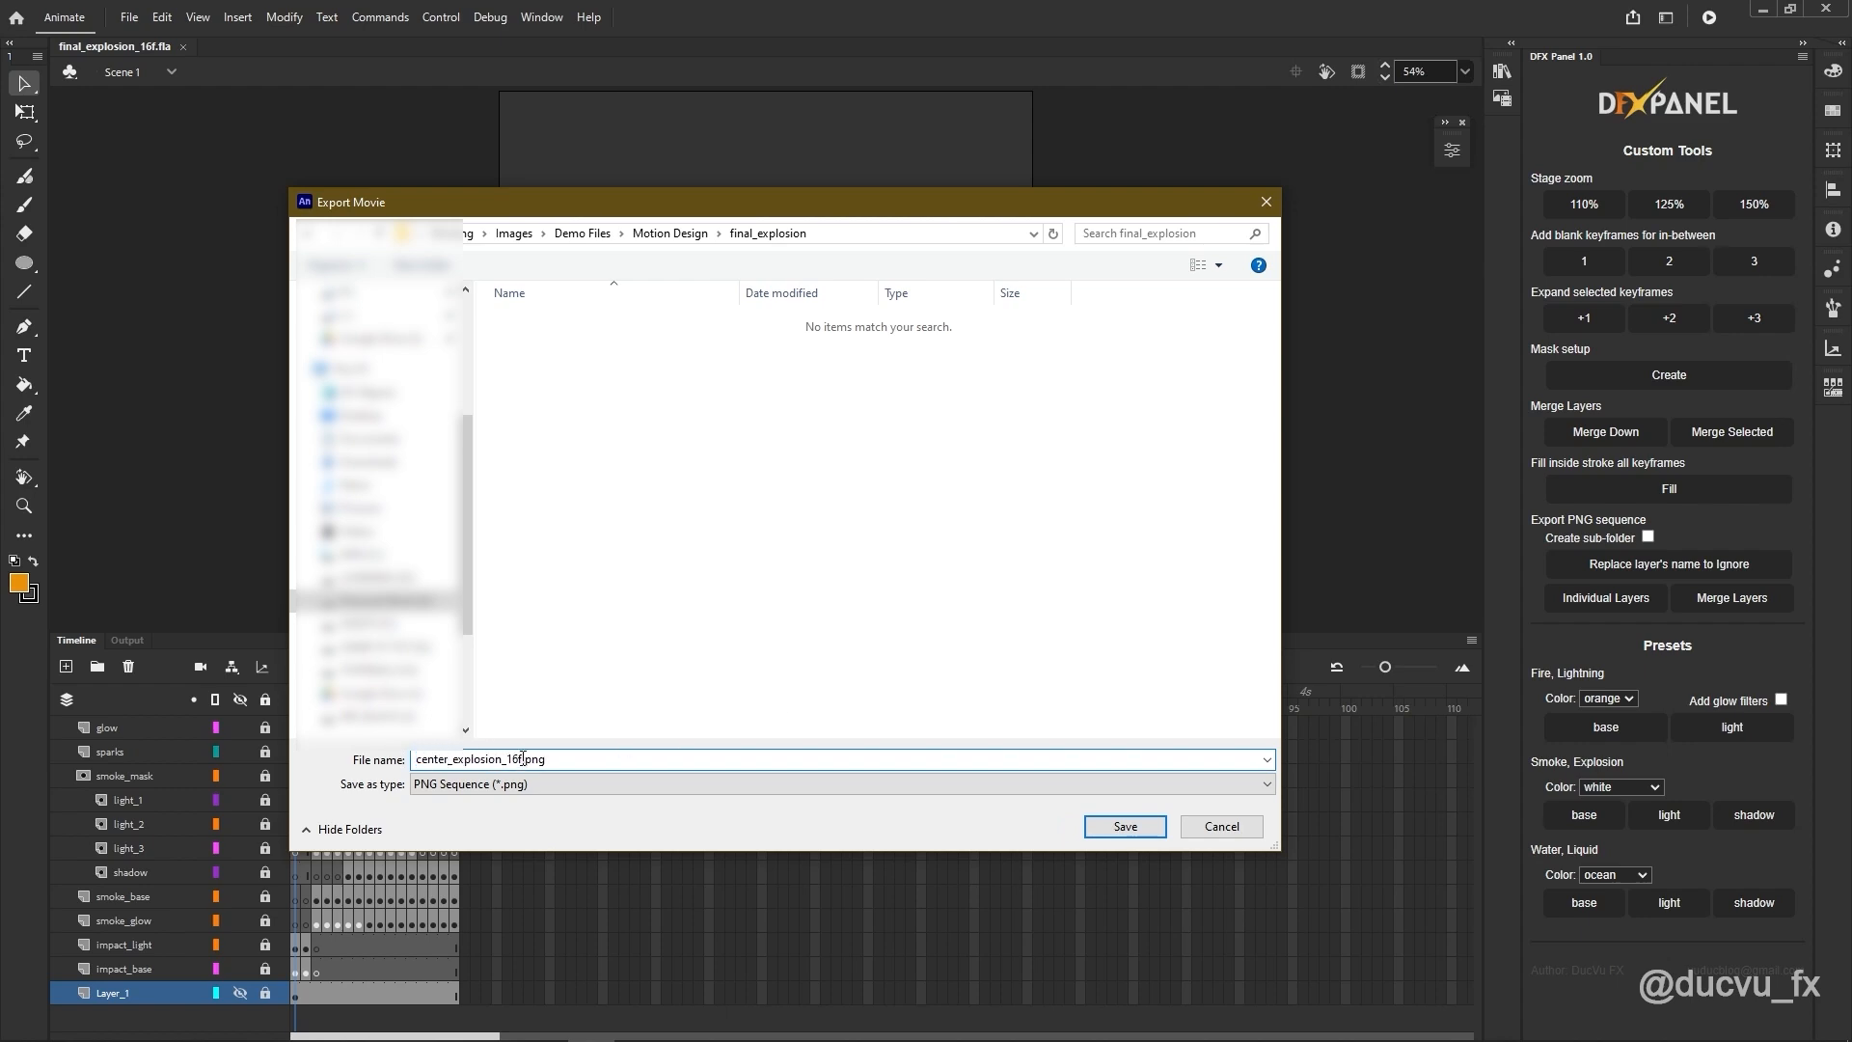
Step: Name the file center_explosion_ and export a PNG sequence at 1024×1024
double_click(508, 758)
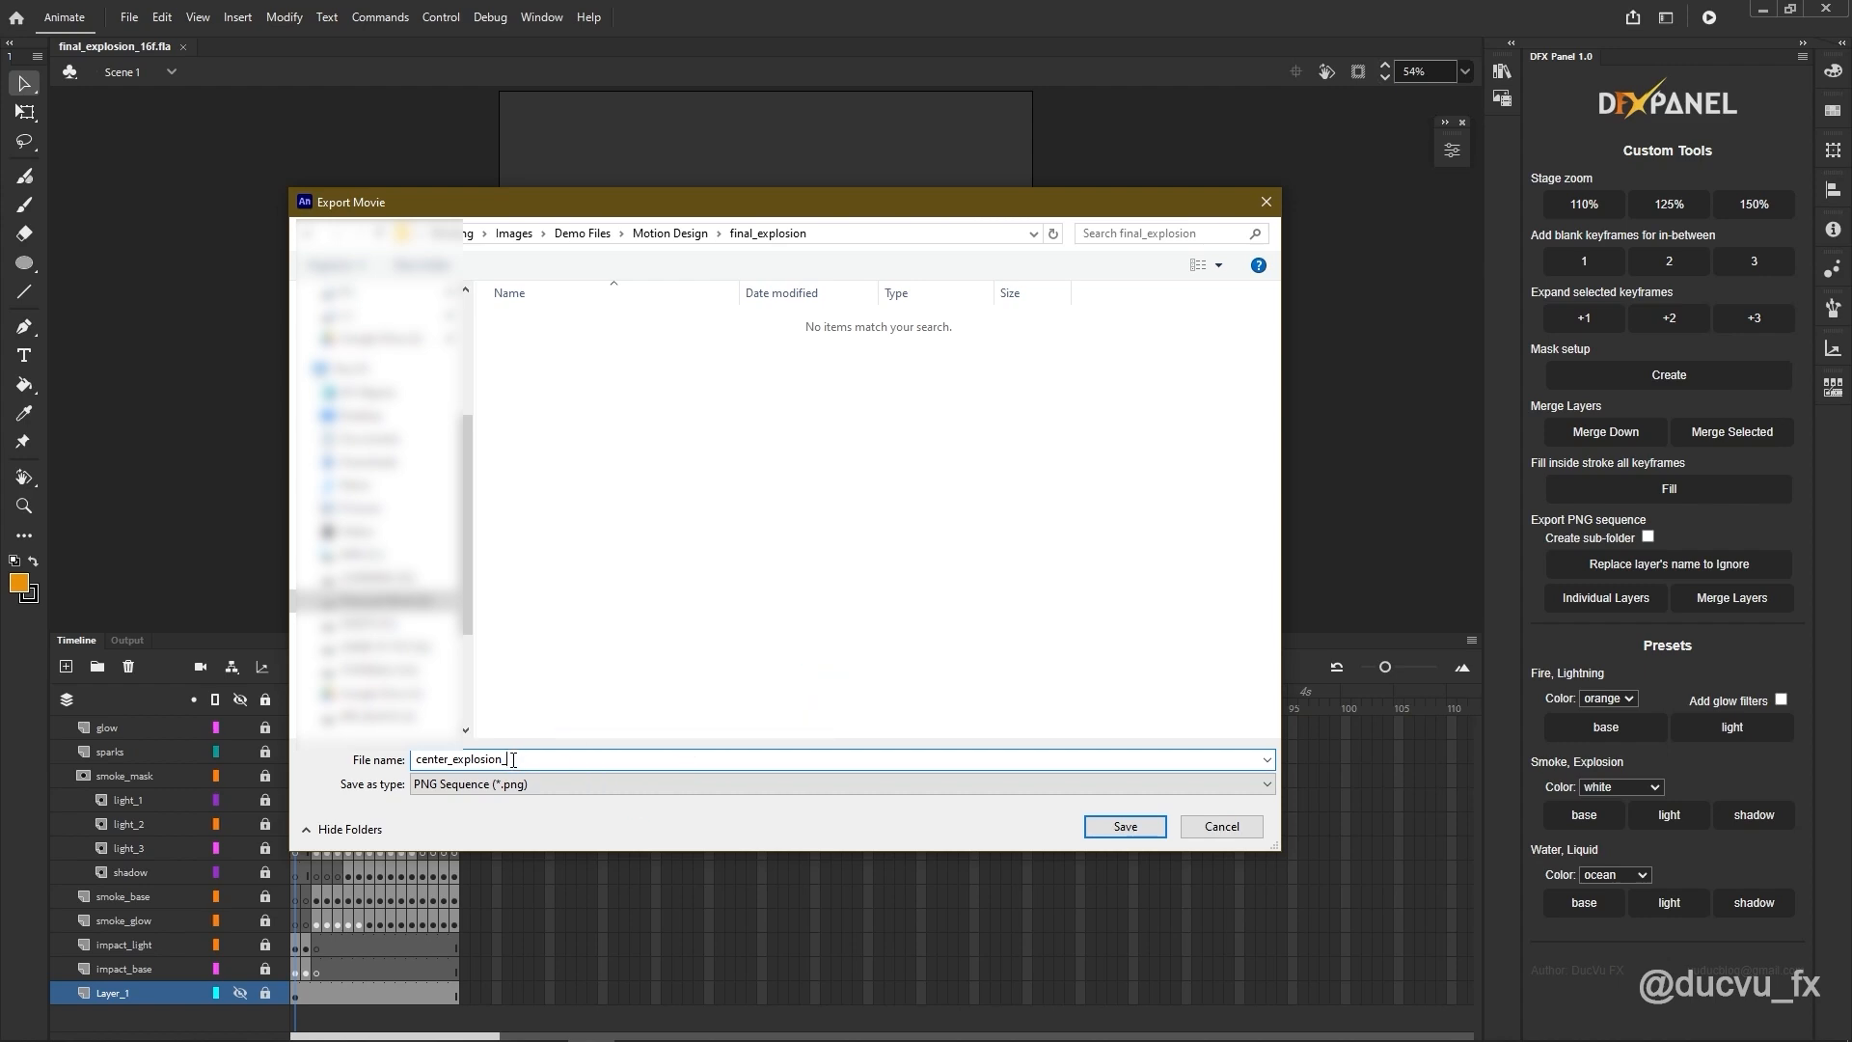
click(1123, 826)
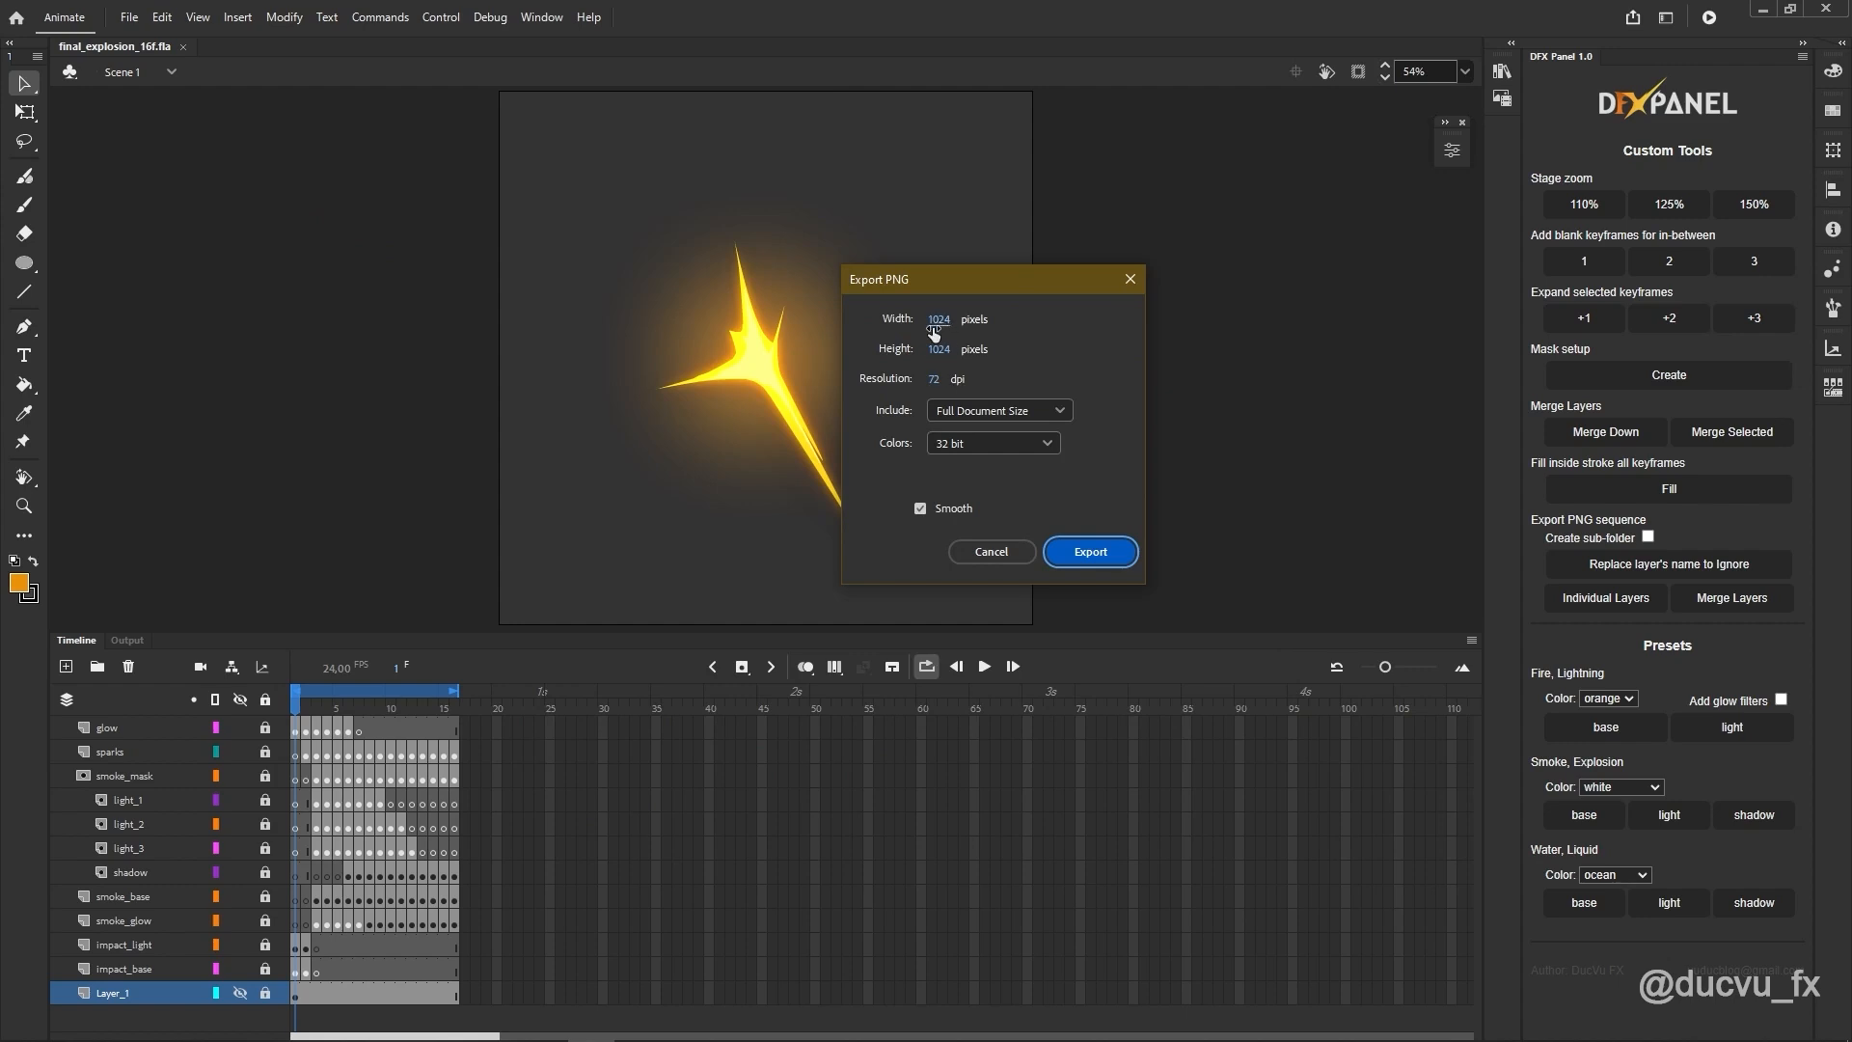
mouse_move(1088, 552)
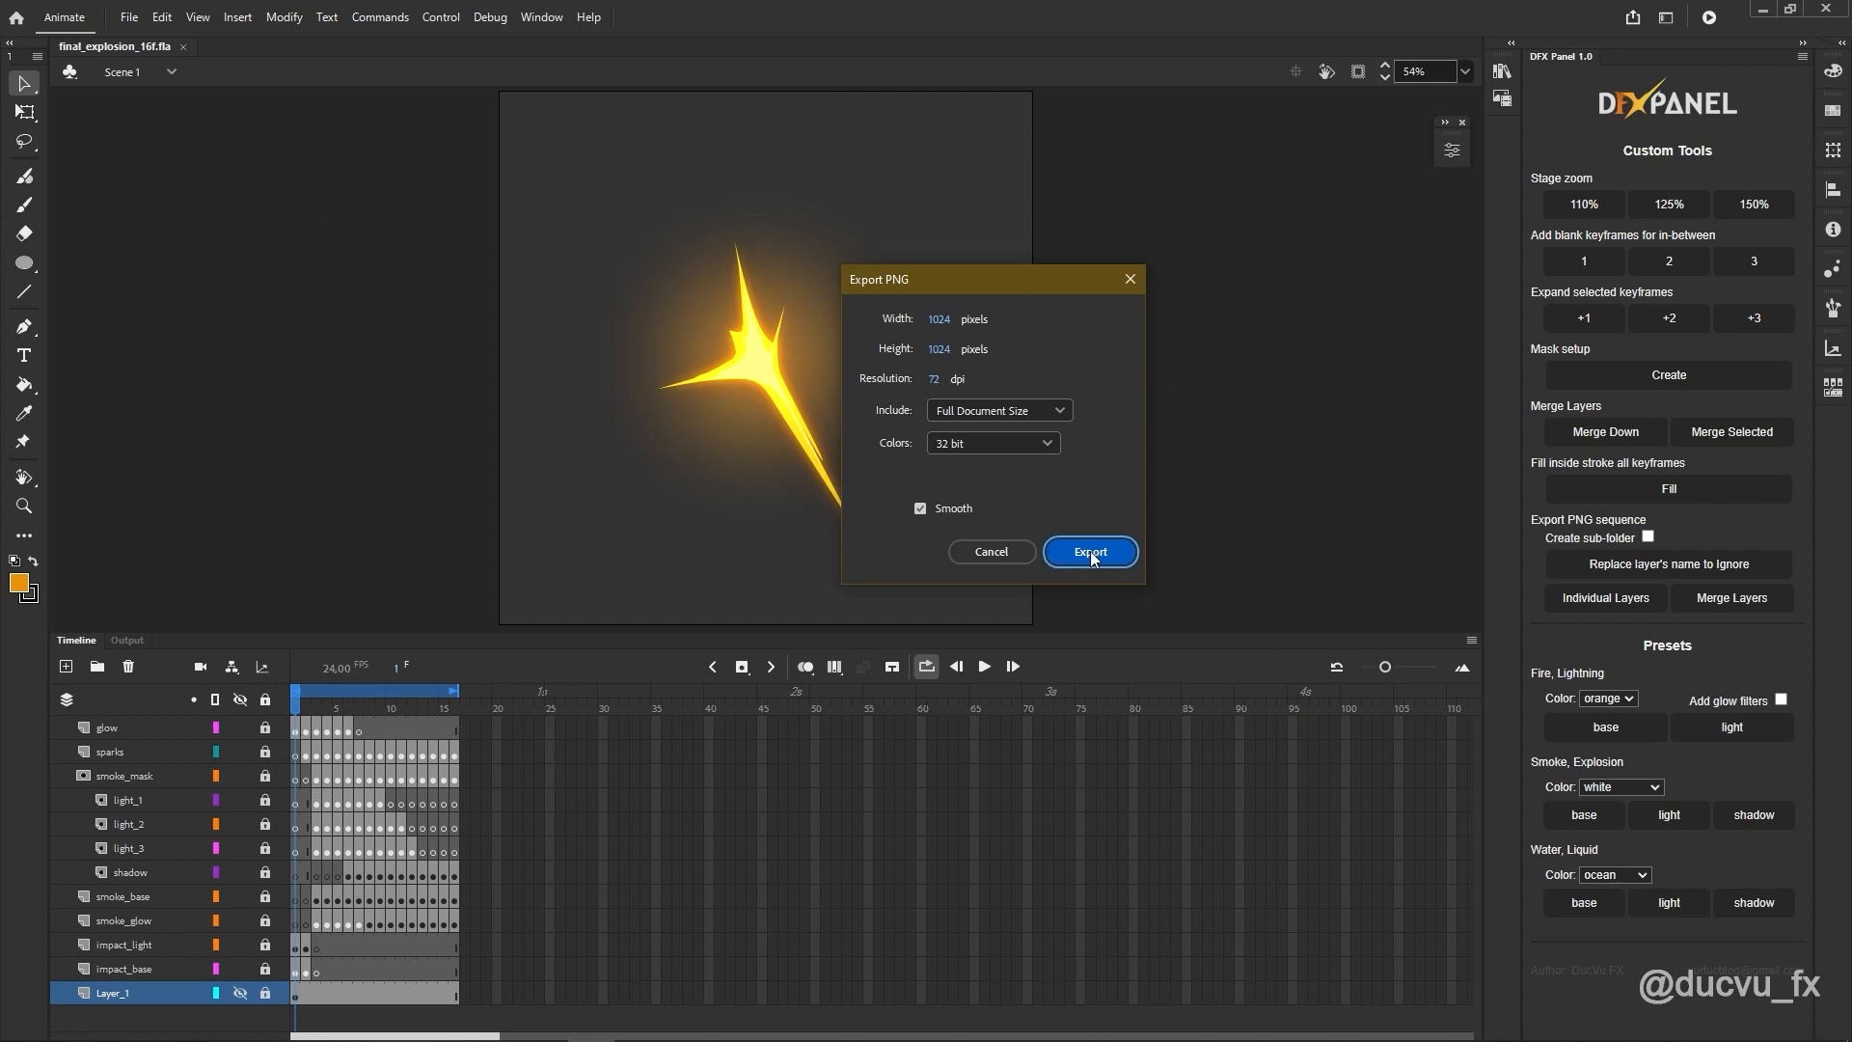
click(1088, 552)
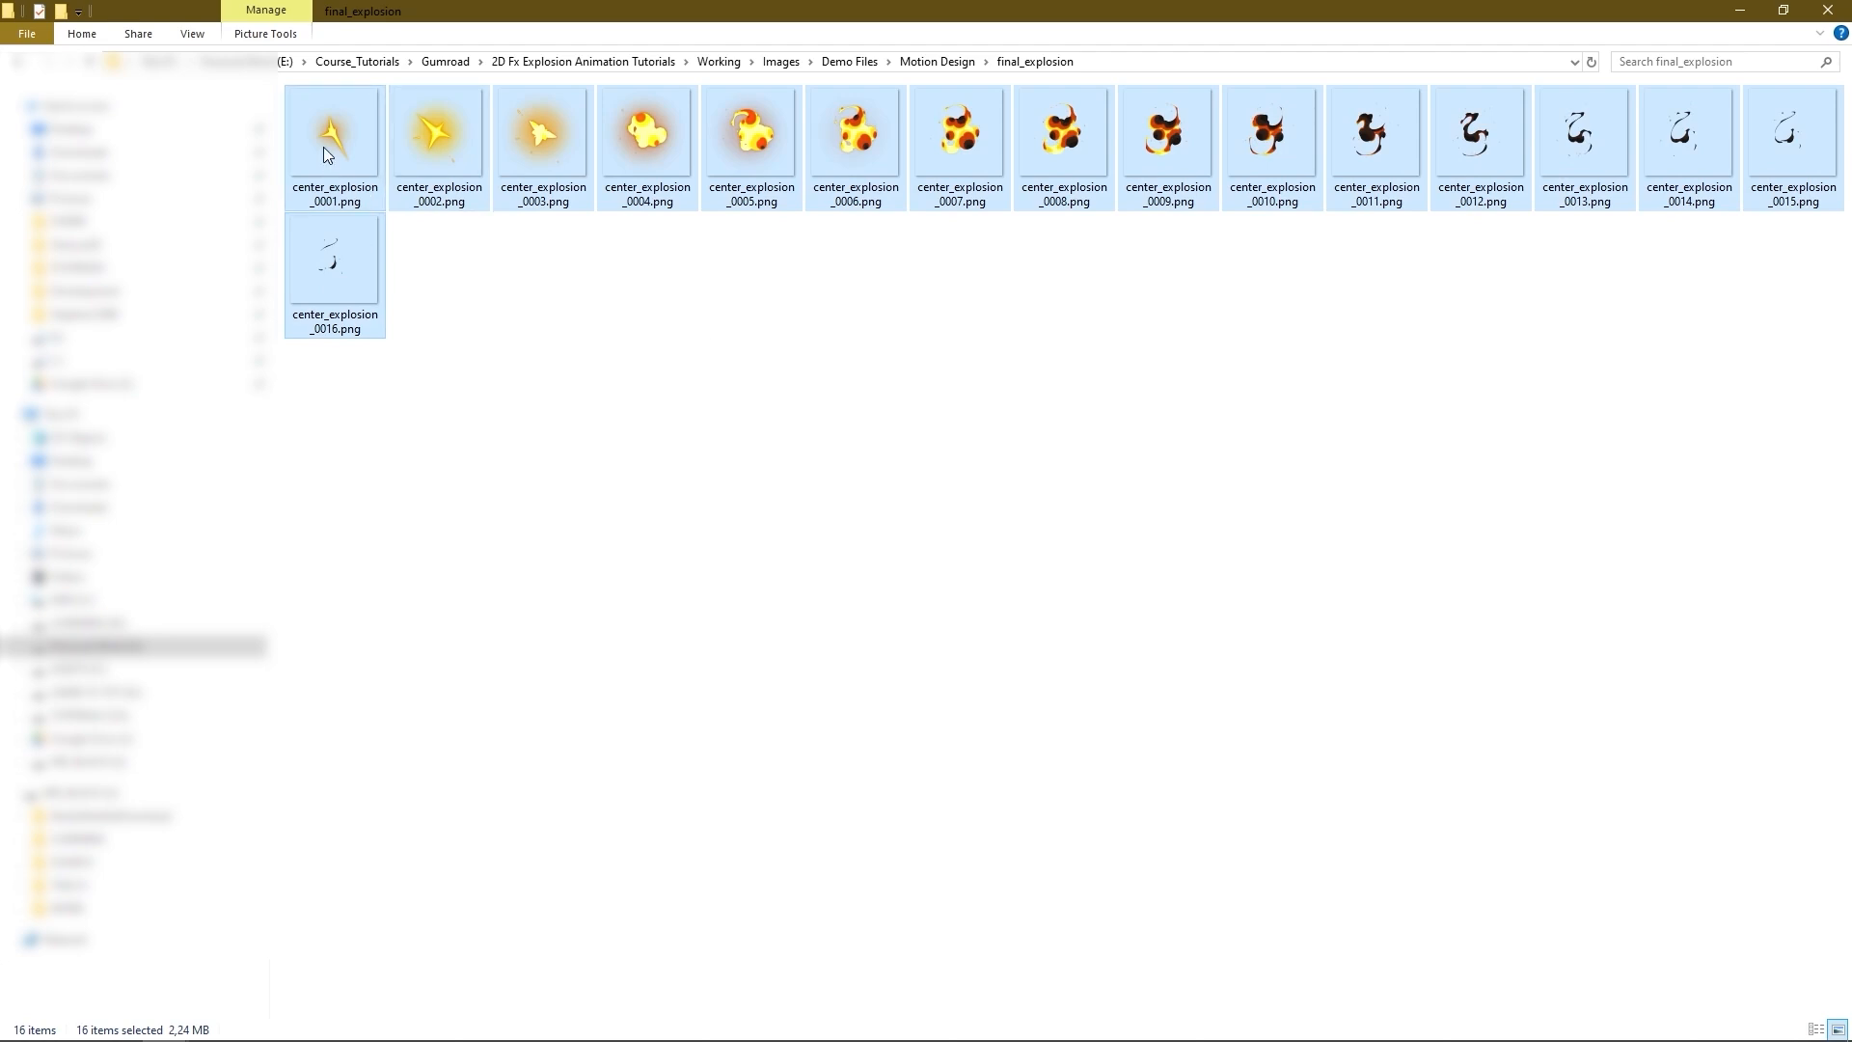
mouse_move(343, 159)
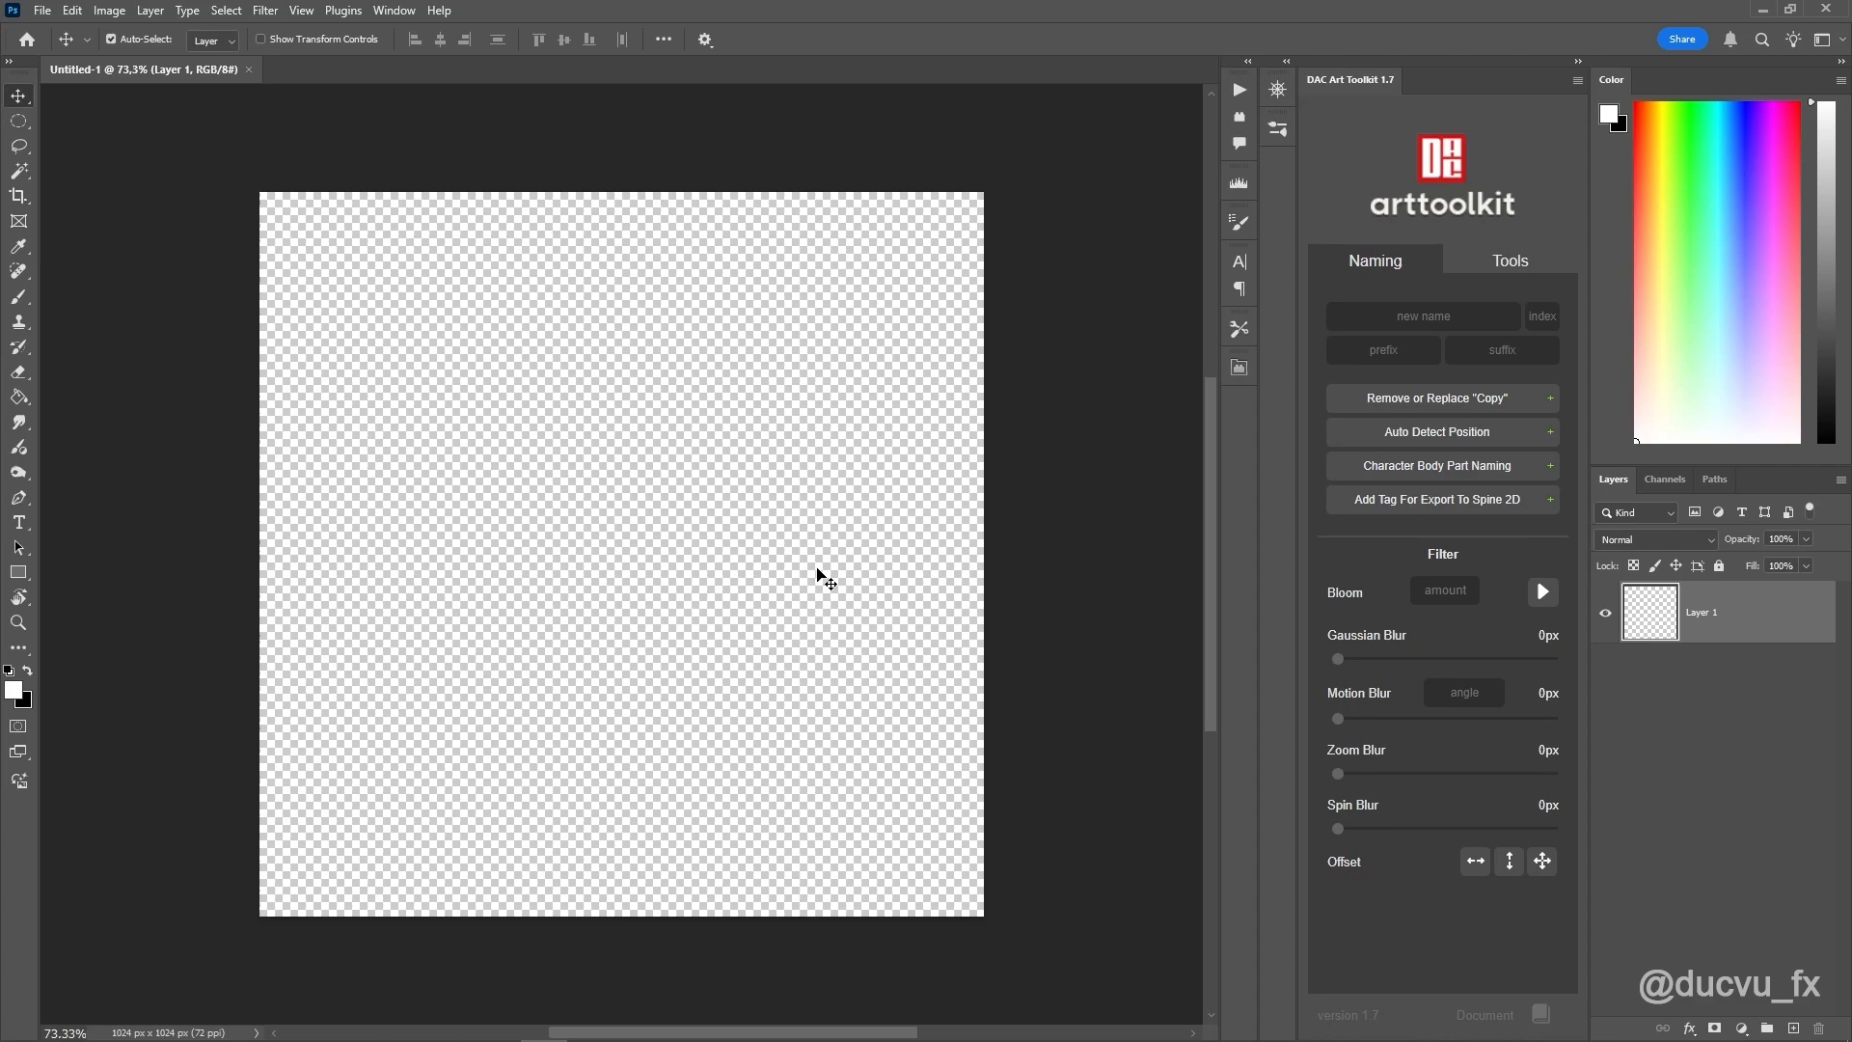
mouse_move(895, 220)
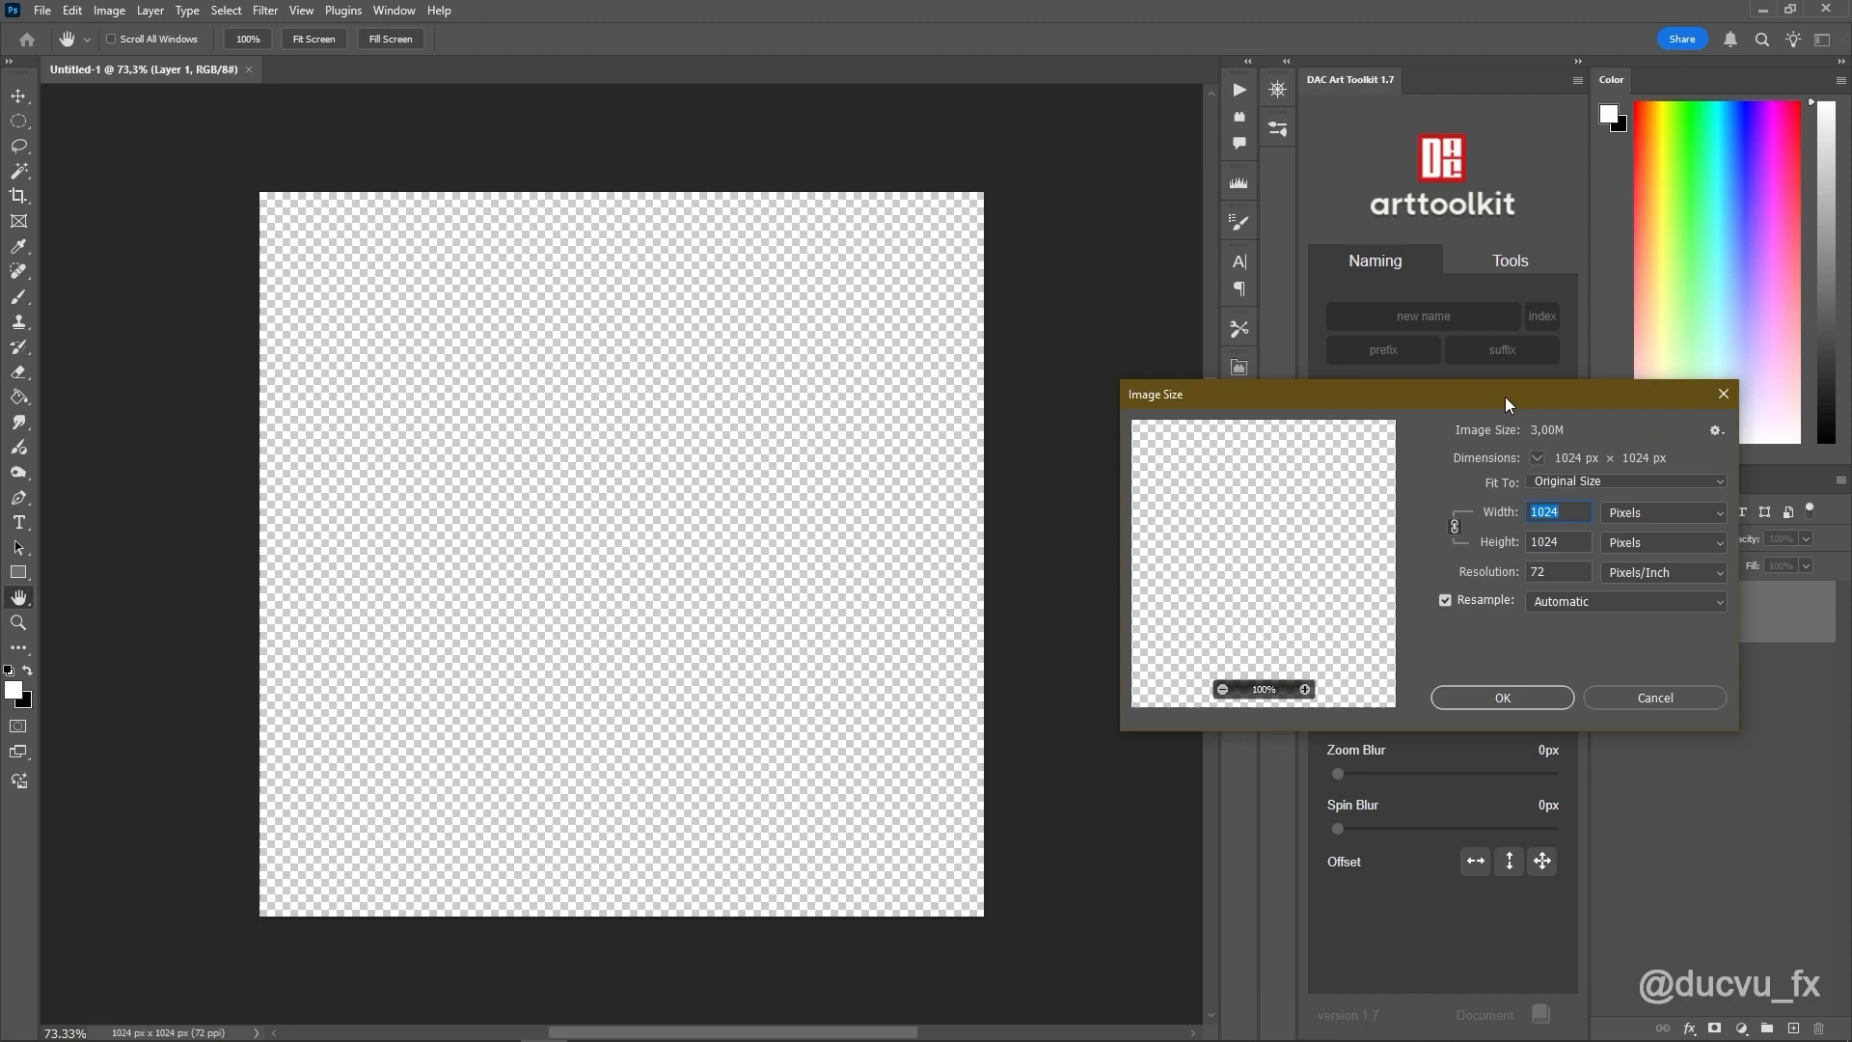
Step: Close the Image Size dialog before stacking the center_explosion frames
click(1652, 696)
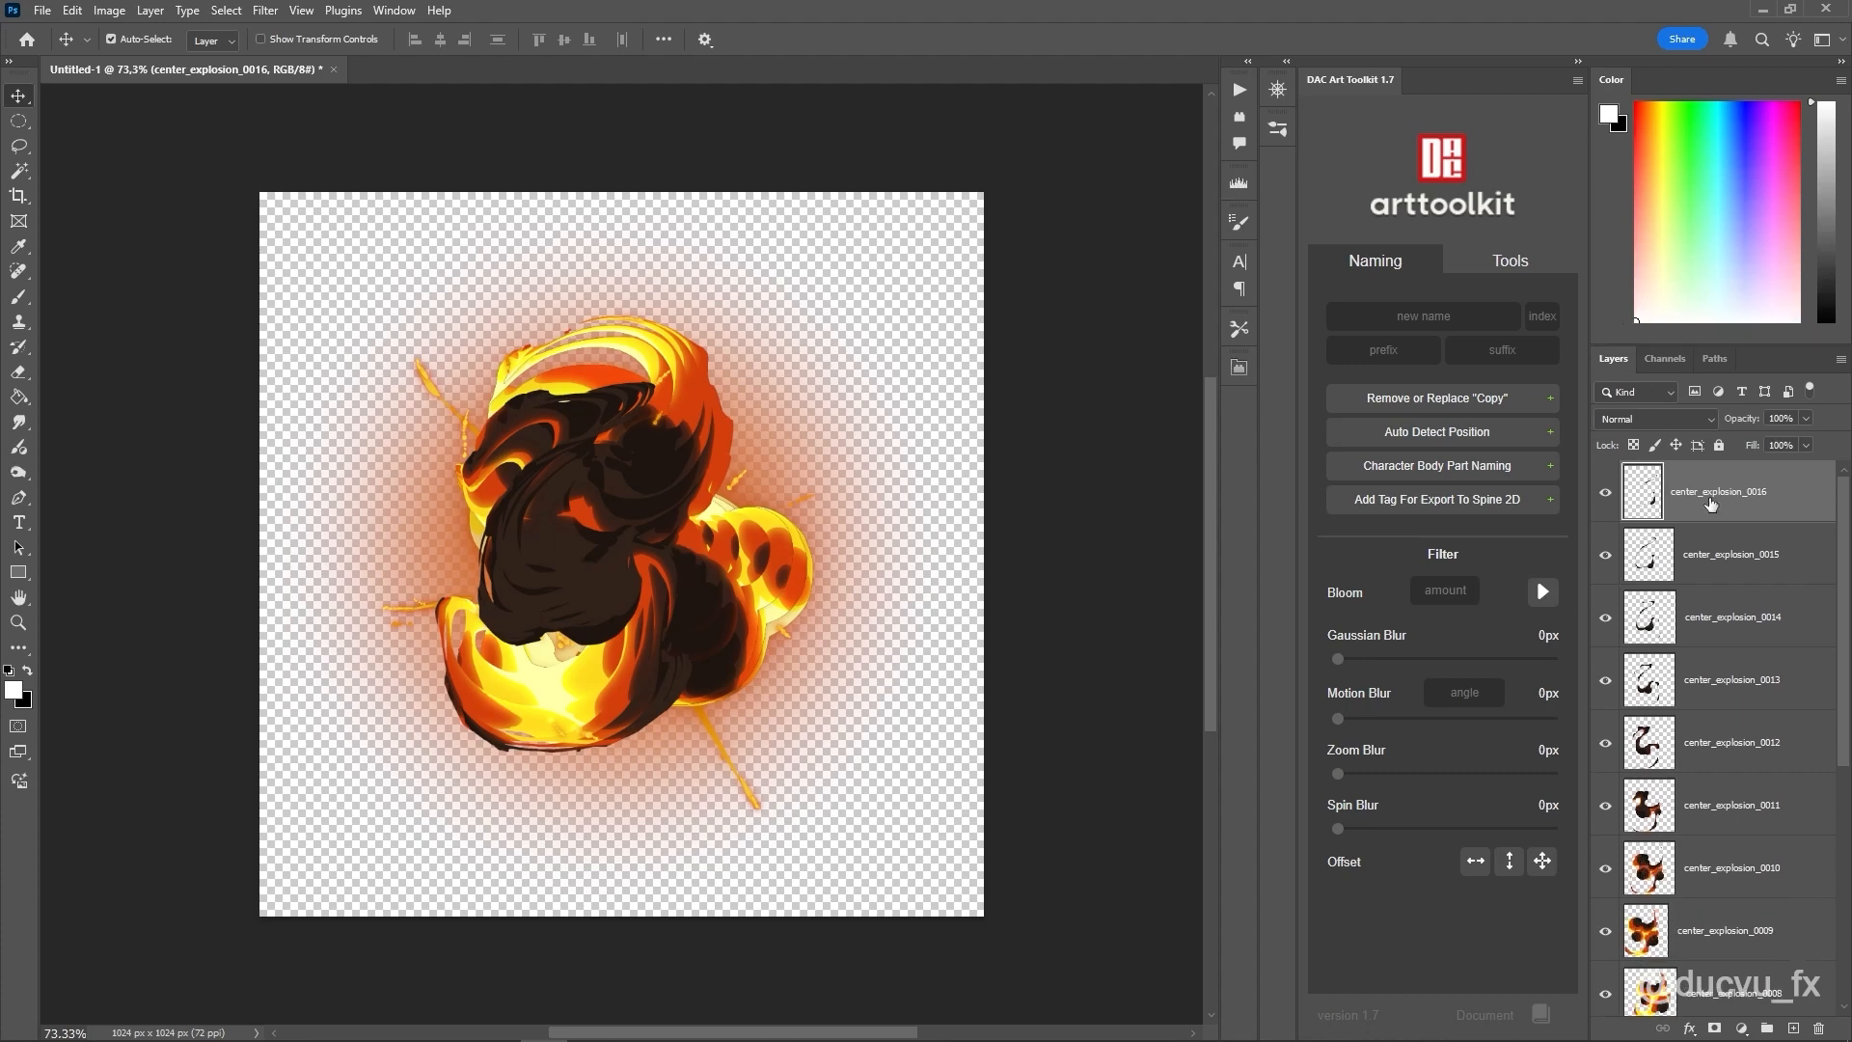
Step: Resize the image to 512 px using Bicubic Sharper (reduction)
scroll(down, 3)
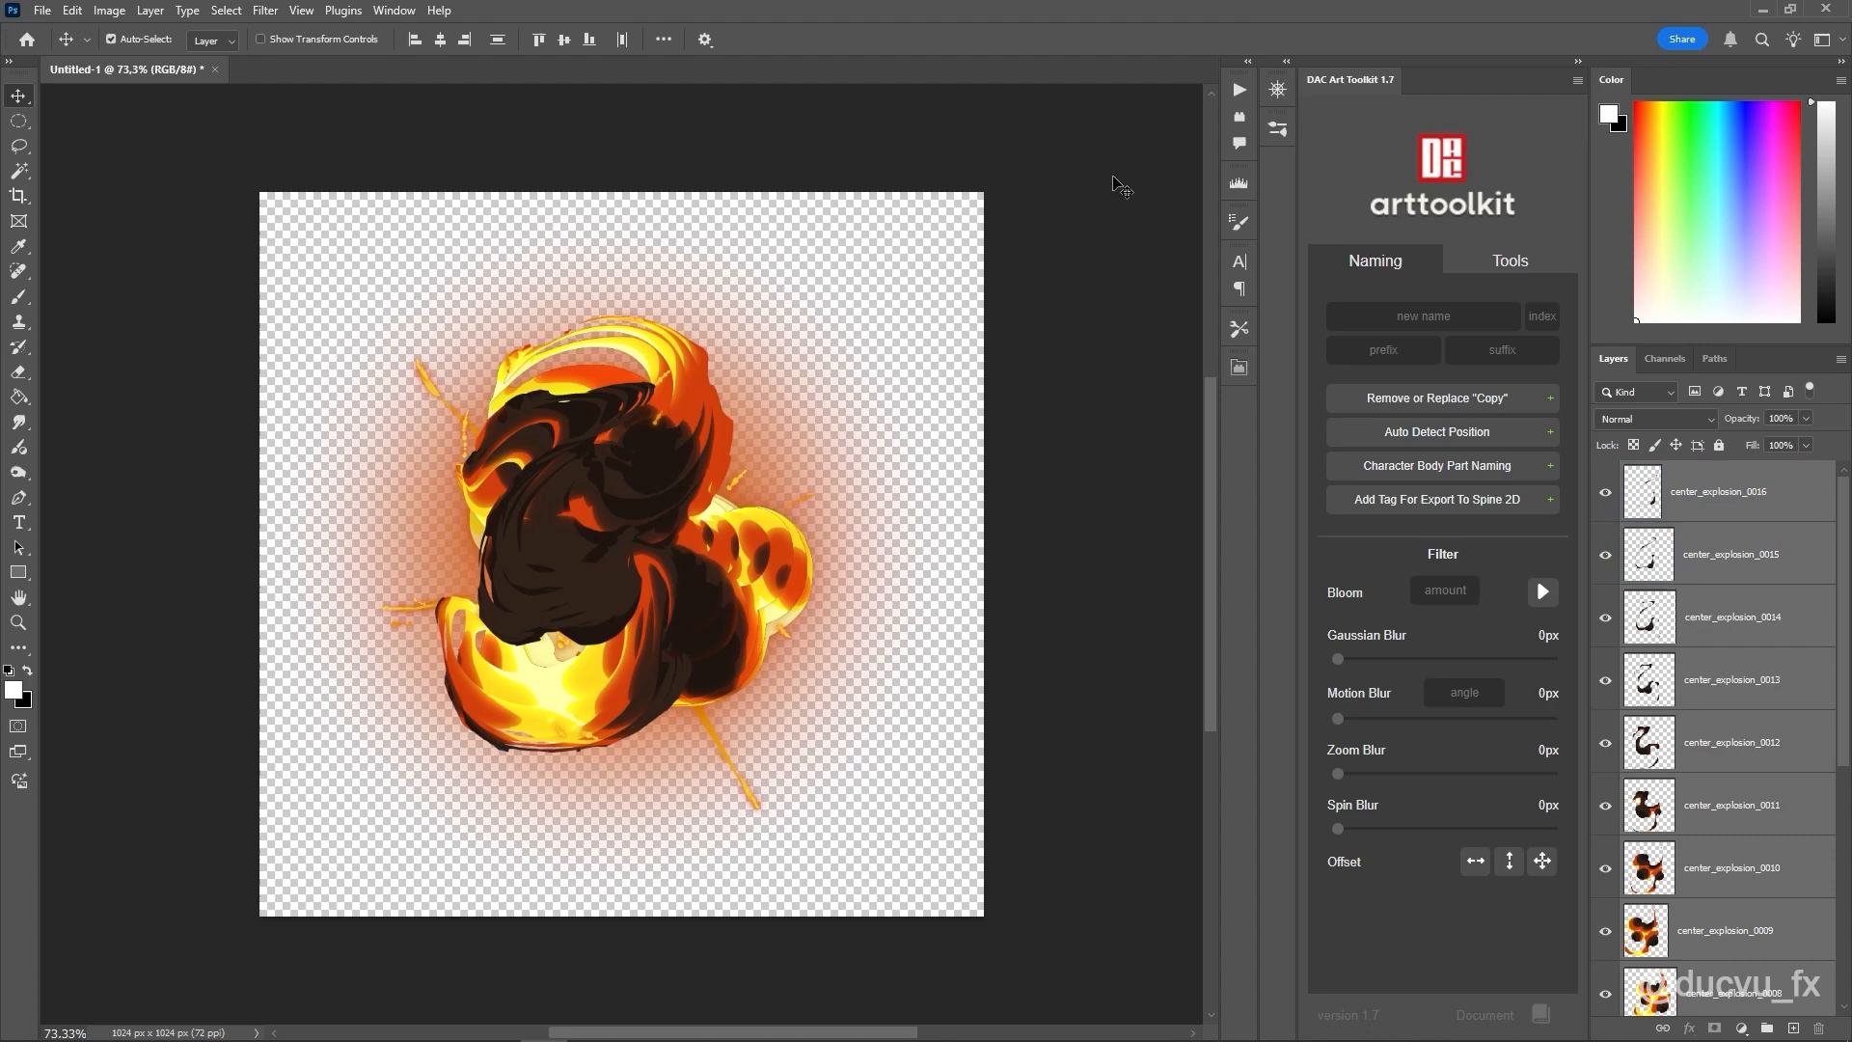
mouse_move(869, 37)
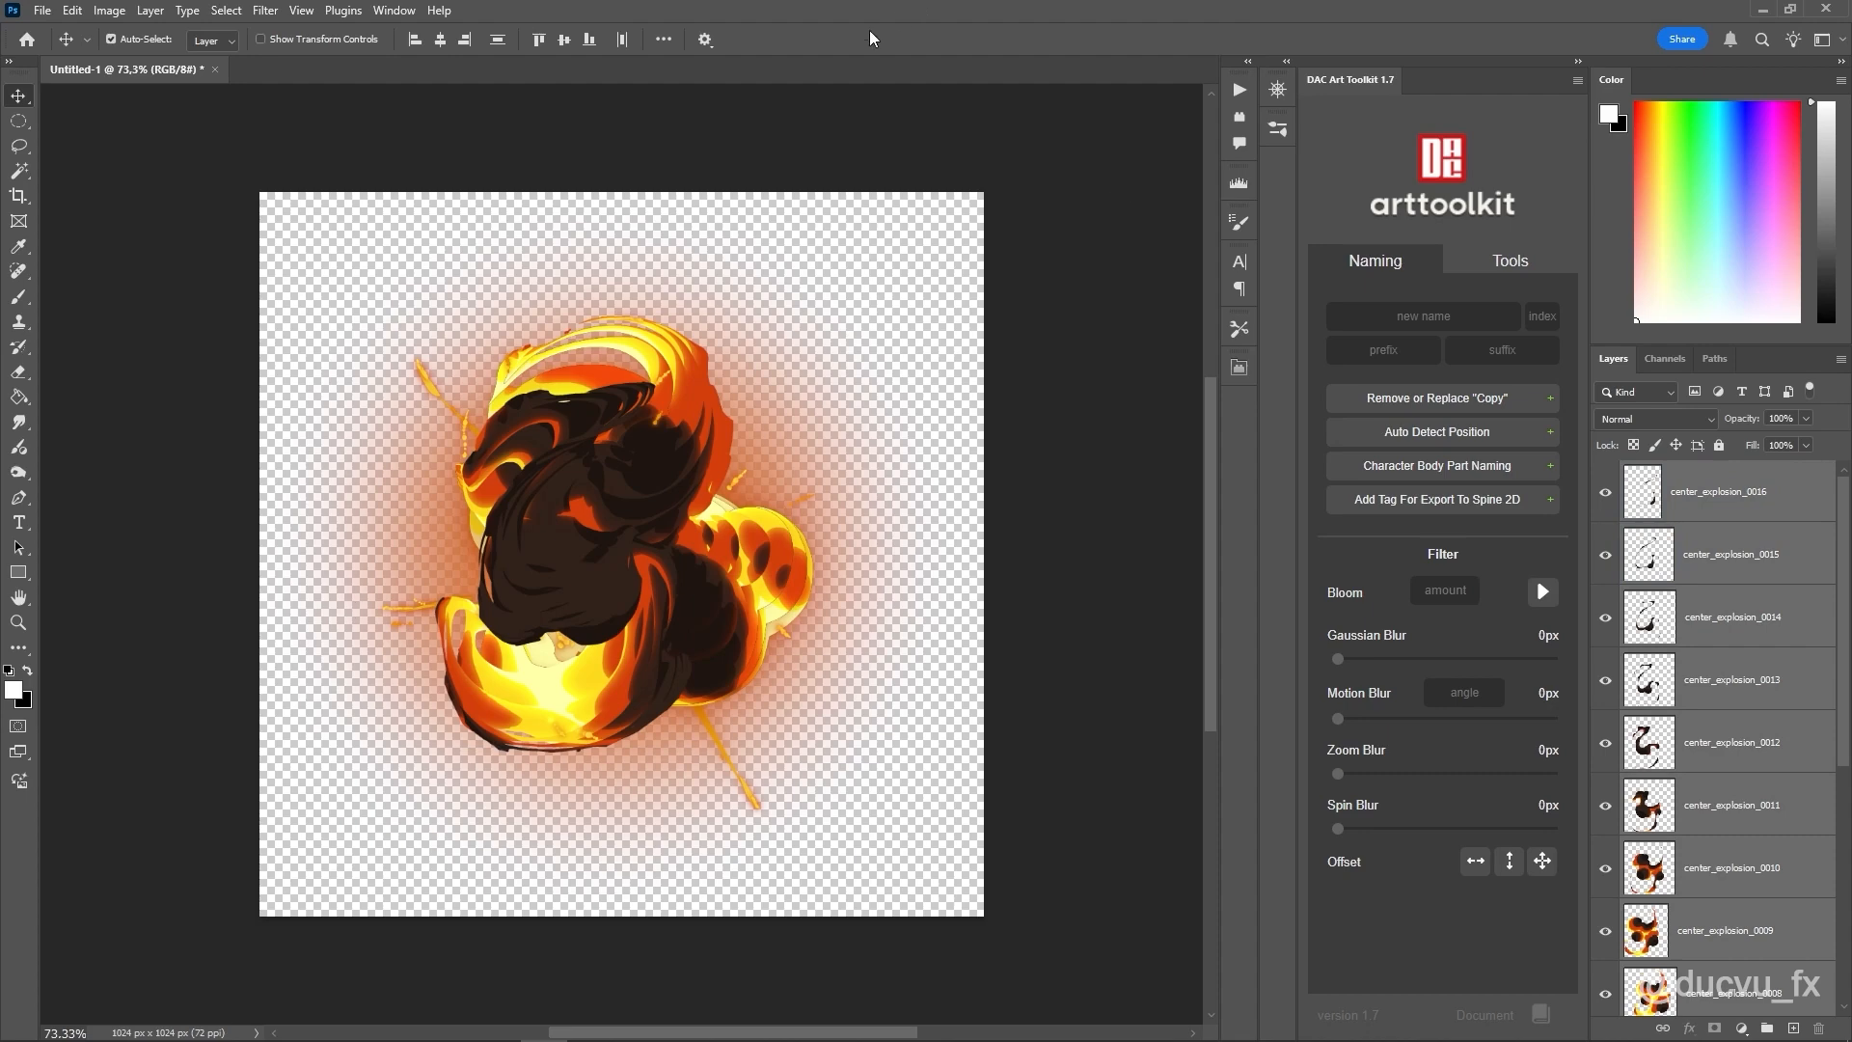
mouse_move(879, 823)
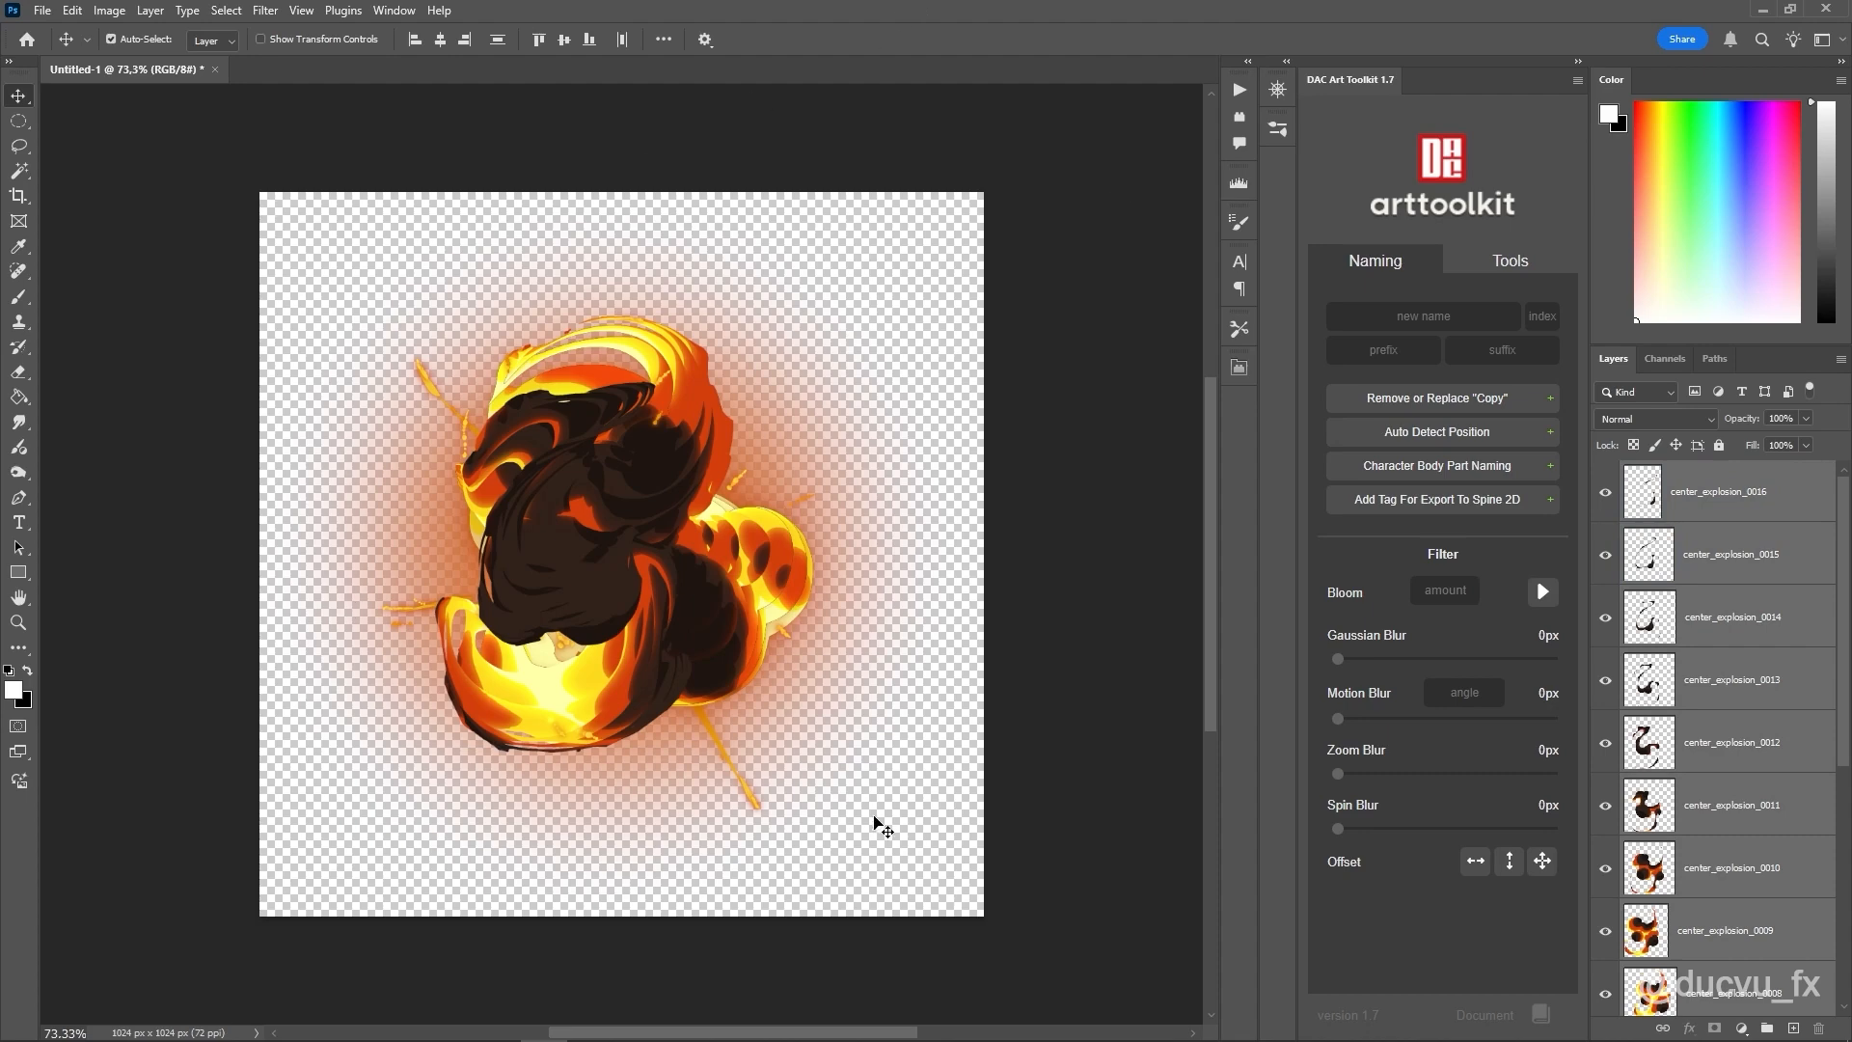
mouse_move(968, 610)
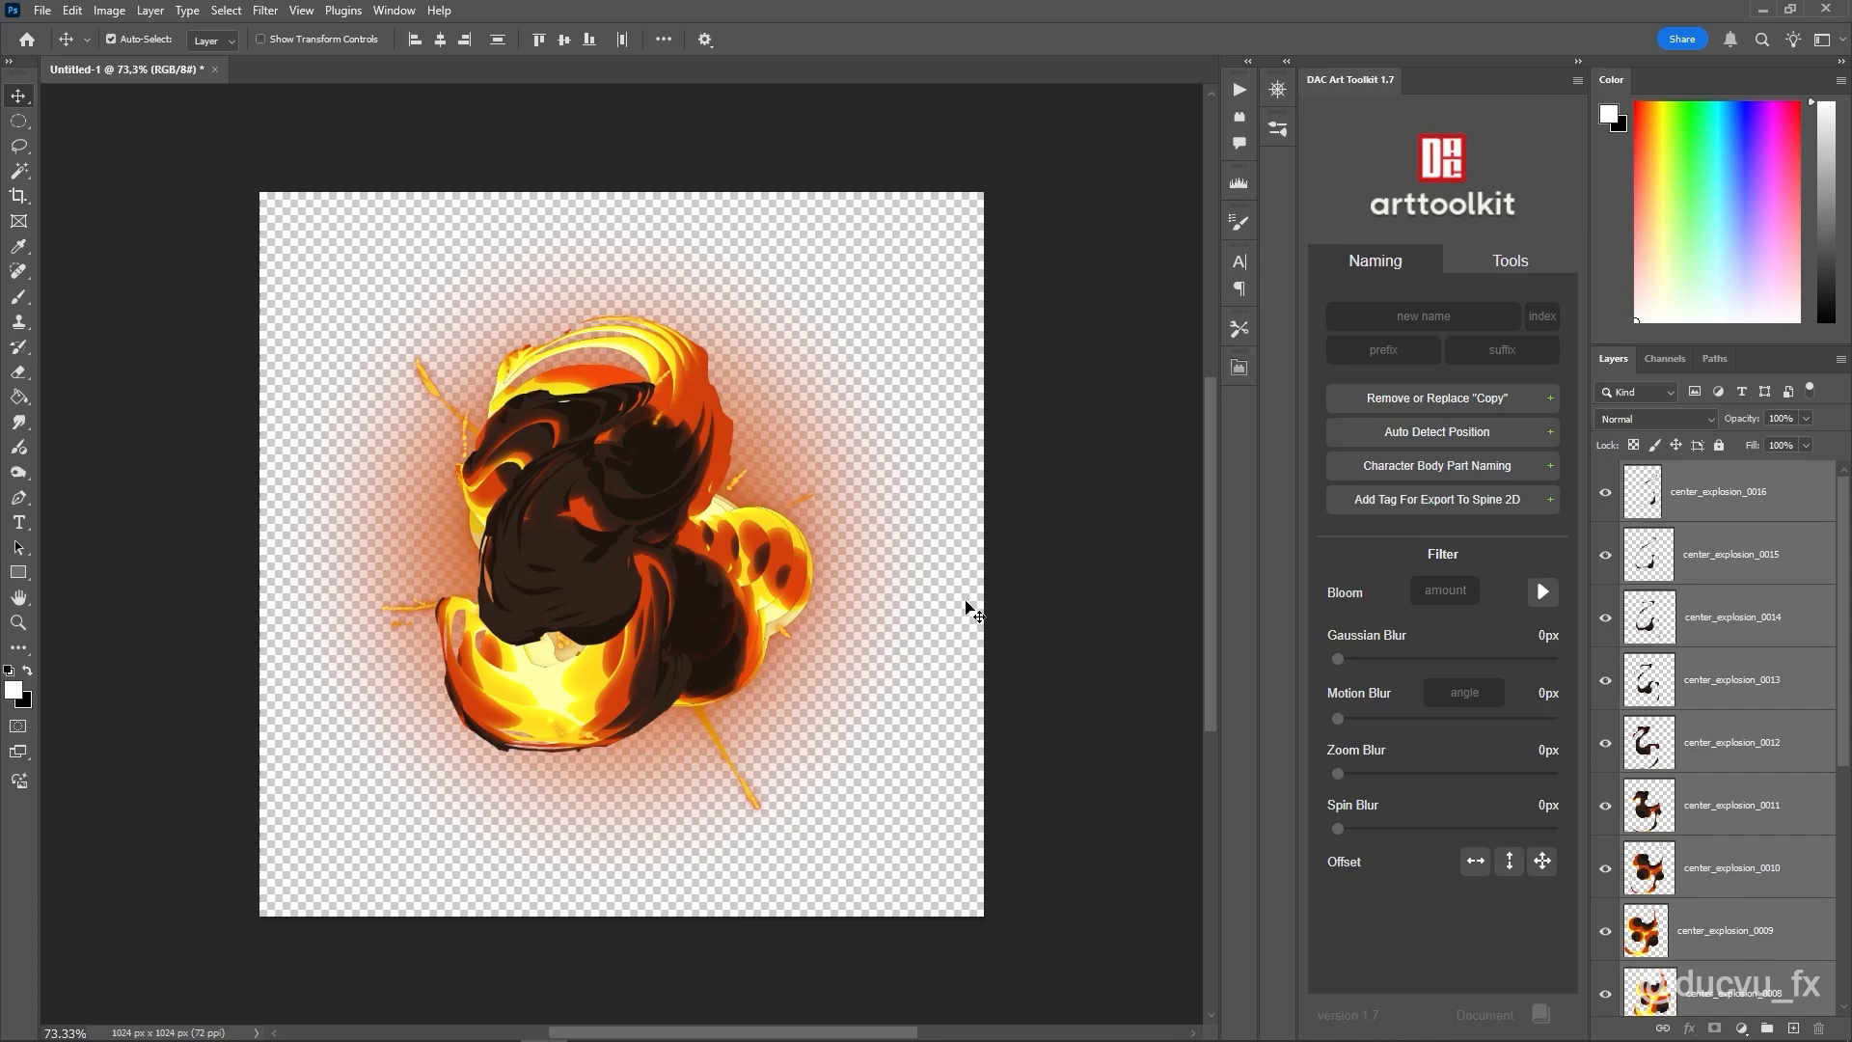
mouse_move(254, 206)
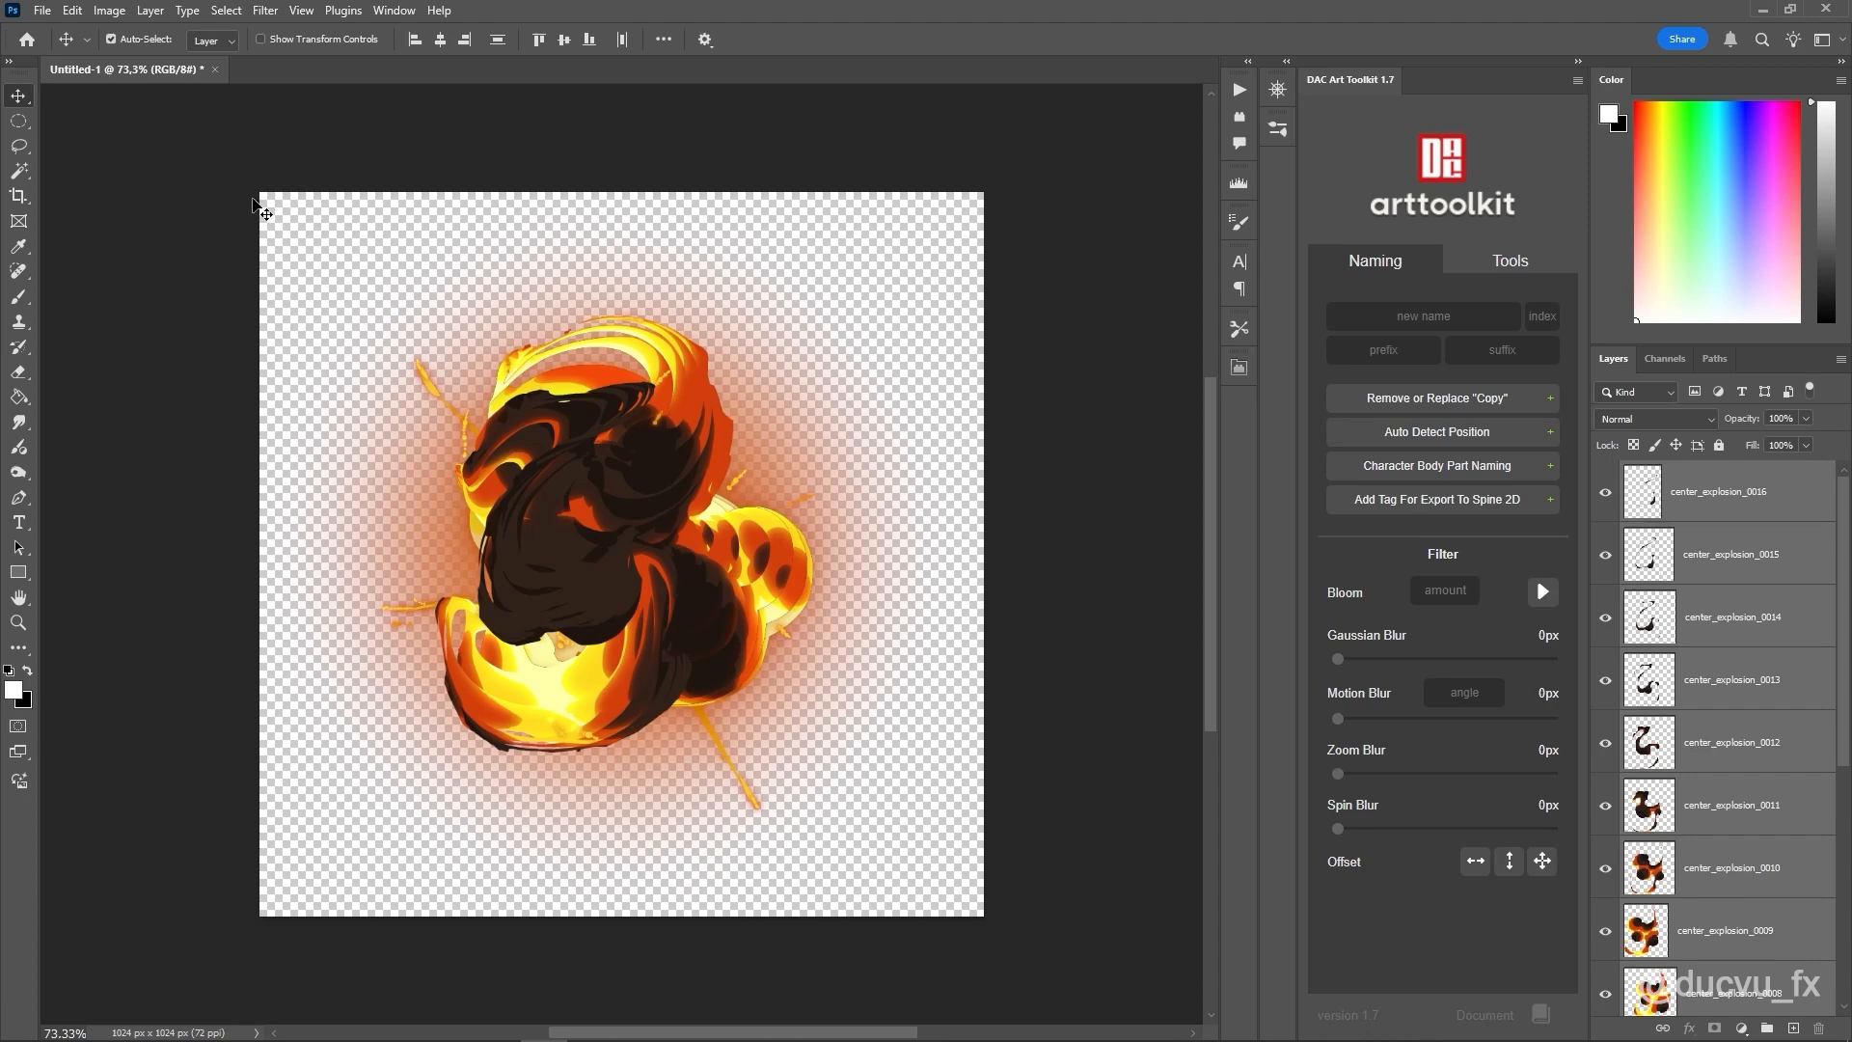
mouse_move(984, 210)
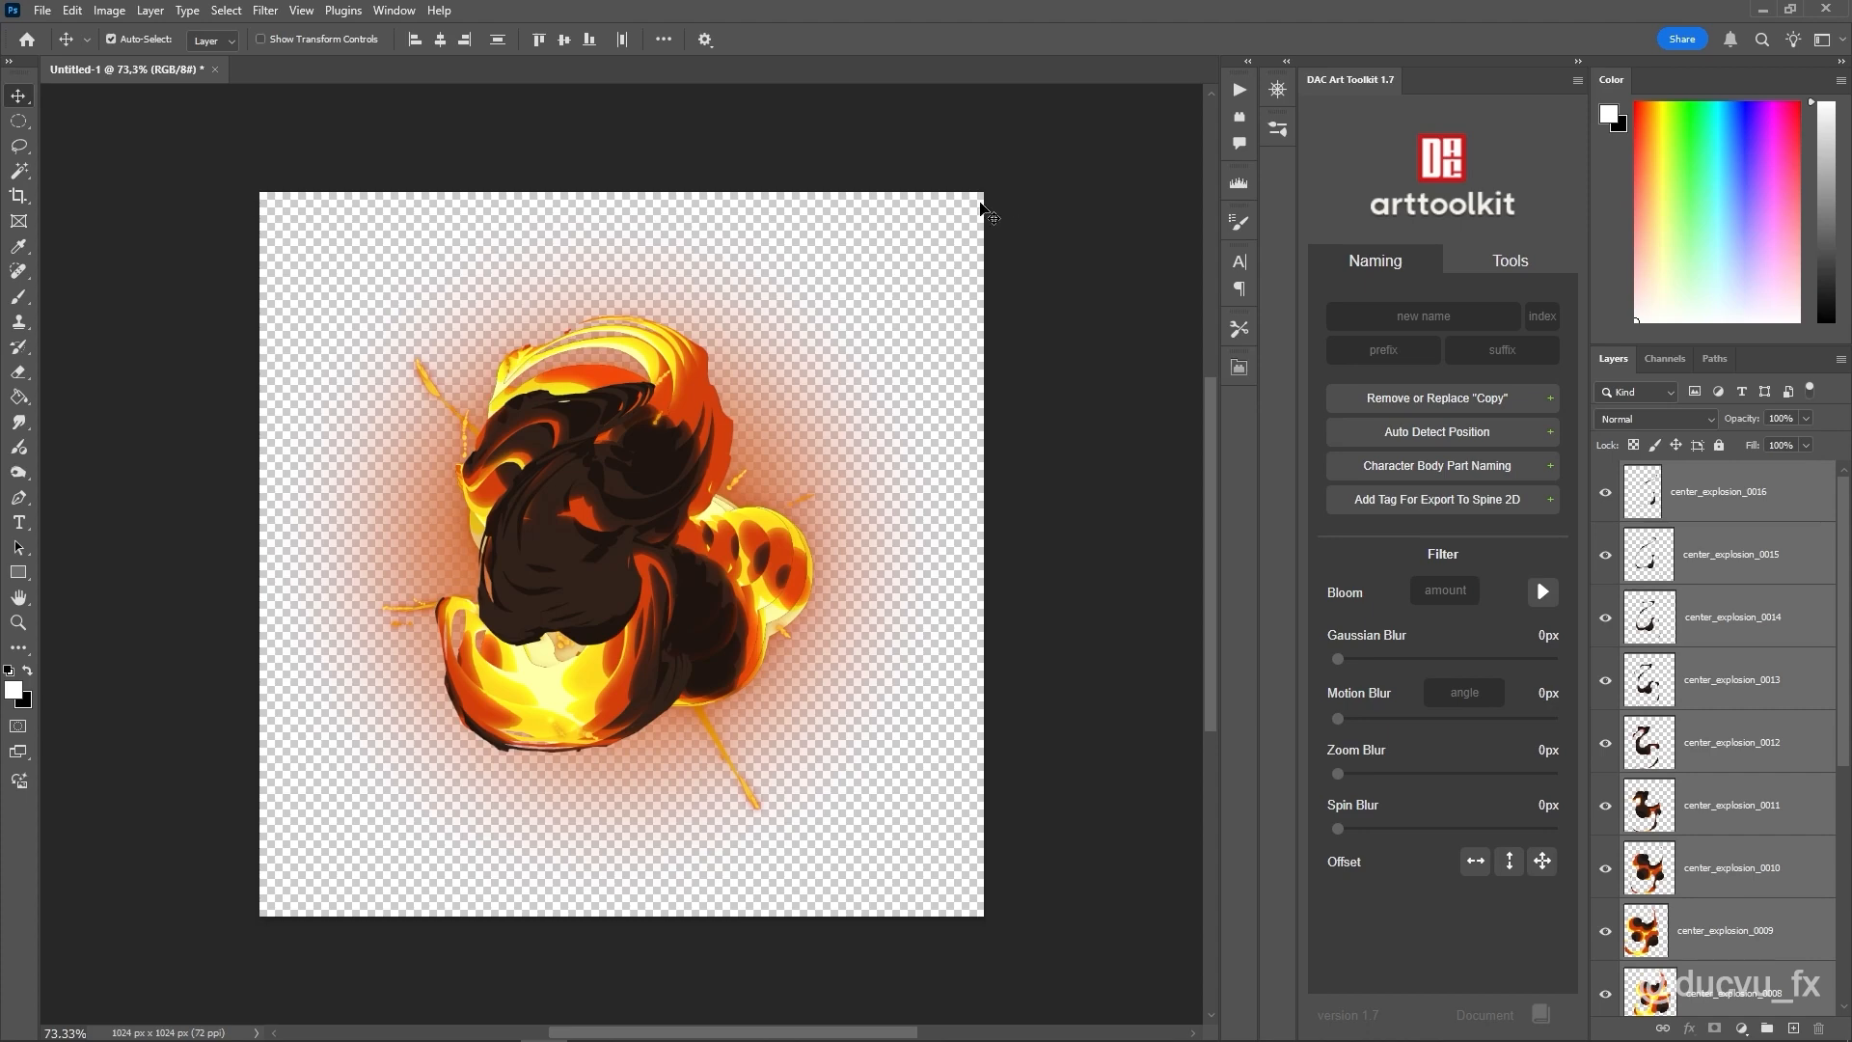
mouse_move(938, 242)
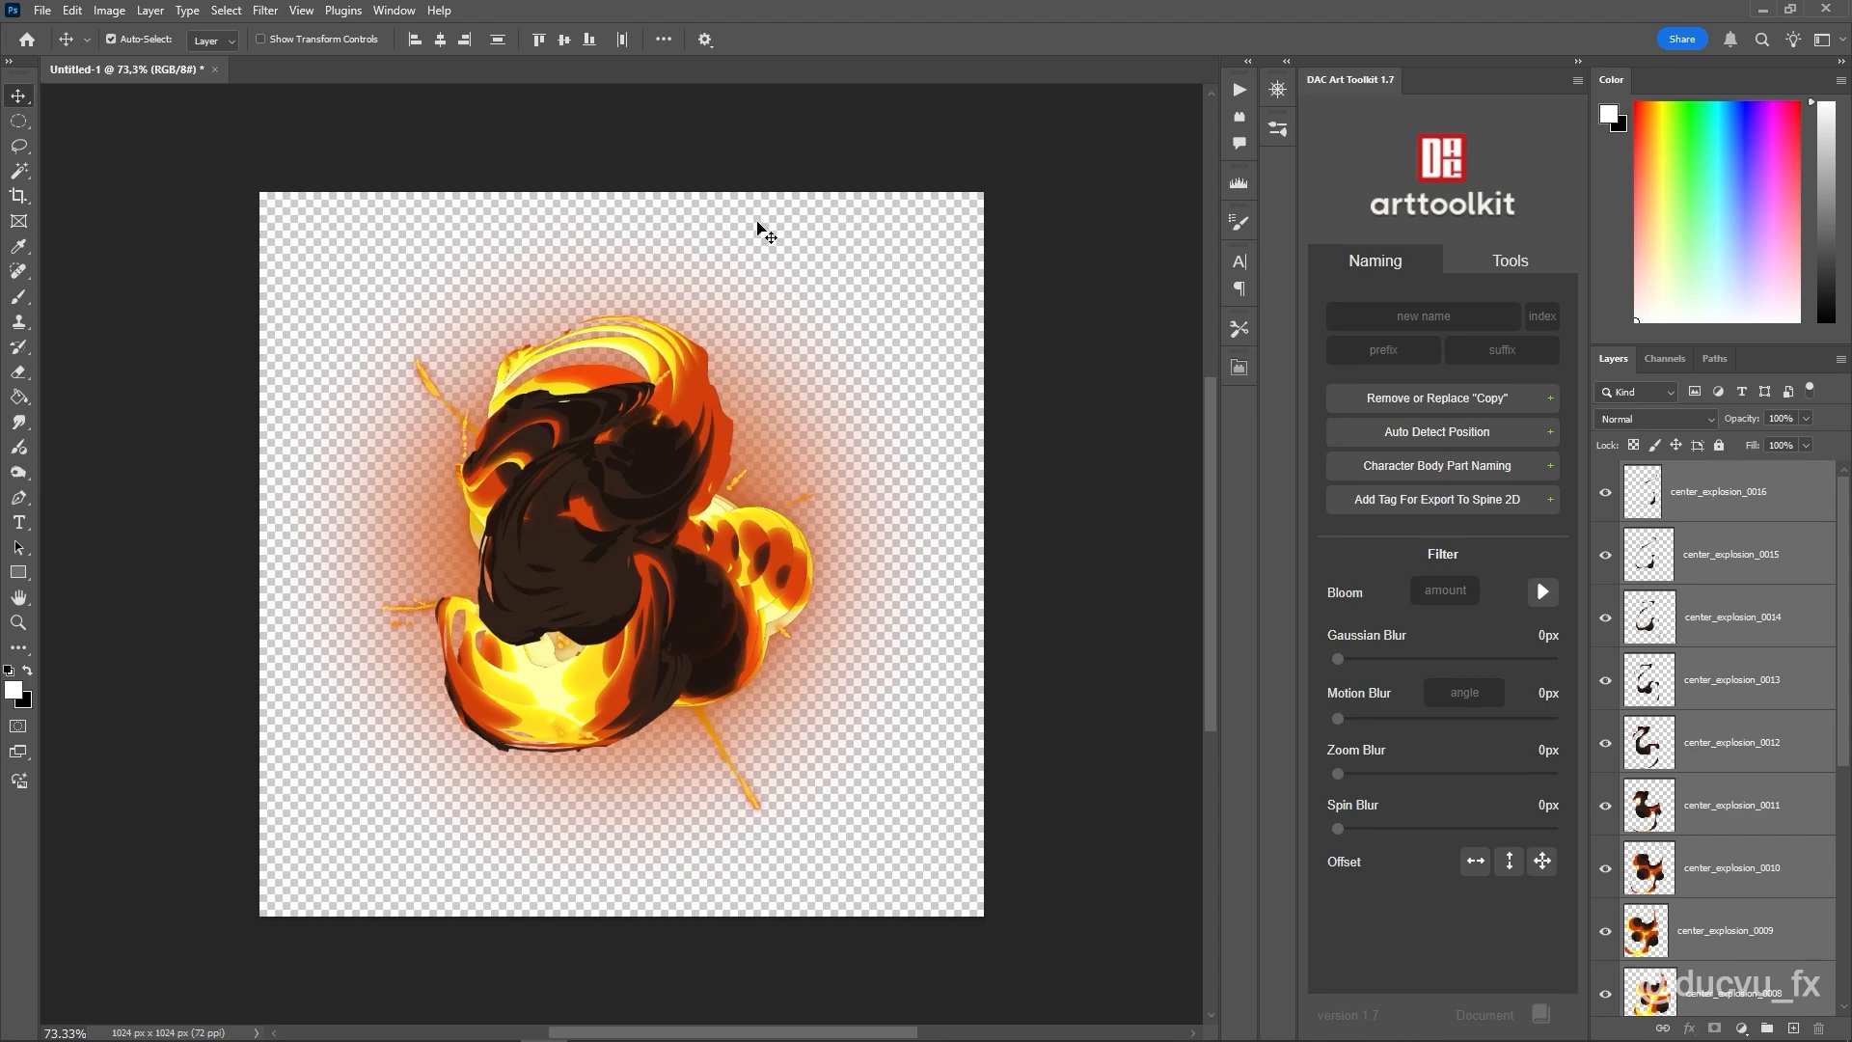
mouse_move(978, 9)
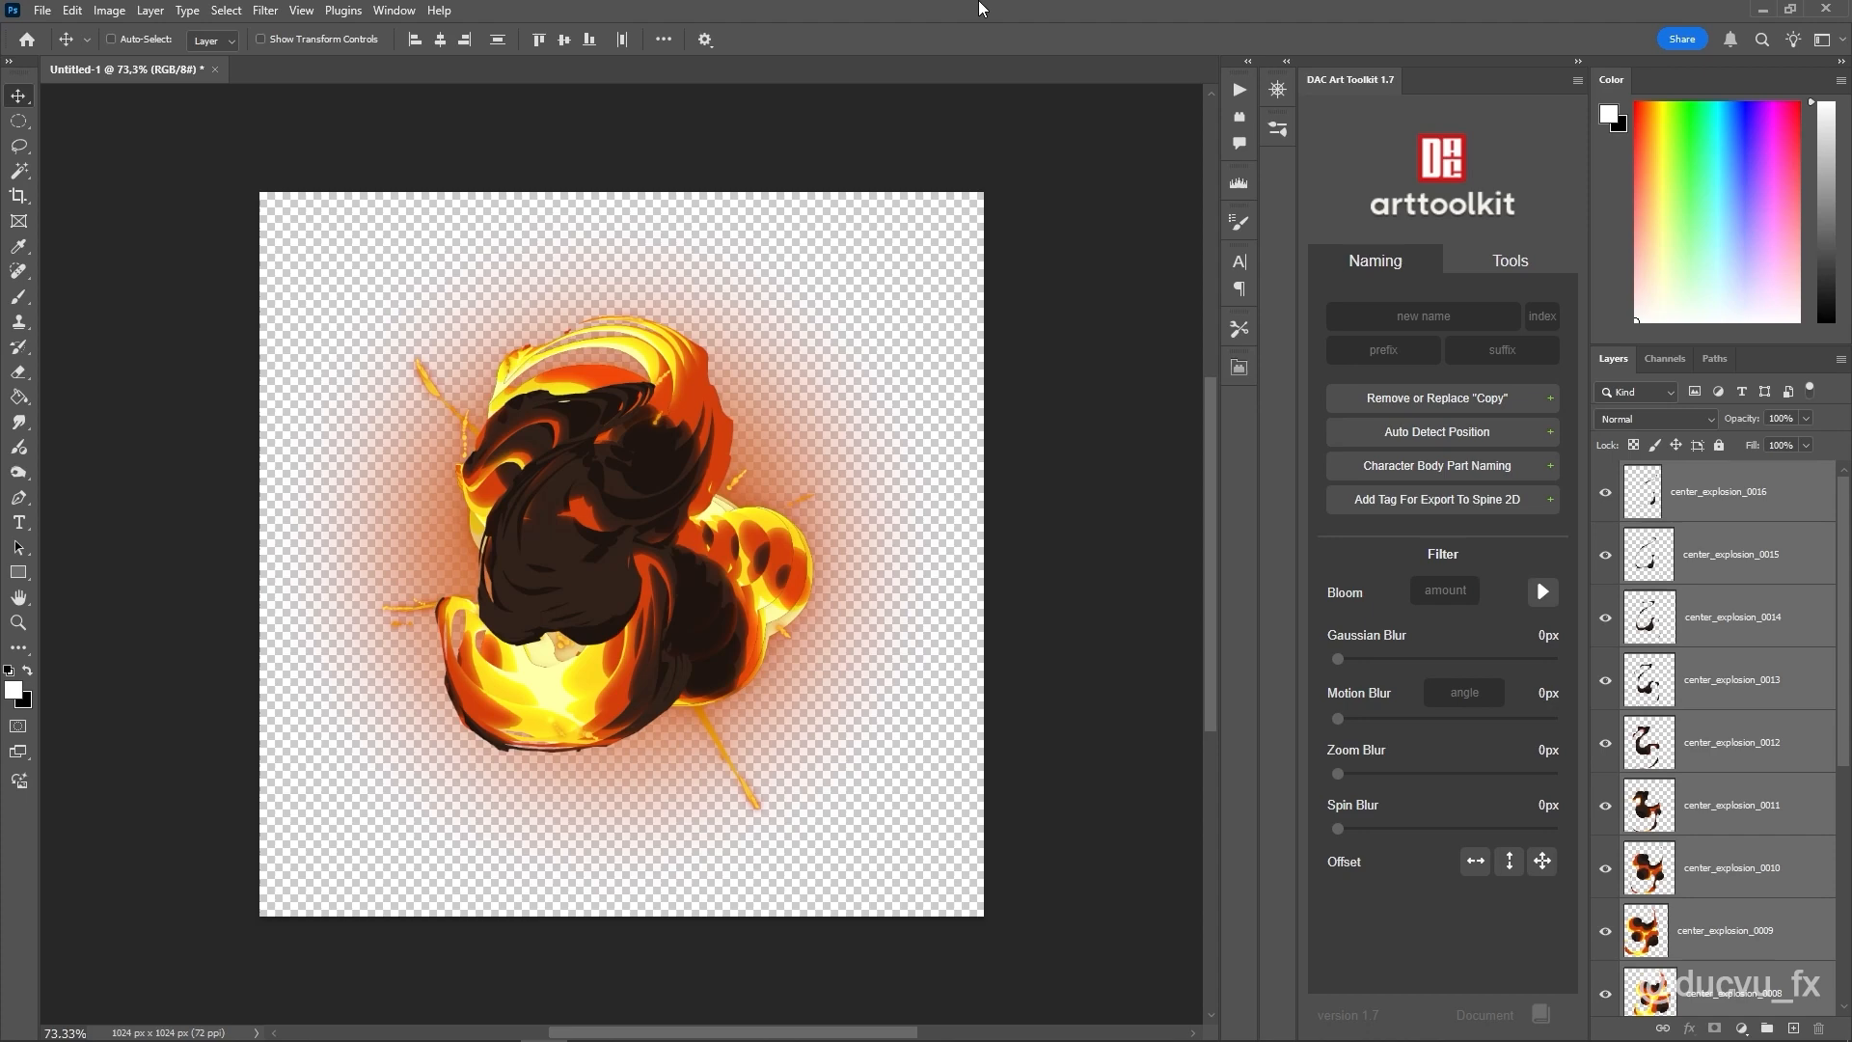
click(109, 10)
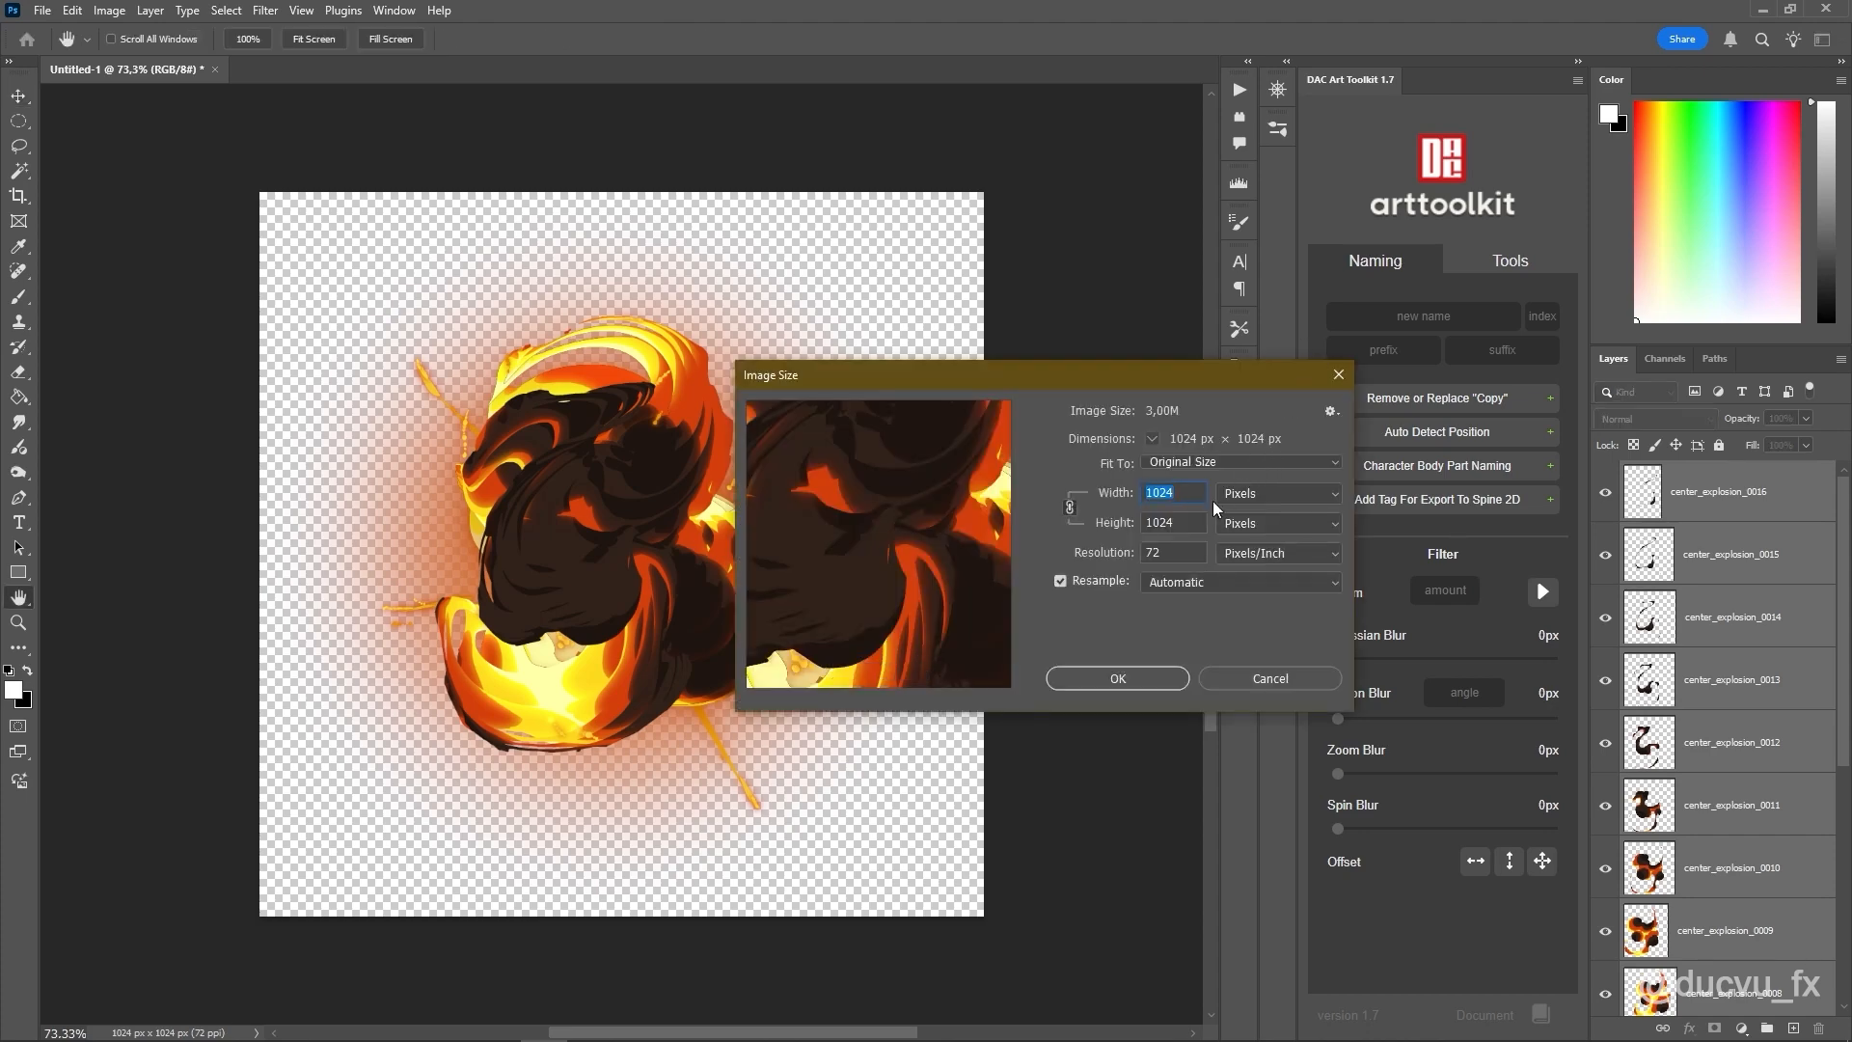
text(512)
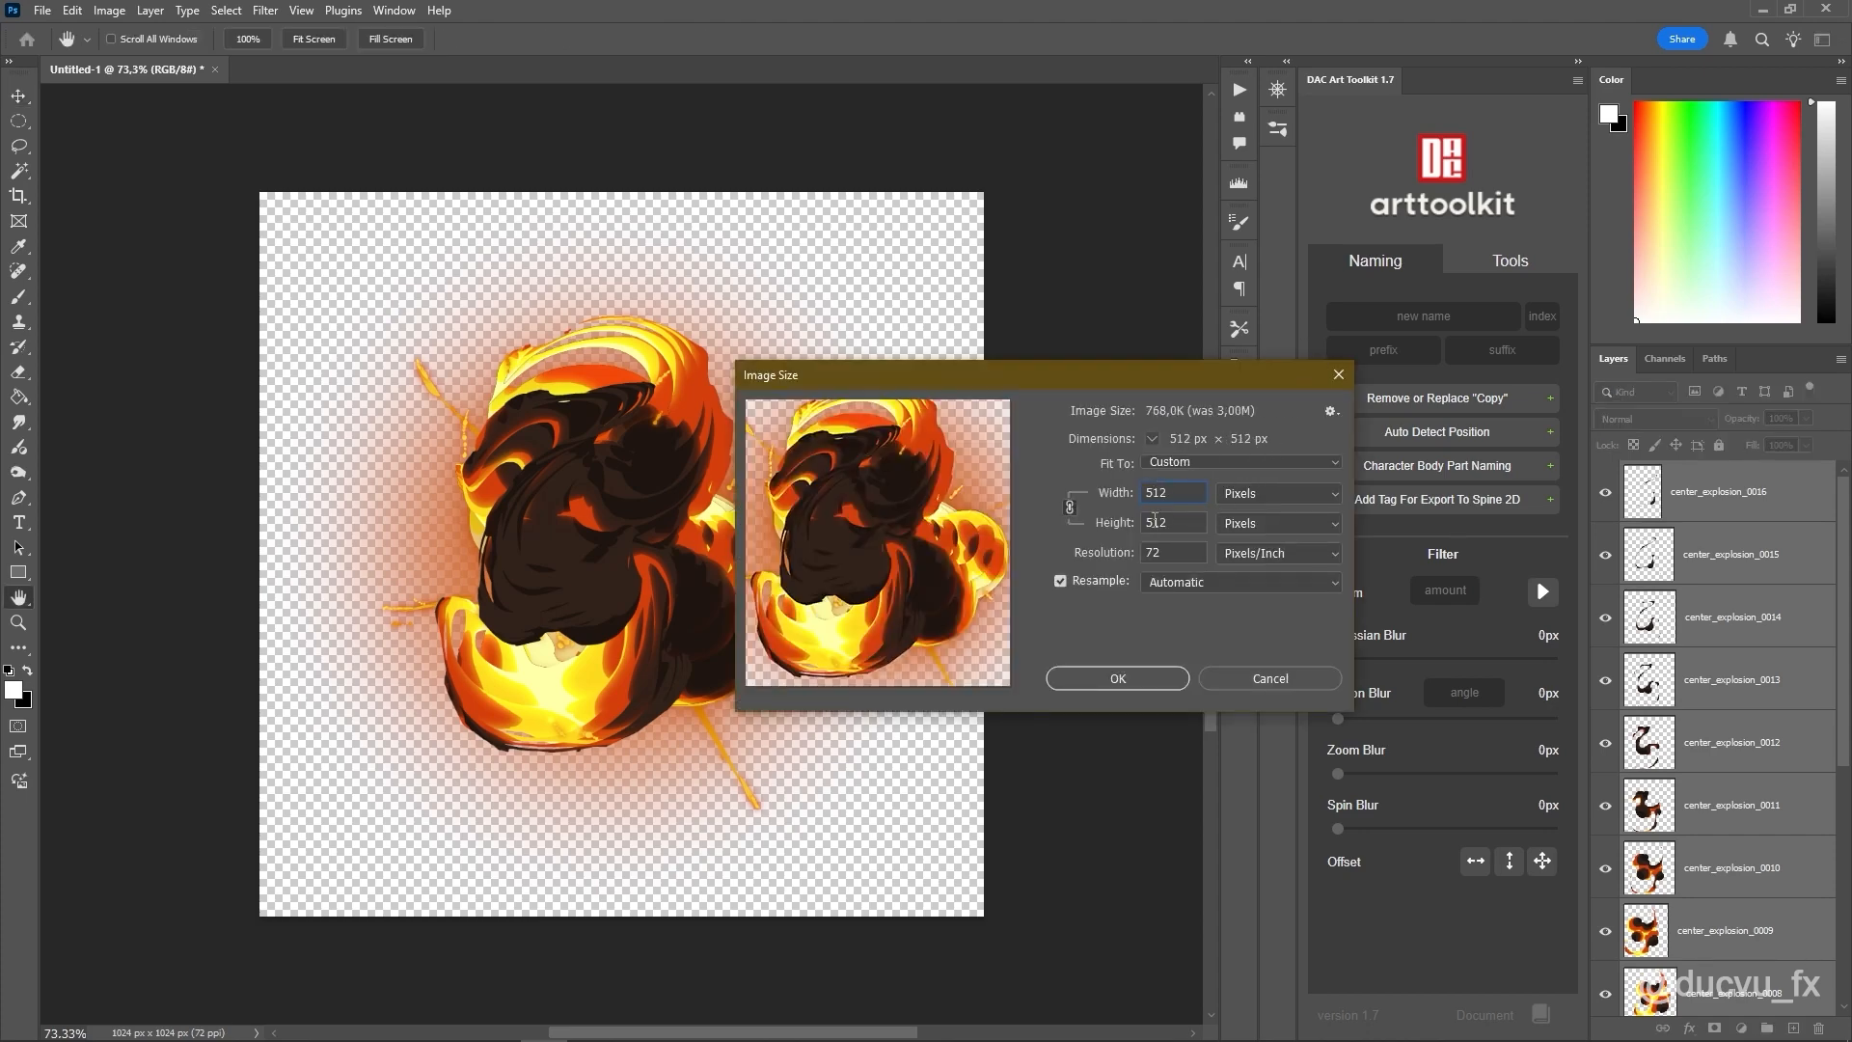
click(1240, 581)
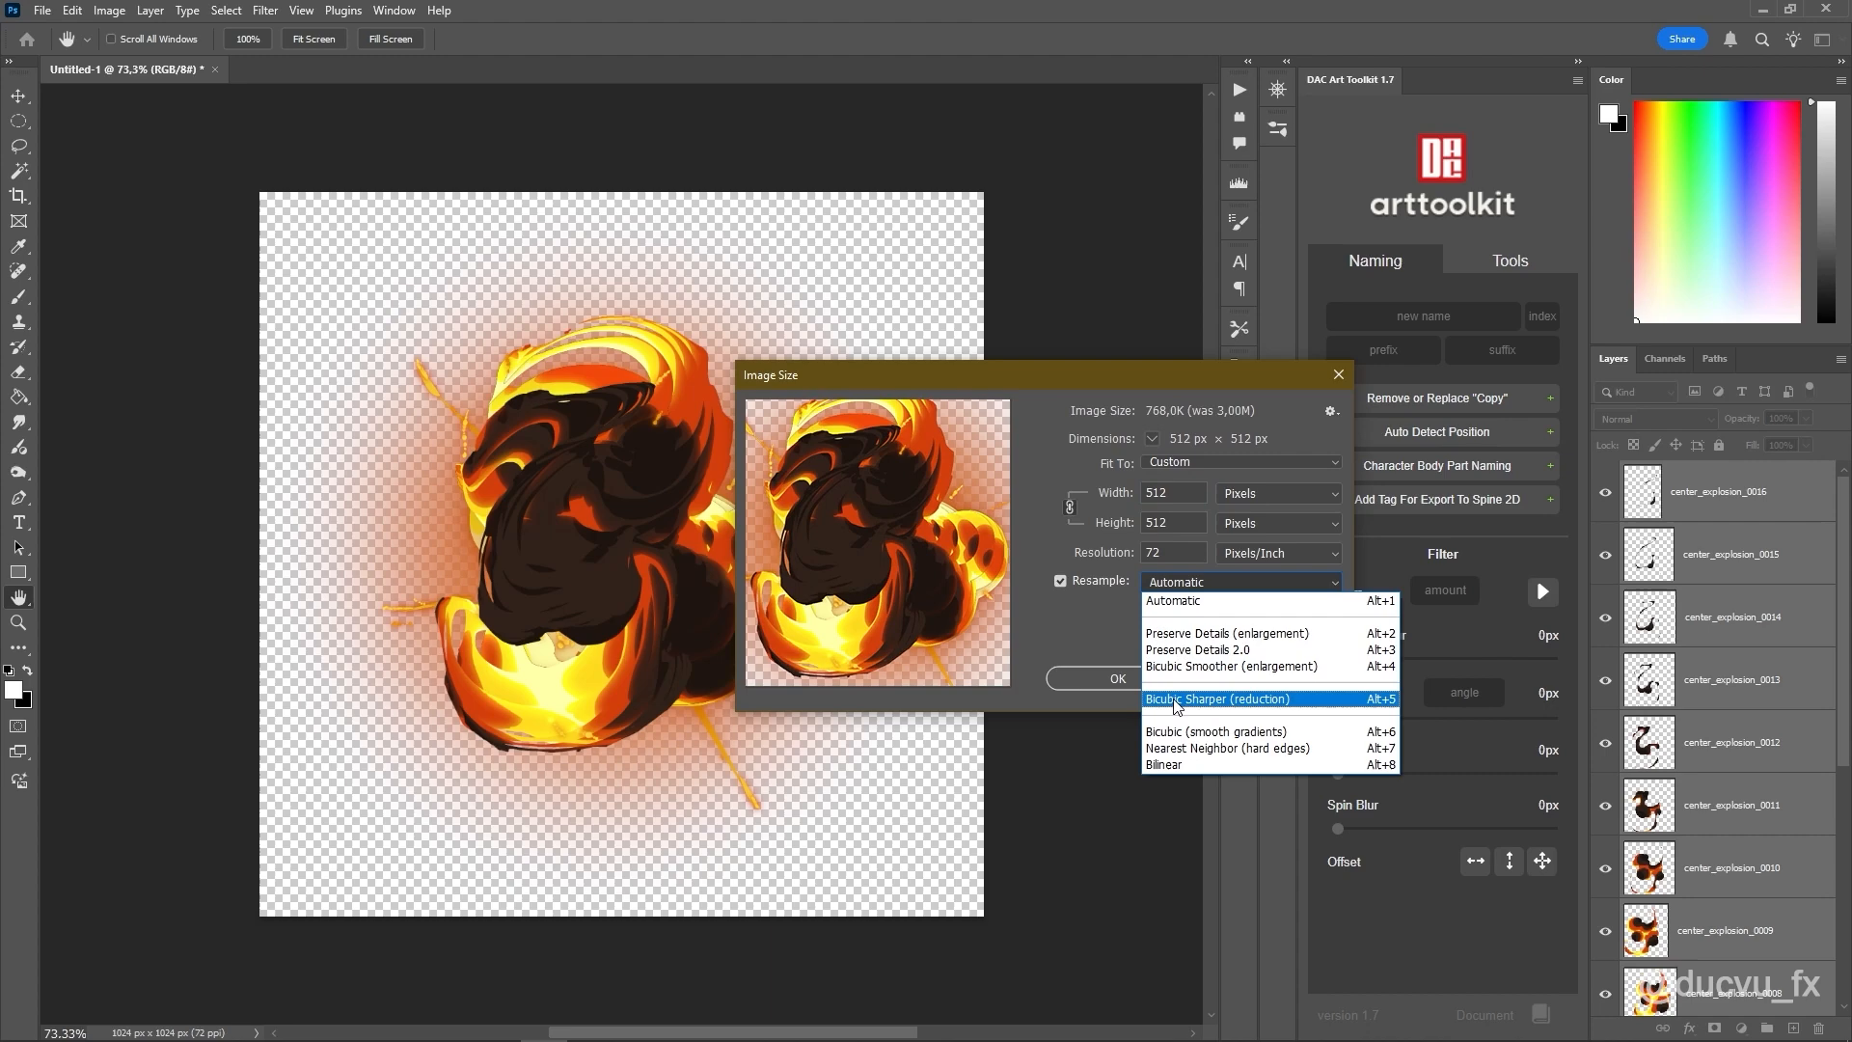
click(1238, 696)
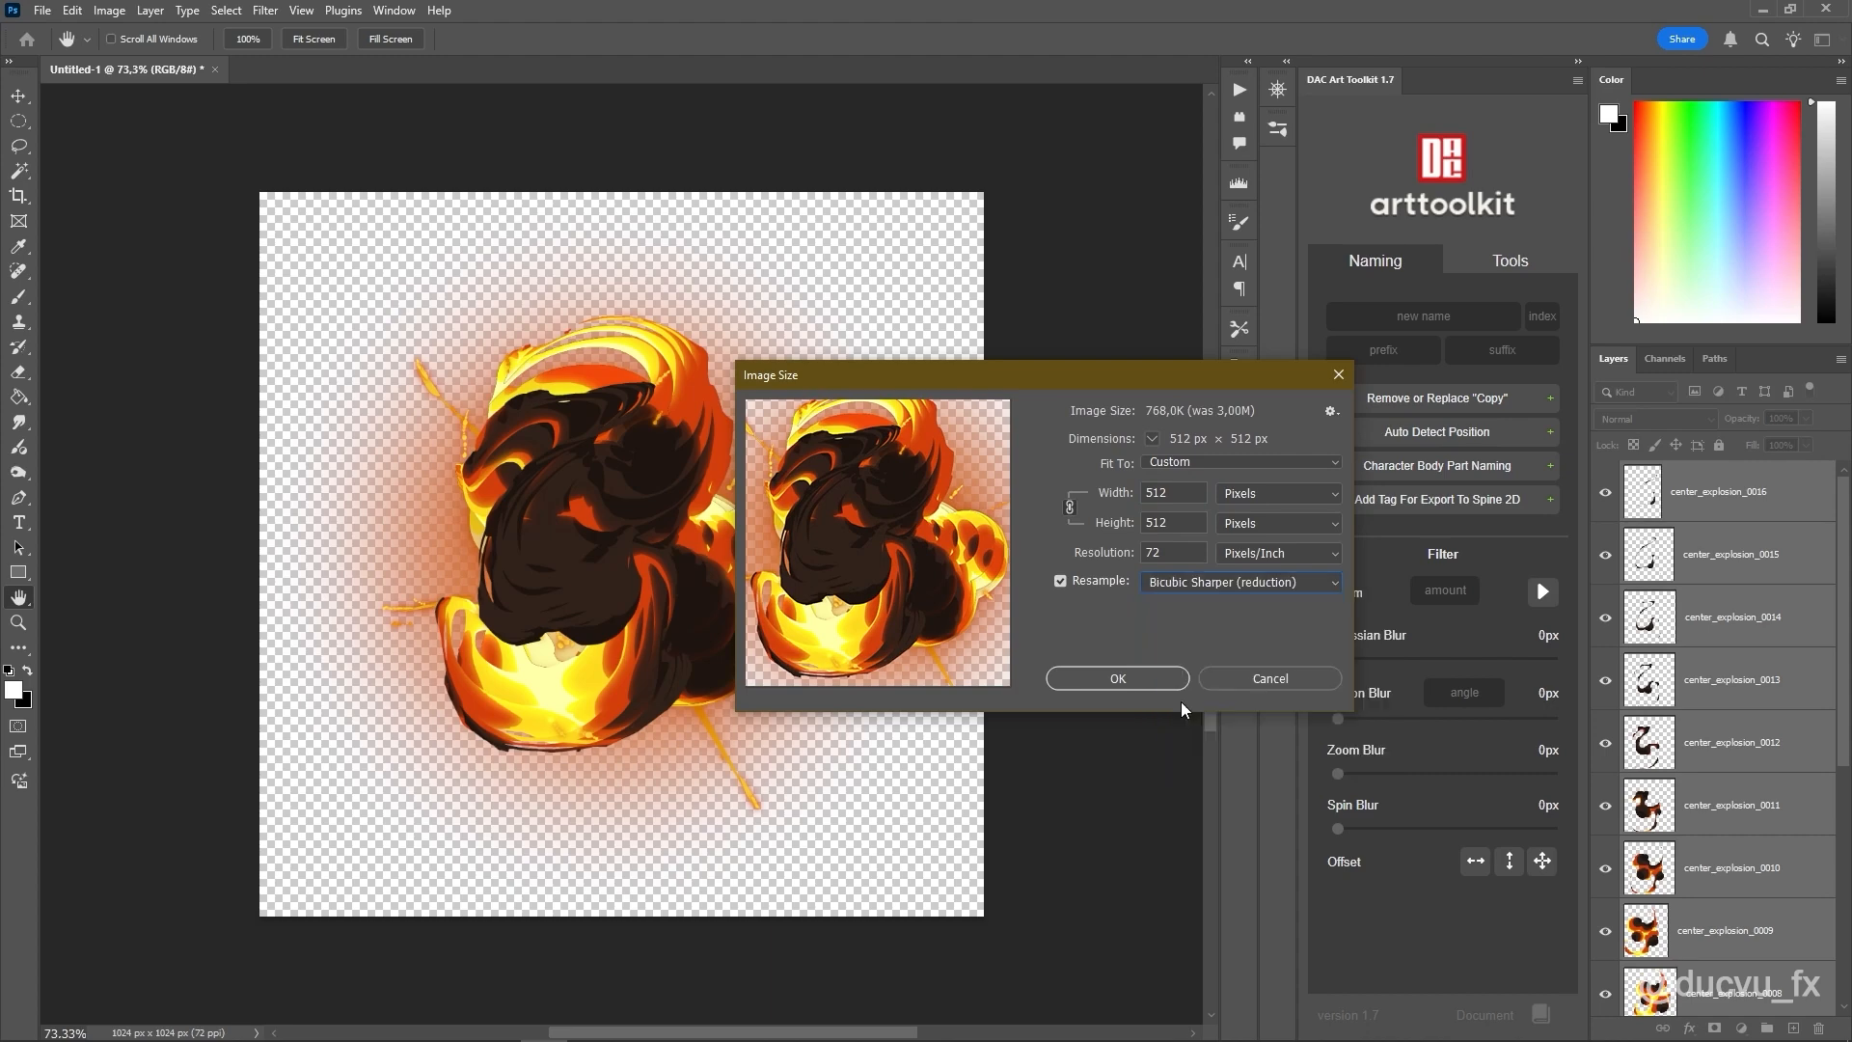
click(1114, 678)
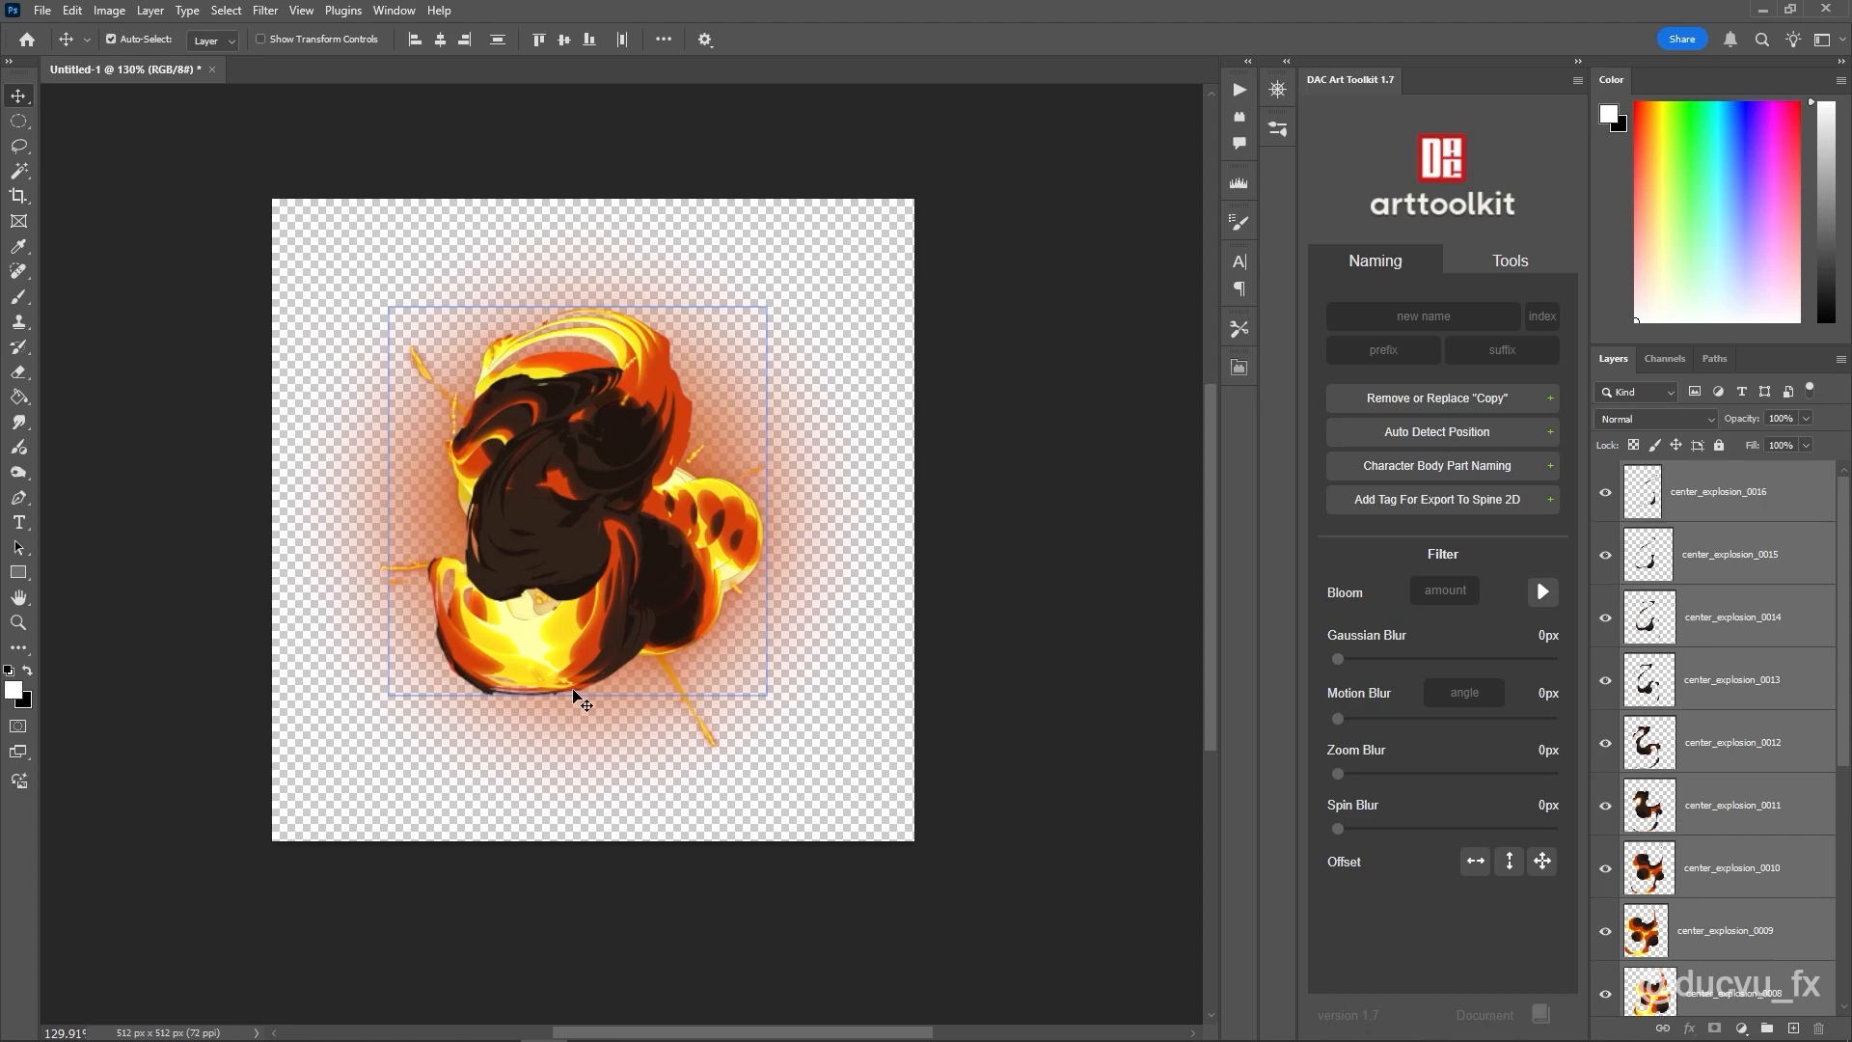
Step: Reopen Image Size to verify the 512 px size and close without changes
click(109, 10)
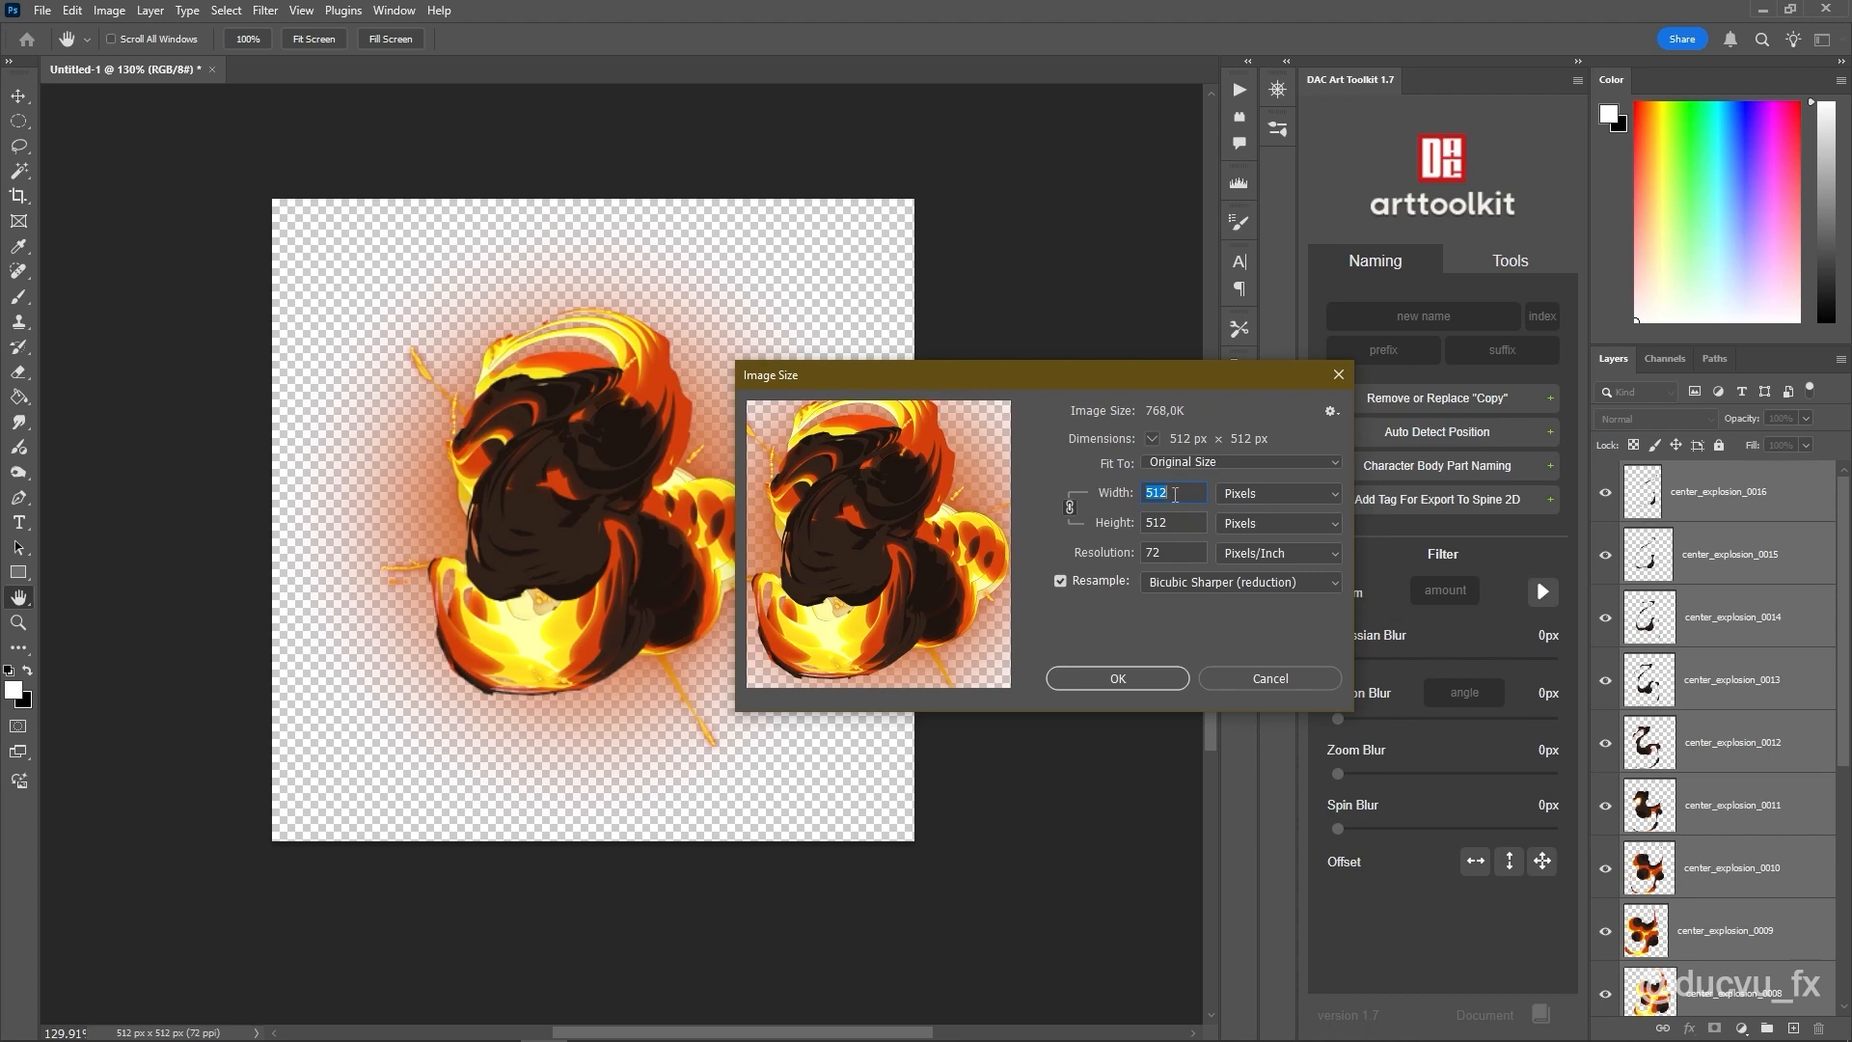
click(1268, 678)
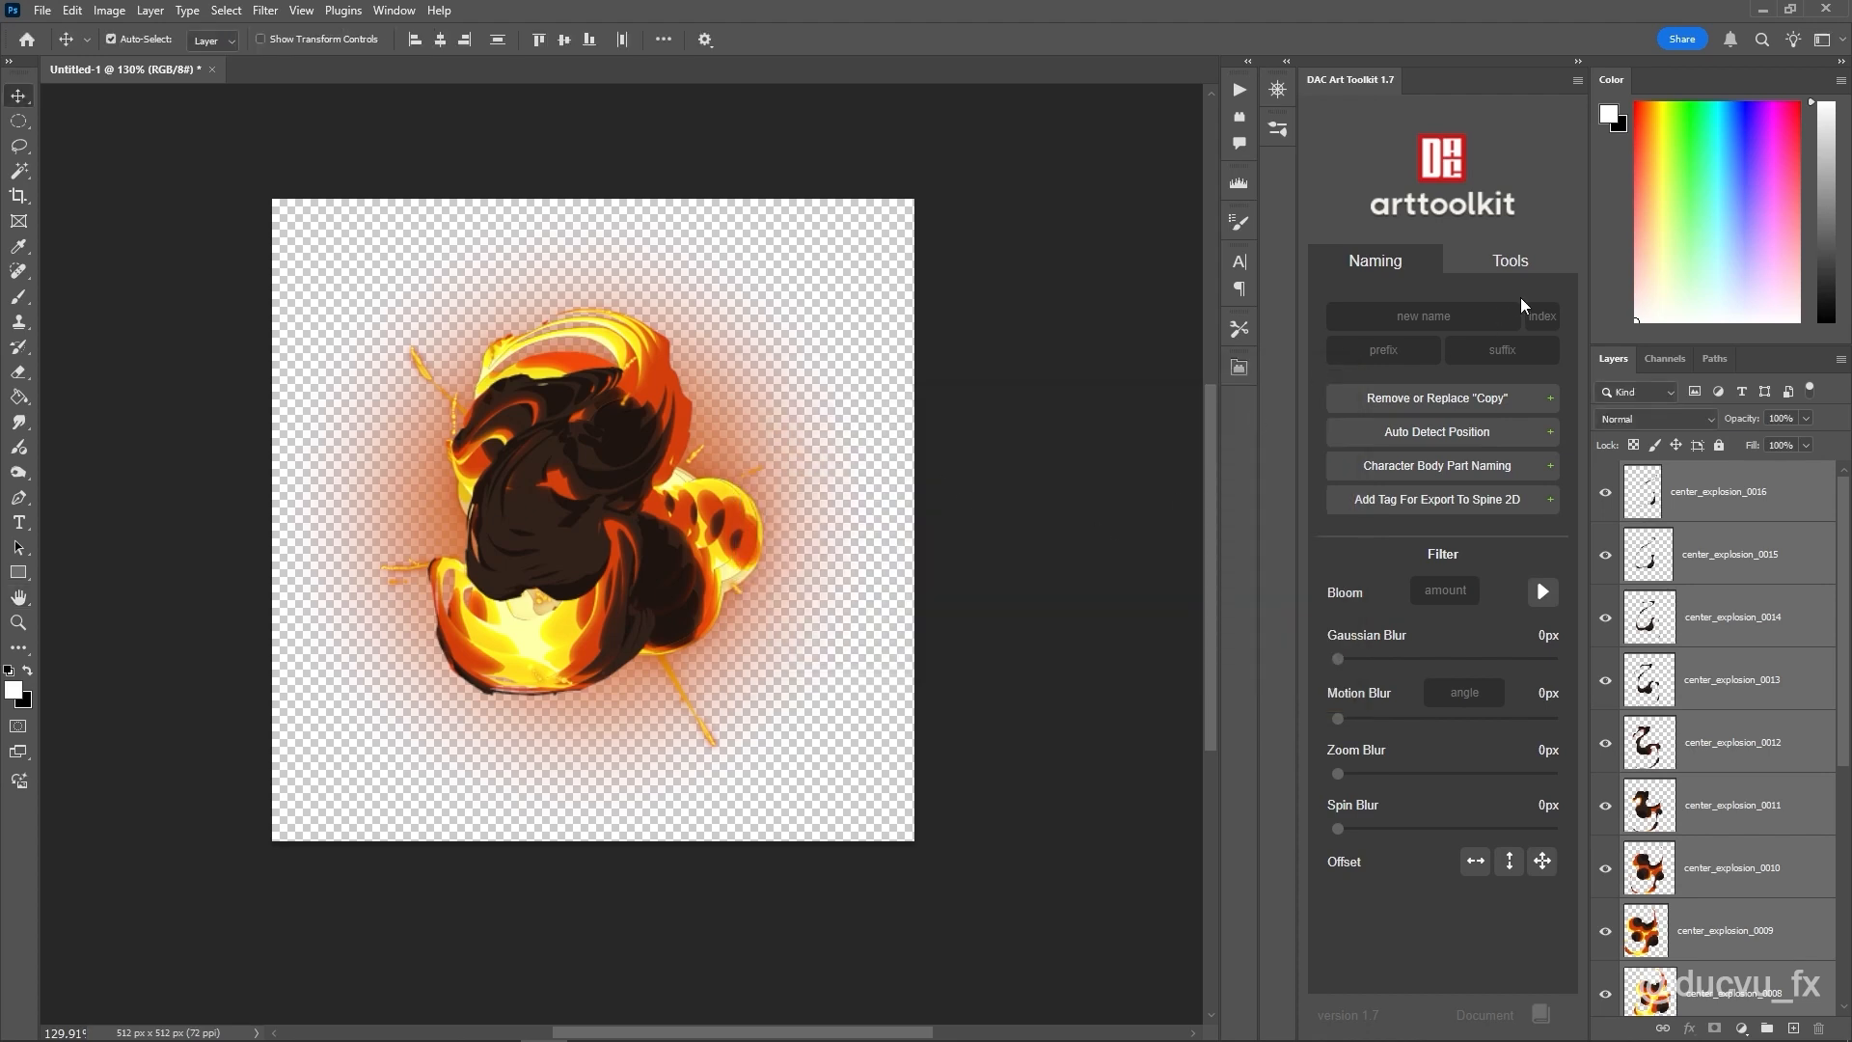
mouse_move(998, 9)
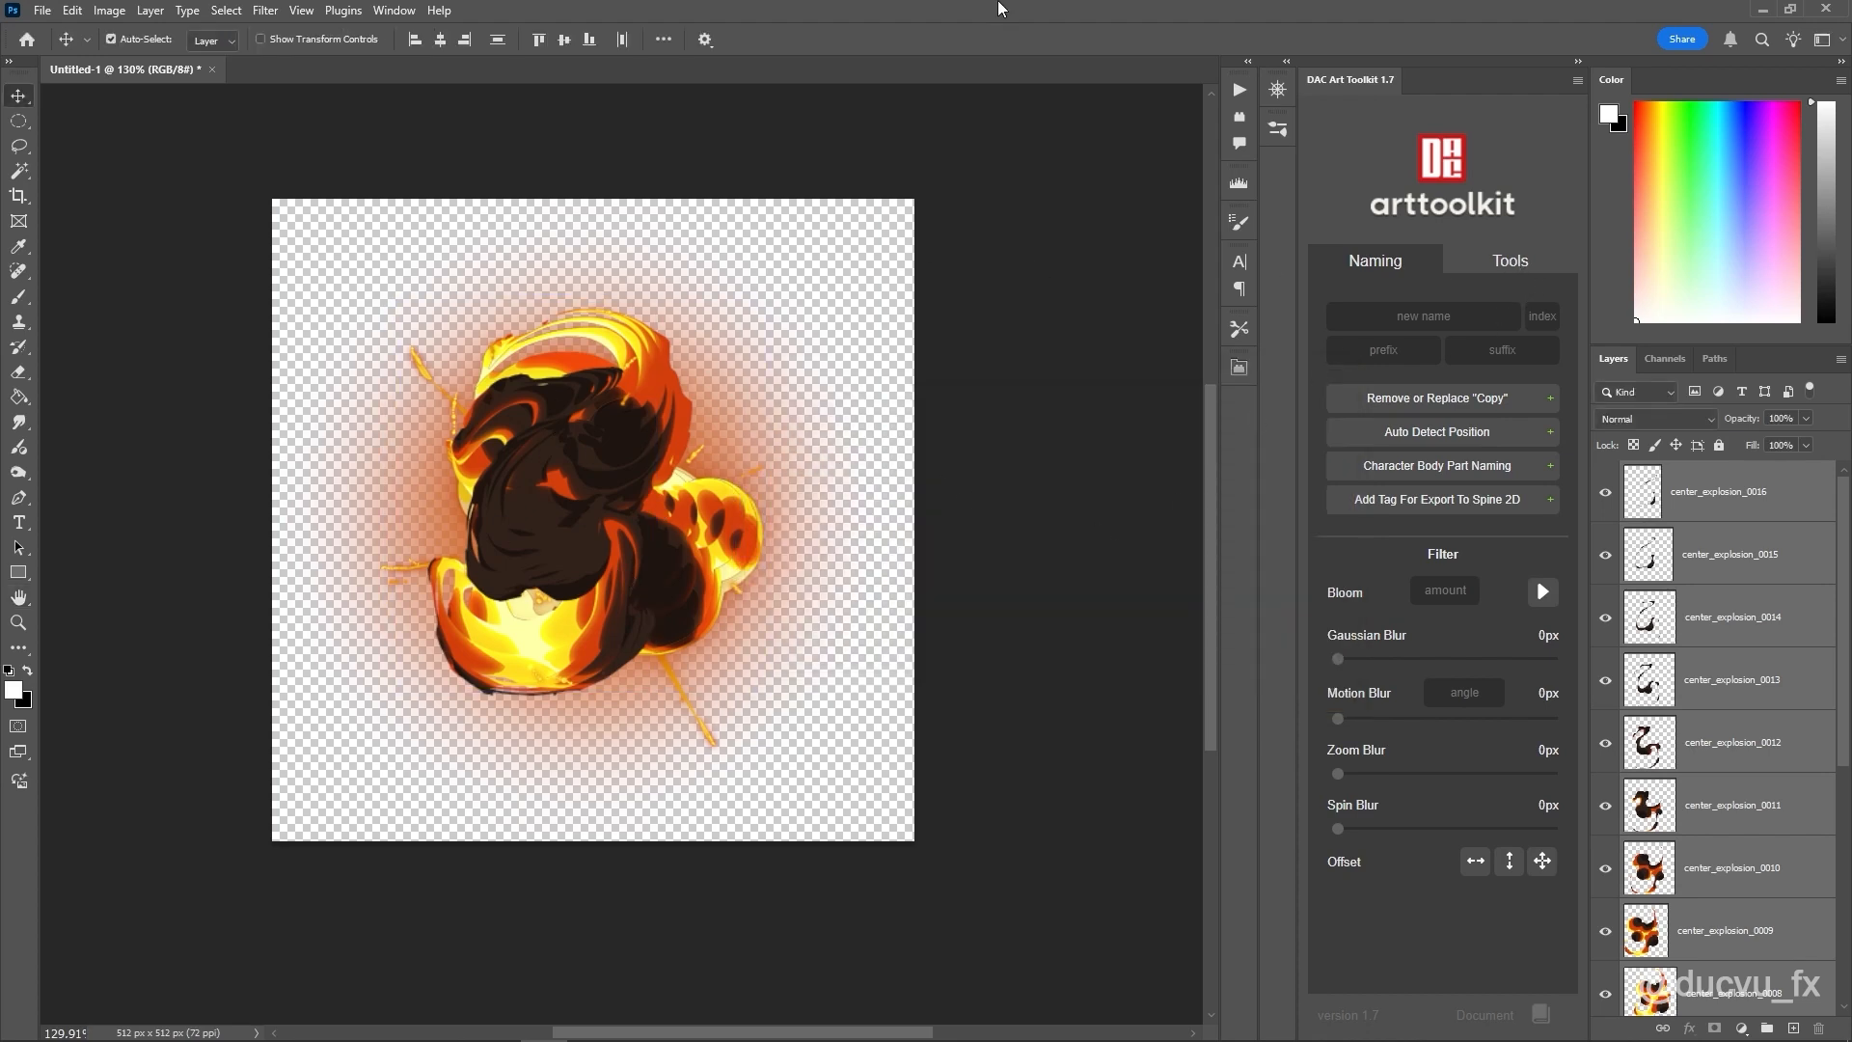
click(1509, 261)
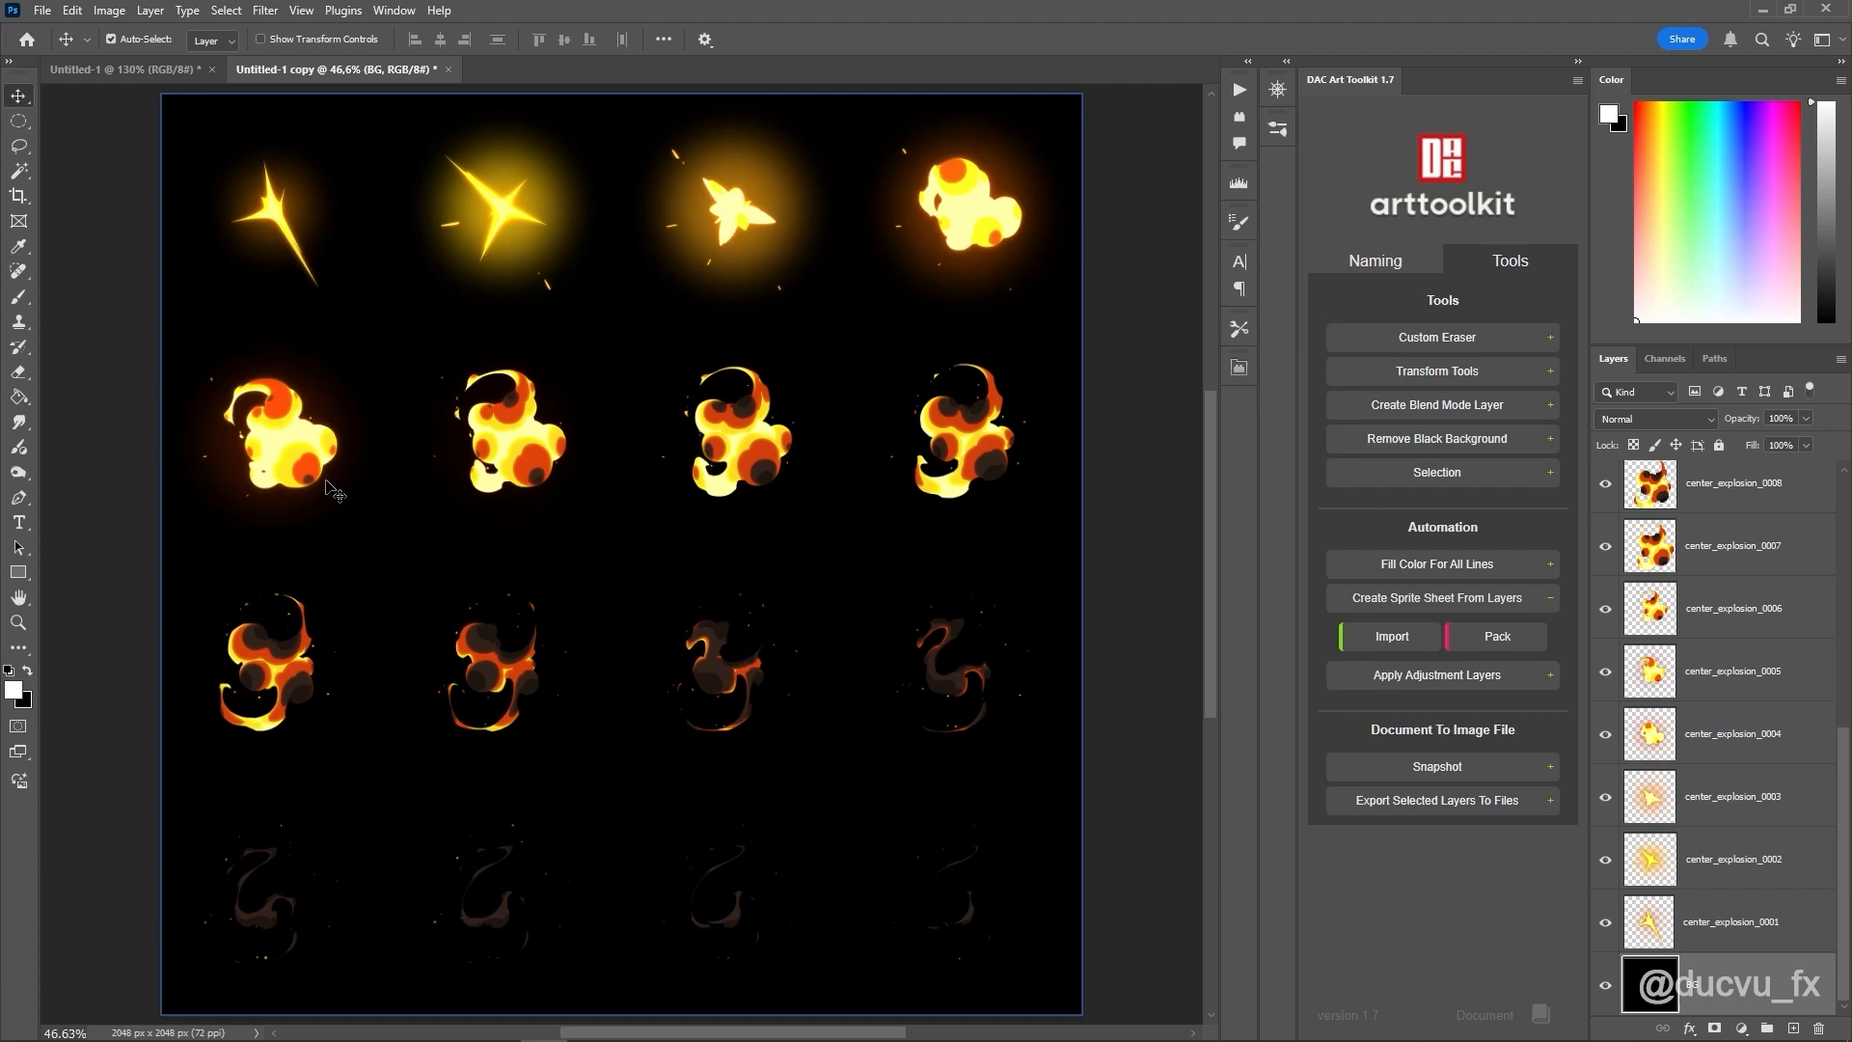
Step: Hide the black BG layer and save the sheet as PNG center_explosion_4
click(1436, 437)
text(center_explosion_4)
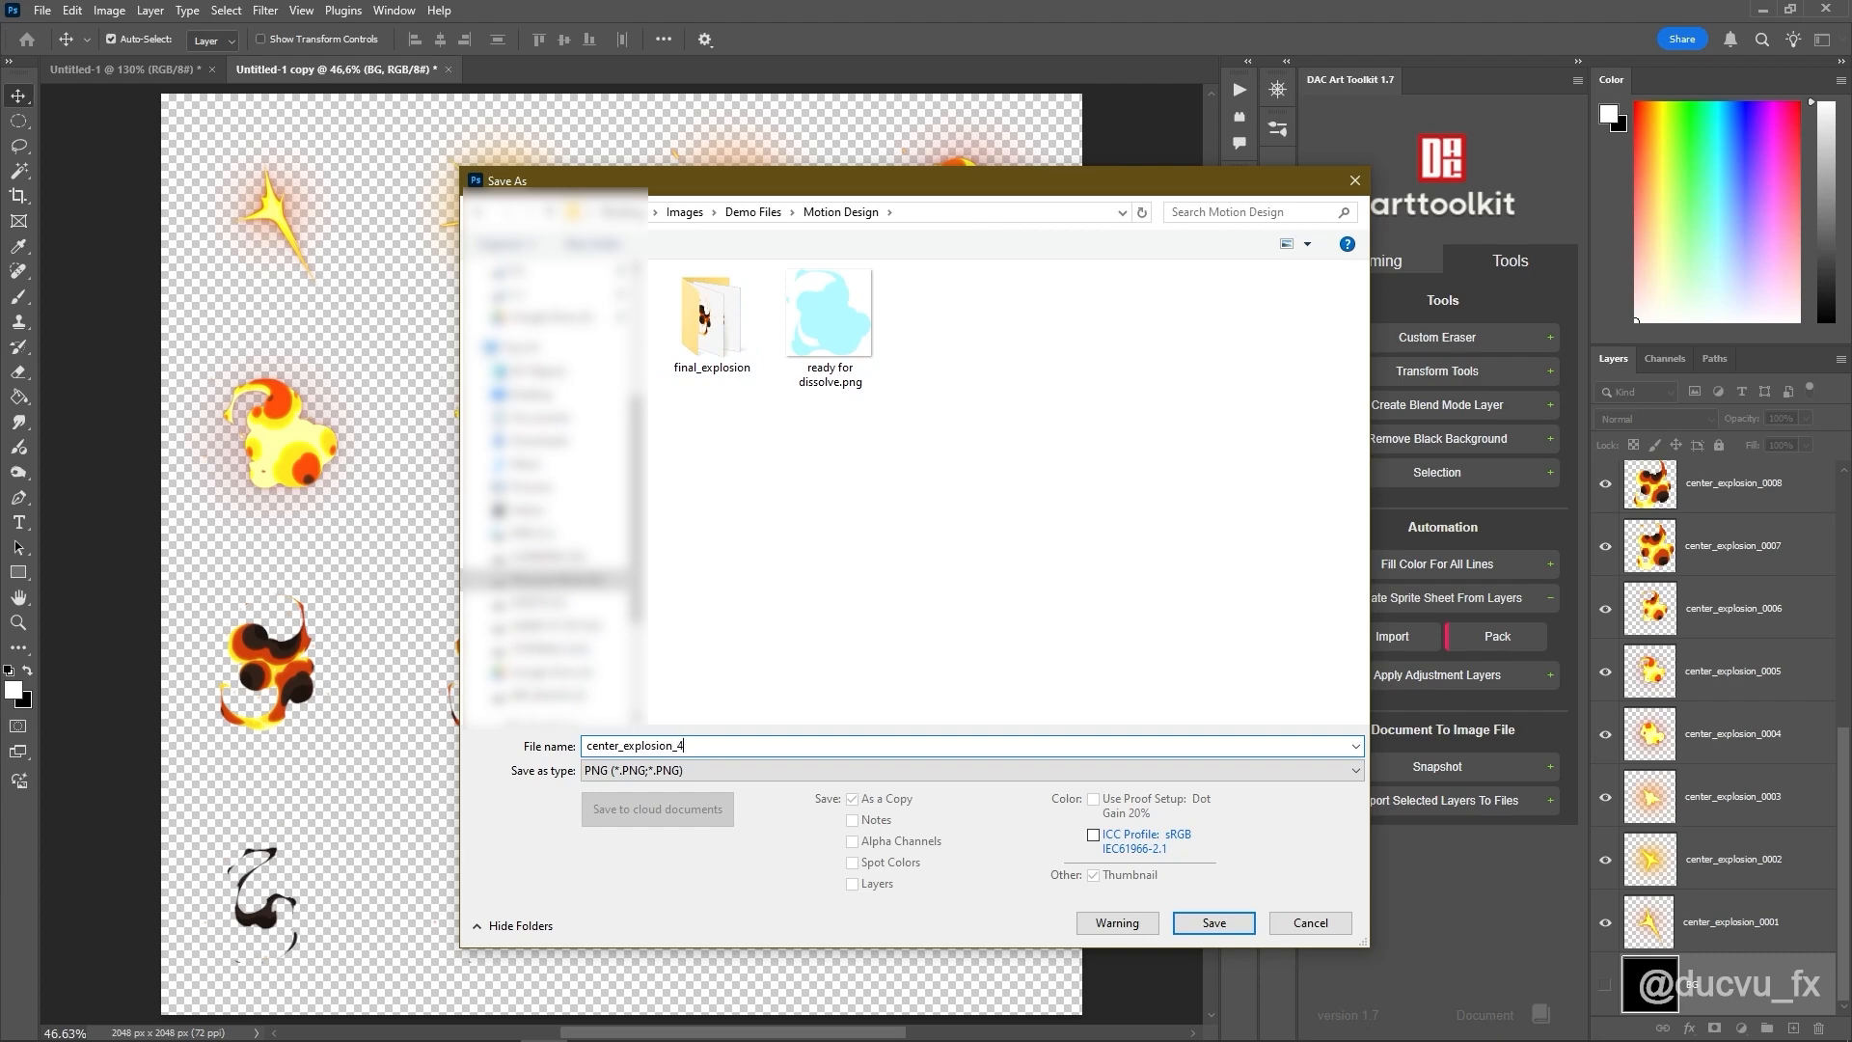
click(1211, 922)
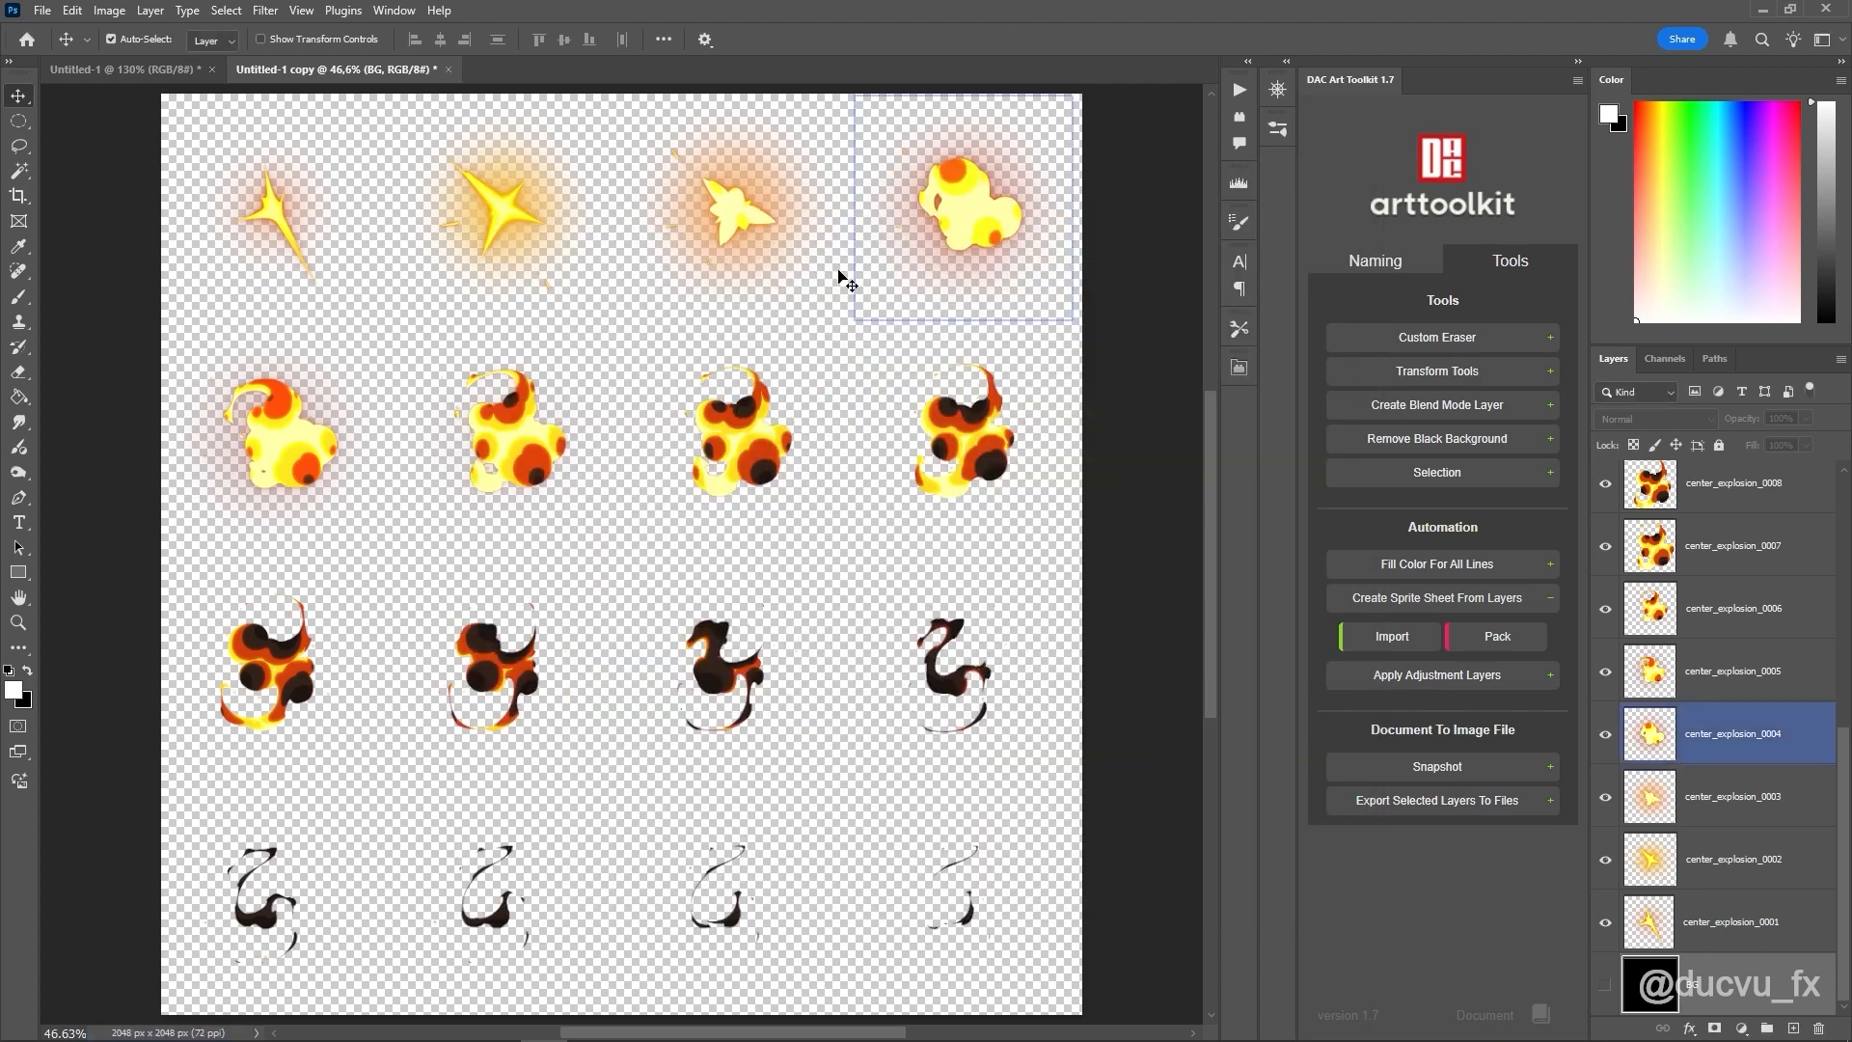
mouse_move(998, 493)
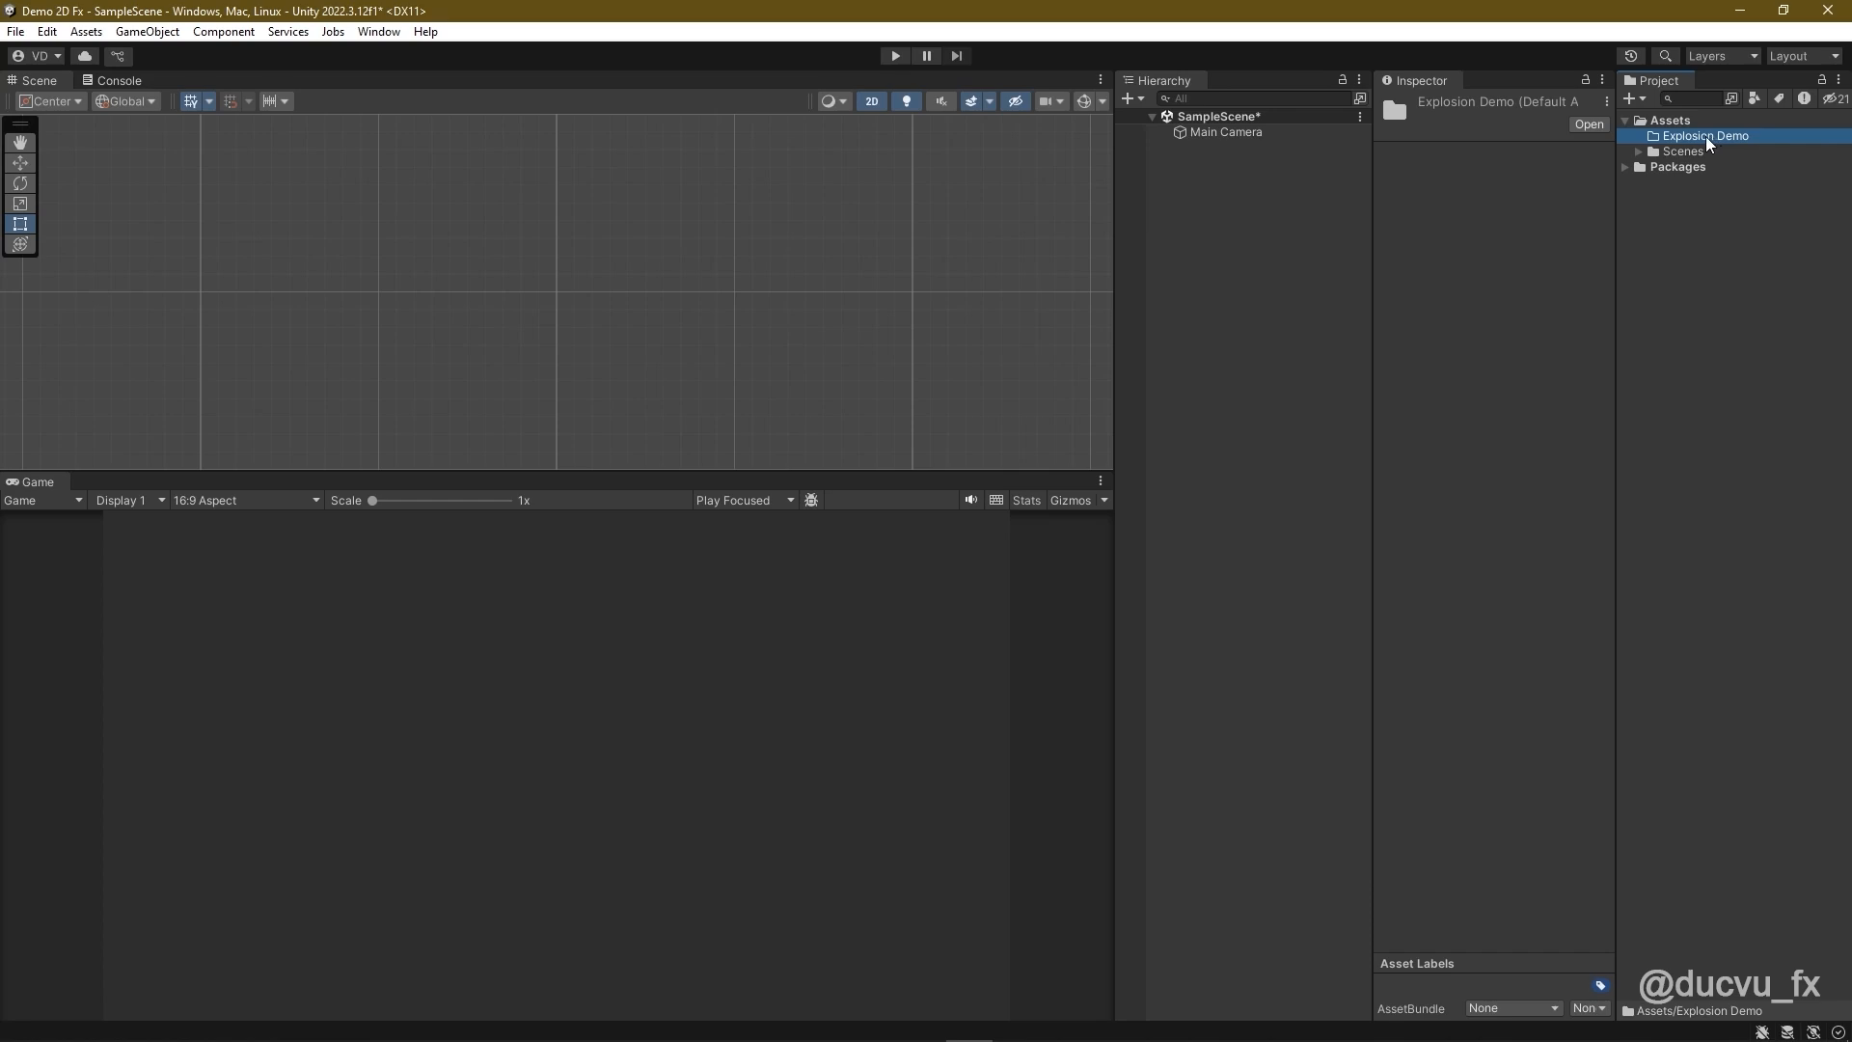
Step: Open the Assets/Explosion Demo folder in the Project window
click(1732, 151)
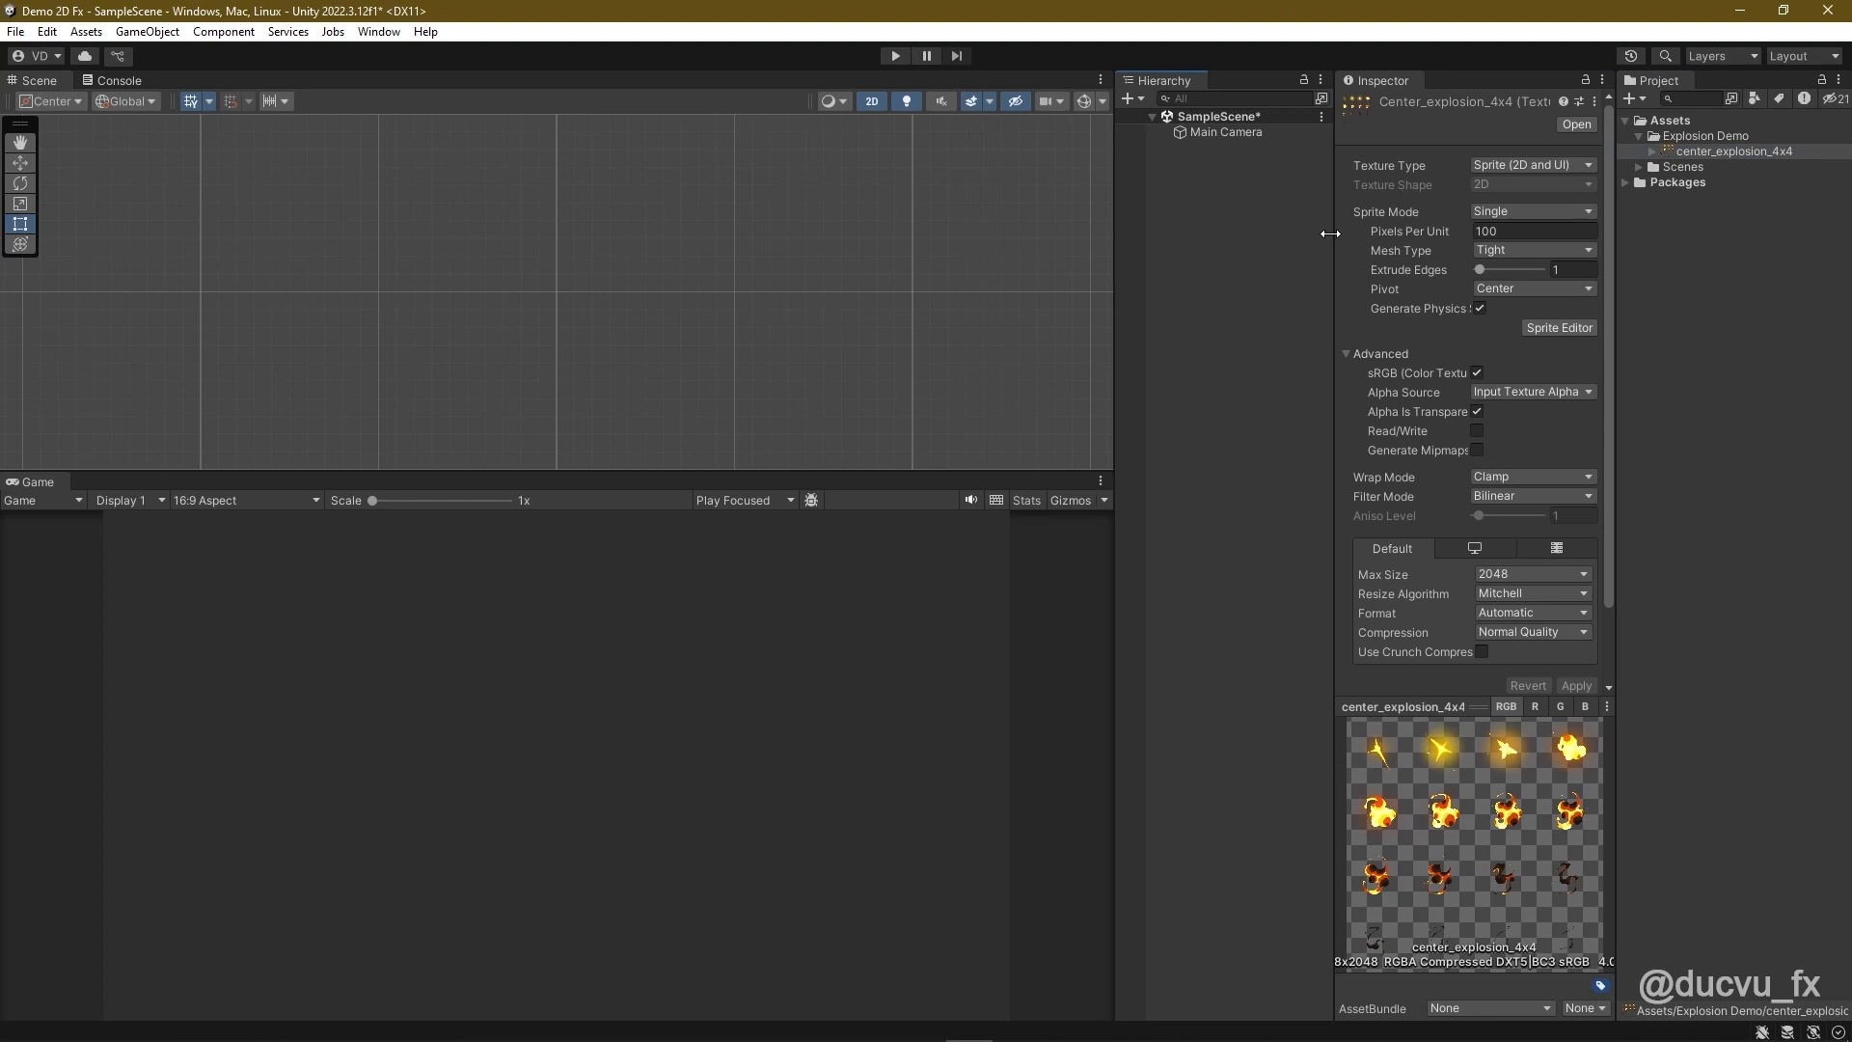
mouse_move(1650, 157)
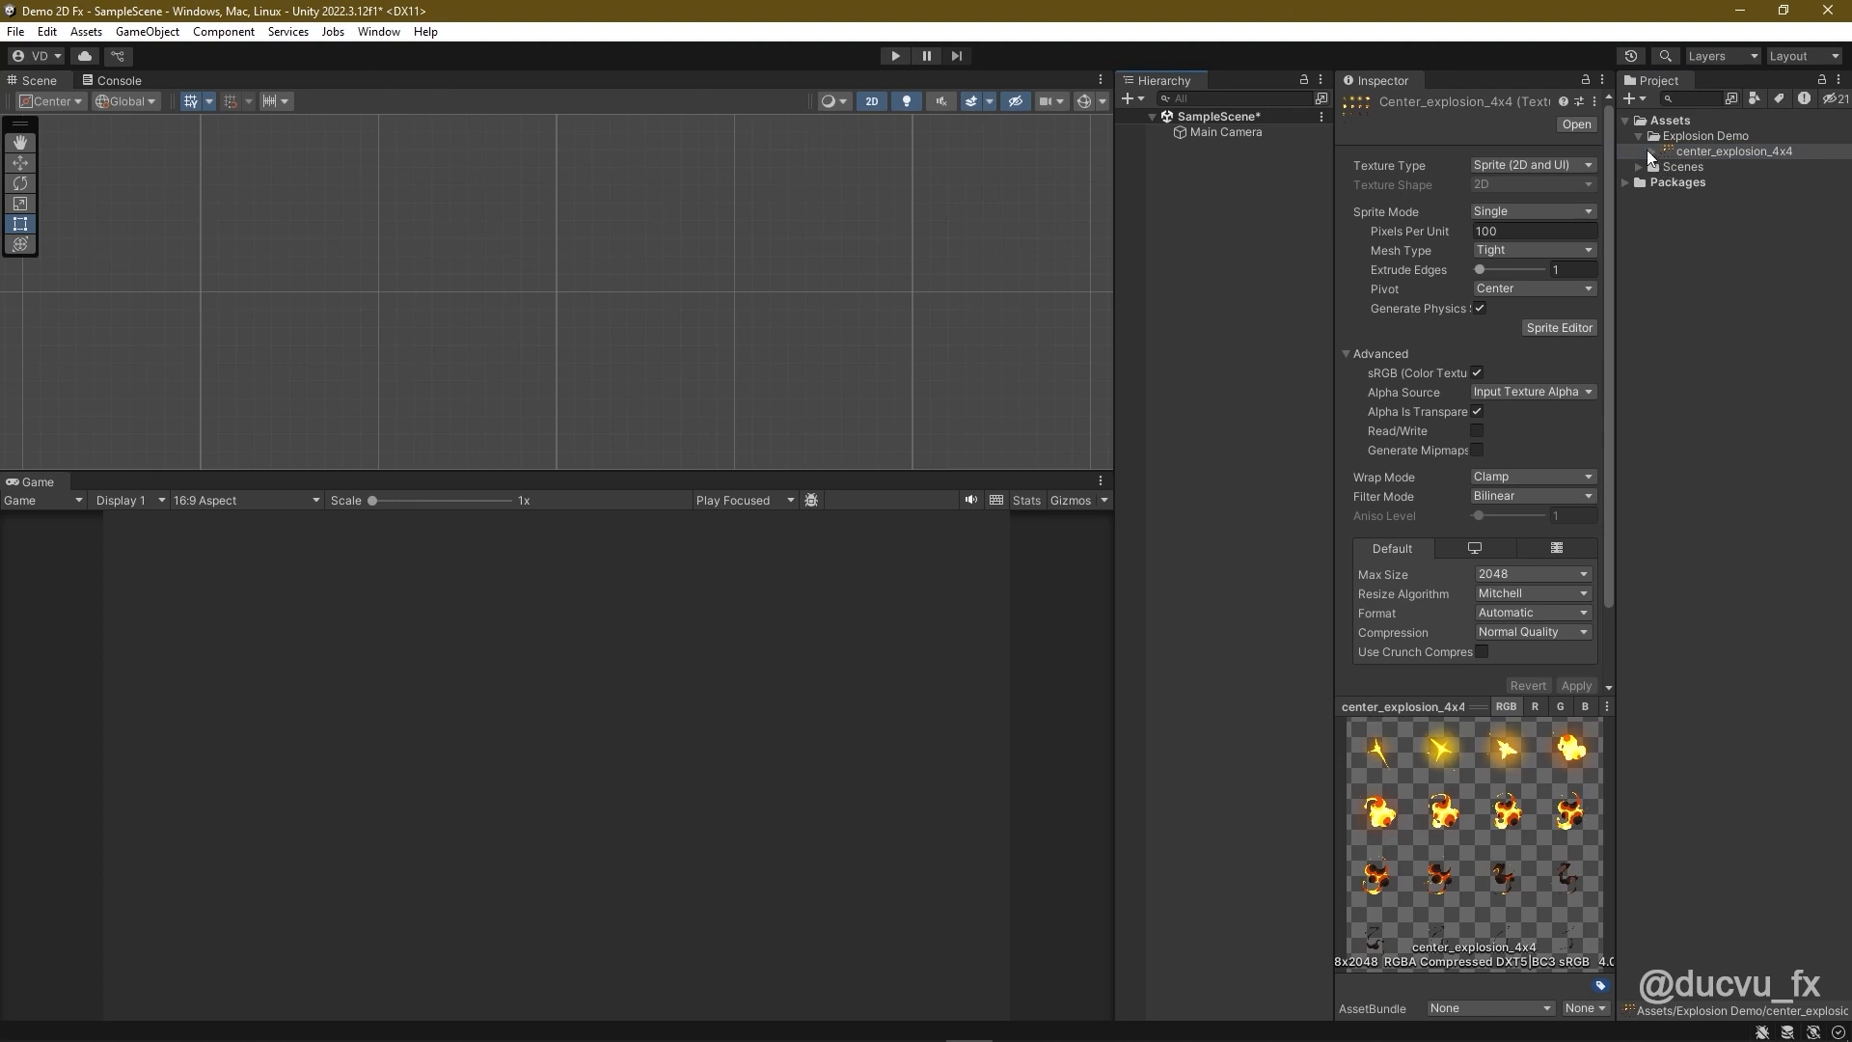
mouse_move(1615, 217)
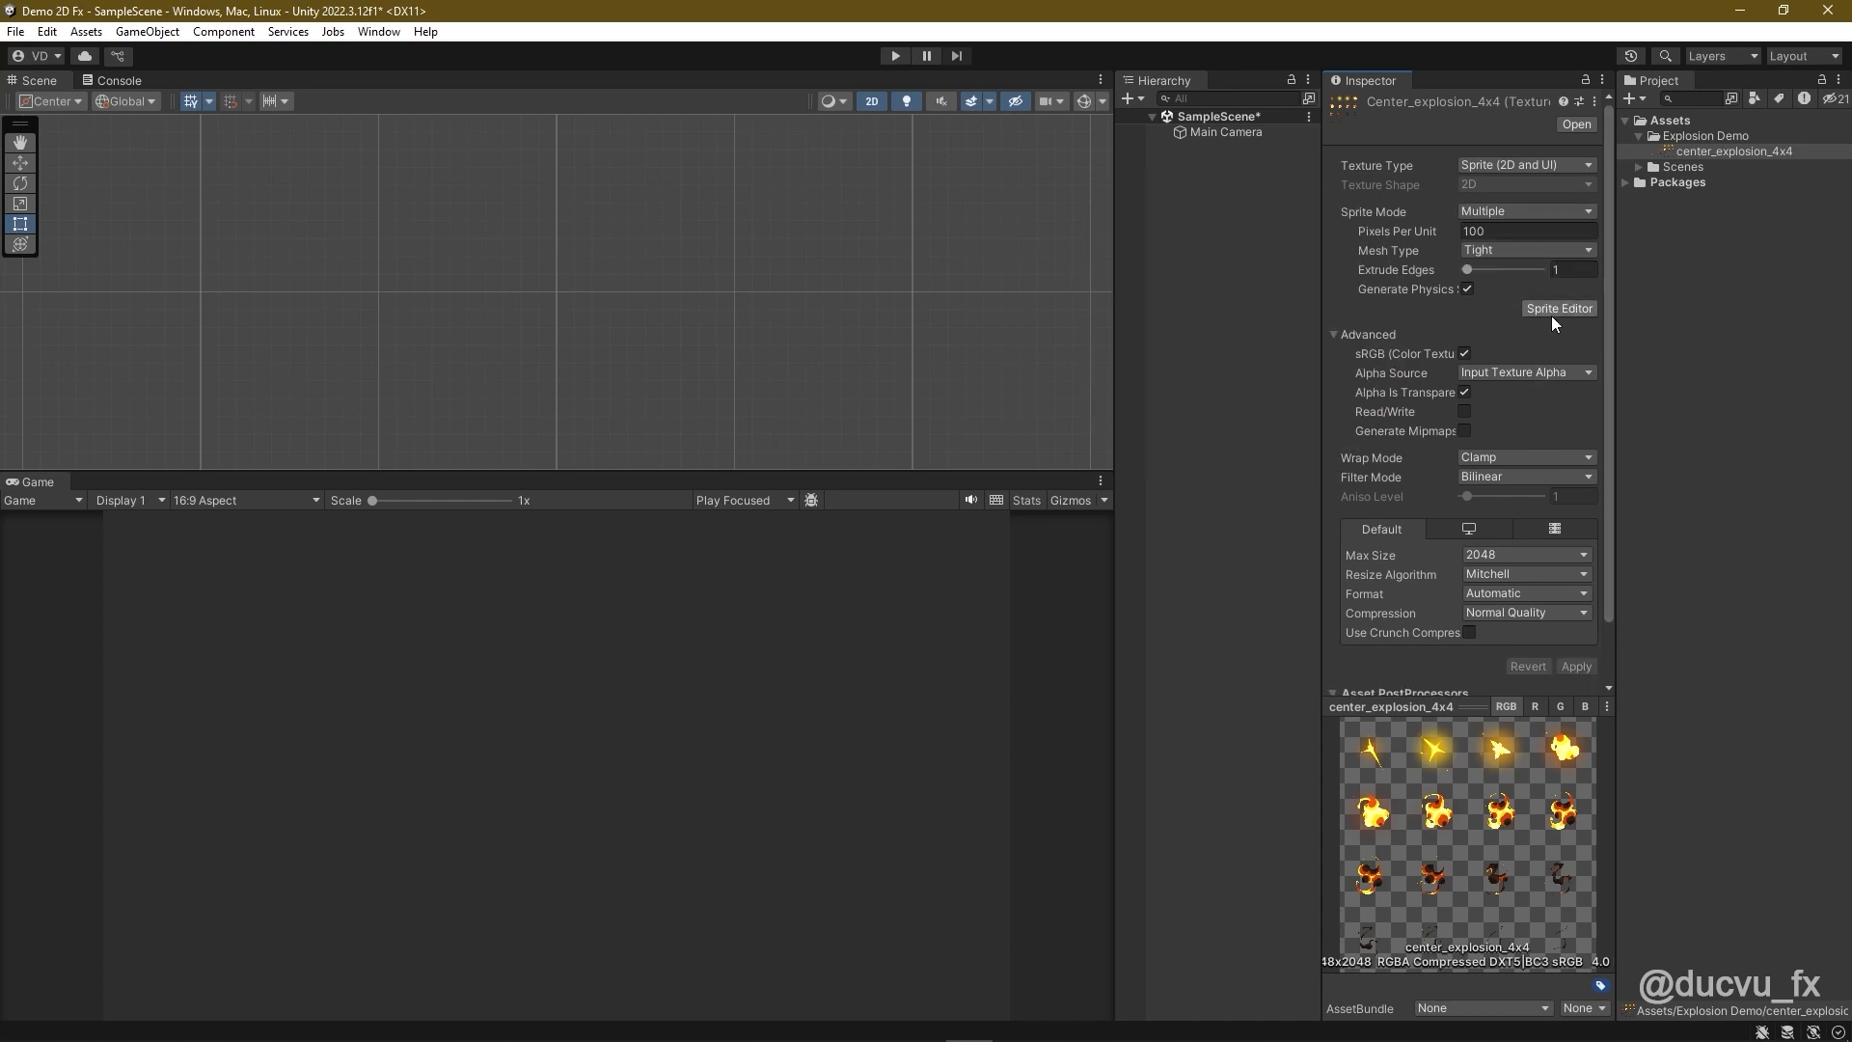
Step: In Sprite Editor, set Slice to Grid By Cell Count with 4 columns
click(1557, 309)
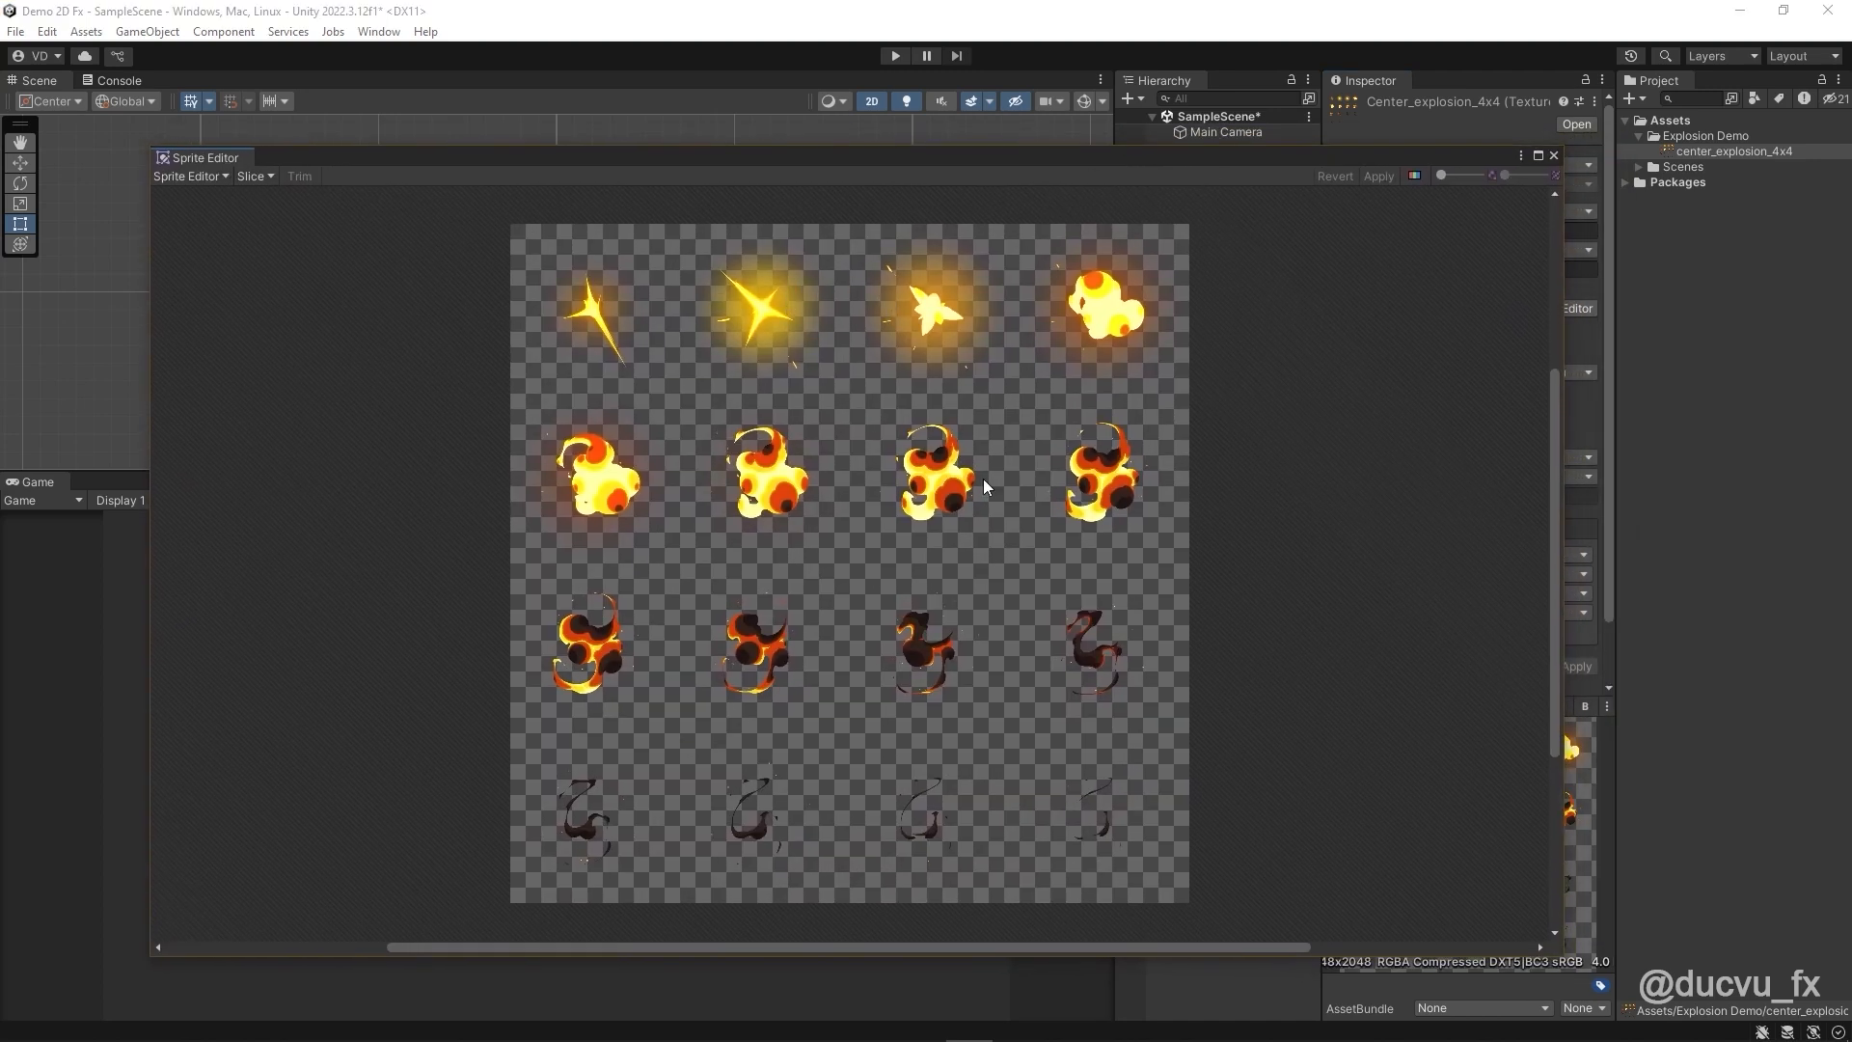
mouse_move(815, 808)
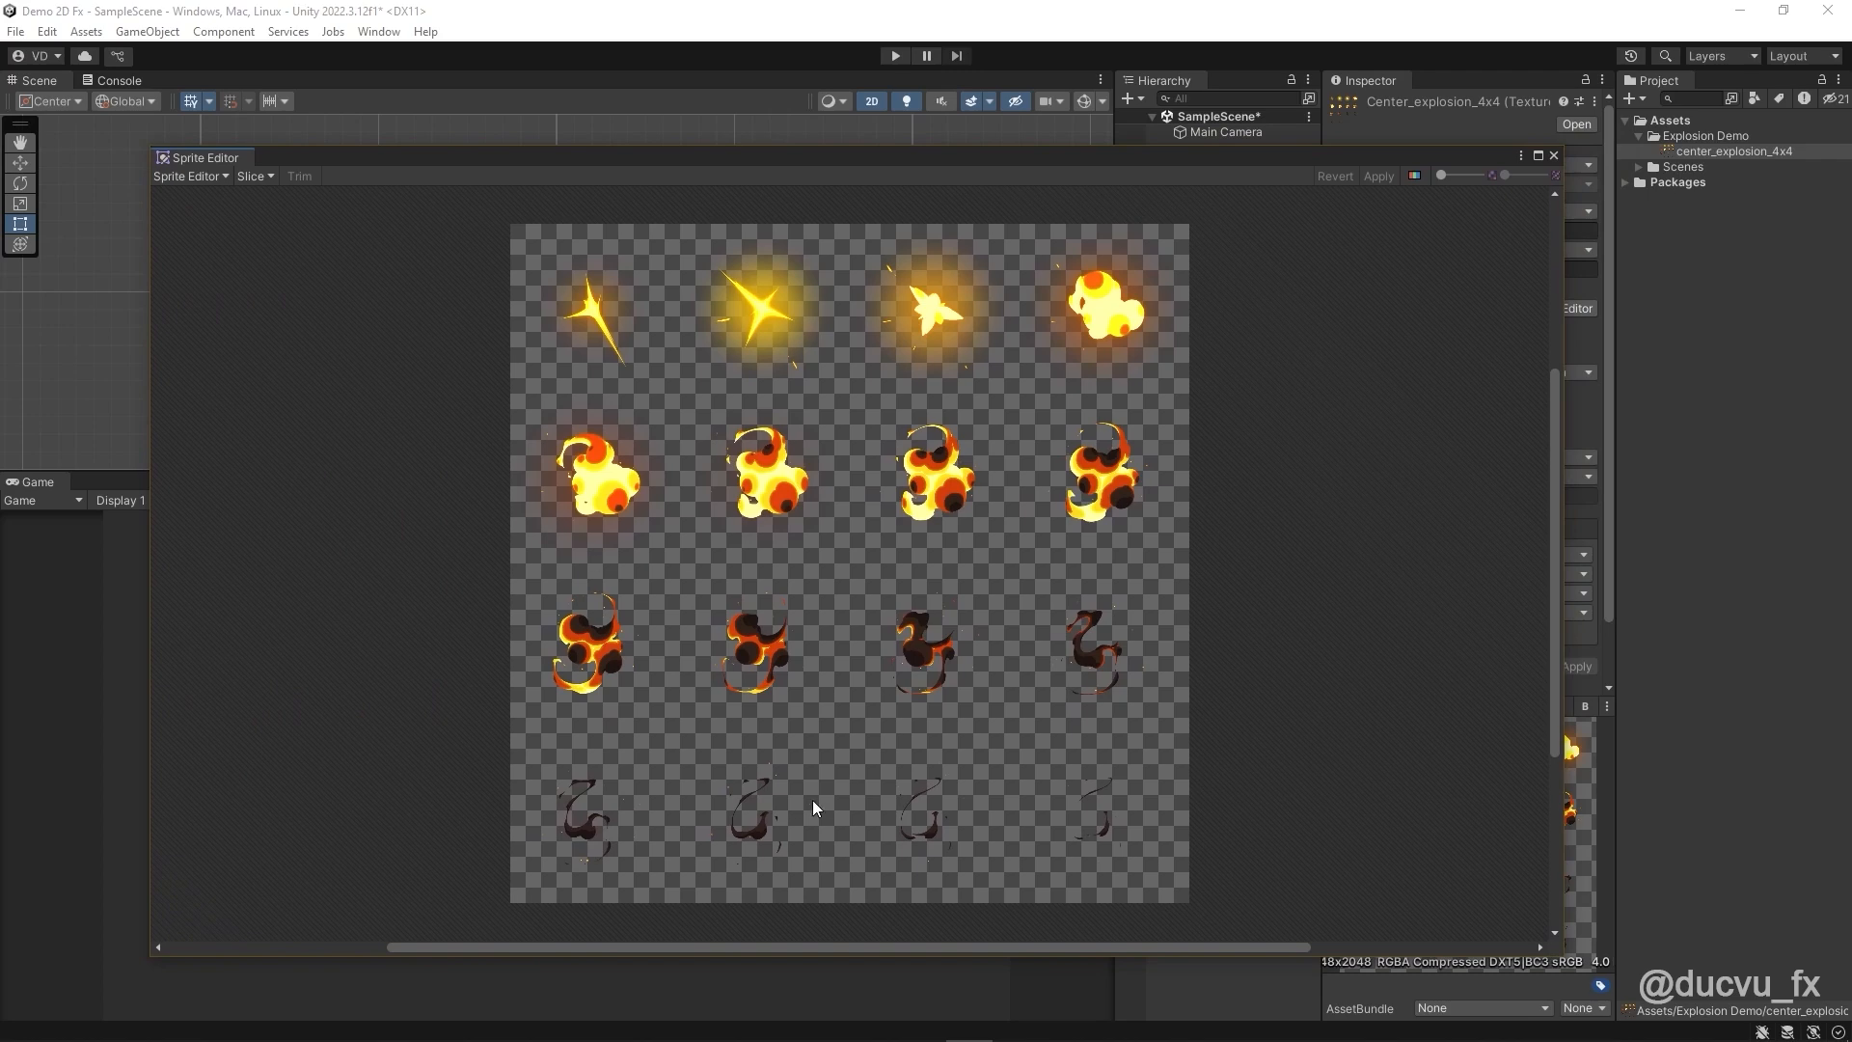
click(252, 175)
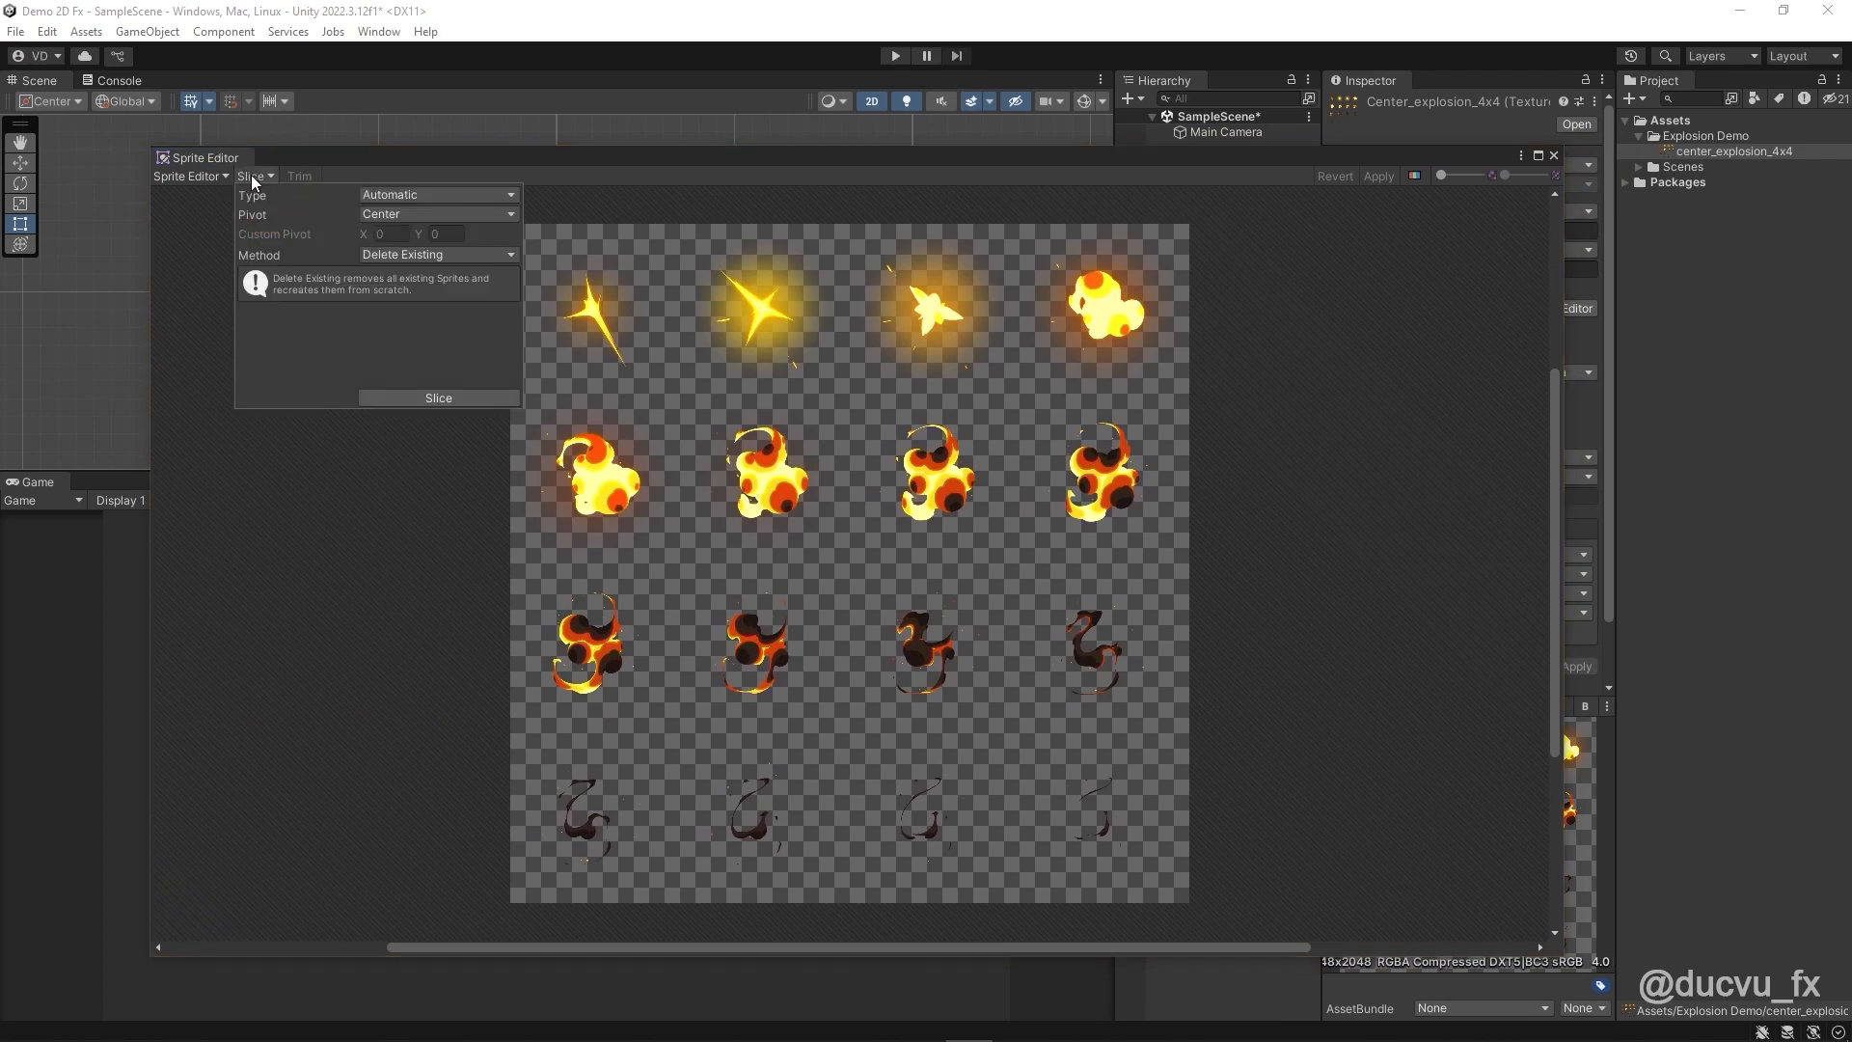
click(437, 194)
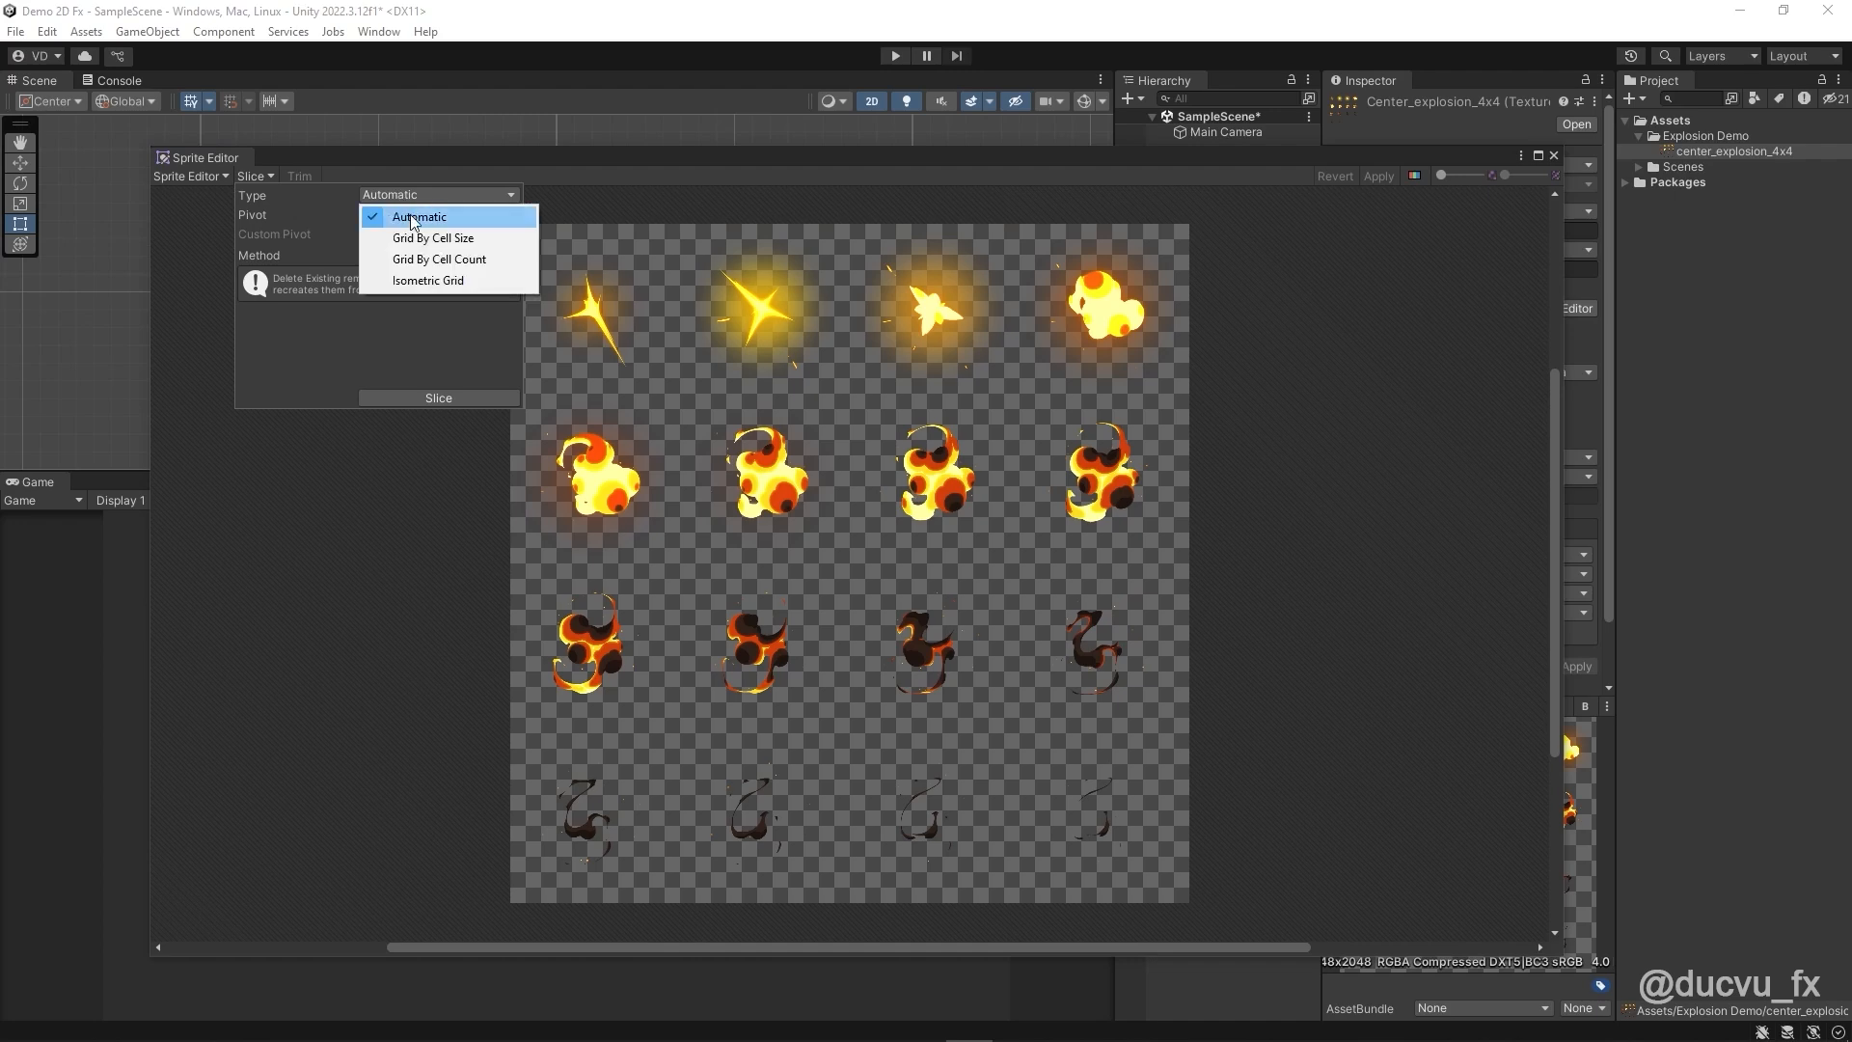
mouse_move(478, 259)
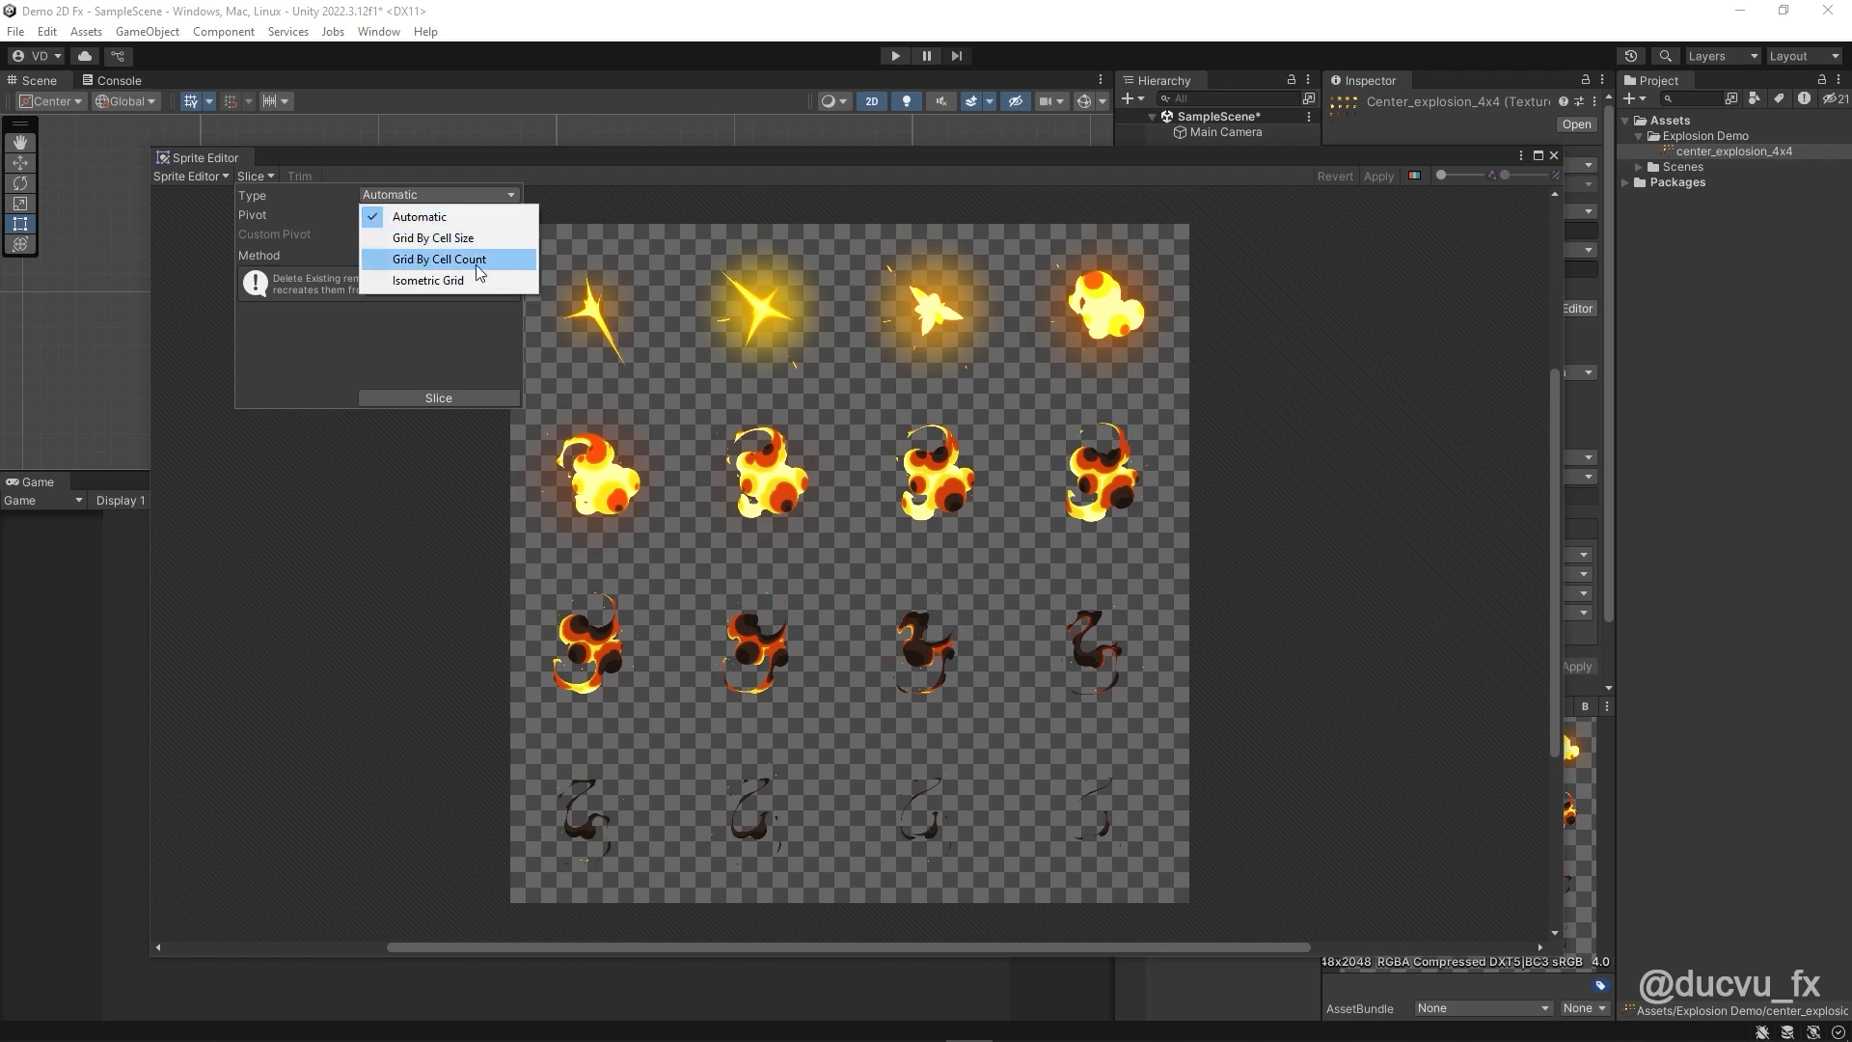
click(438, 259)
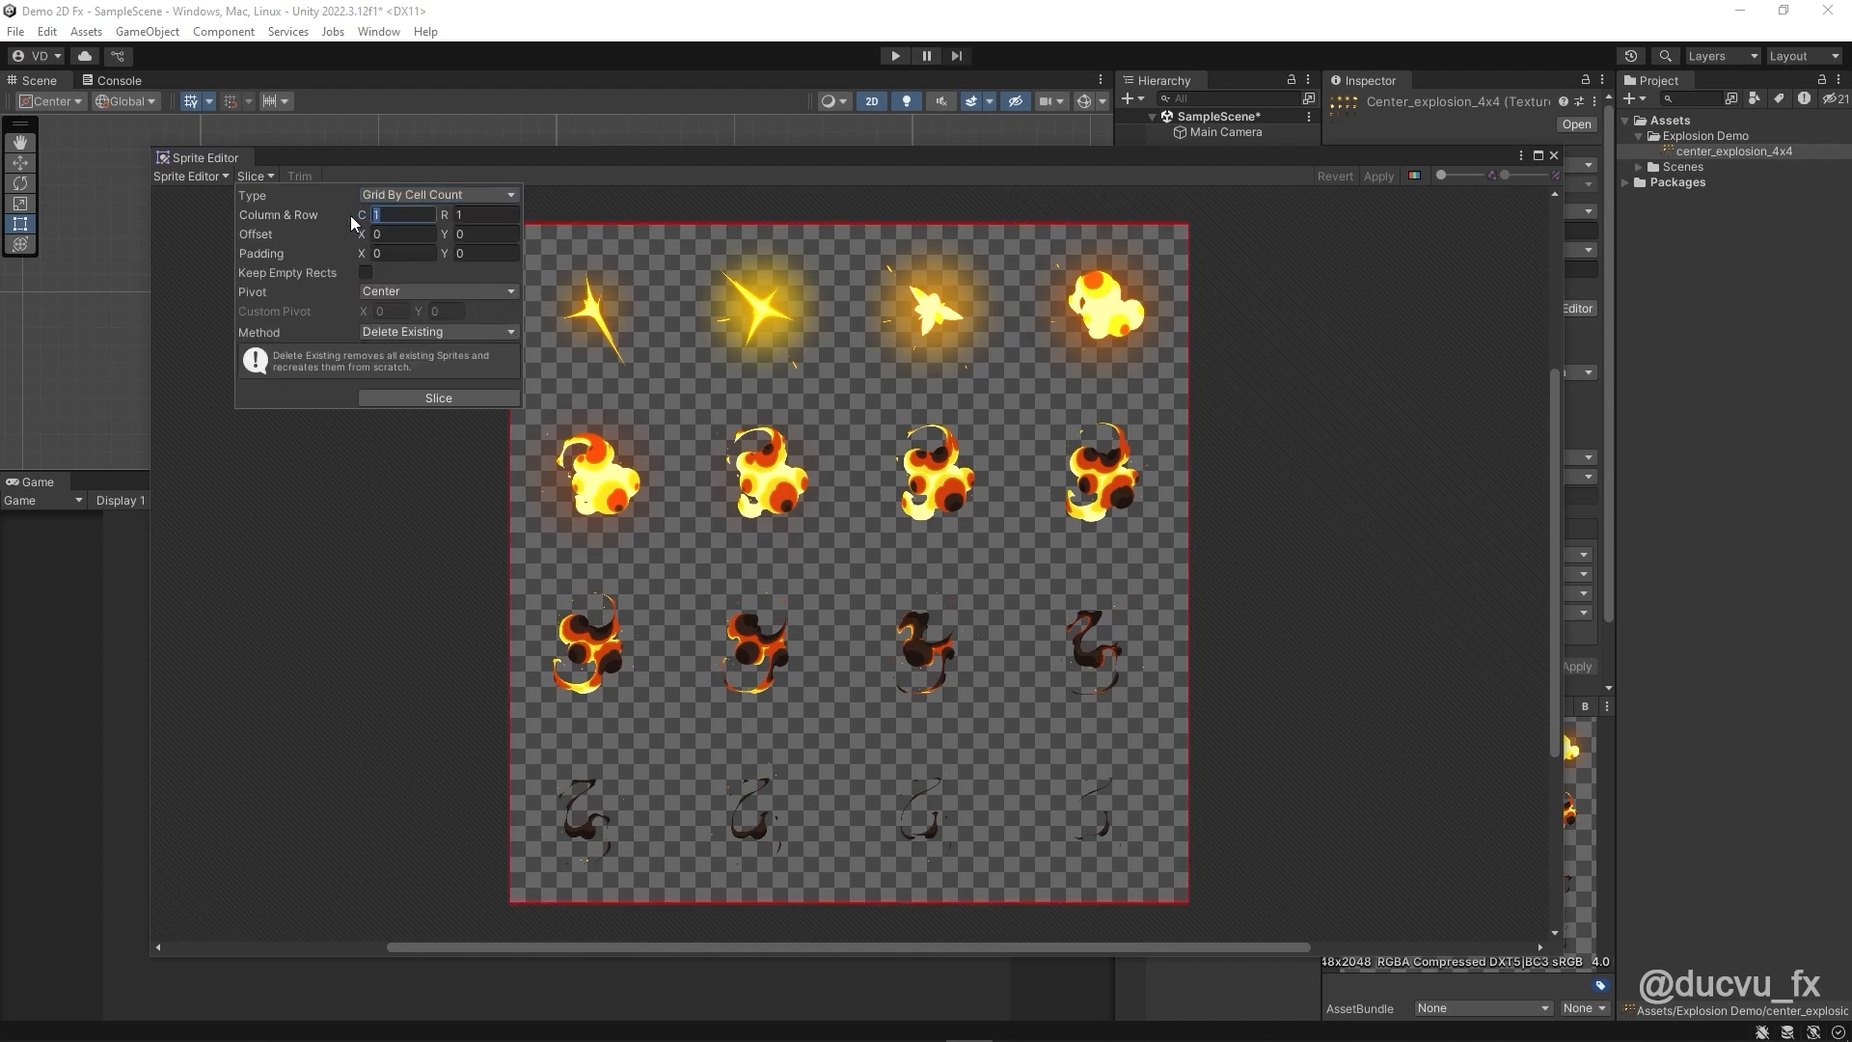
text(4)
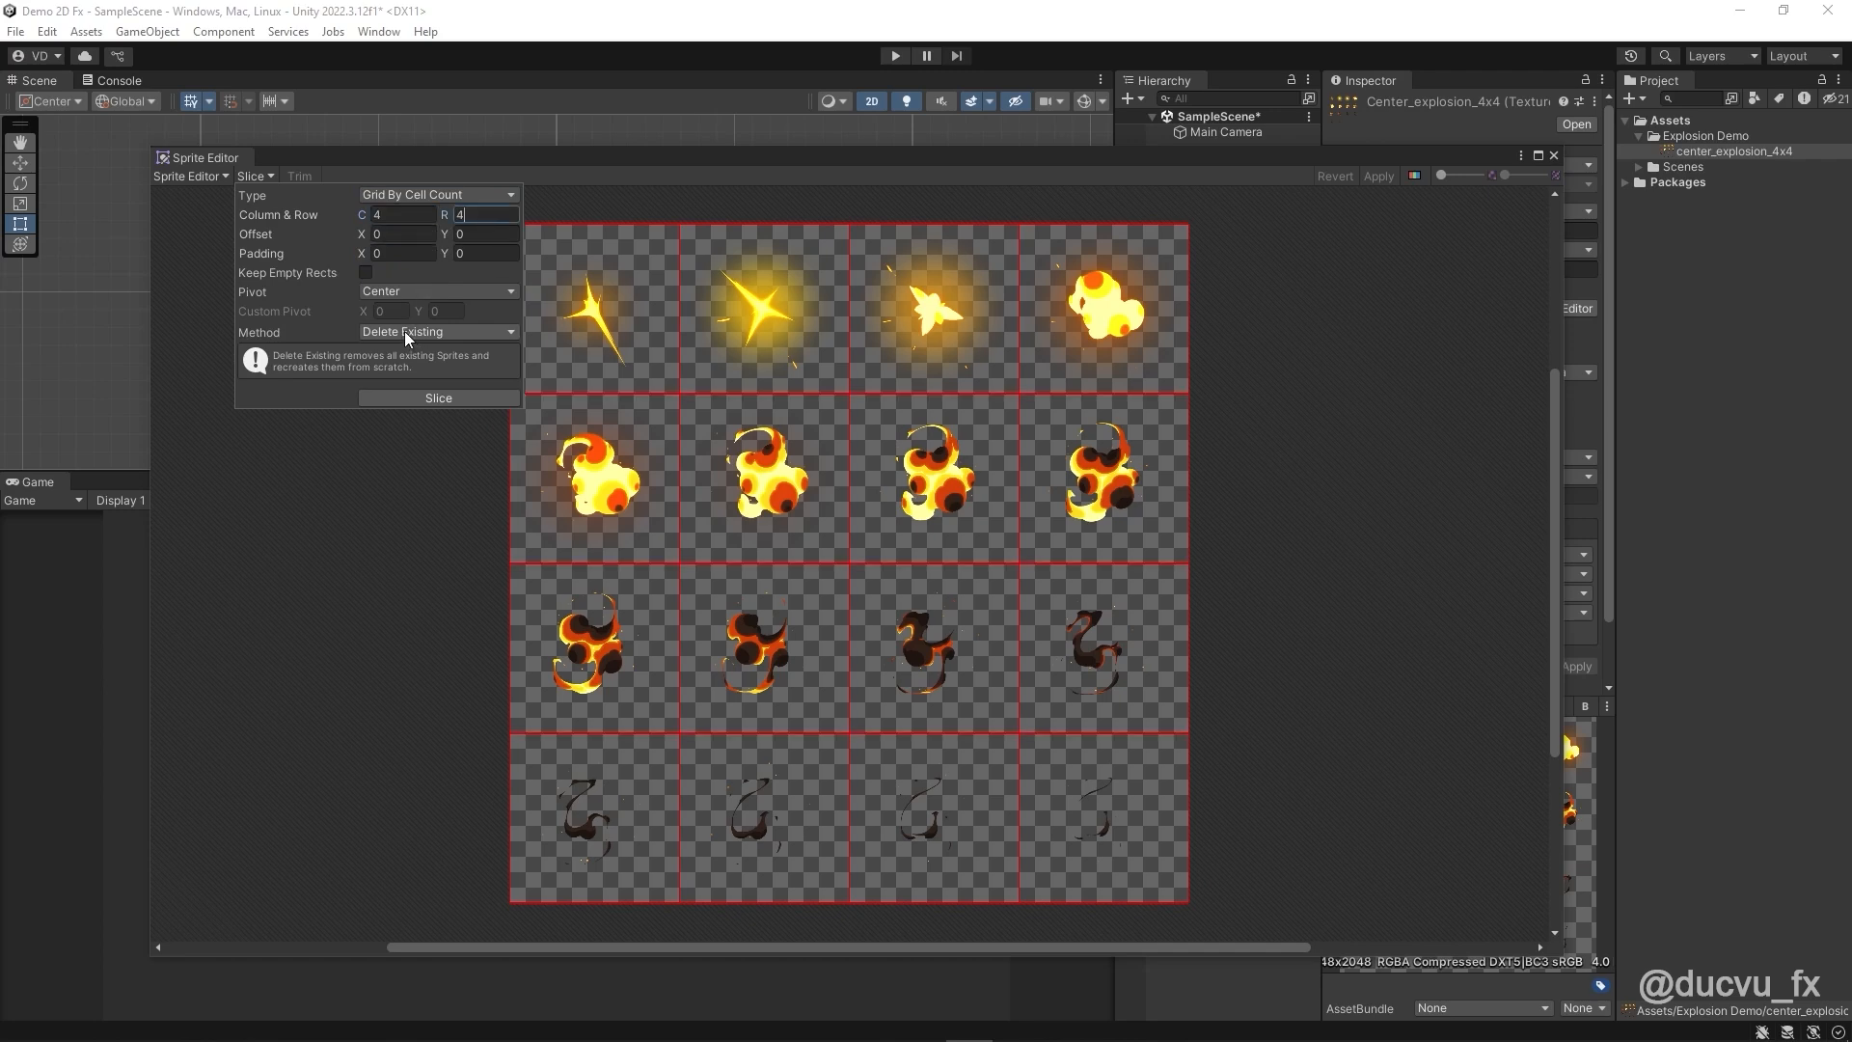
Step: Slice with Smart method and Center pivot, check a cell, and apply
click(436, 330)
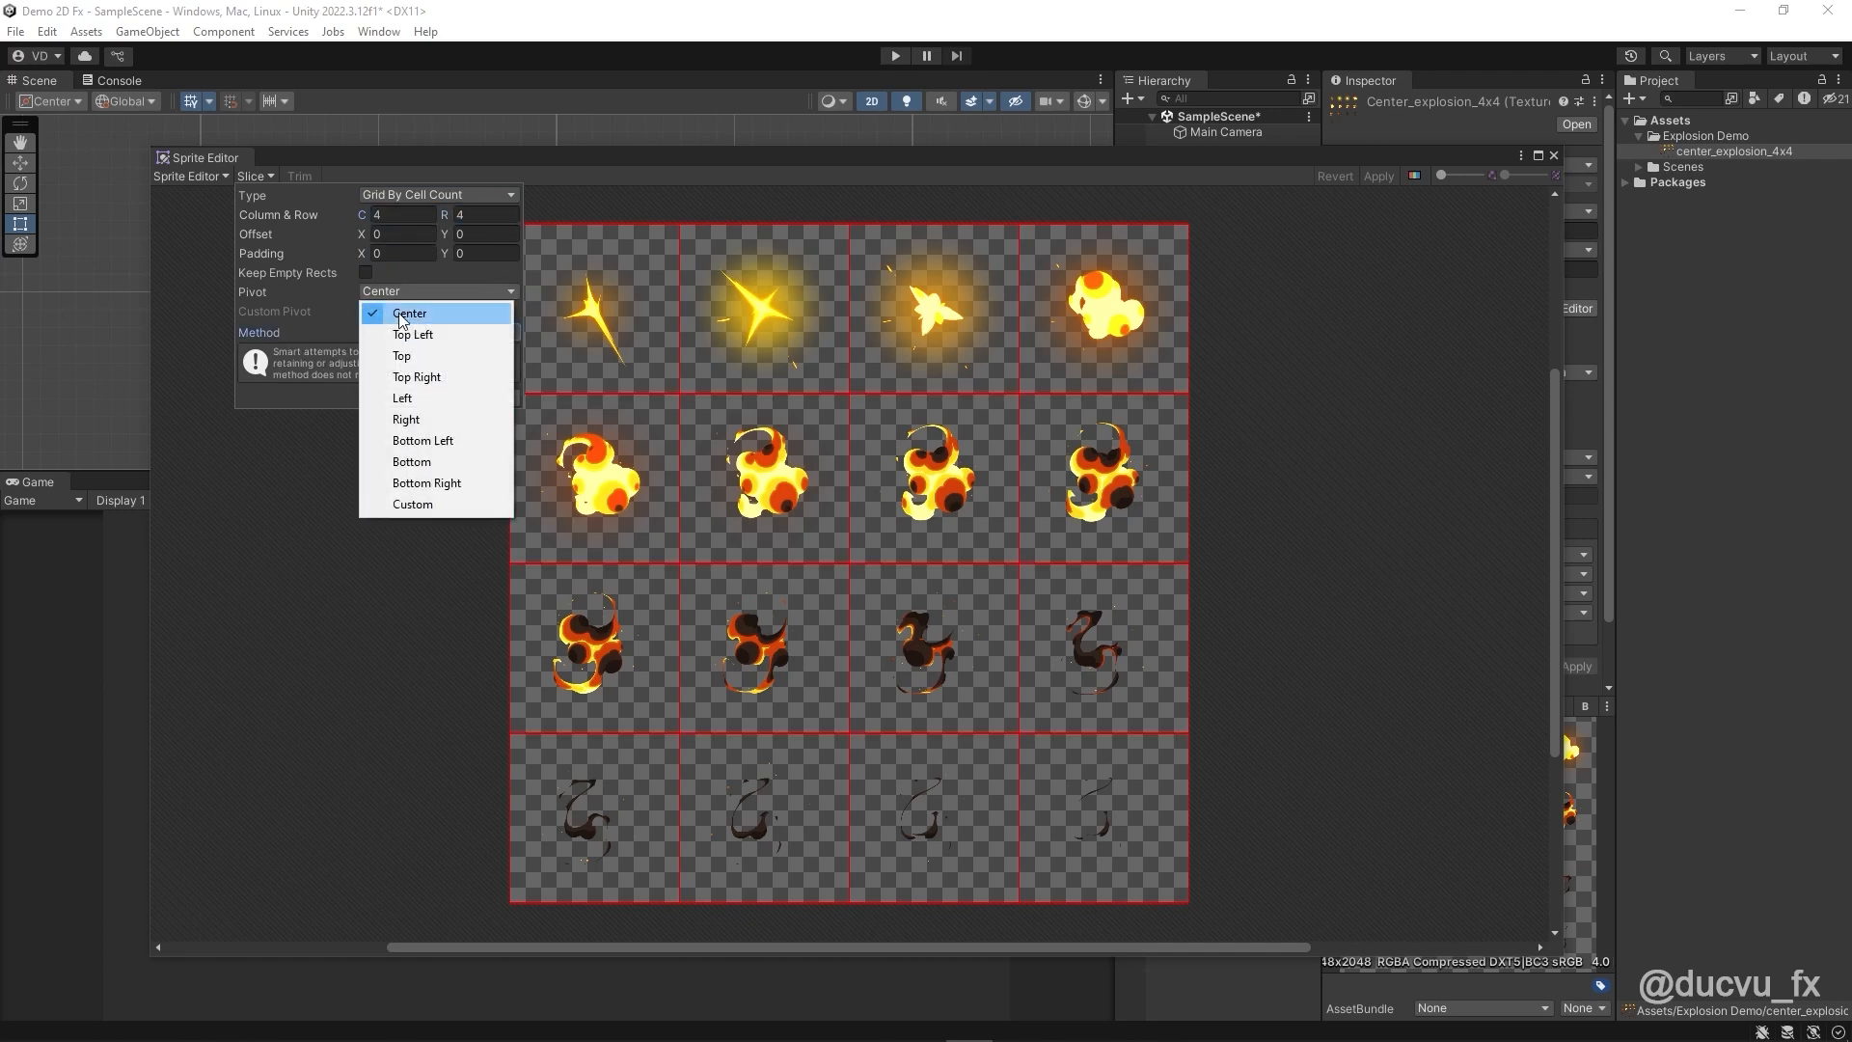
click(409, 311)
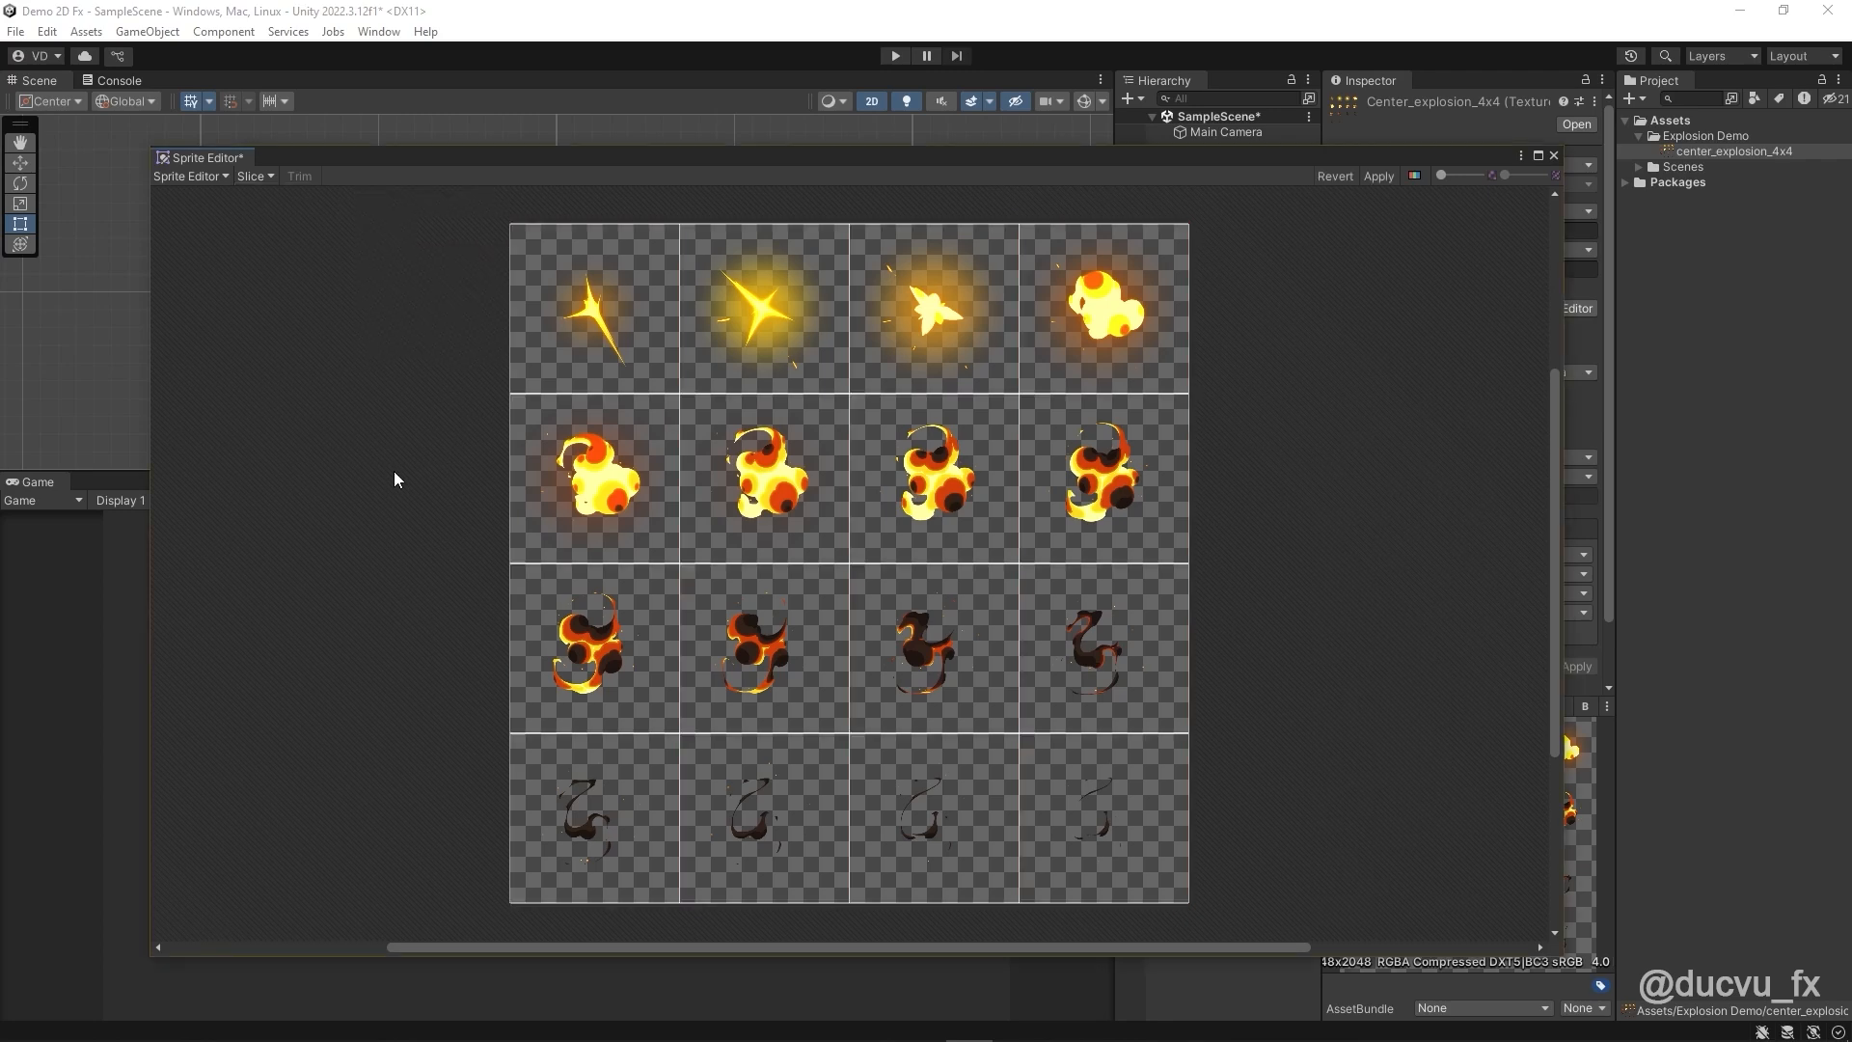
click(764, 310)
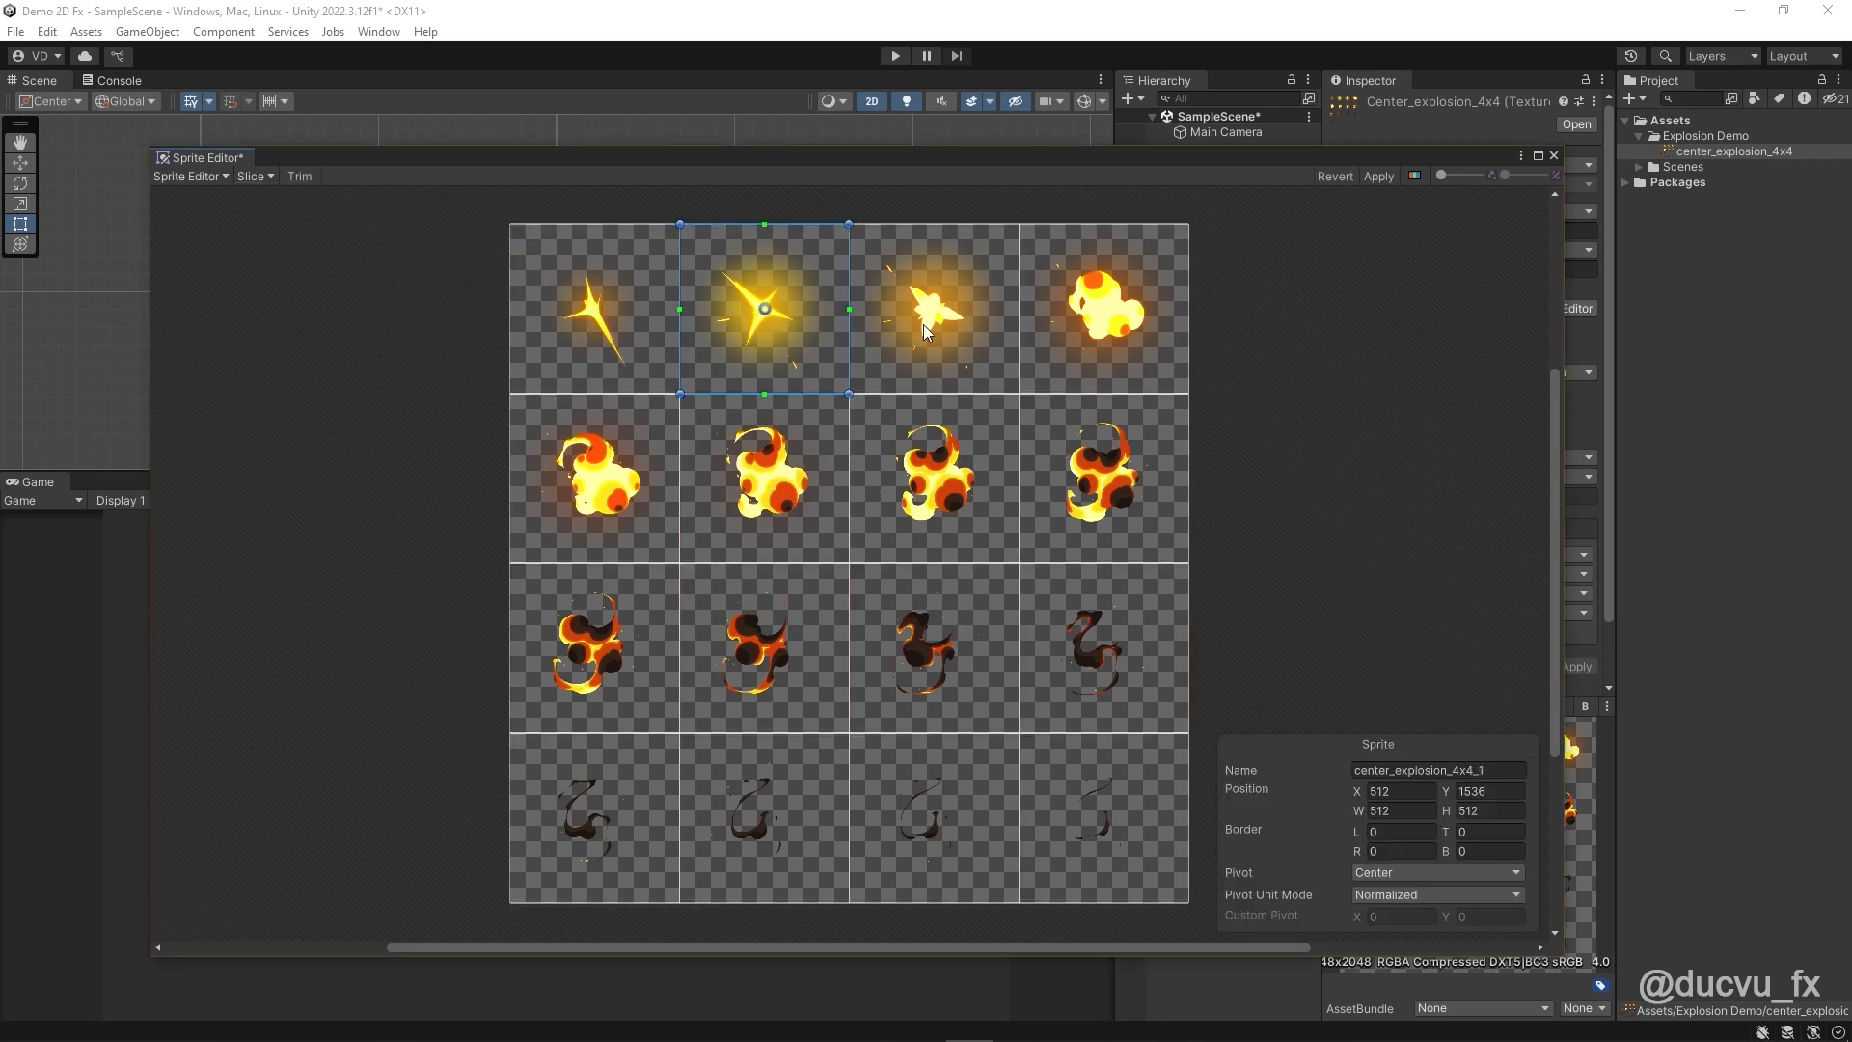
click(594, 477)
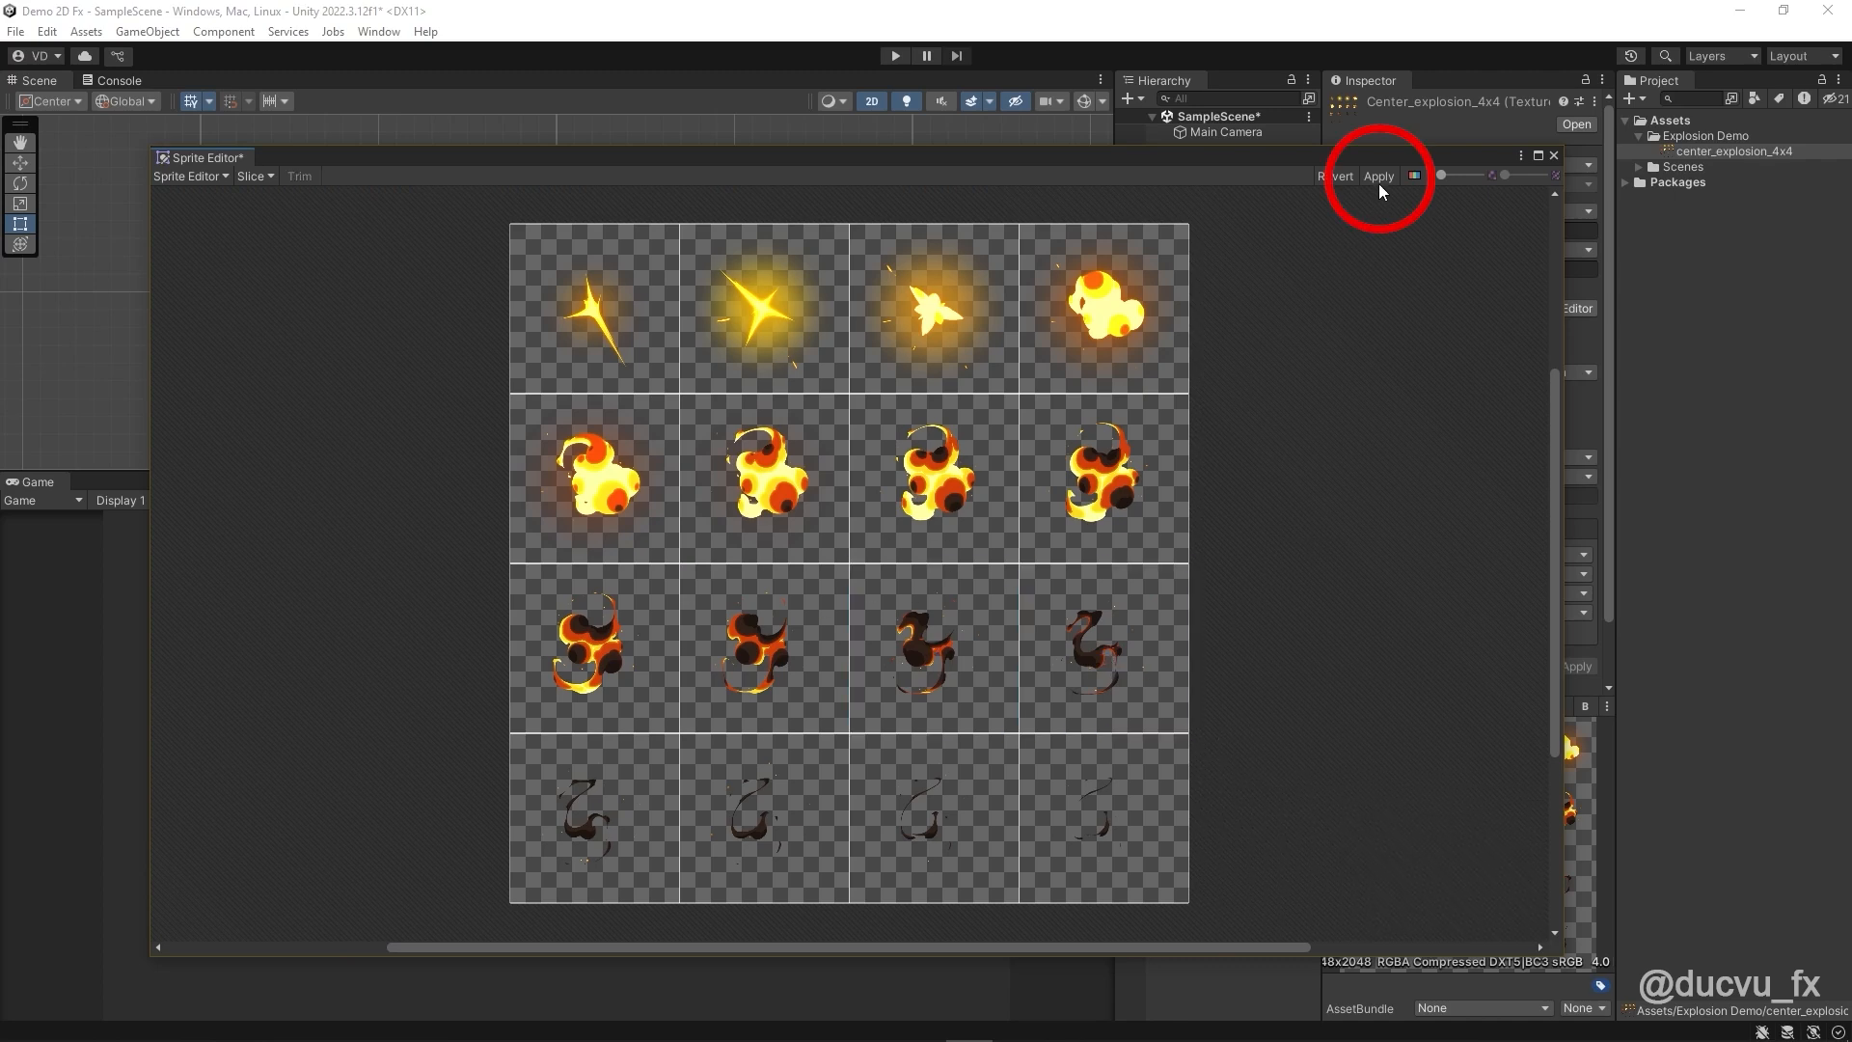
click(1378, 176)
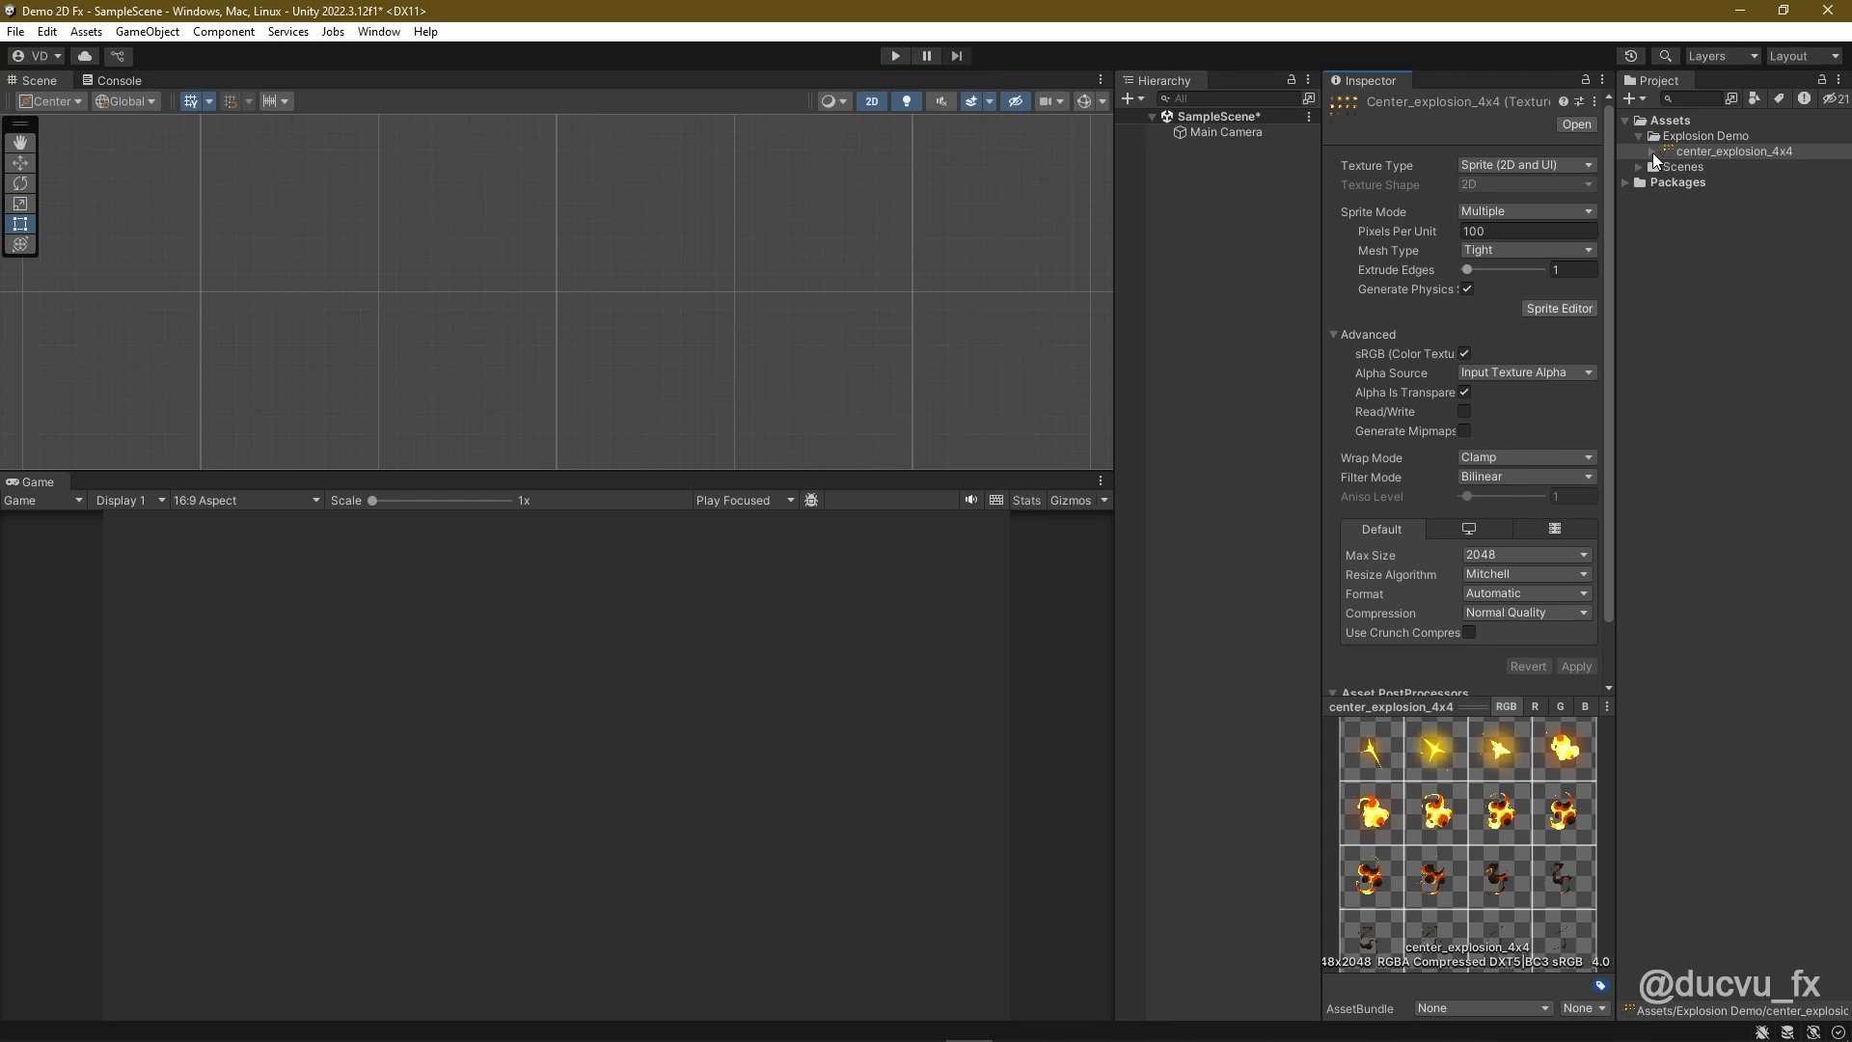
Step: Select all sixteen center_explosion_4x4 sprites and drag them into the scene
click(1652, 151)
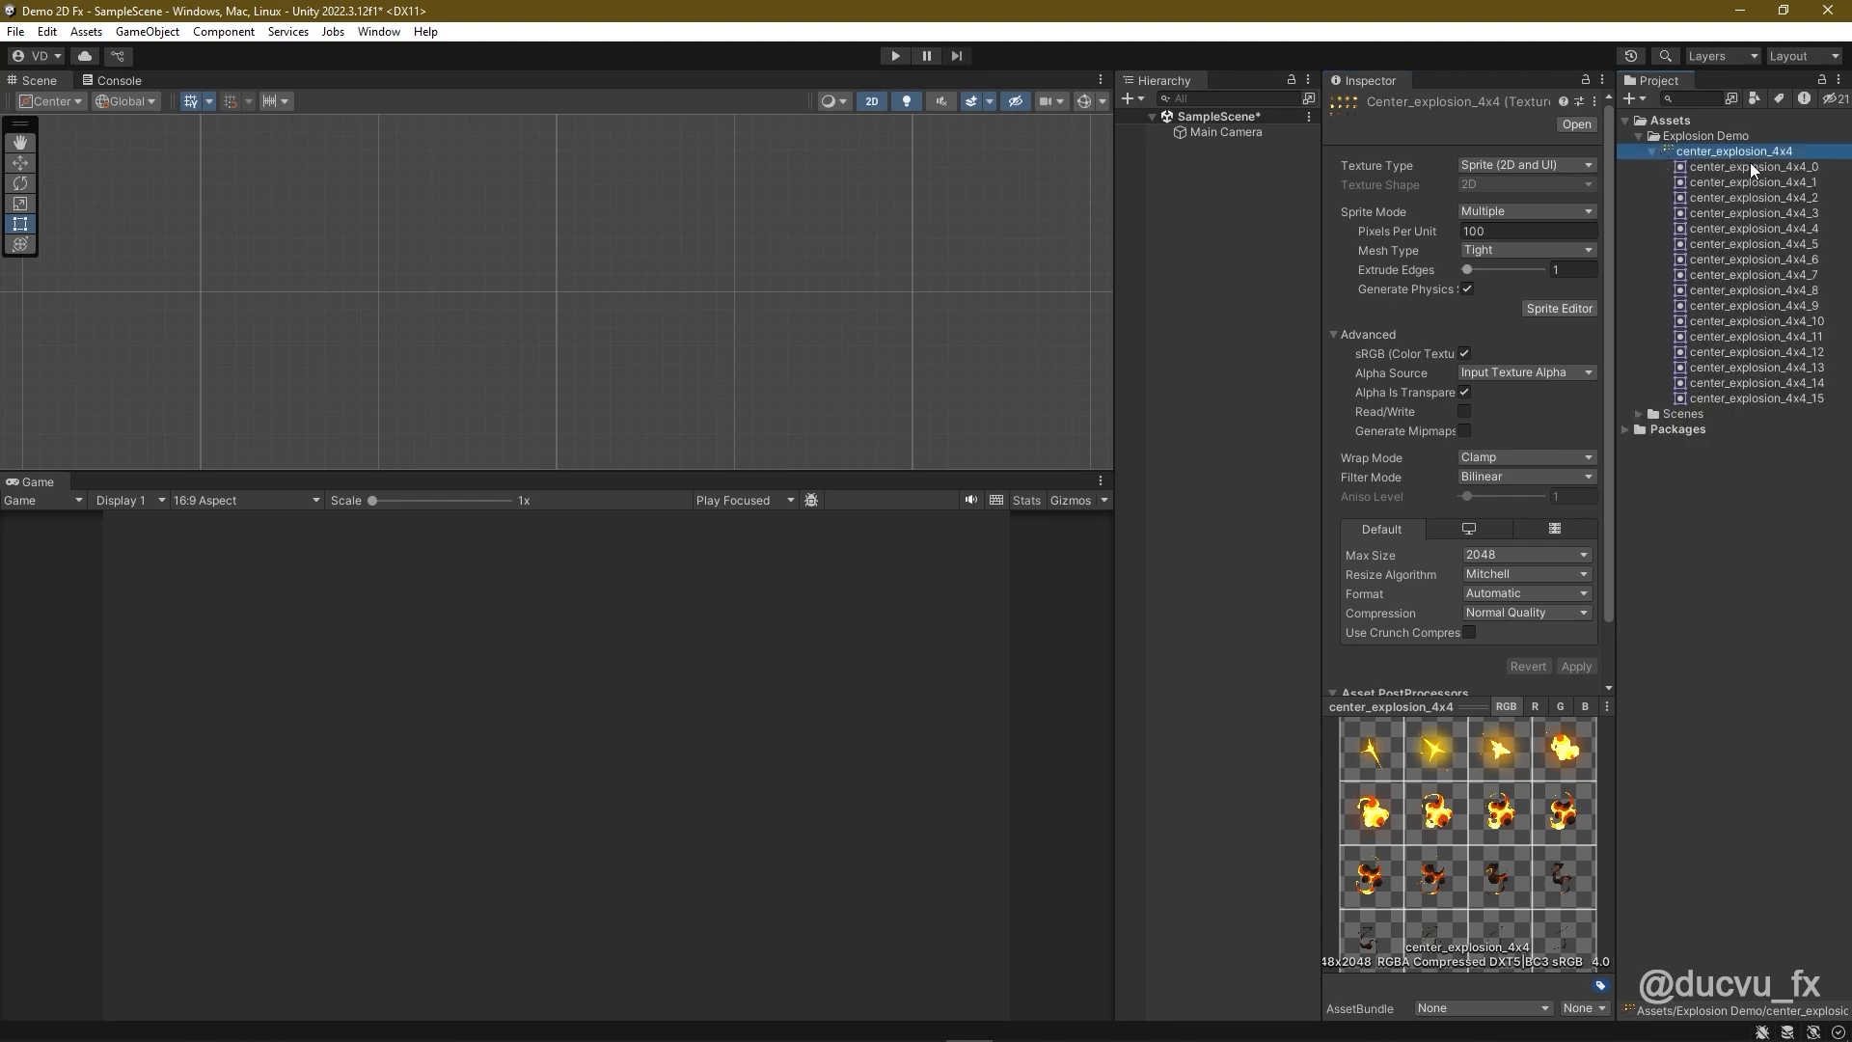
click(1755, 166)
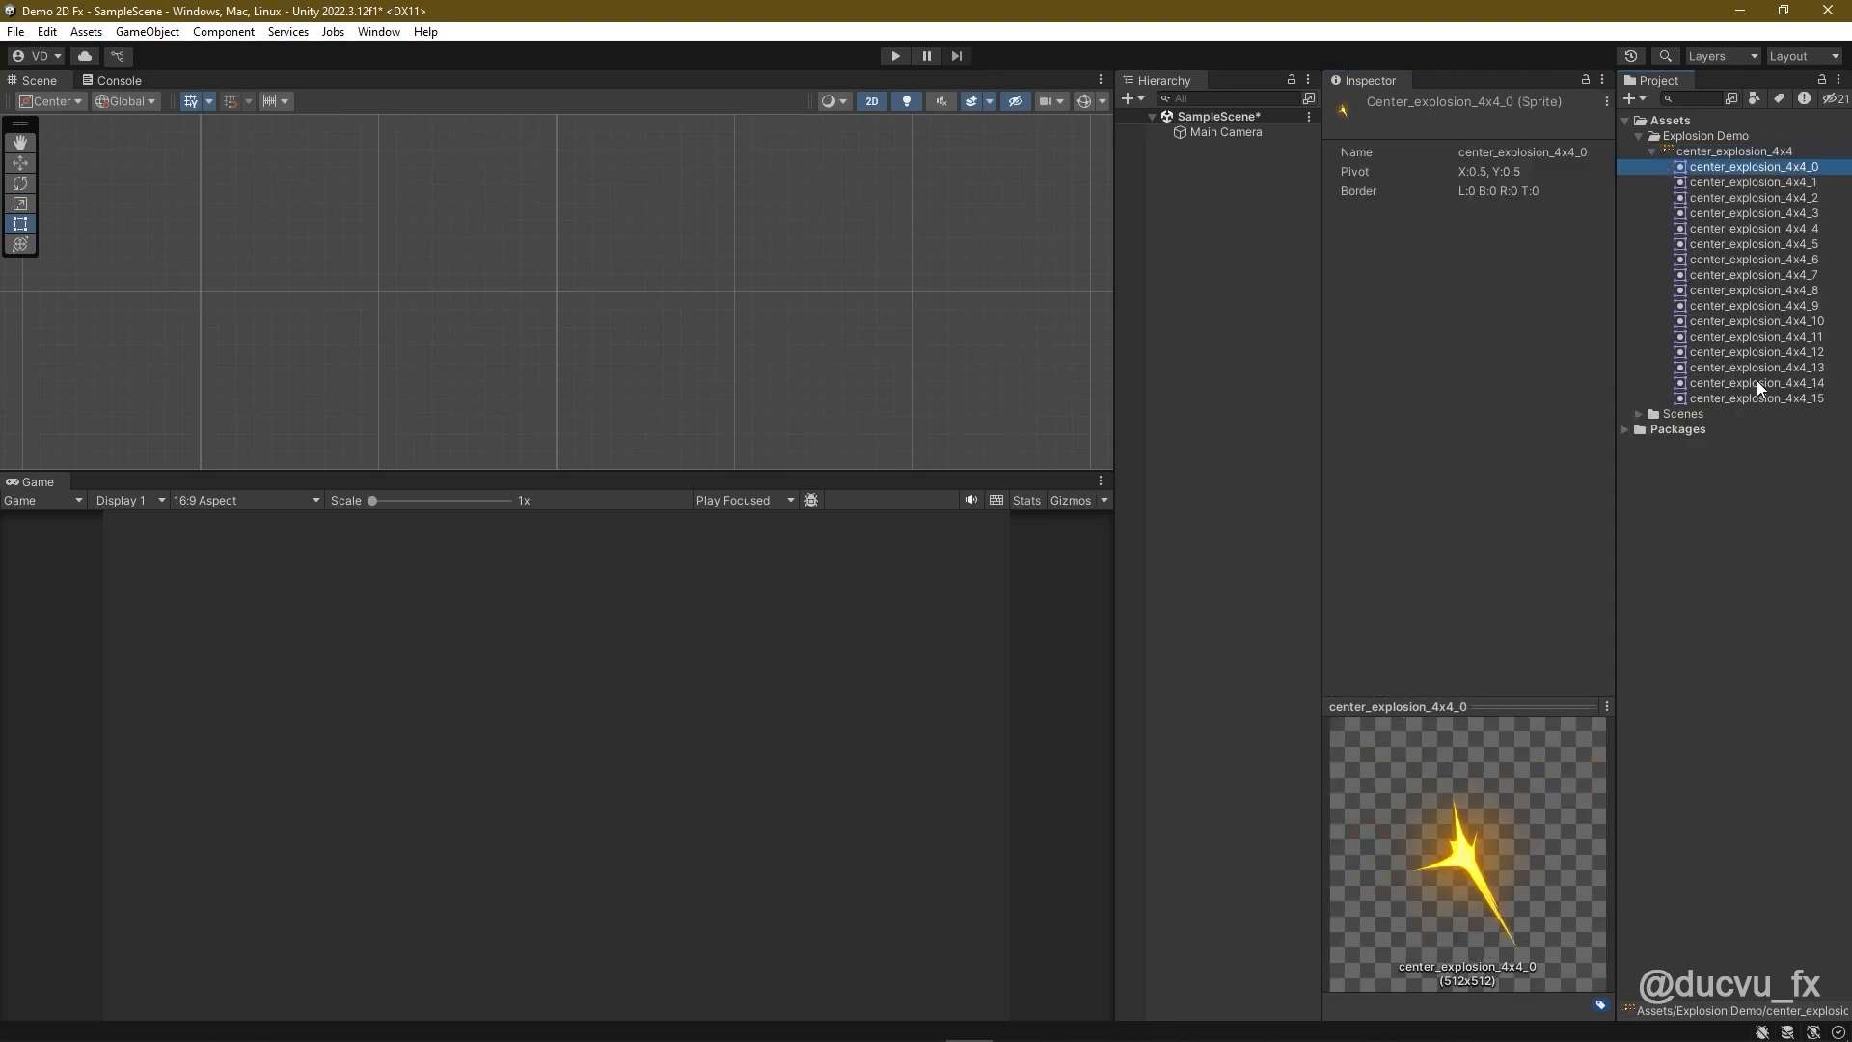
click(1756, 397)
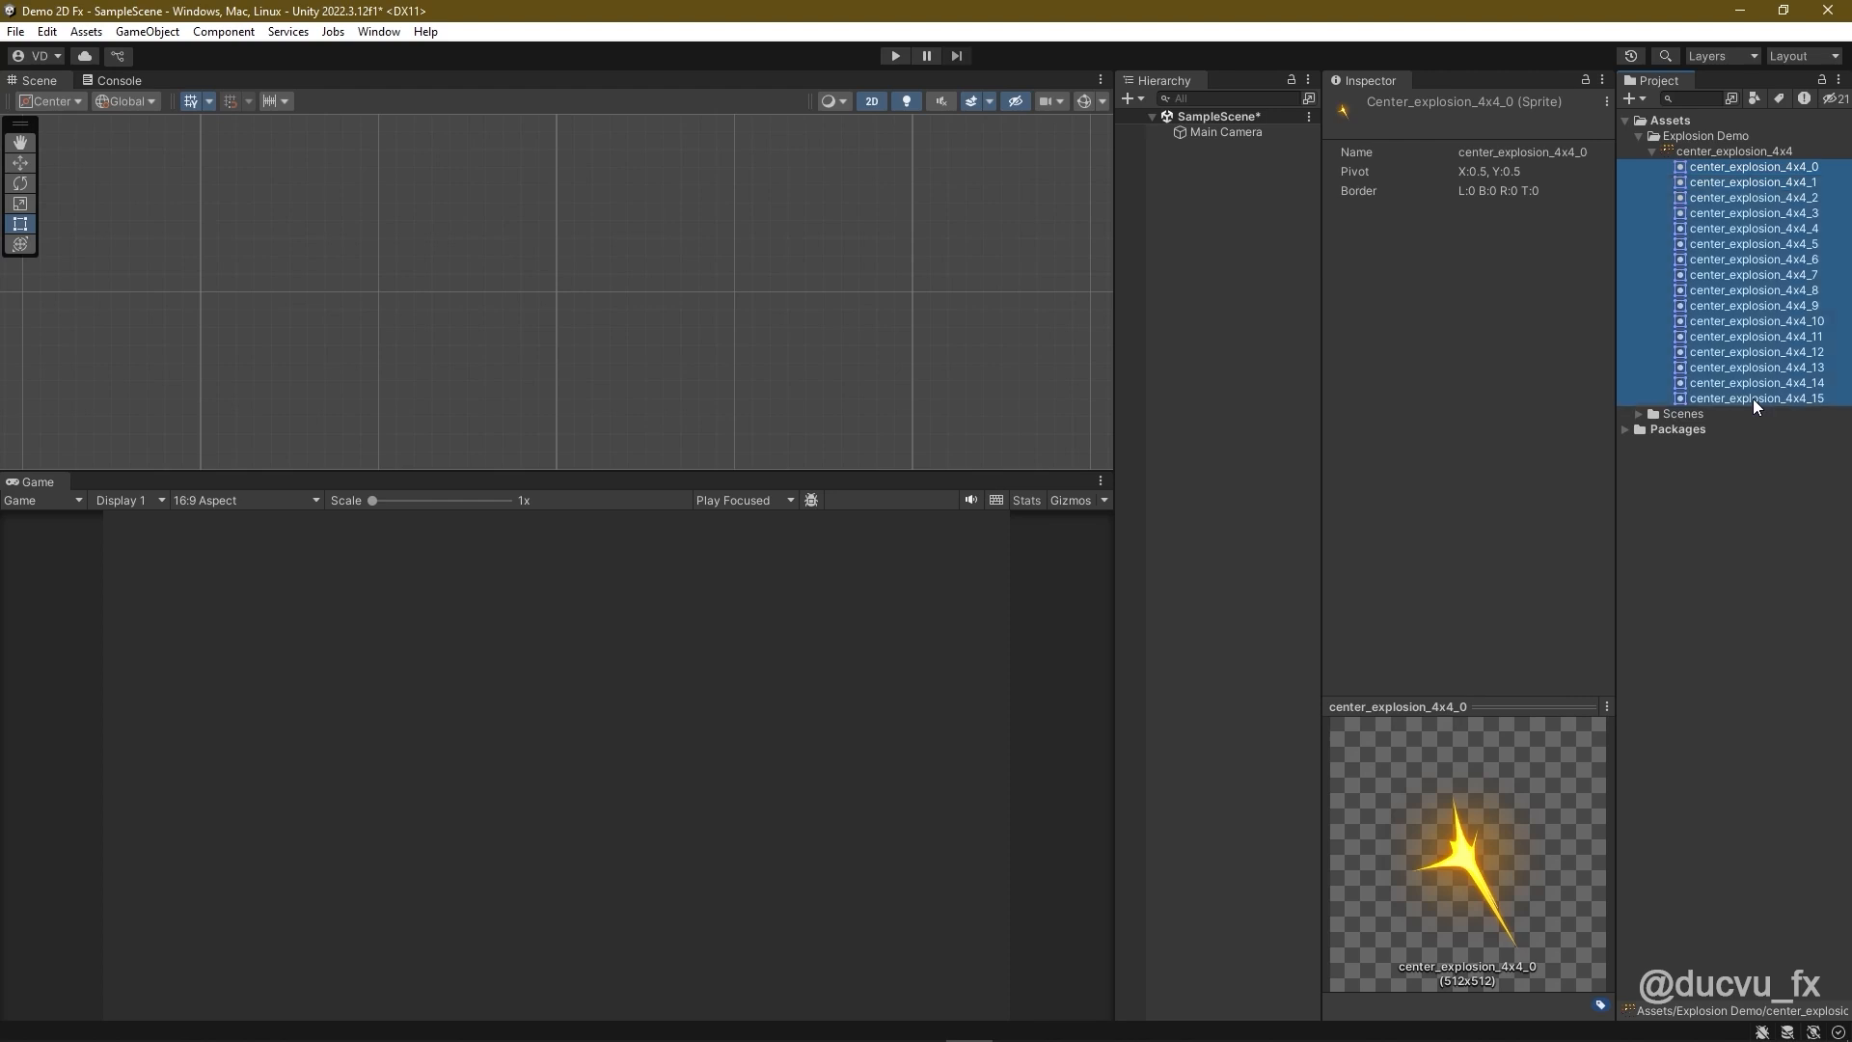
click(1756, 398)
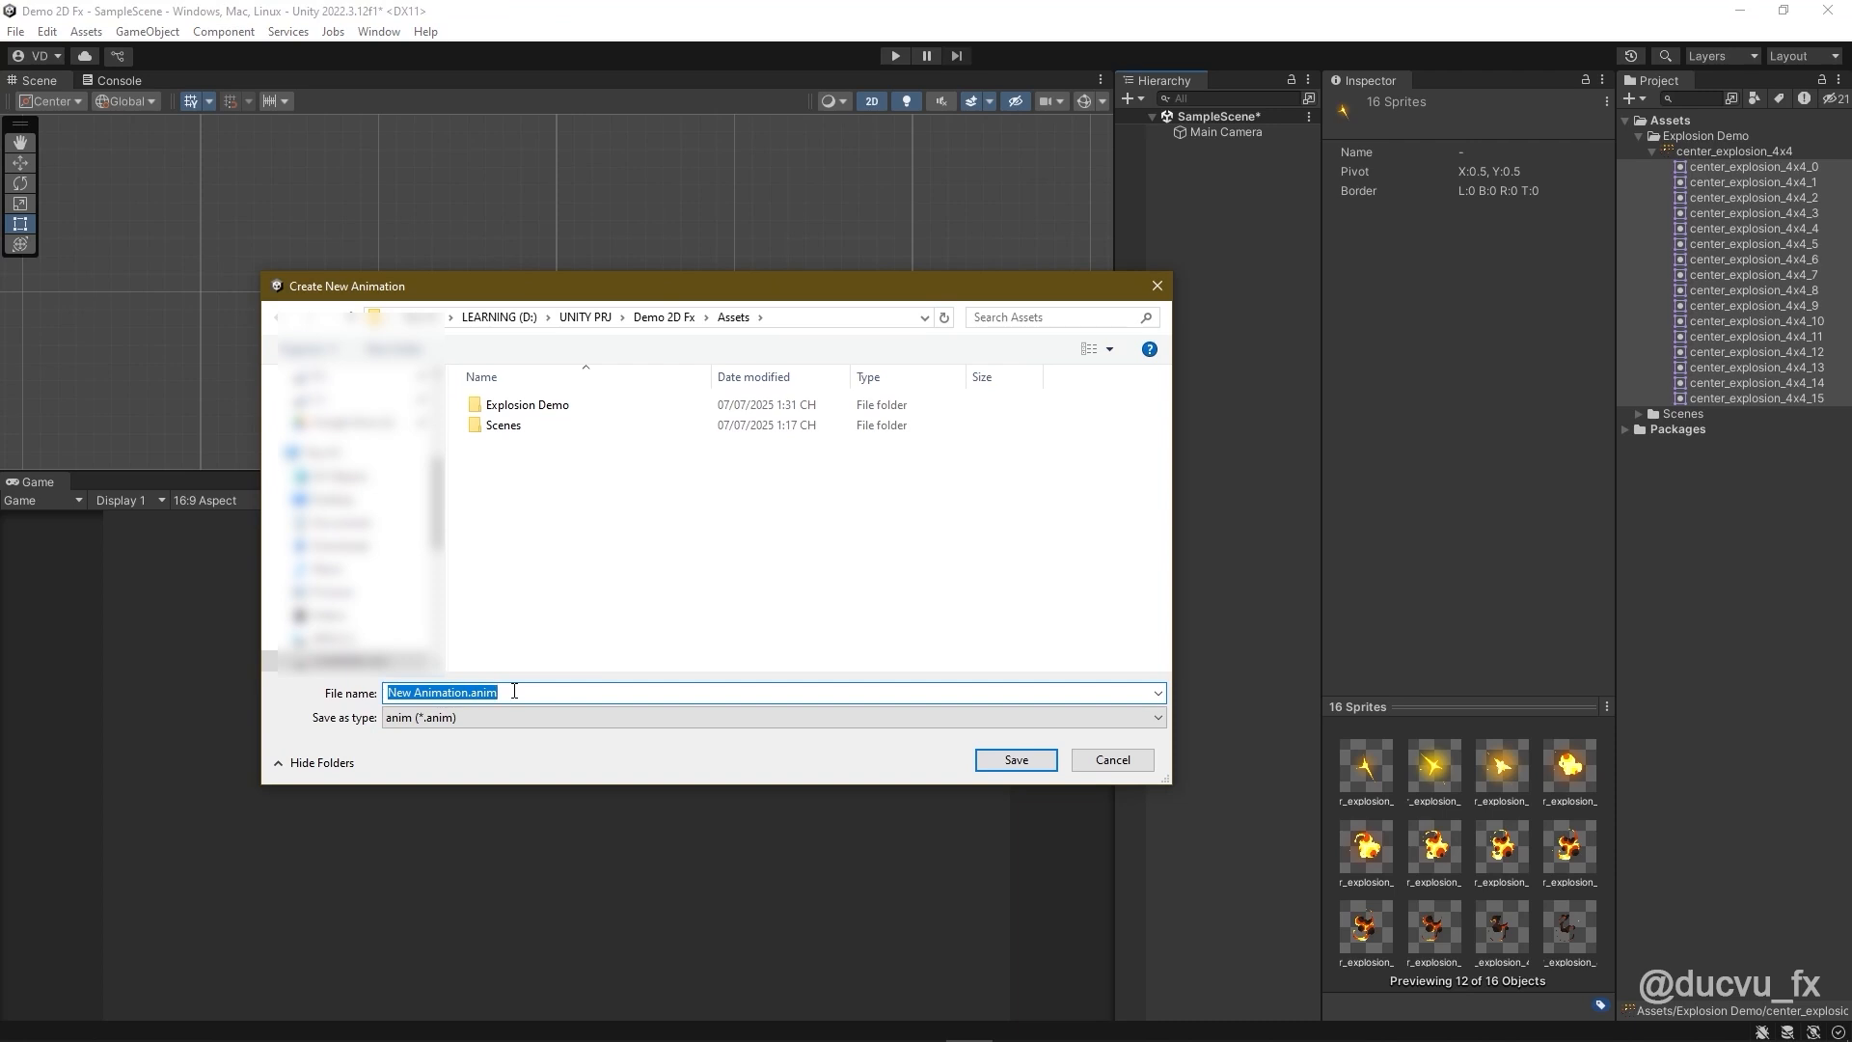
Step: Save the center_explosion clip in a new Animation folder inside Explosion Demo
click(525, 404)
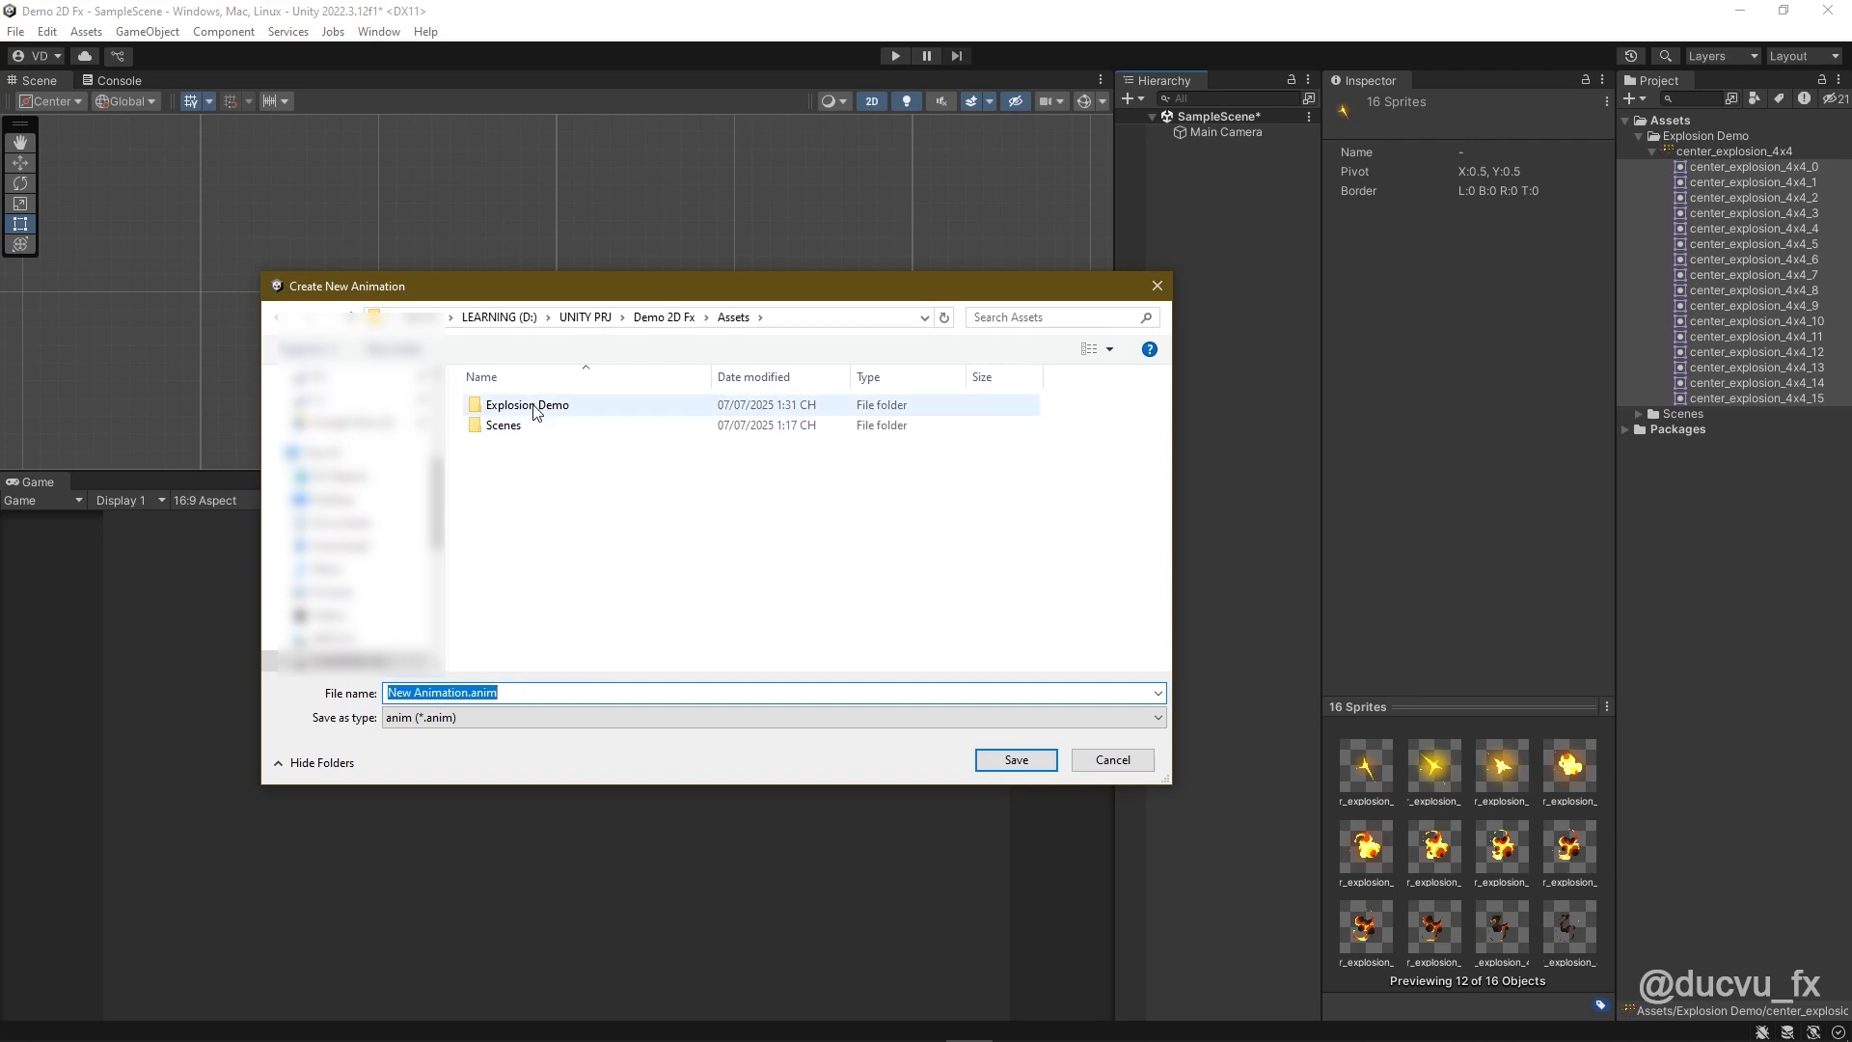
double_click(526, 404)
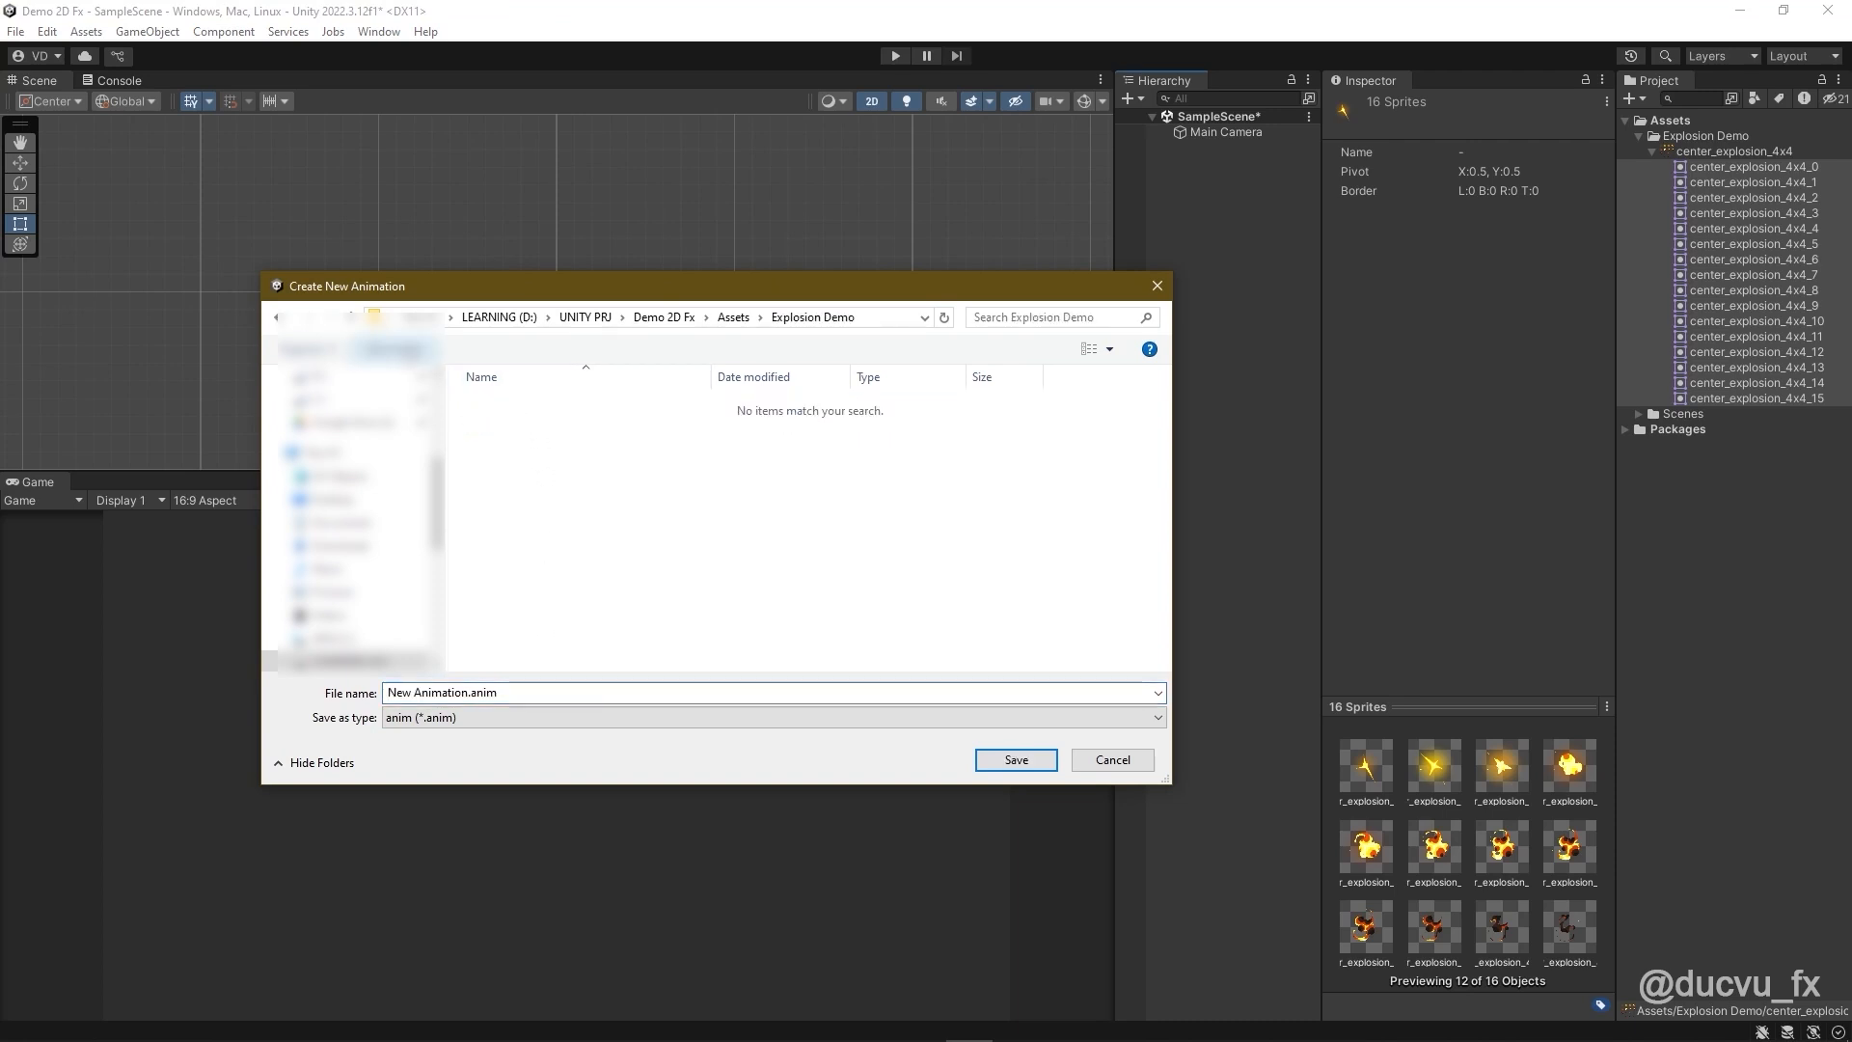
text(Anima)
text(center_explosion)
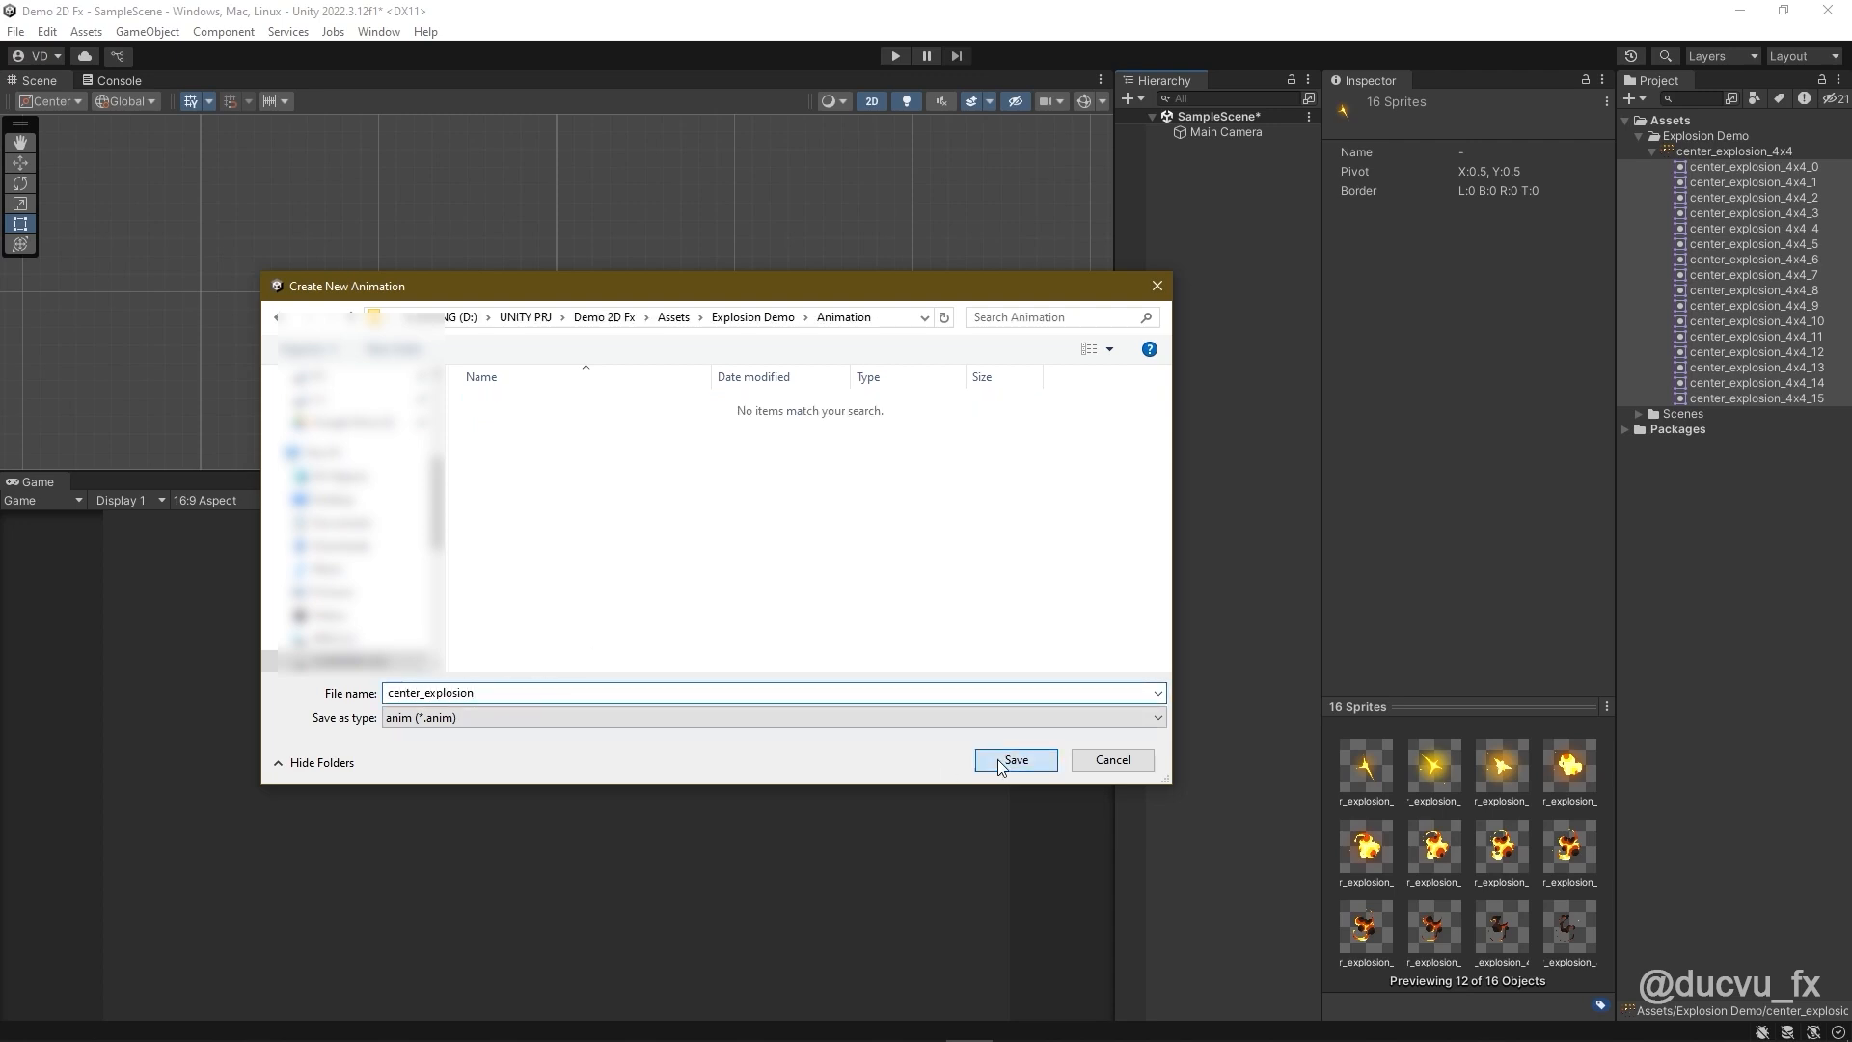
click(1013, 759)
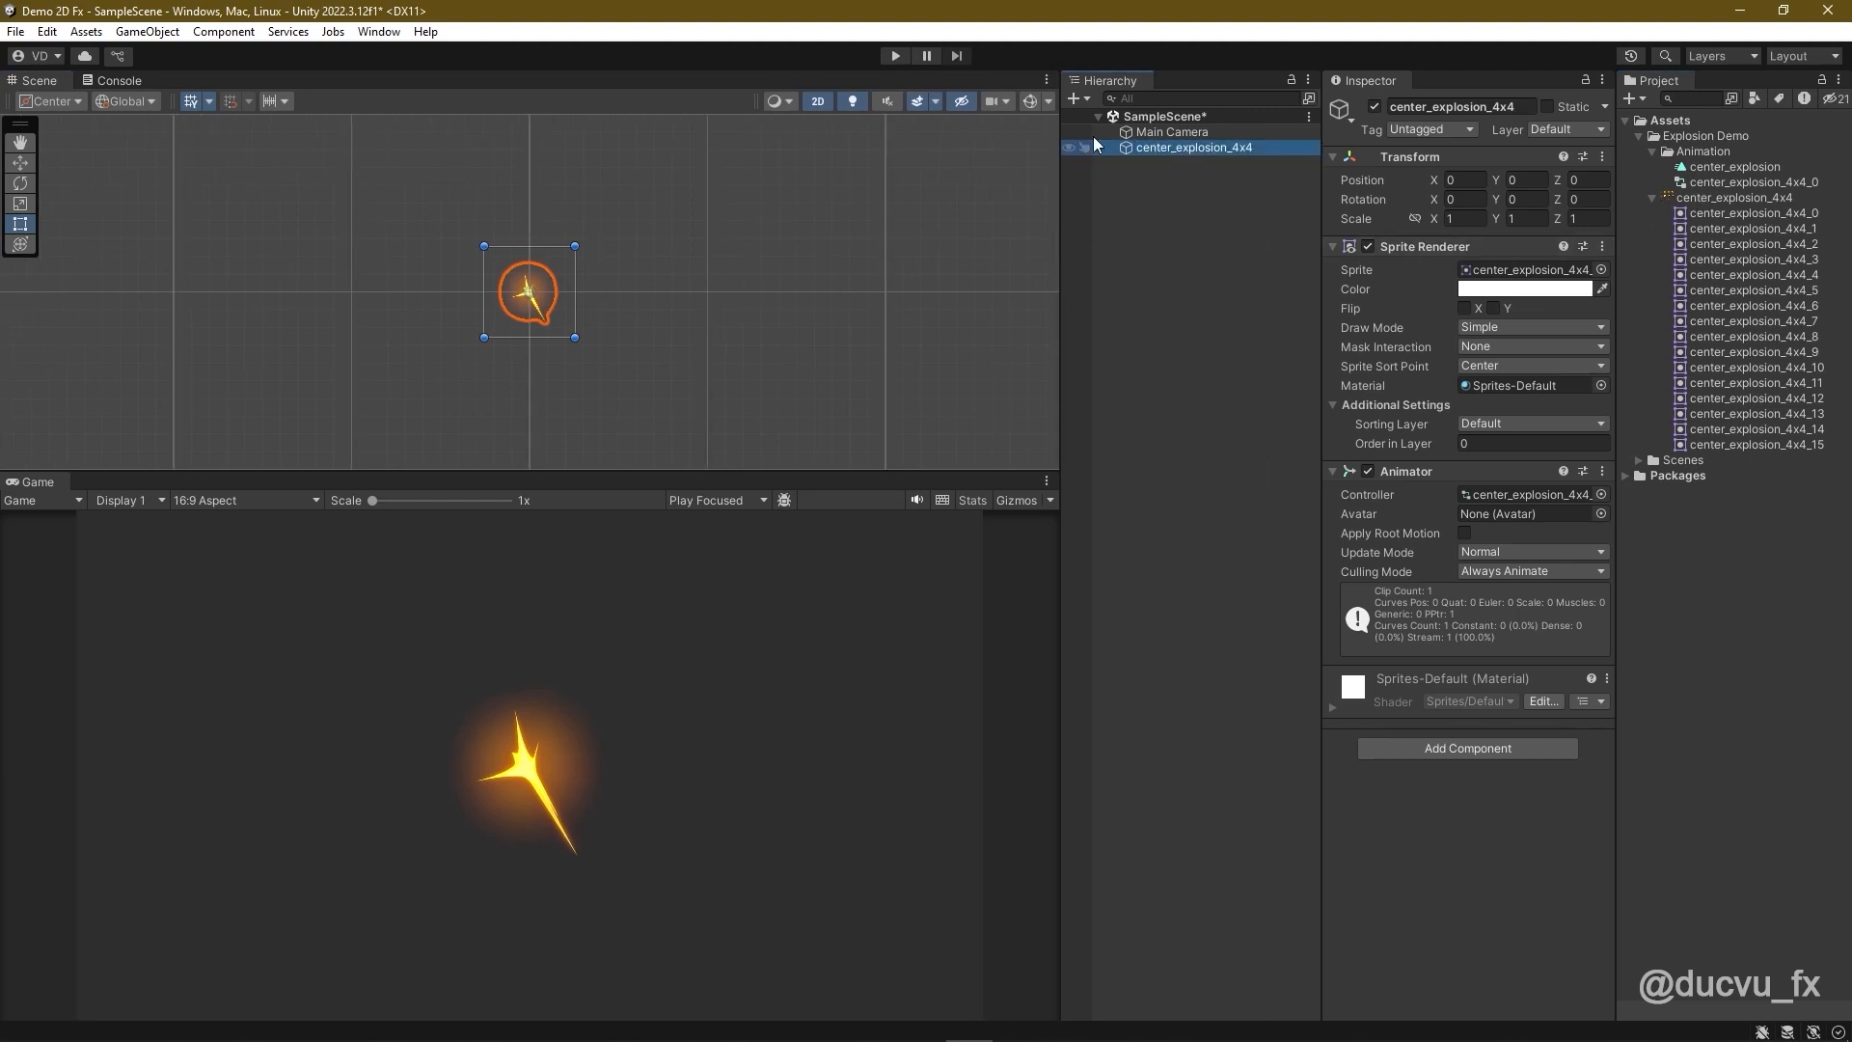
Step: Open the Animation window showing the center_explosion clip's sprite keyframes
click(378, 31)
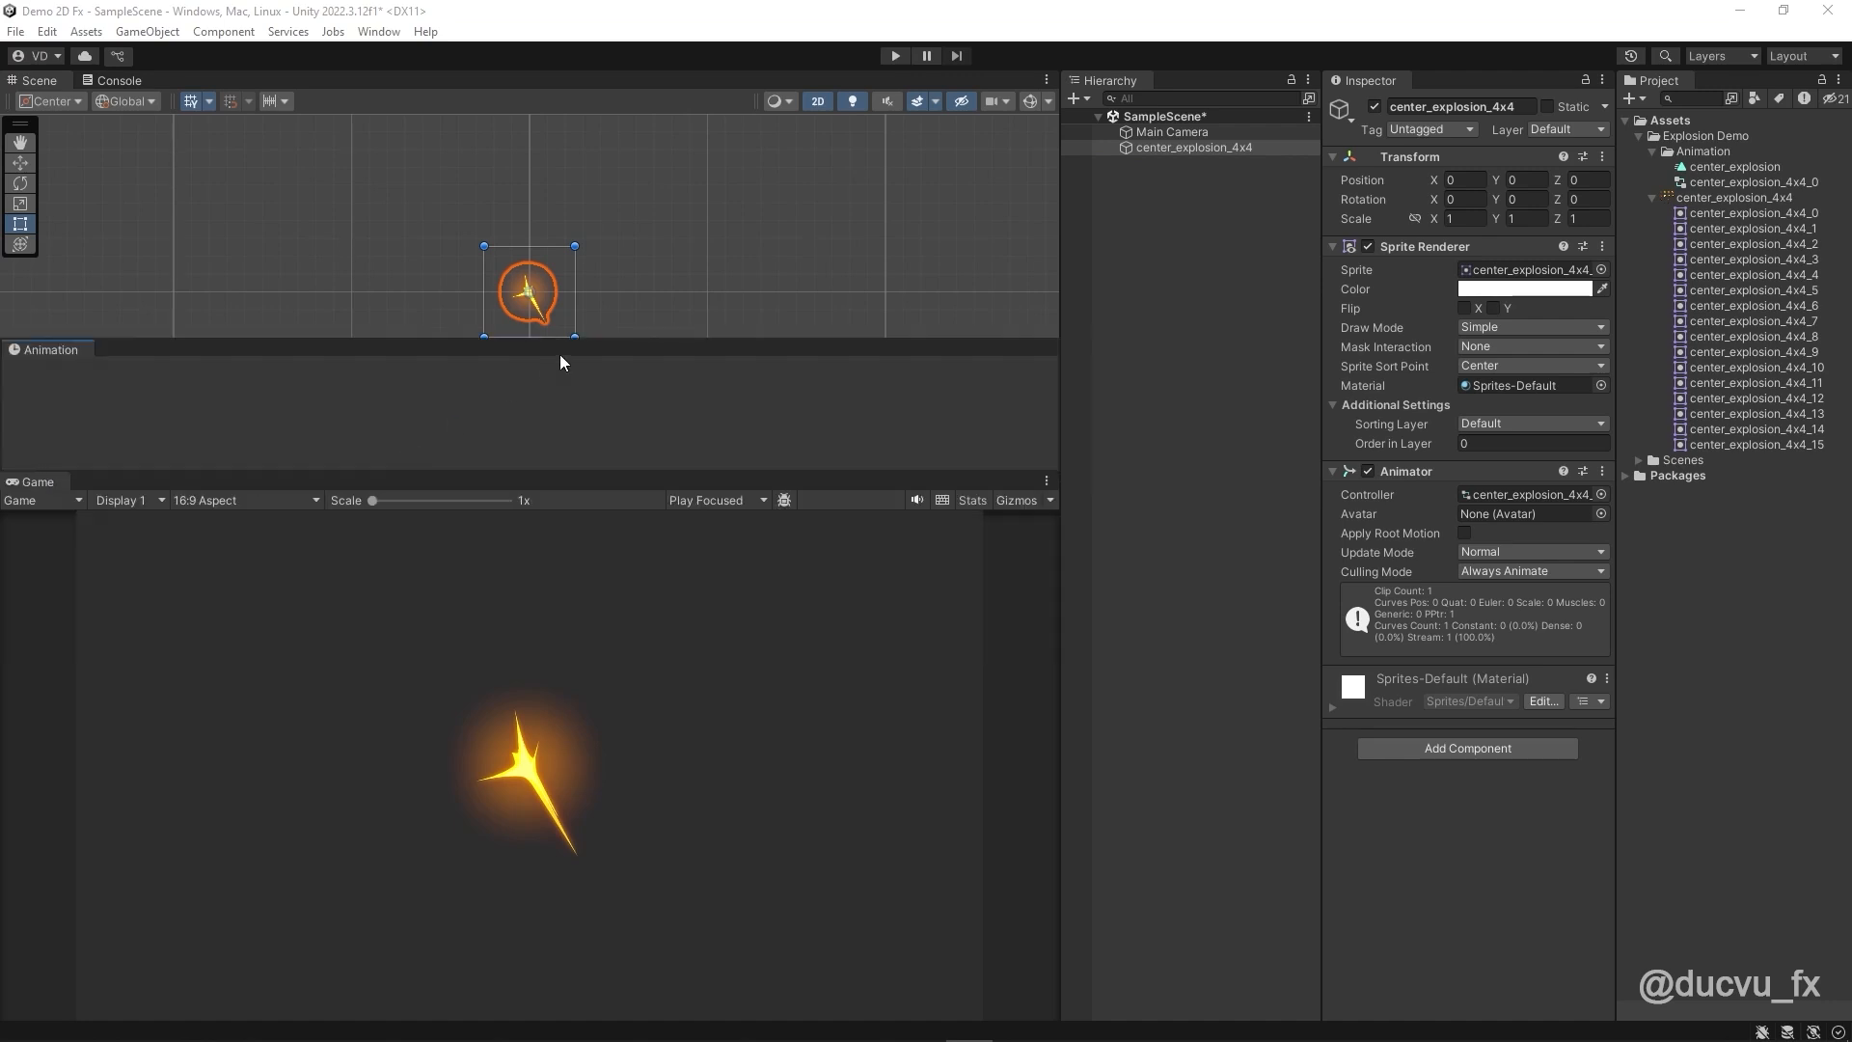
click(209, 79)
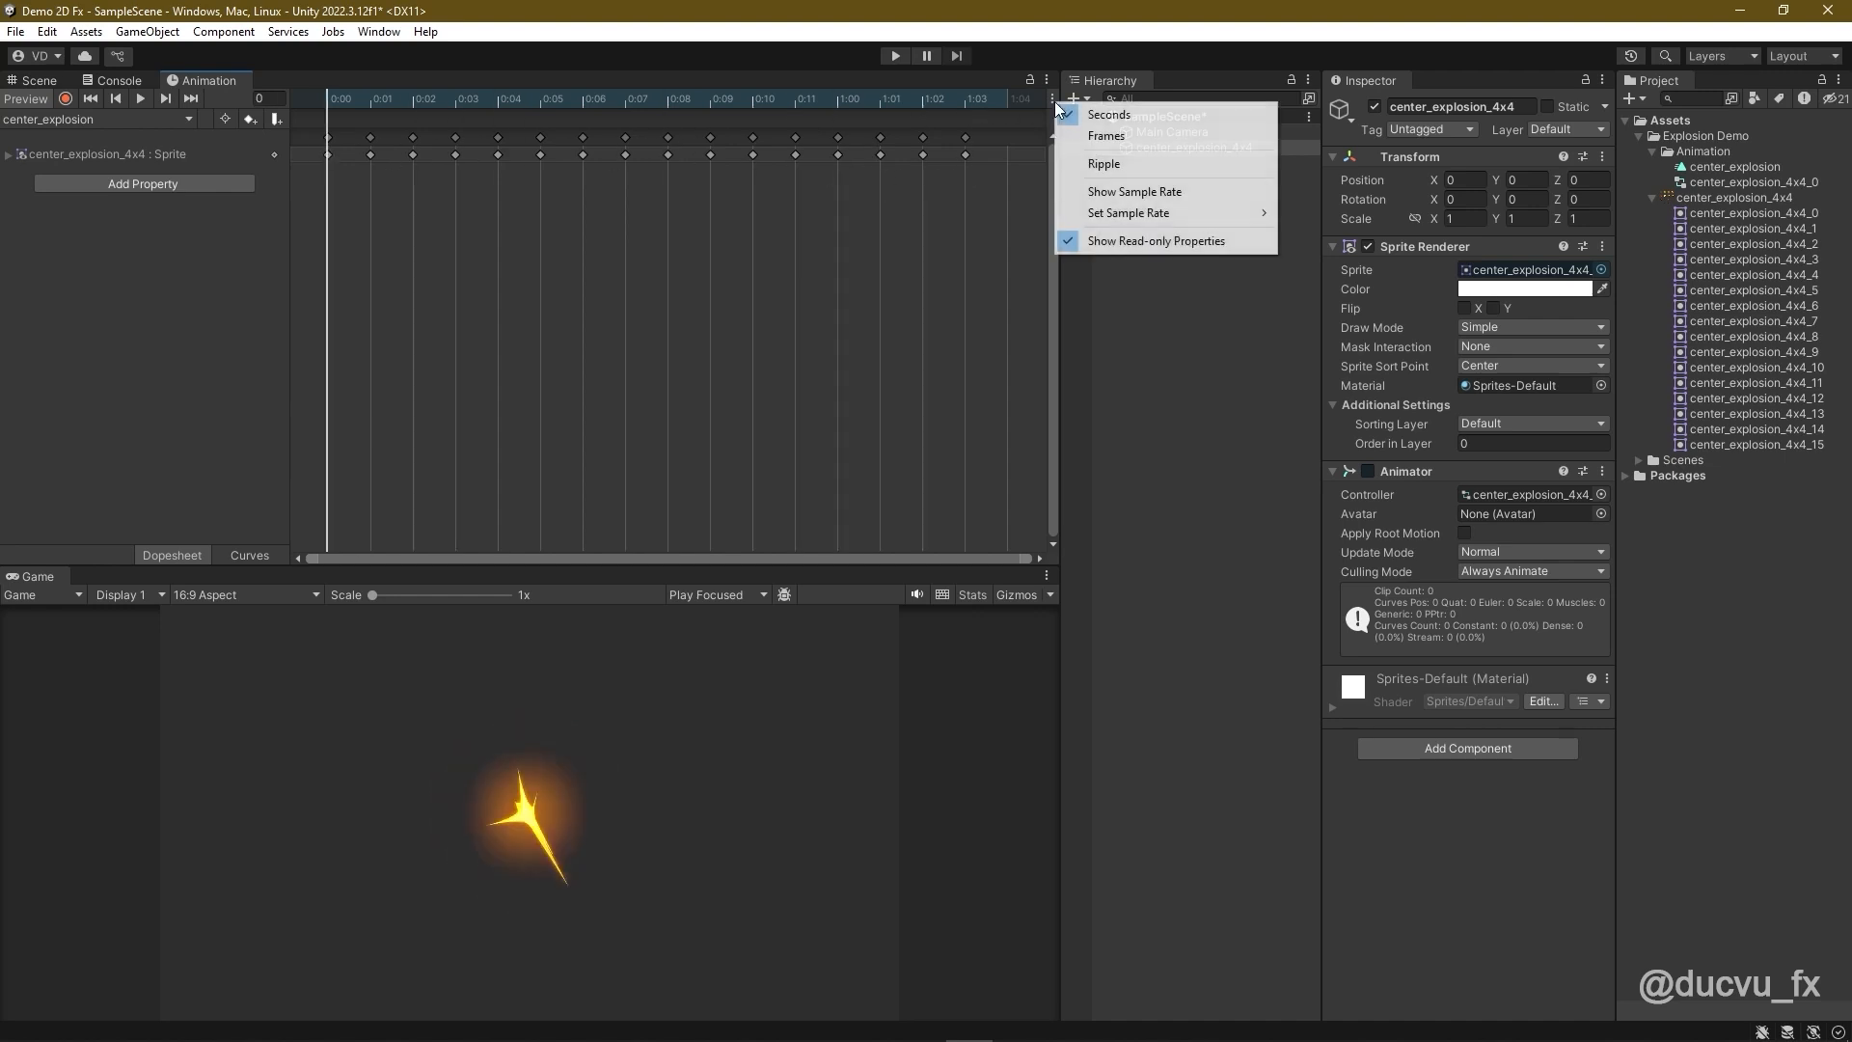
mouse_move(1127, 212)
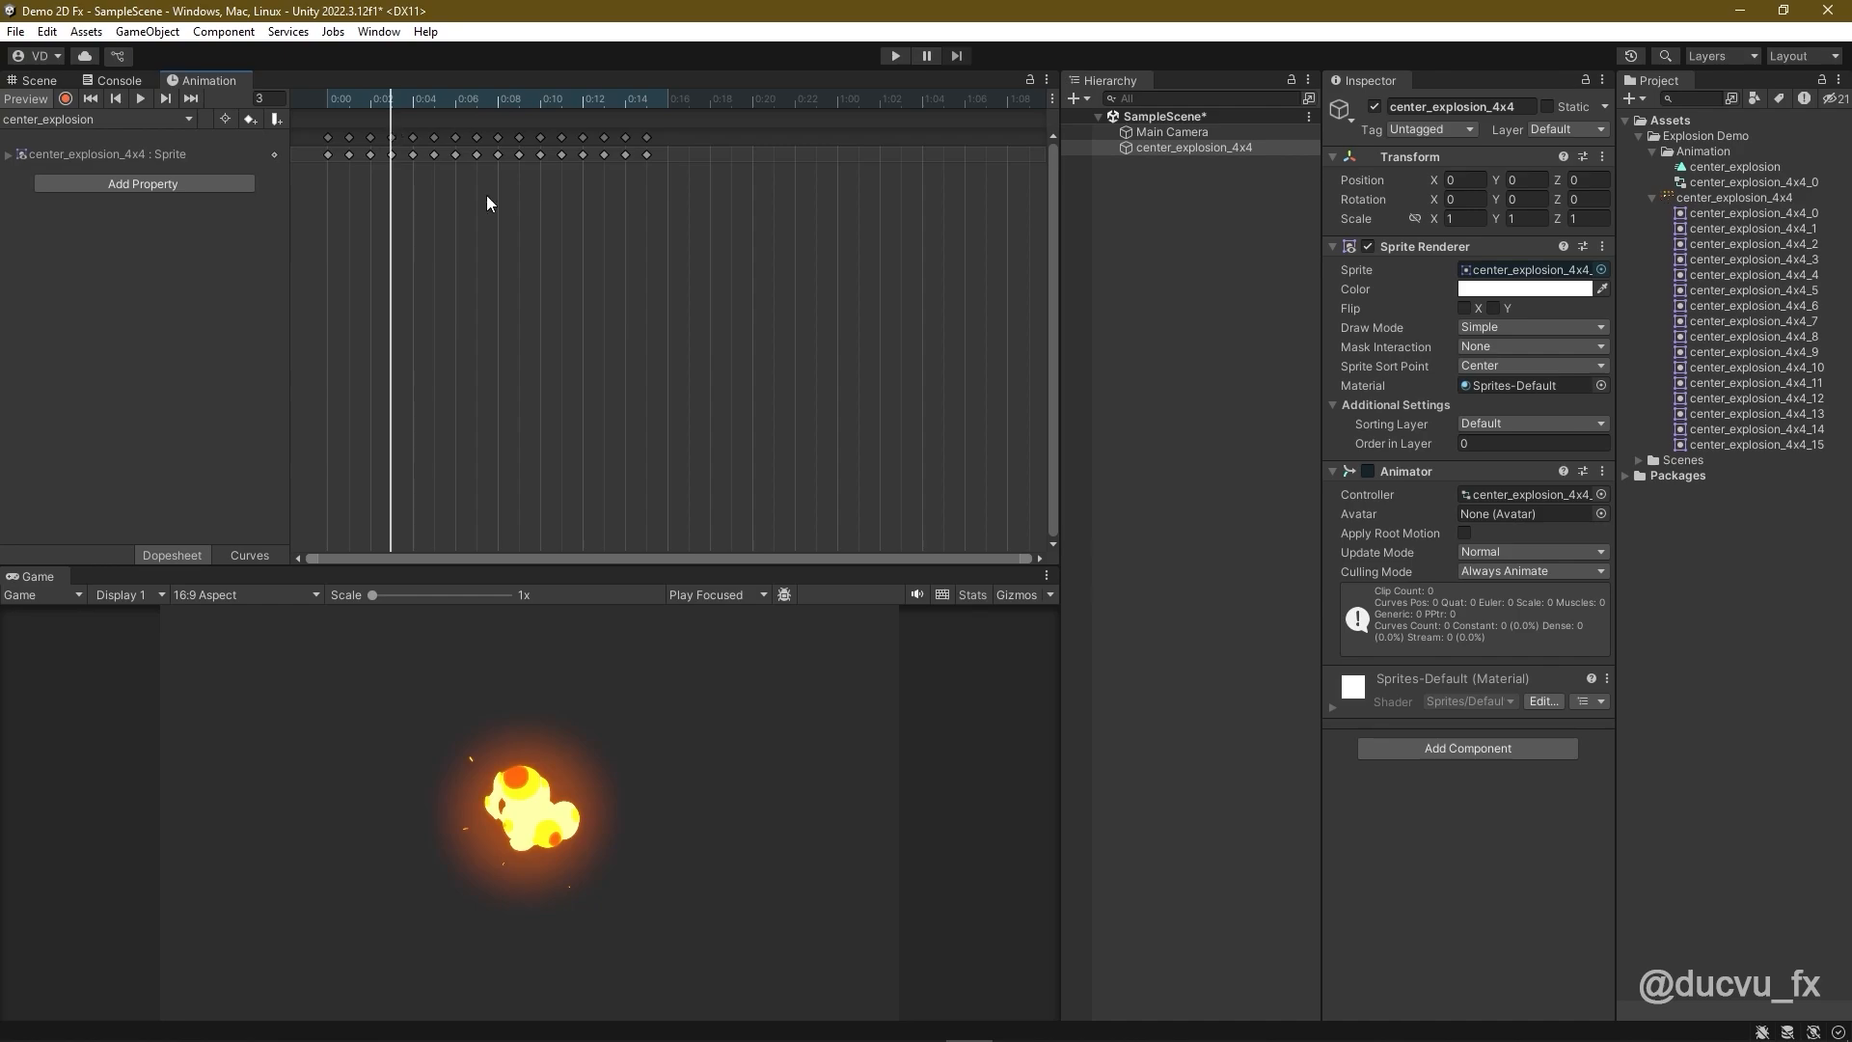
mouse_move(482, 172)
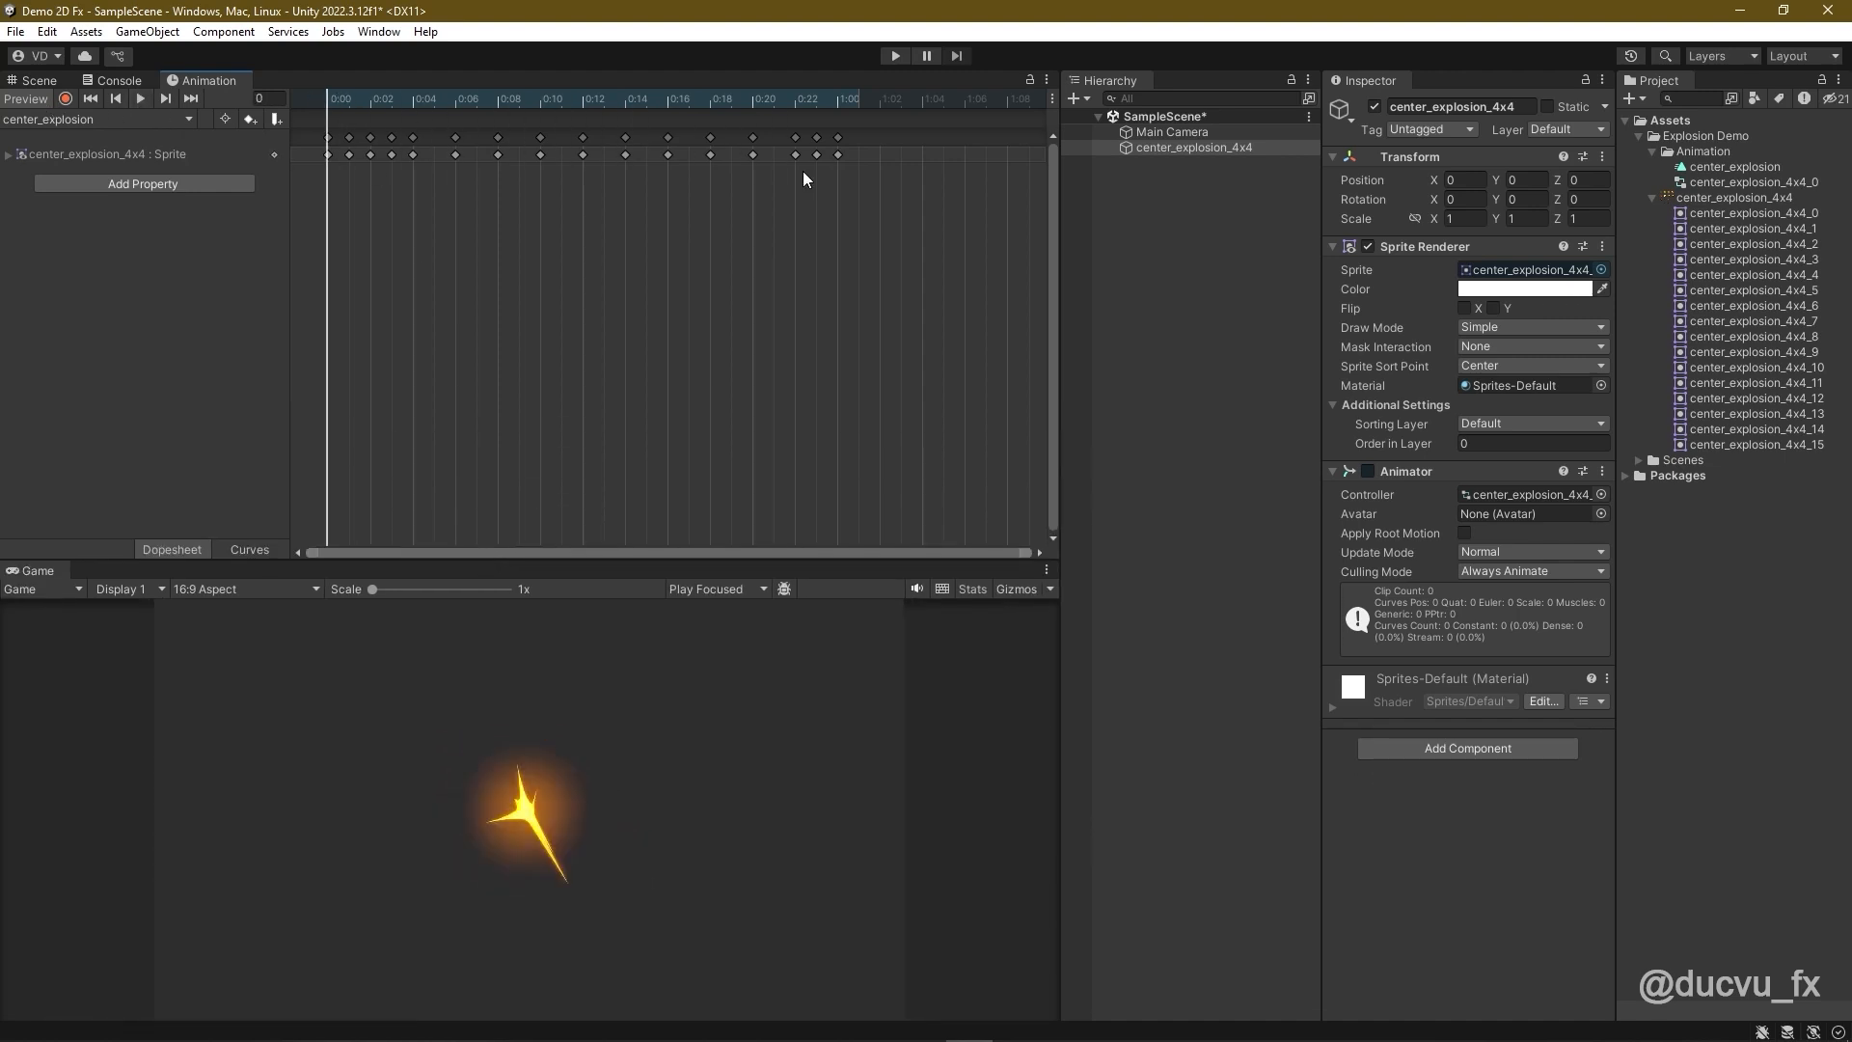
Step: Preview the explosion animation, then untick Loop Time on the center_explosion clip
click(1193, 147)
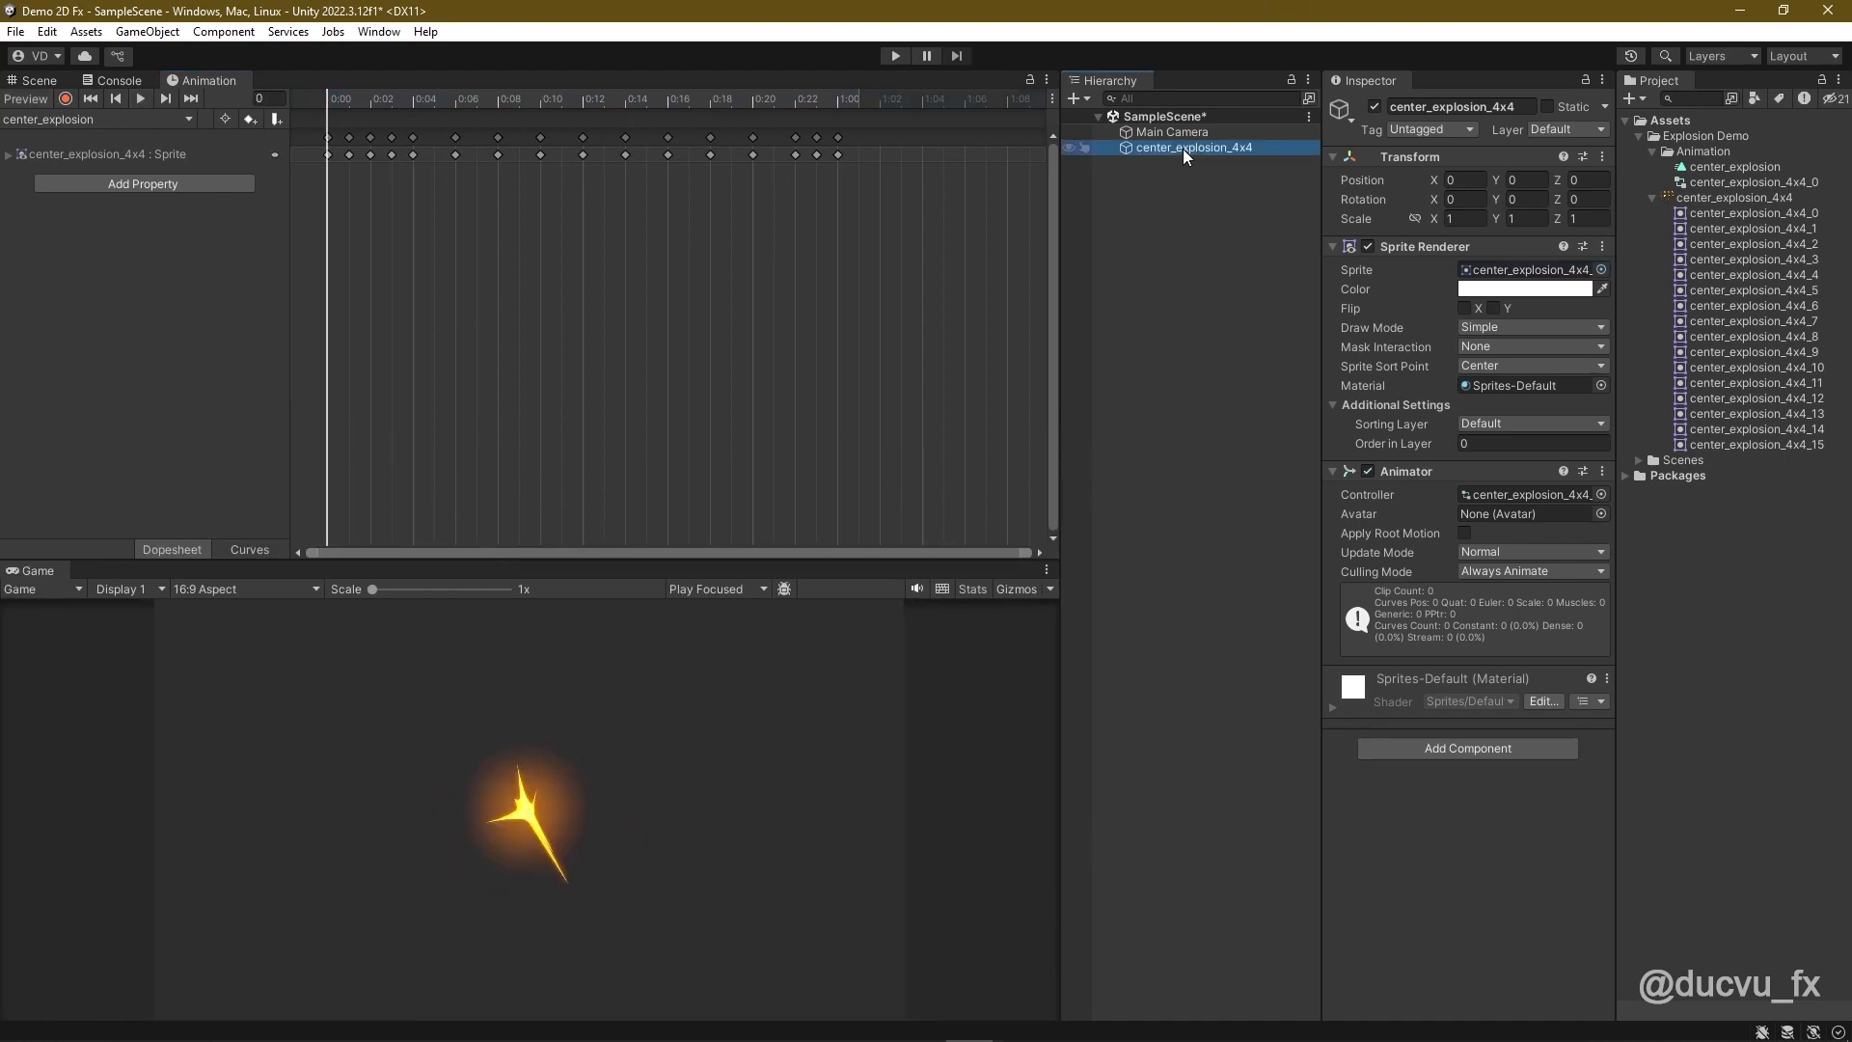
click(1467, 219)
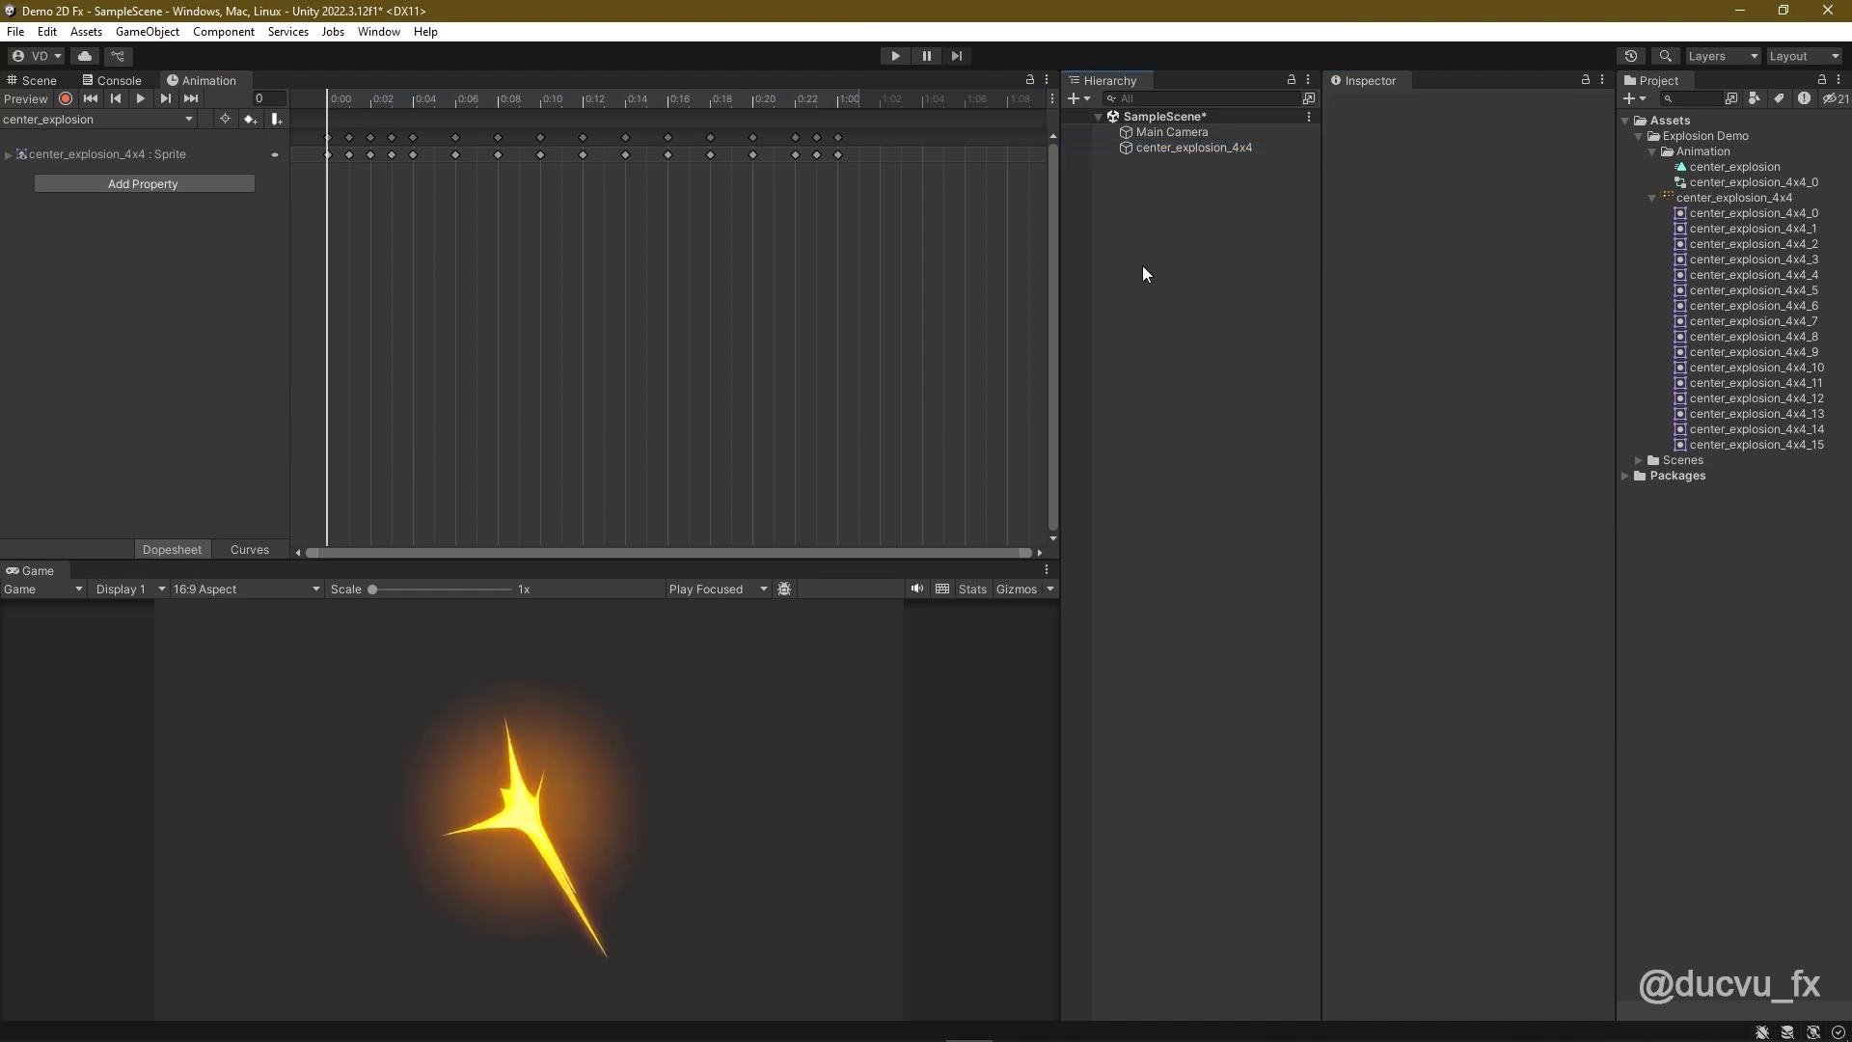
click(139, 98)
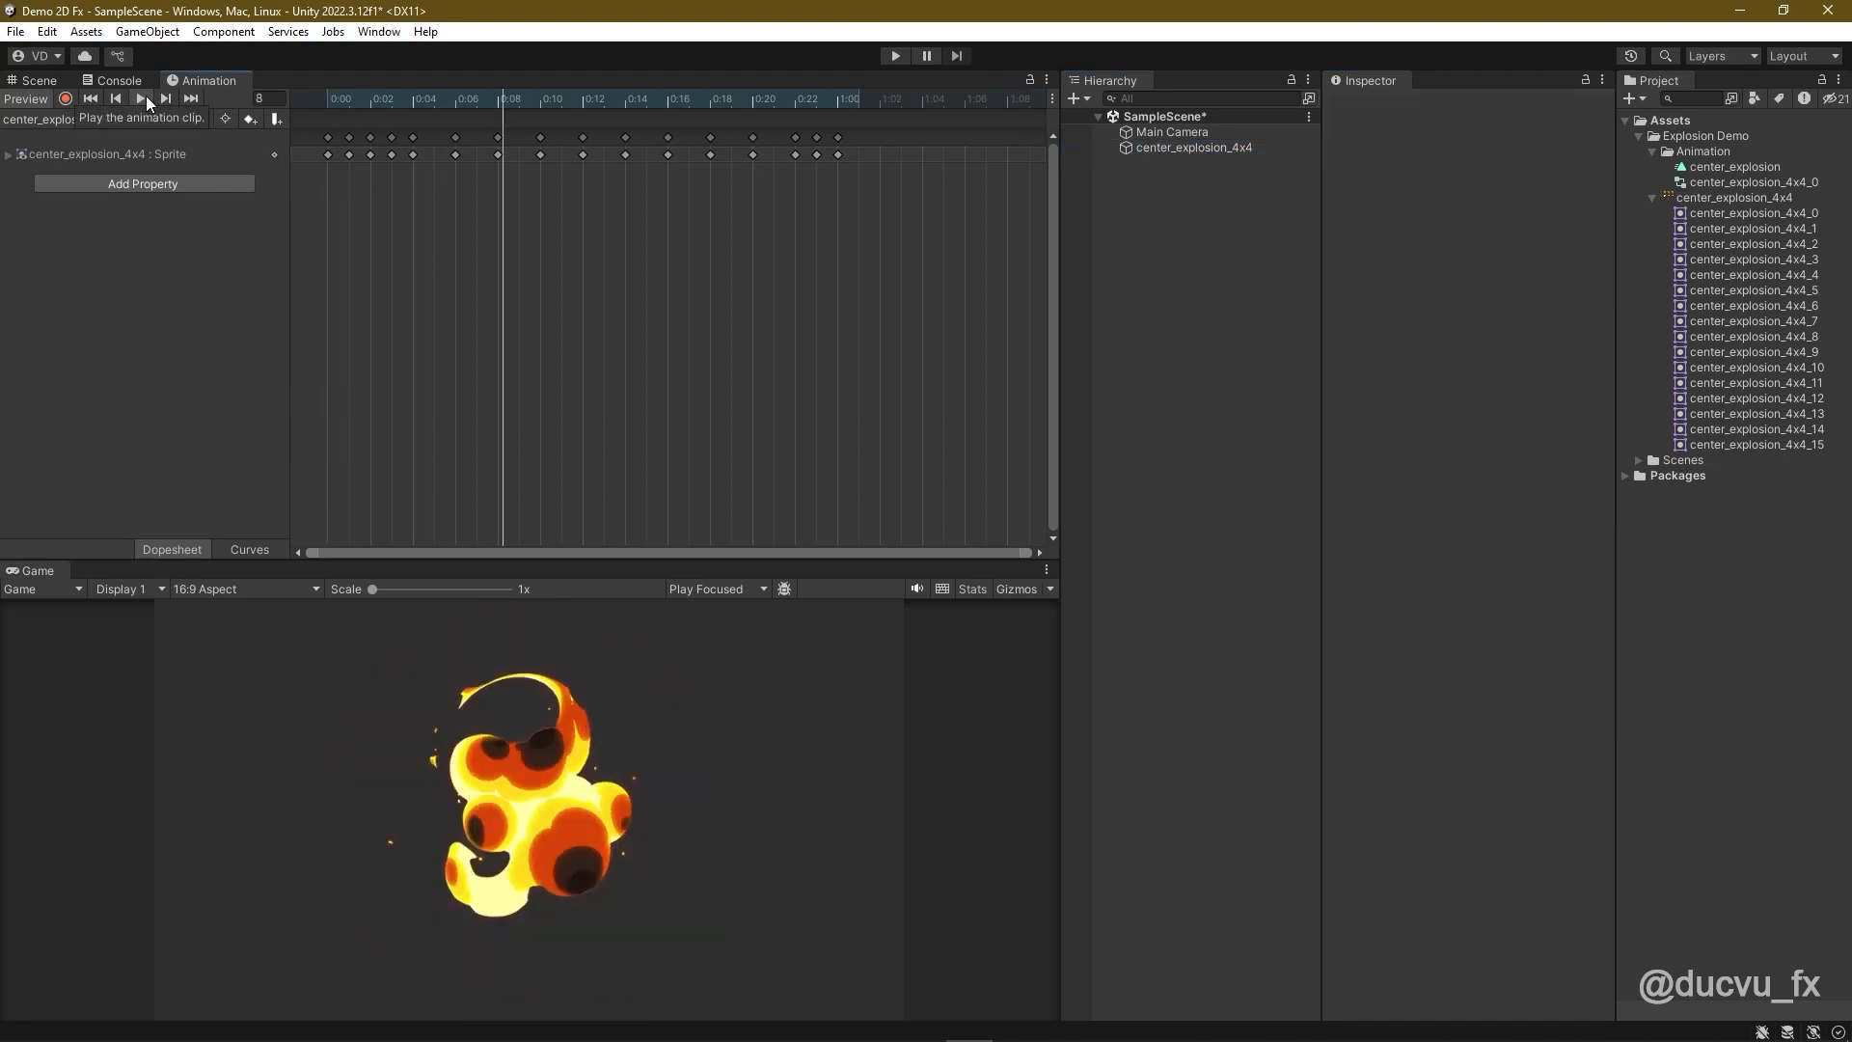
click(139, 99)
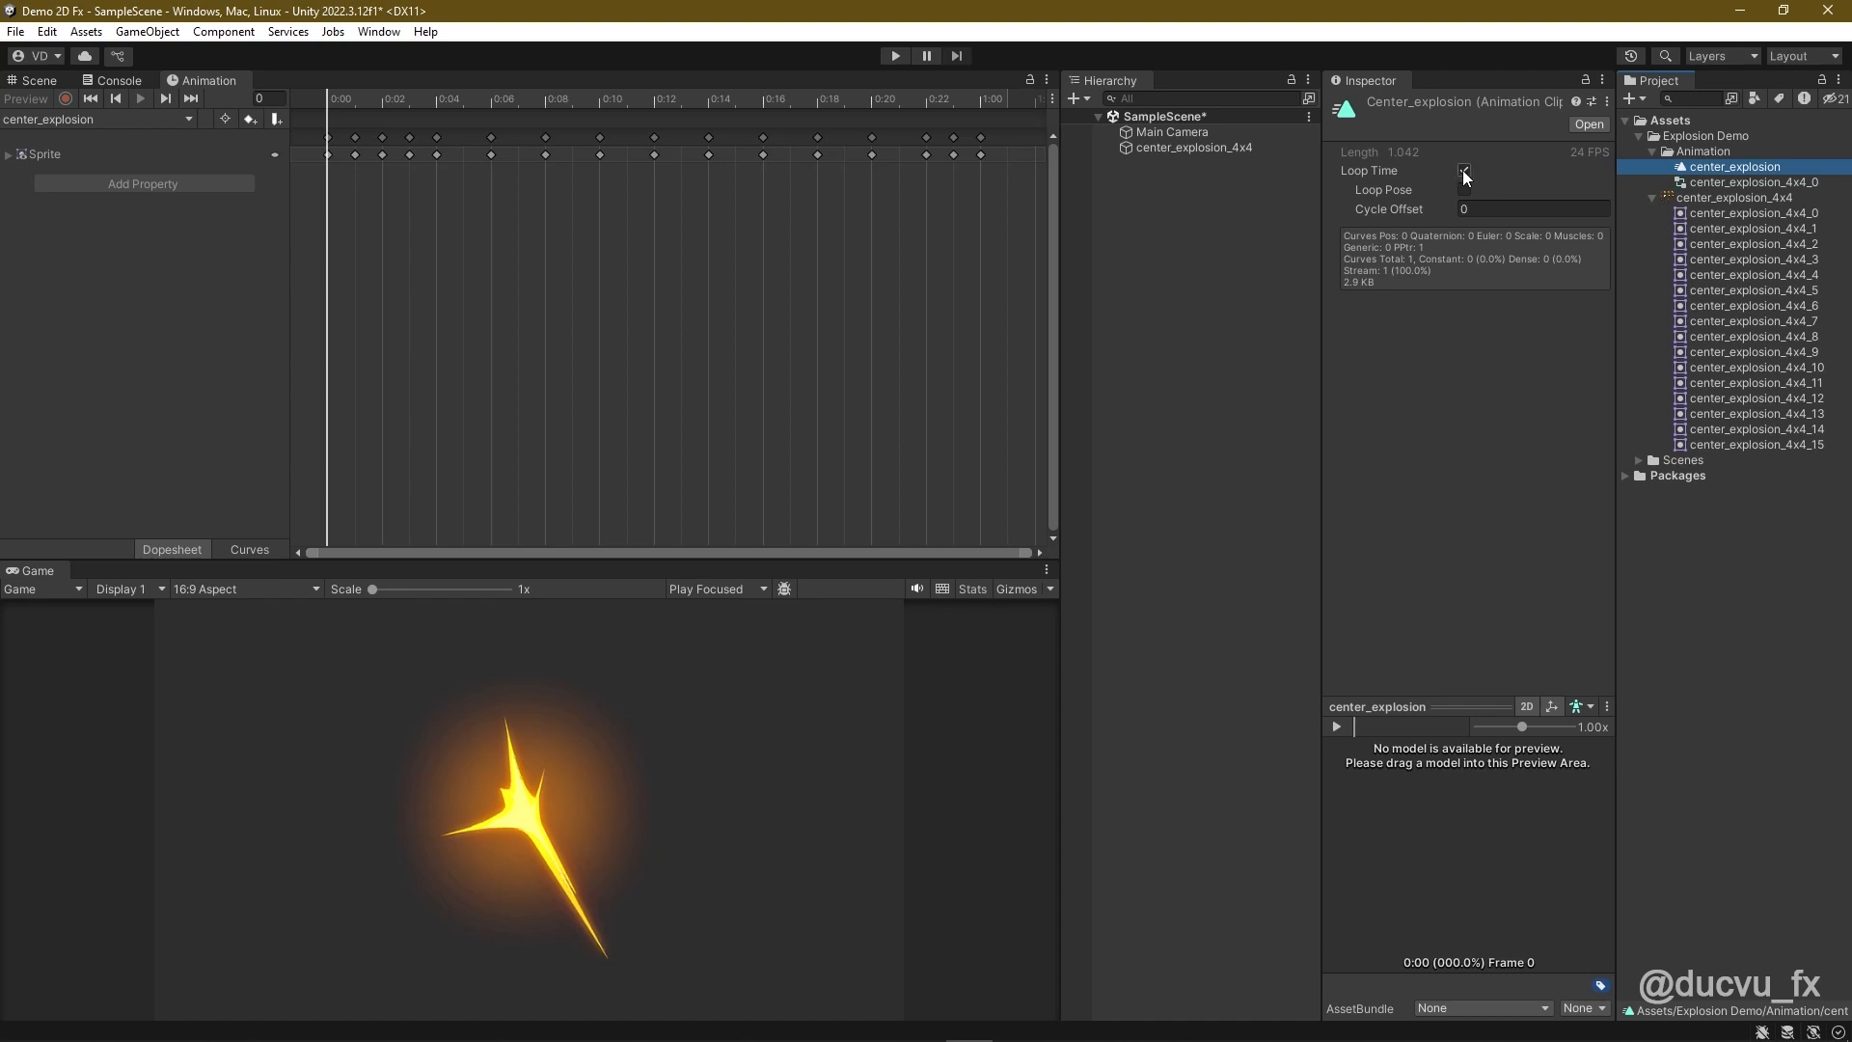
click(1463, 170)
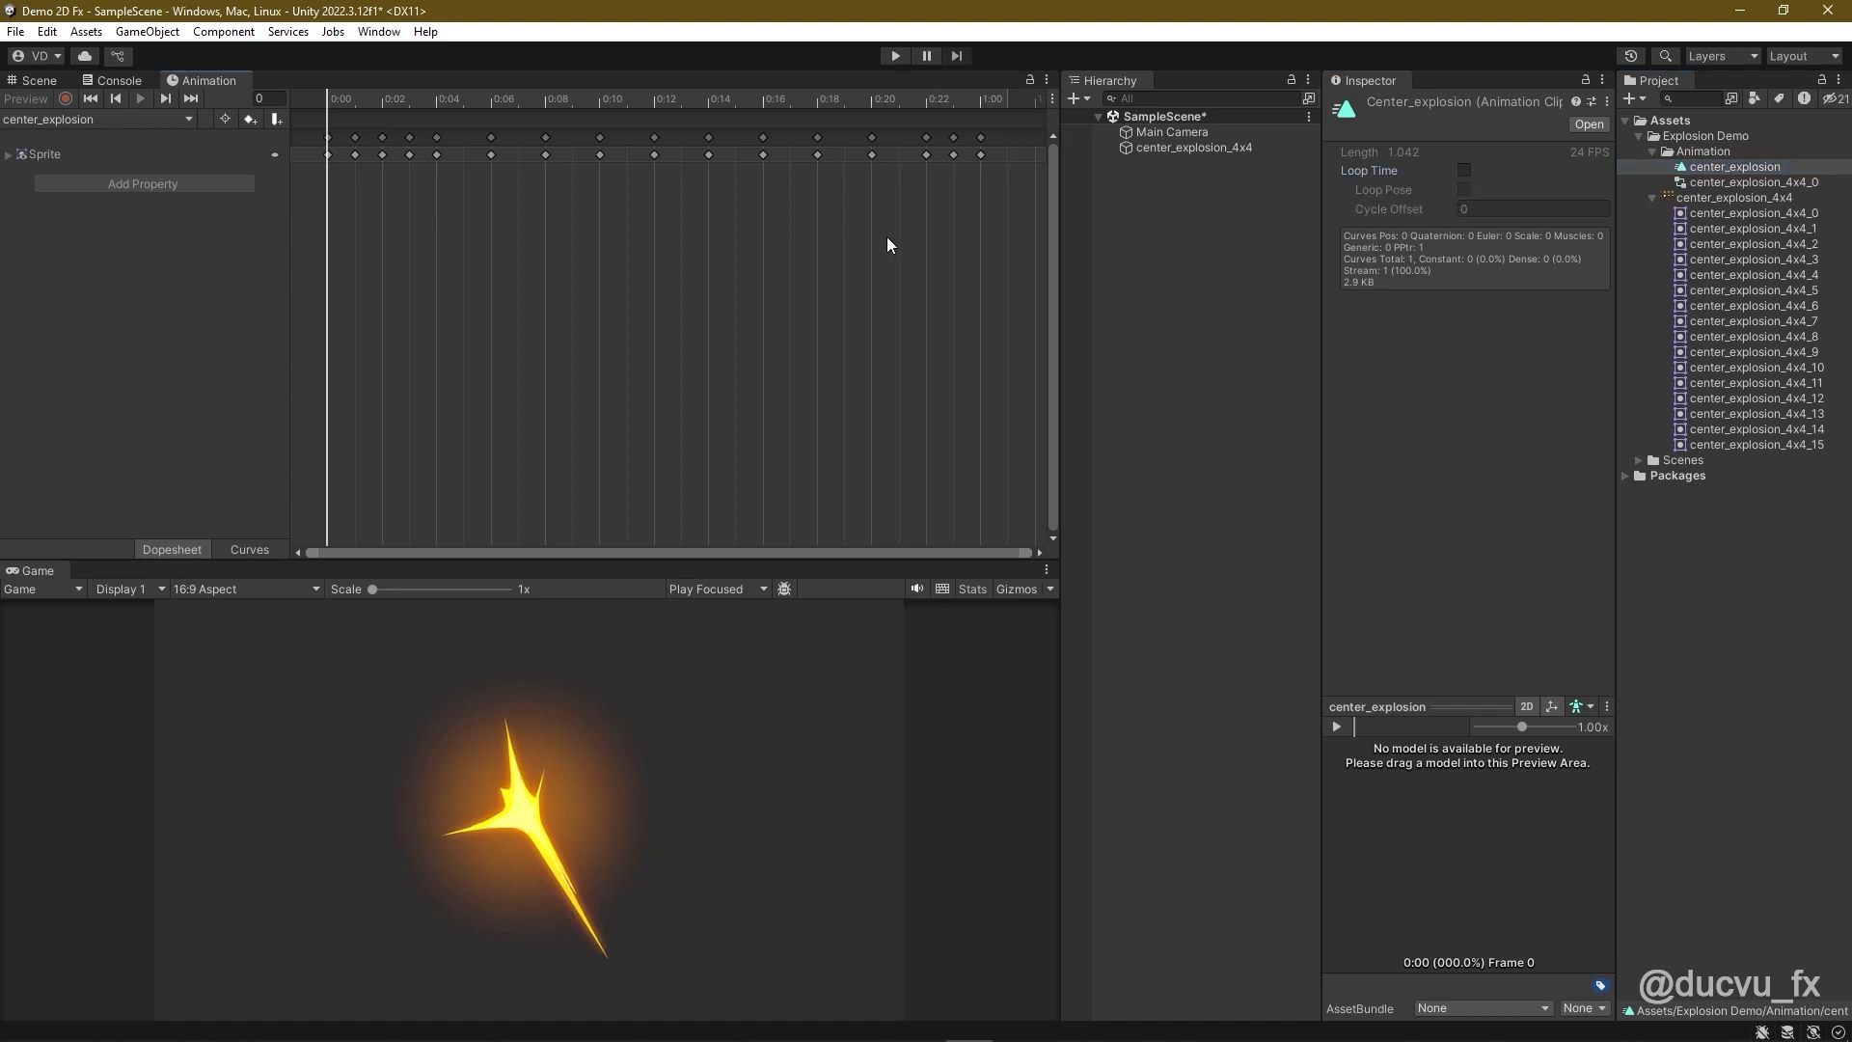
click(779, 99)
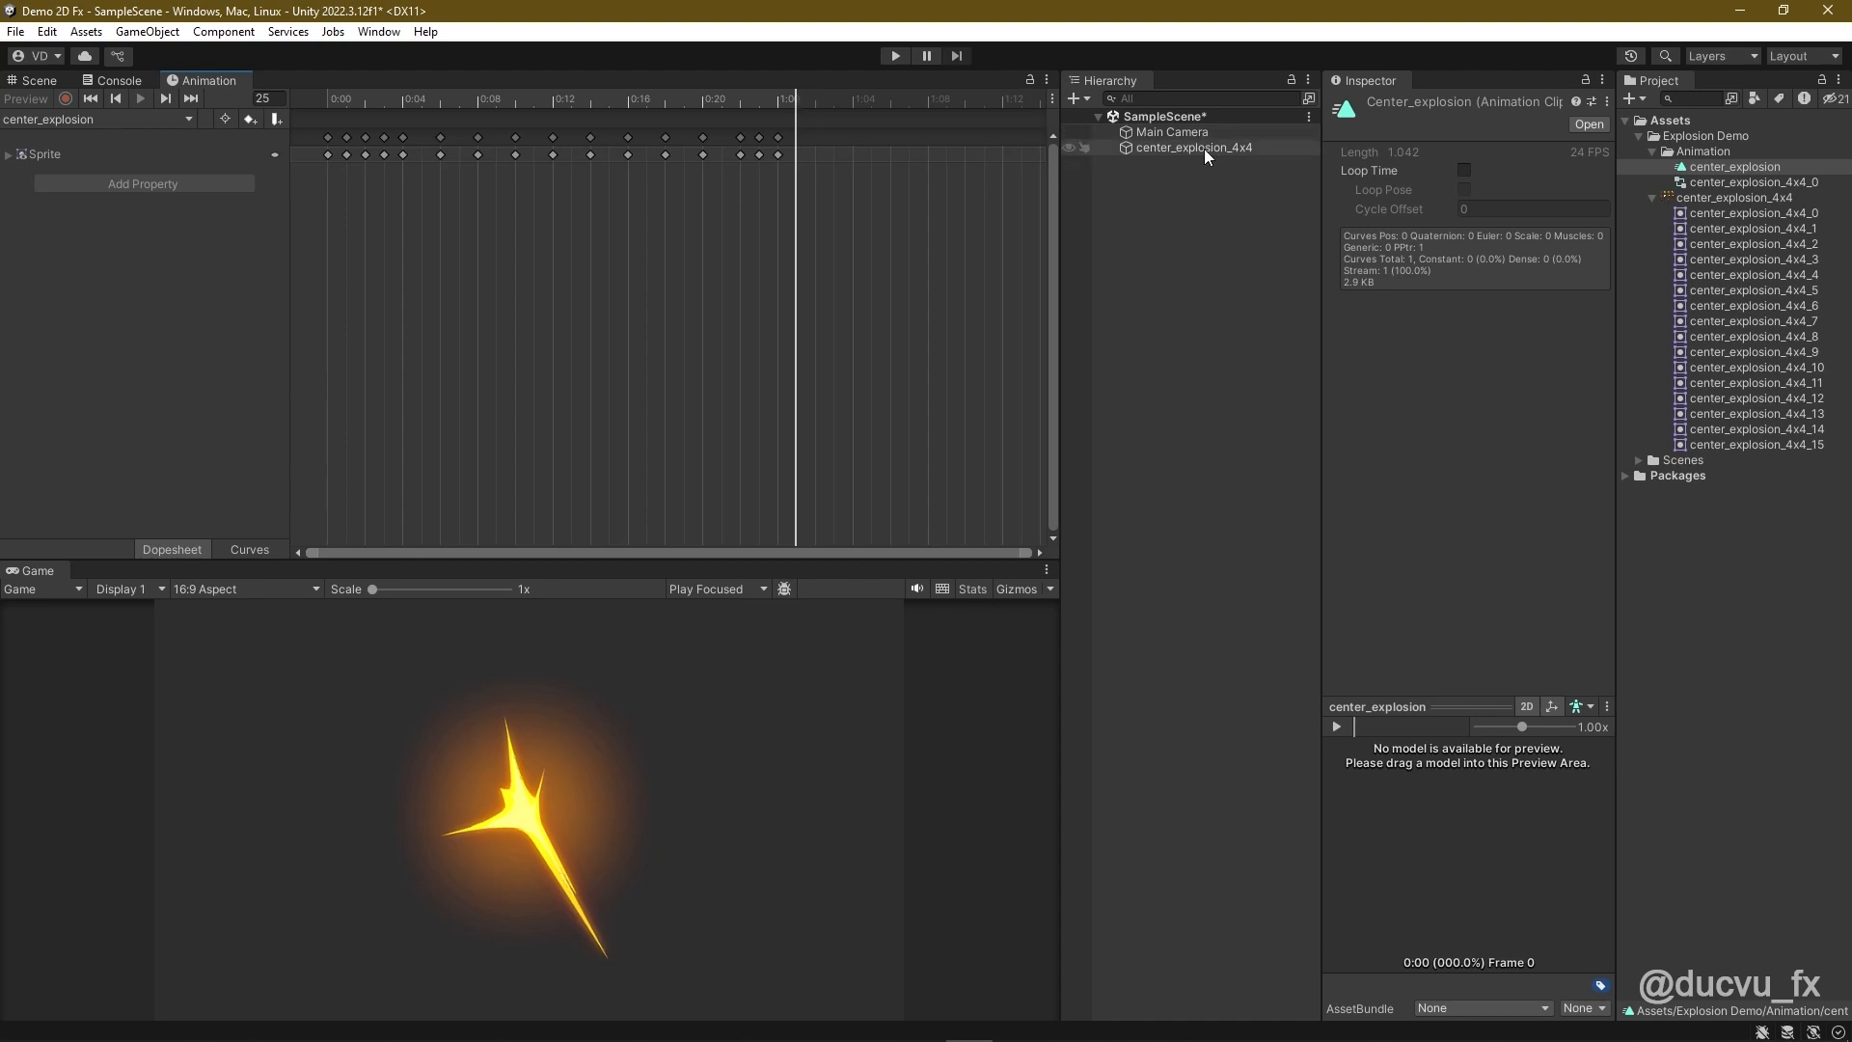
Step: Add a keyframe with Sprite set to None after the explosion's last frame
click(1193, 147)
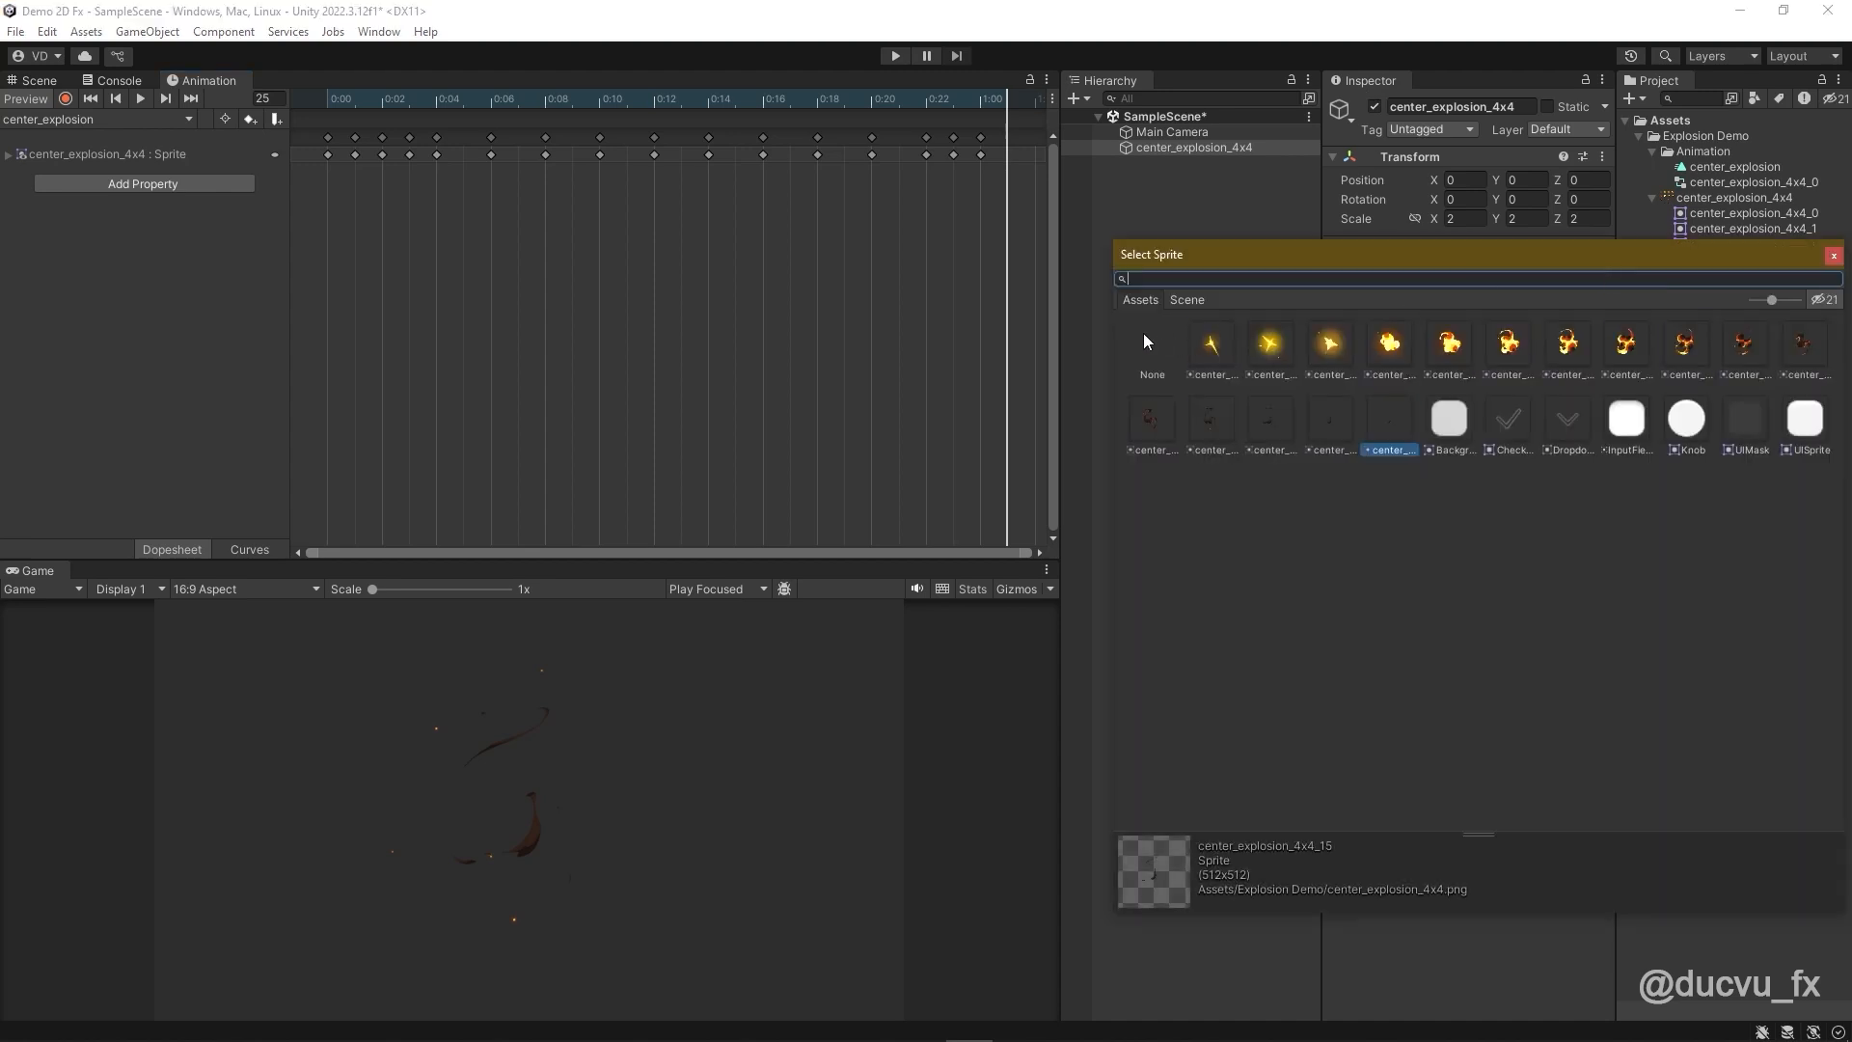
click(1150, 343)
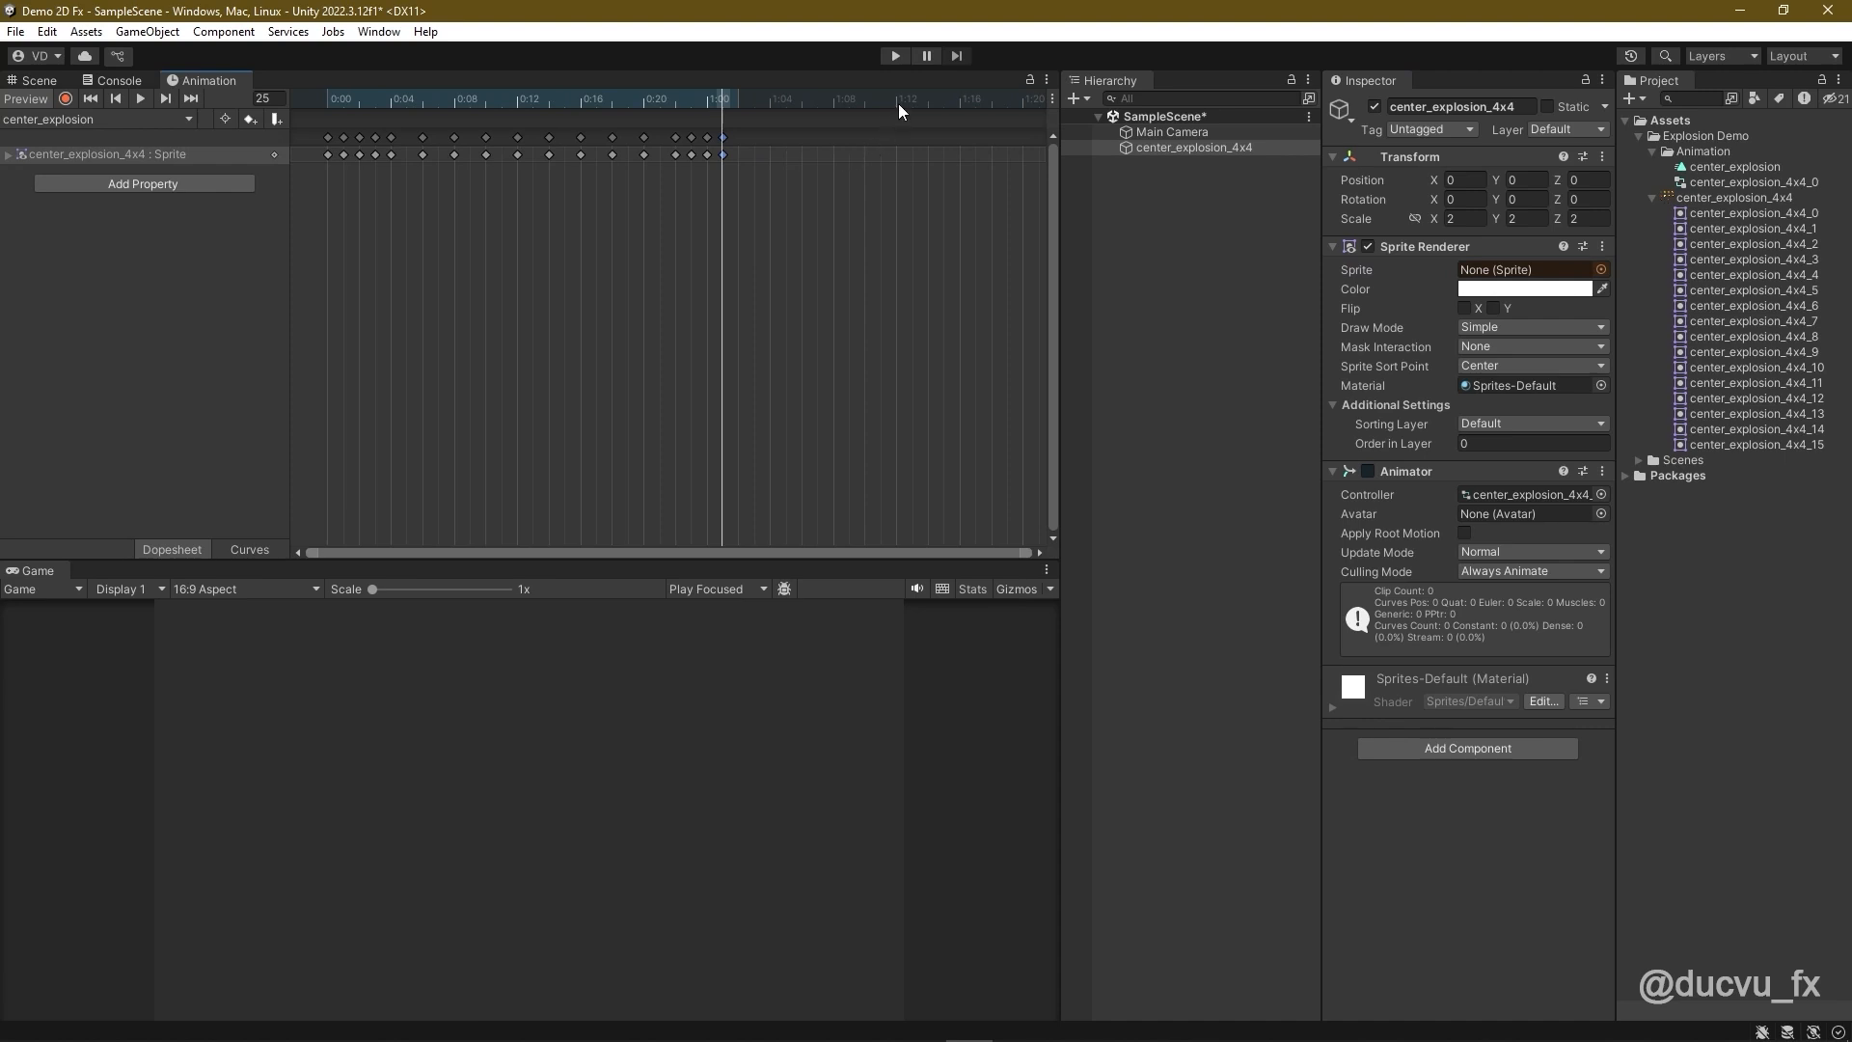
click(895, 99)
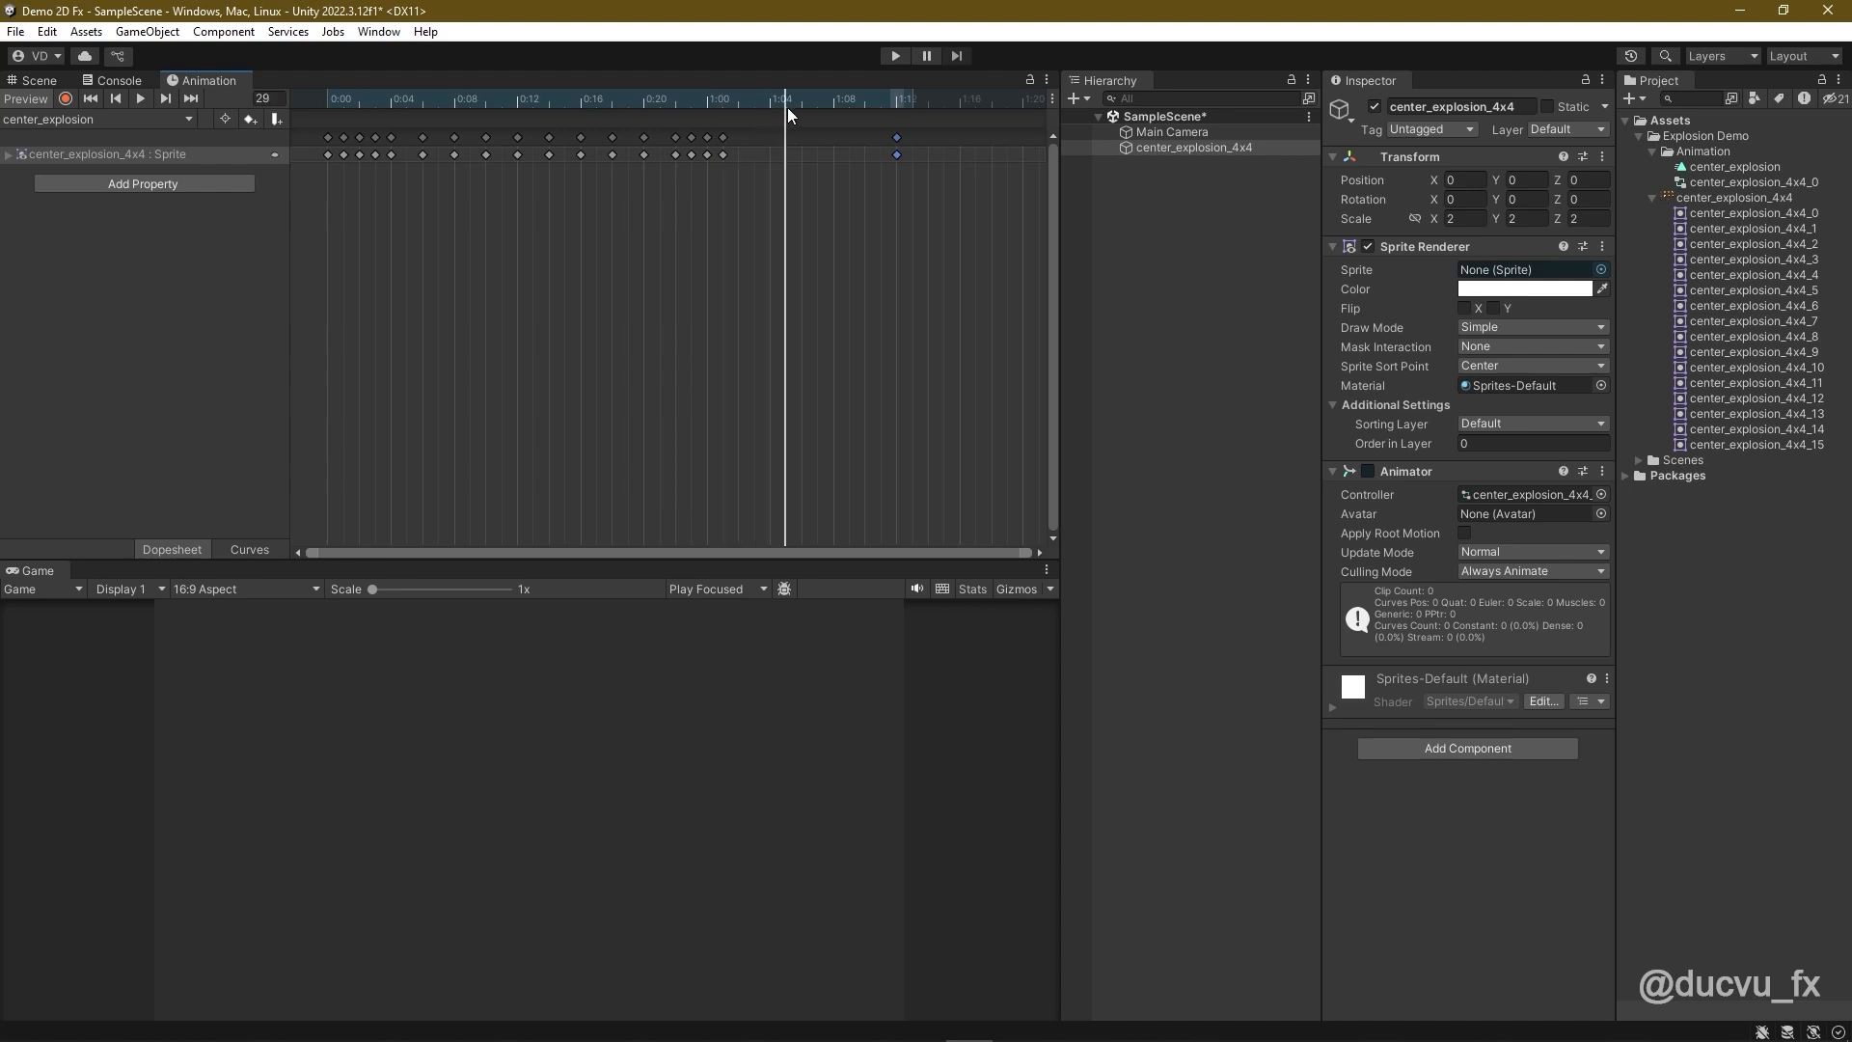
click(165, 98)
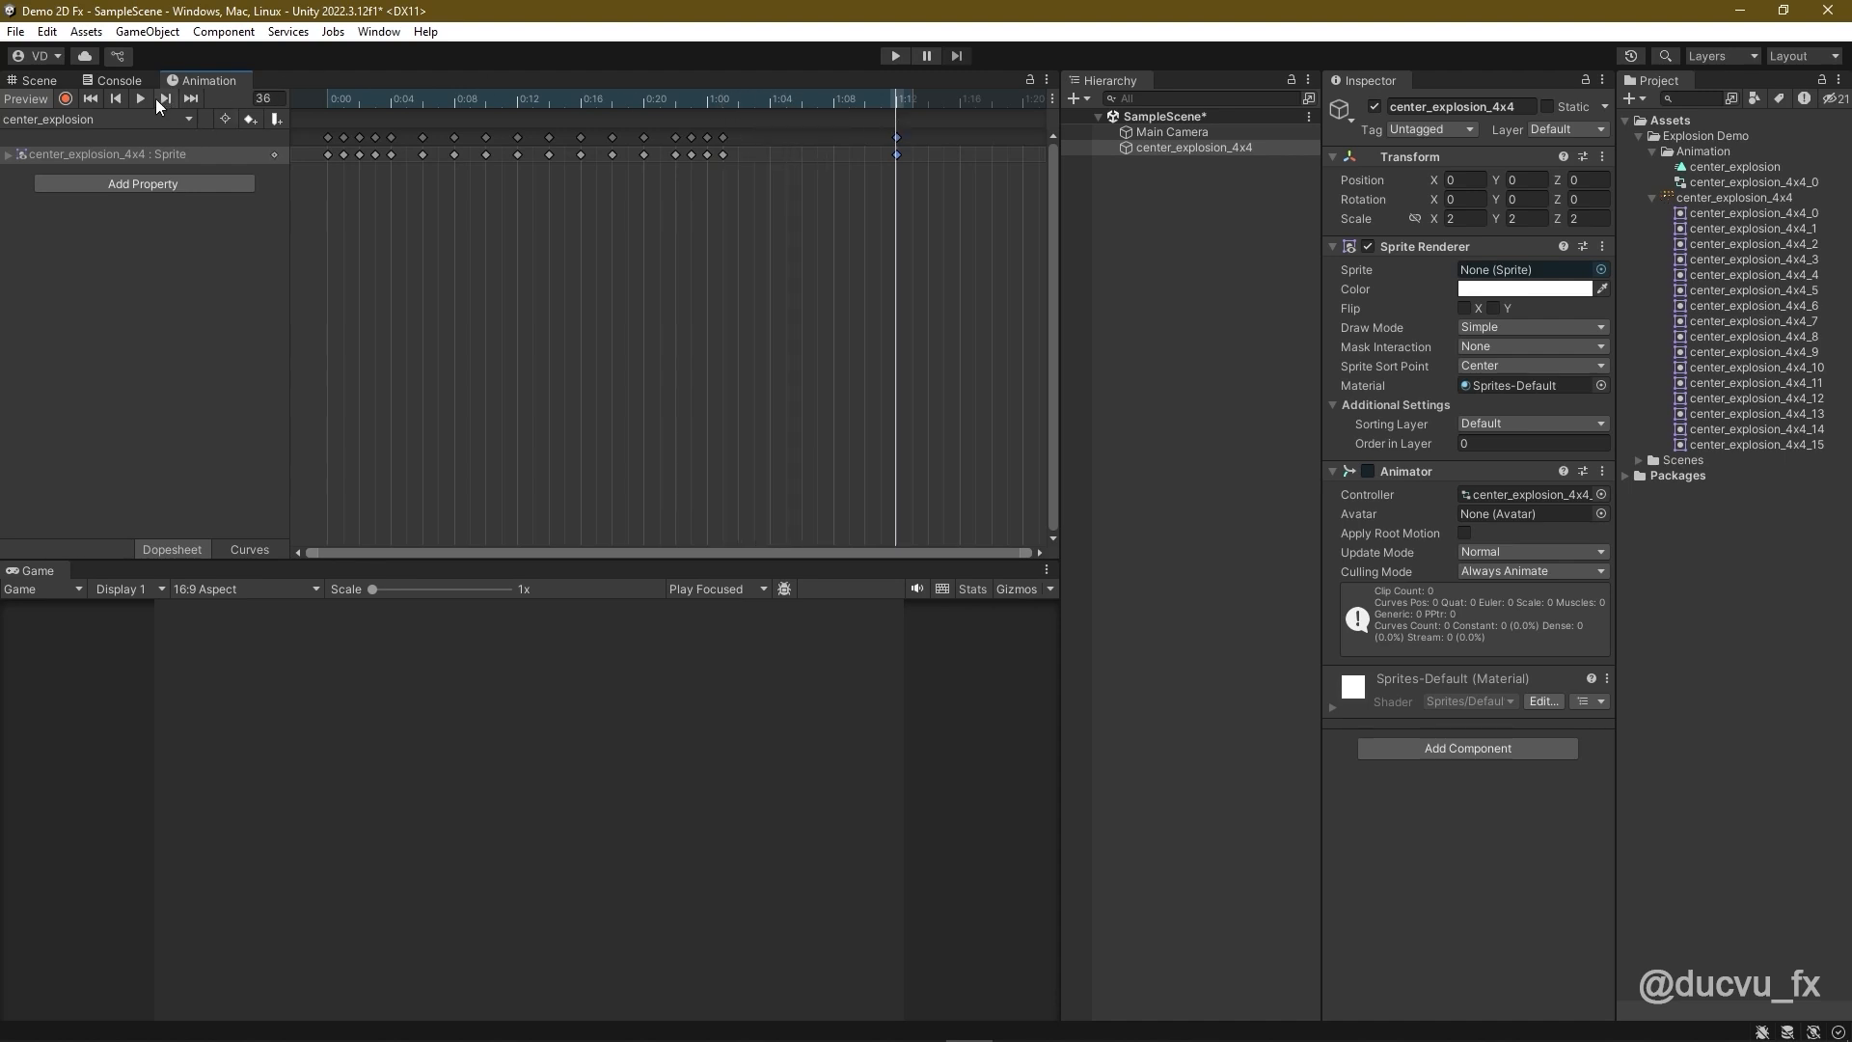